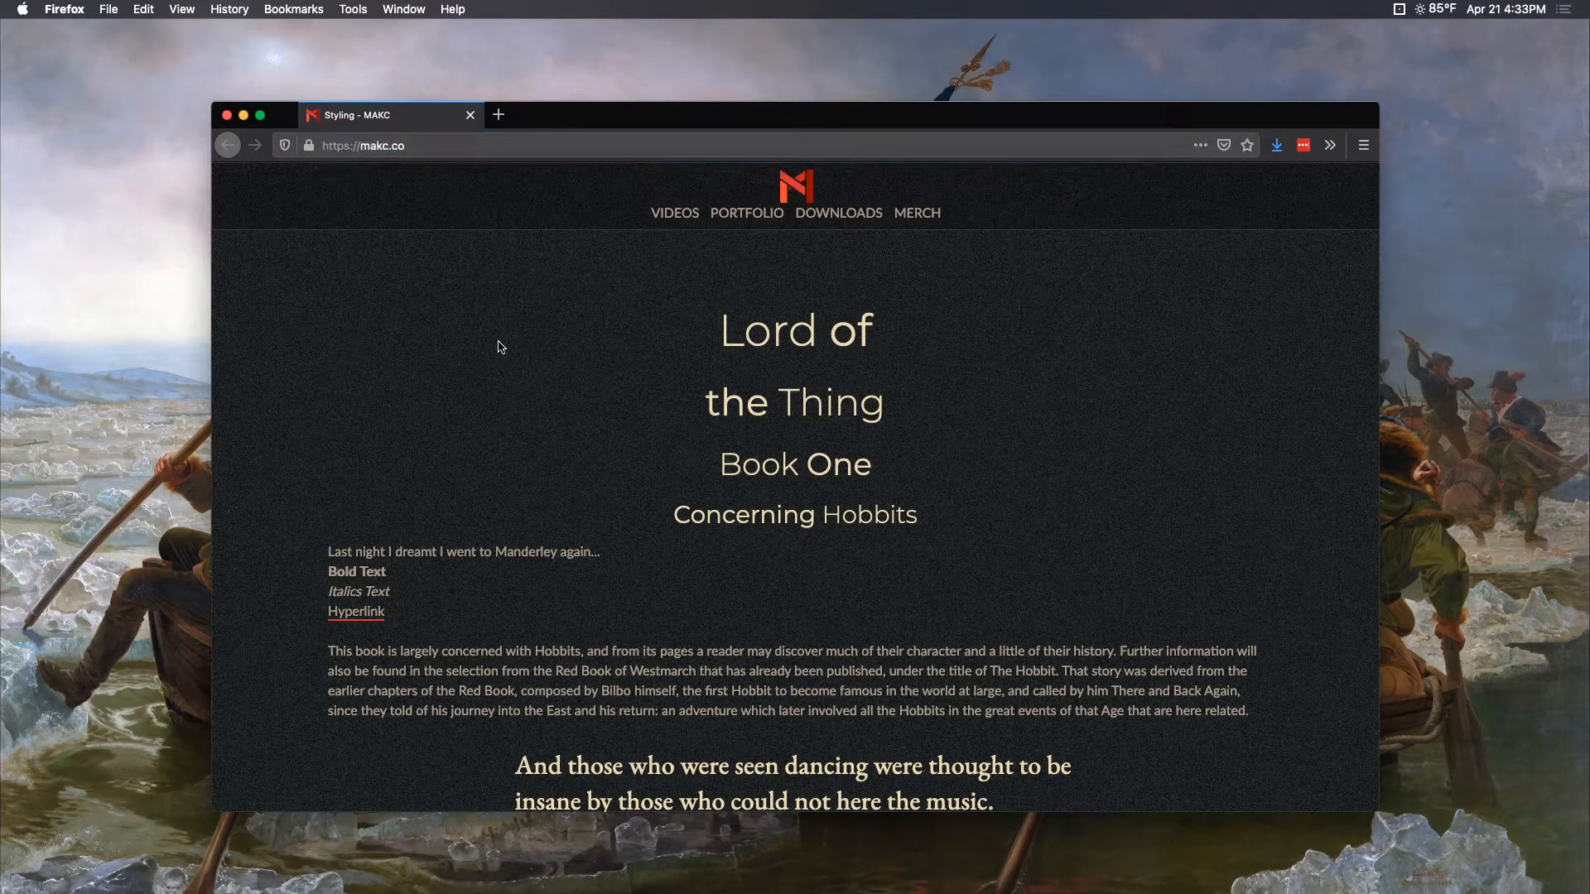
Maximize the Firefox window to fill the screen
{"action": "left_click", "coordinate": [241, 116]}
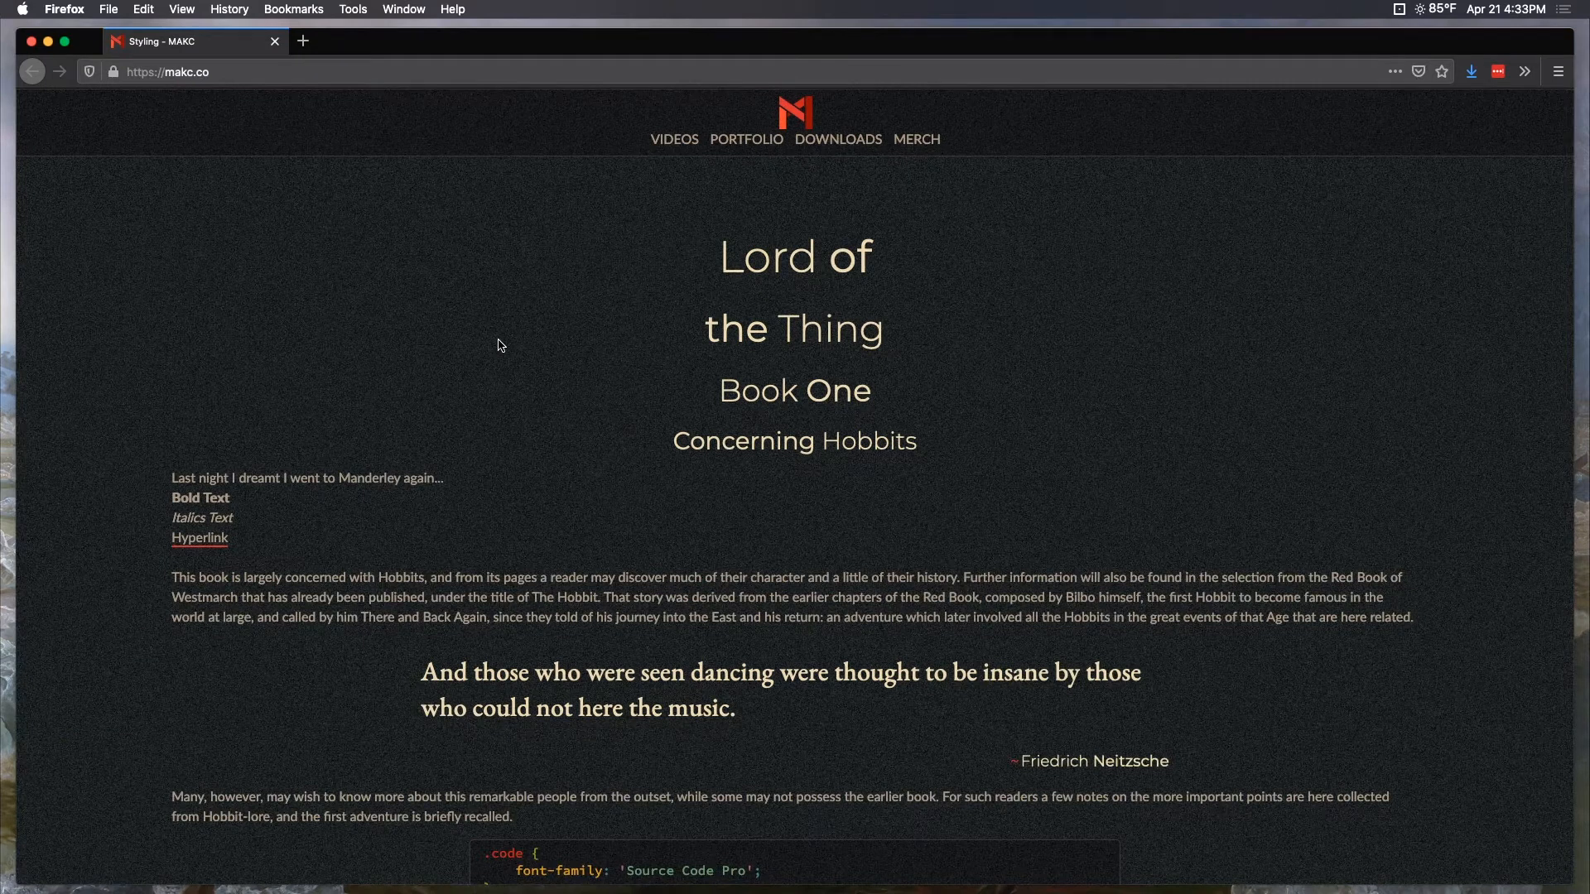
{"action": "mouse_move", "coordinate": [358, 436]}
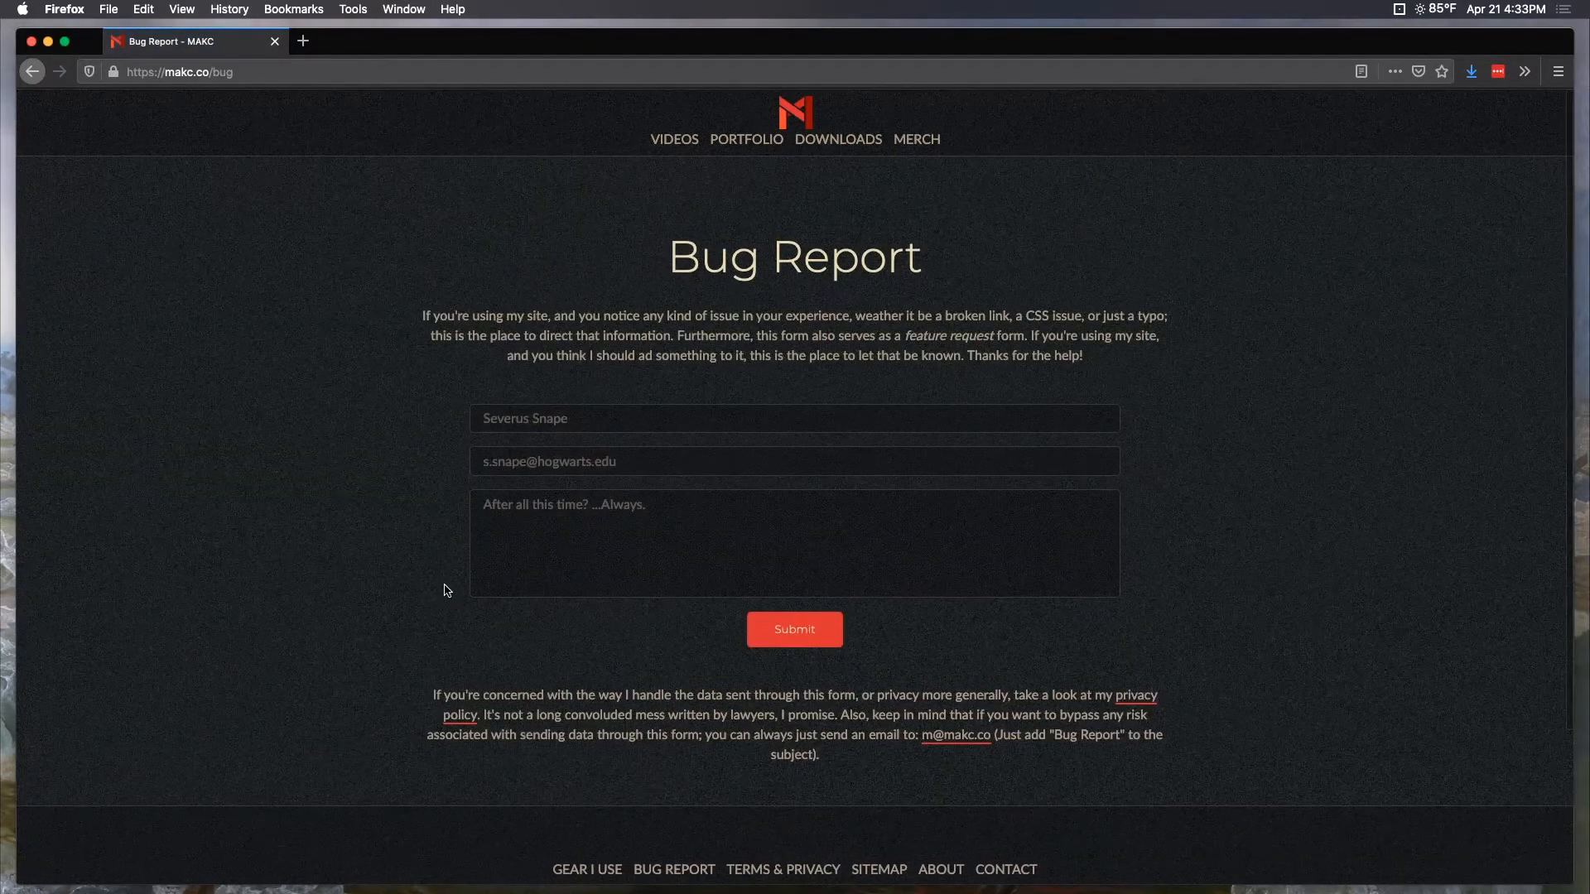
{"action": "mouse_move", "coordinate": [499, 480]}
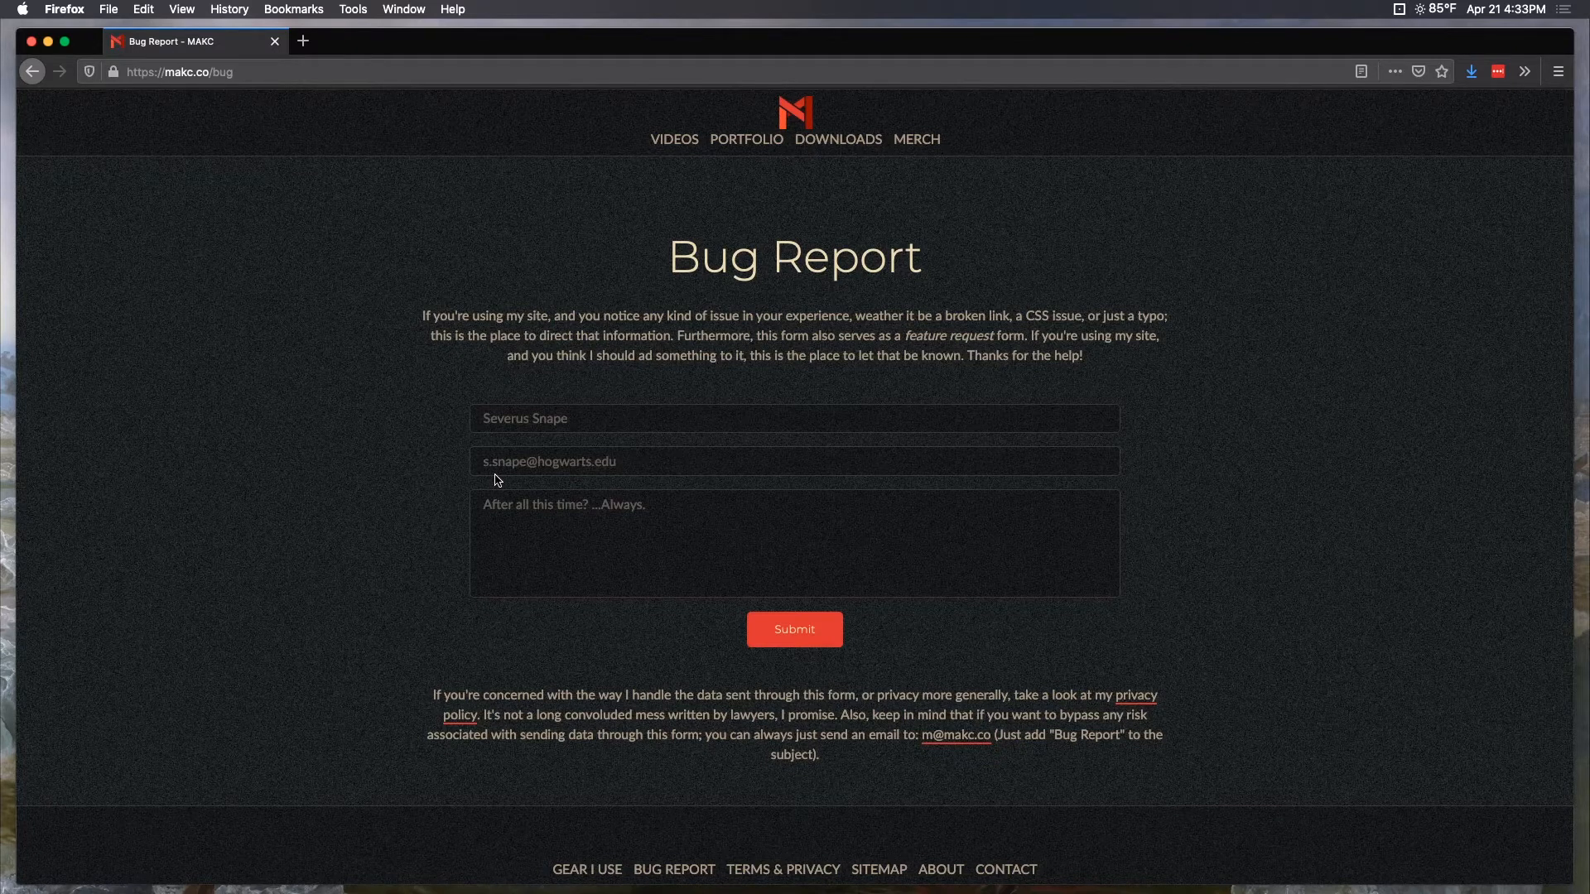
{"action": "mouse_move", "coordinate": [411, 474]}
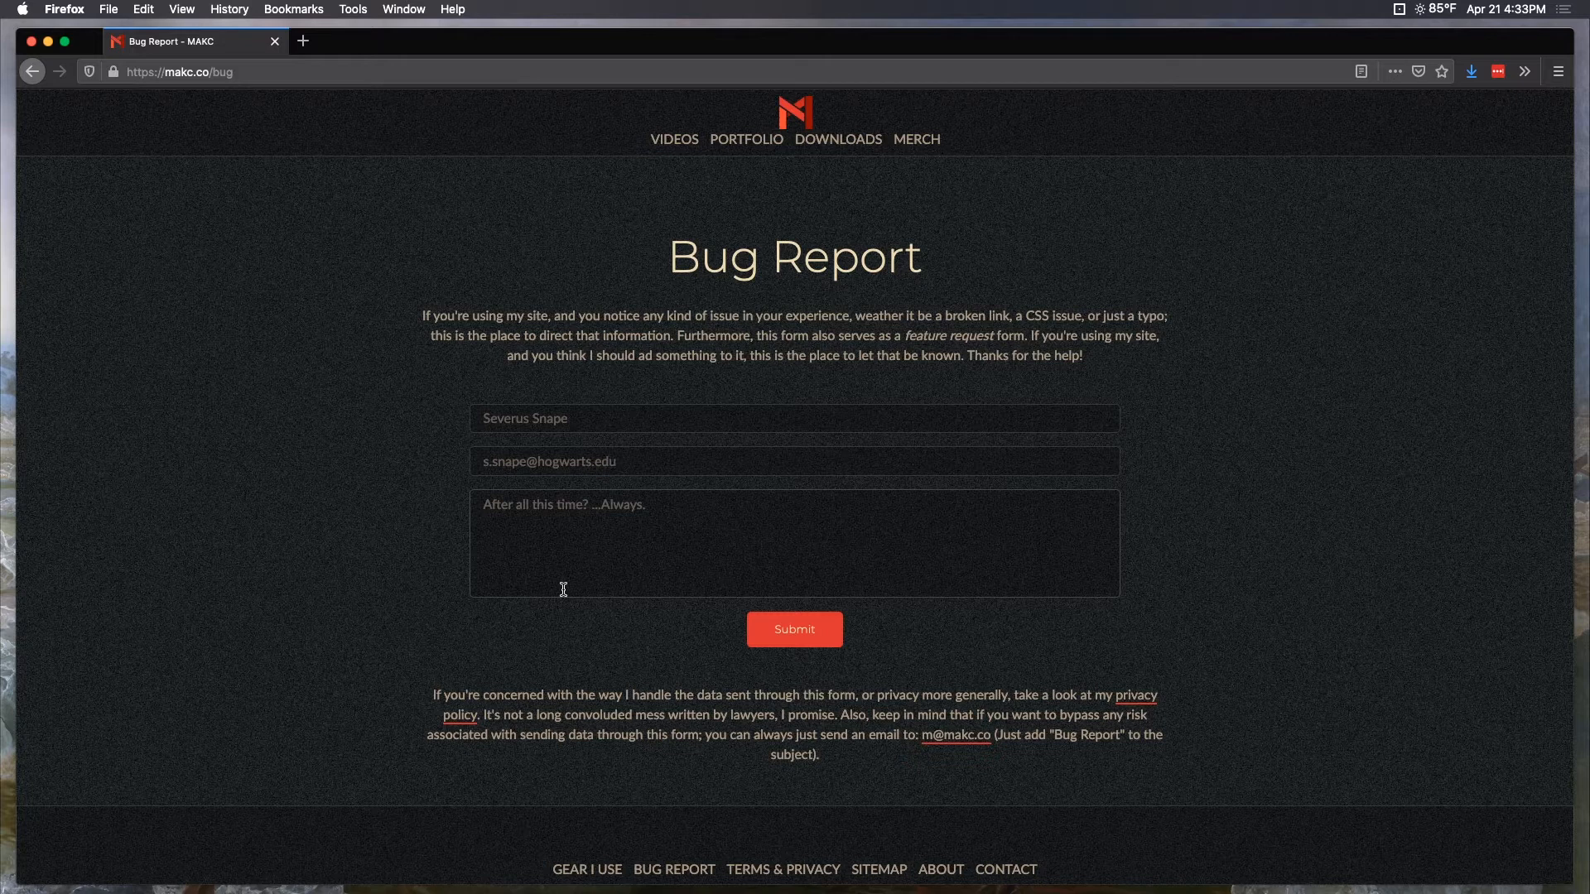
{"action": "mouse_move", "coordinate": [563, 564]}
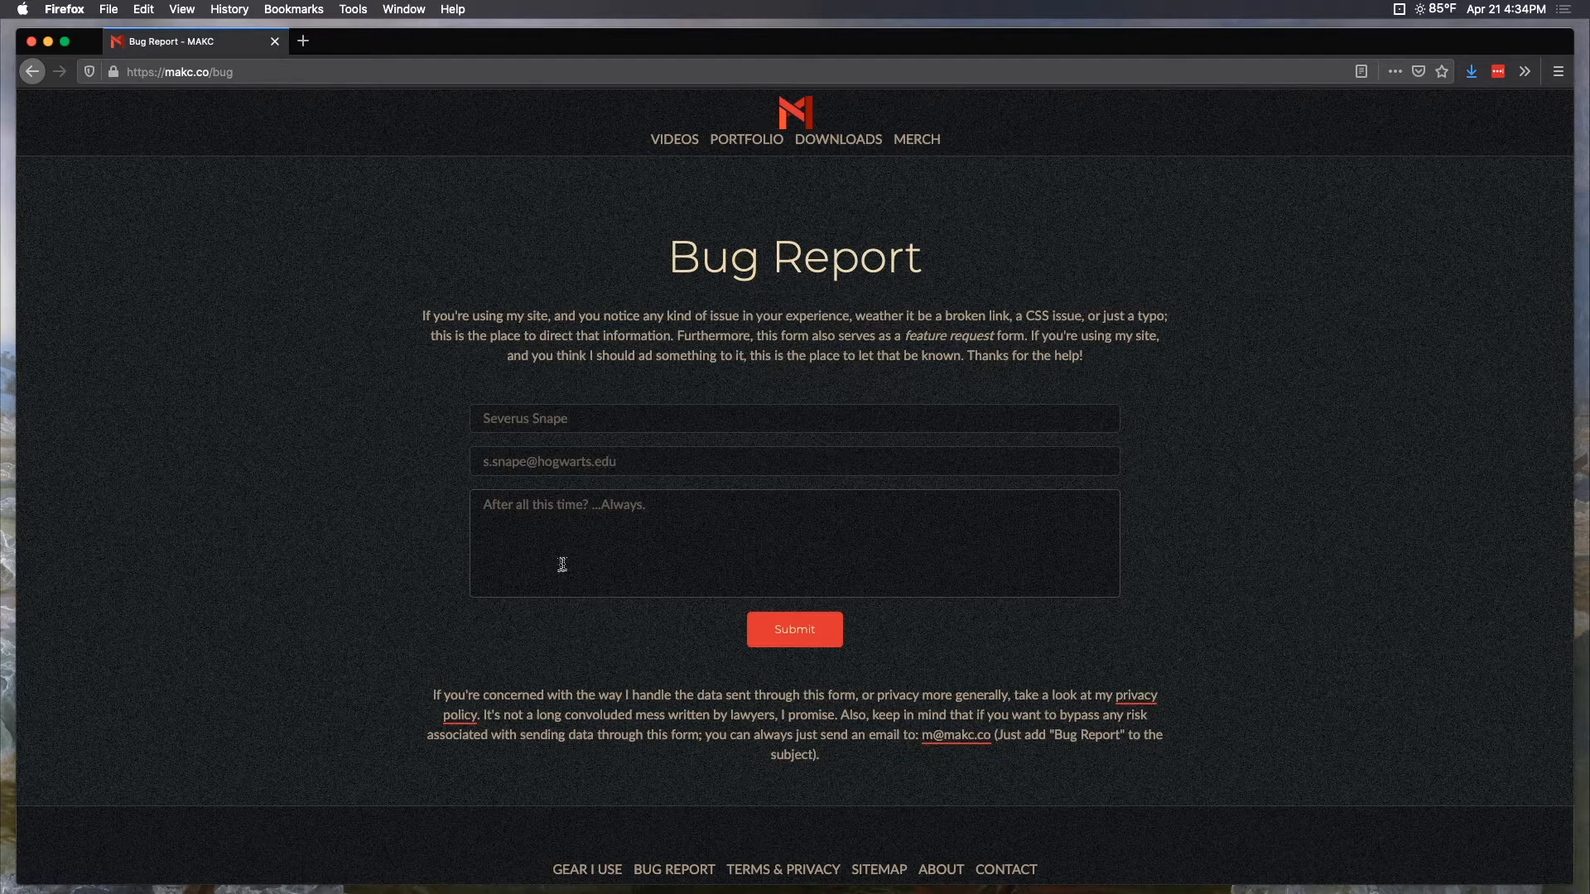
{"action": "mouse_move", "coordinate": [523, 310]}
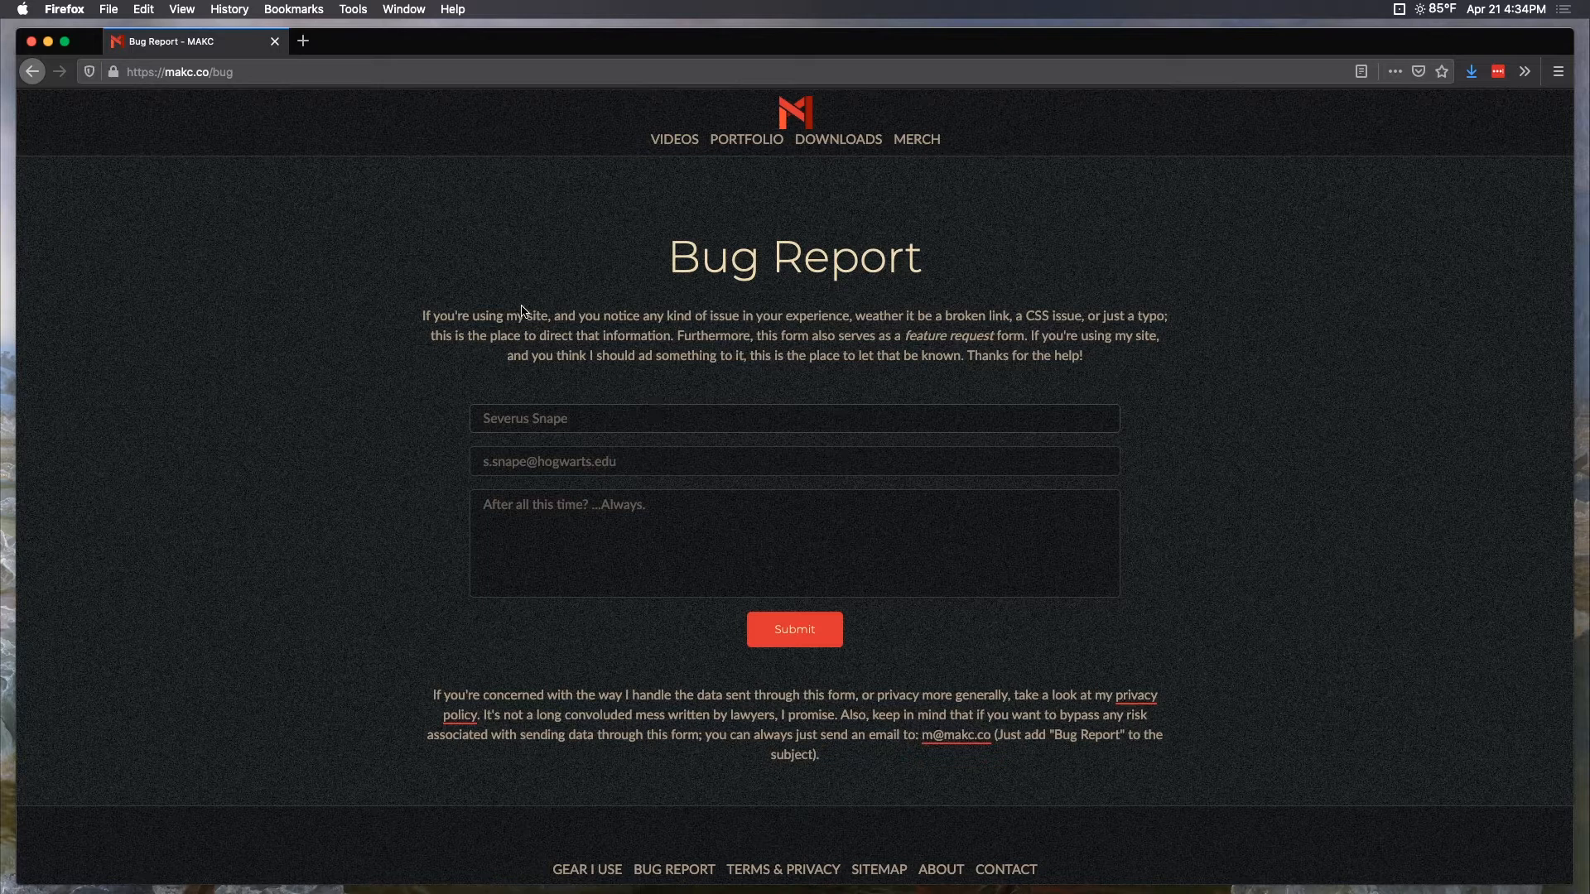
{"action": "mouse_move", "coordinate": [506, 307]}
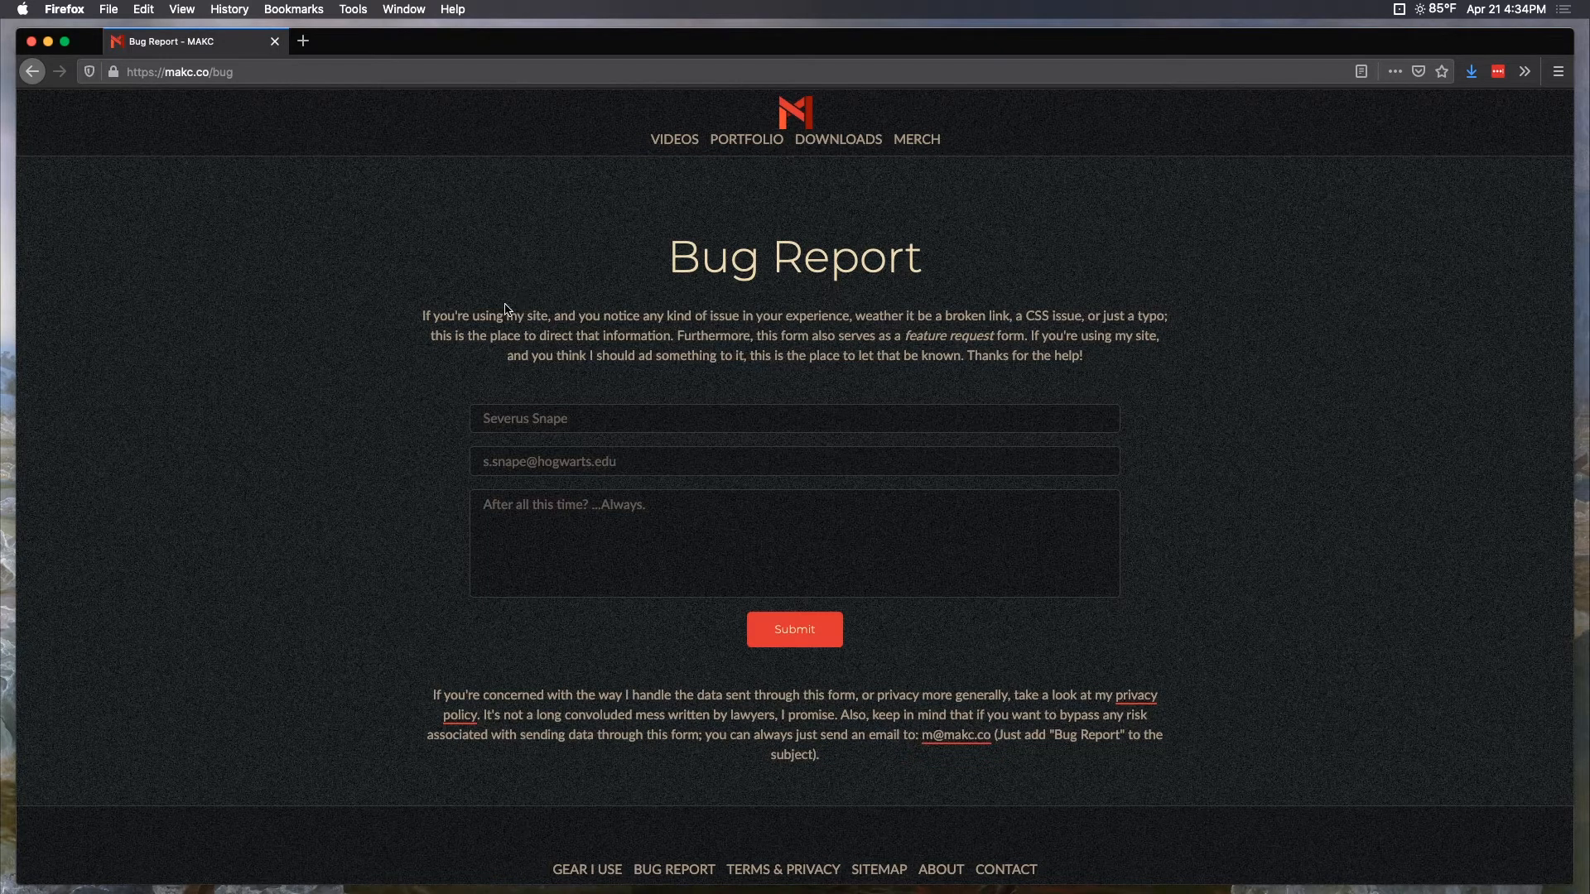
{"action": "mouse_move", "coordinate": [497, 310]}
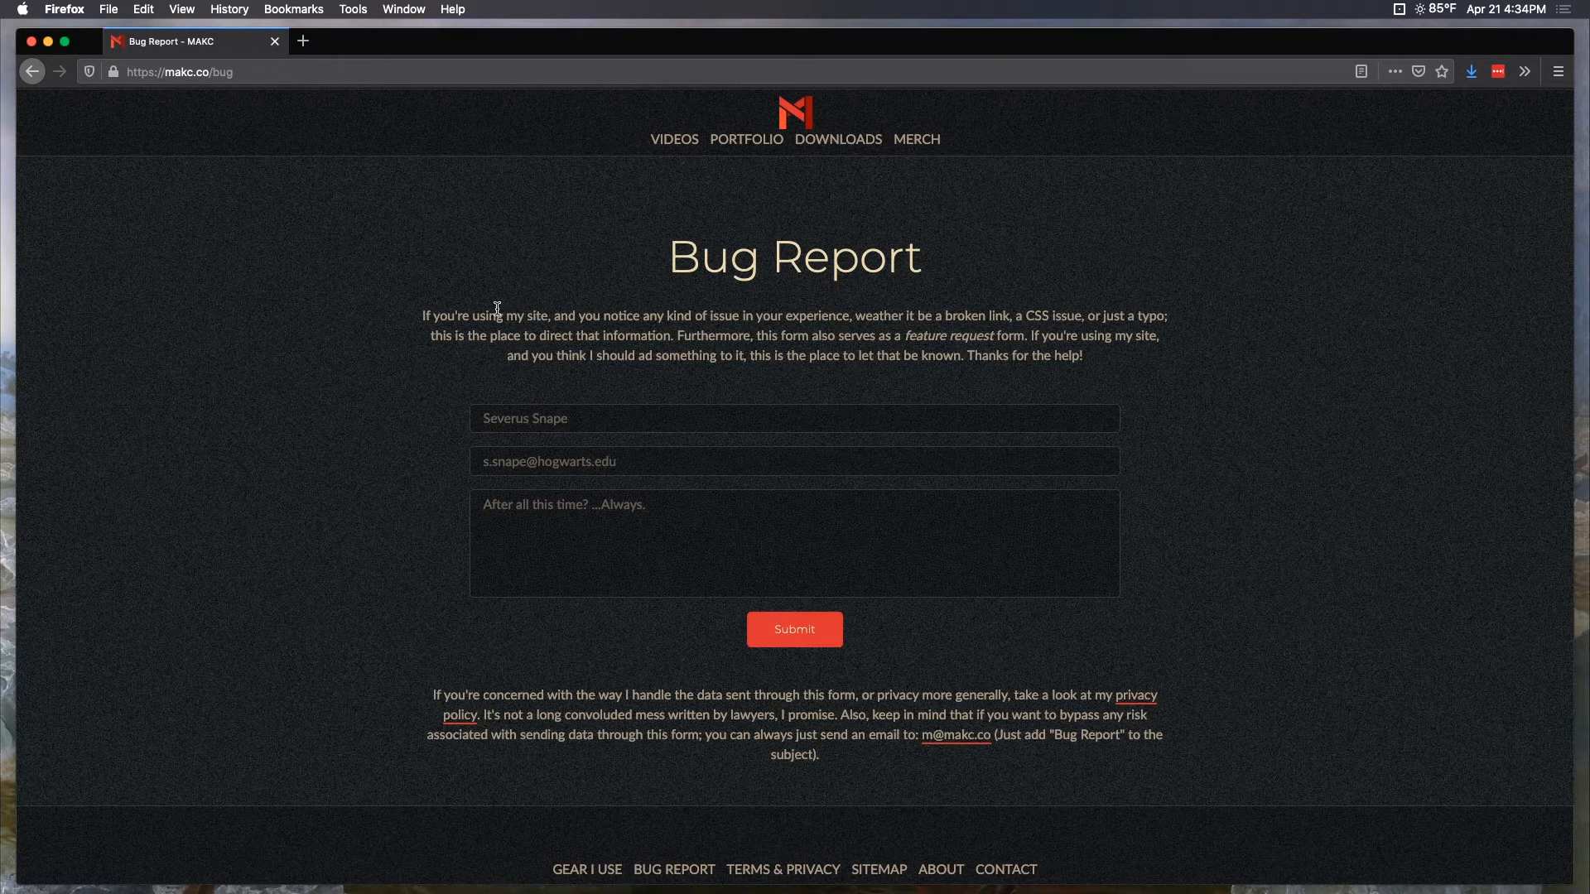
{"action": "mouse_move", "coordinate": [556, 356]}
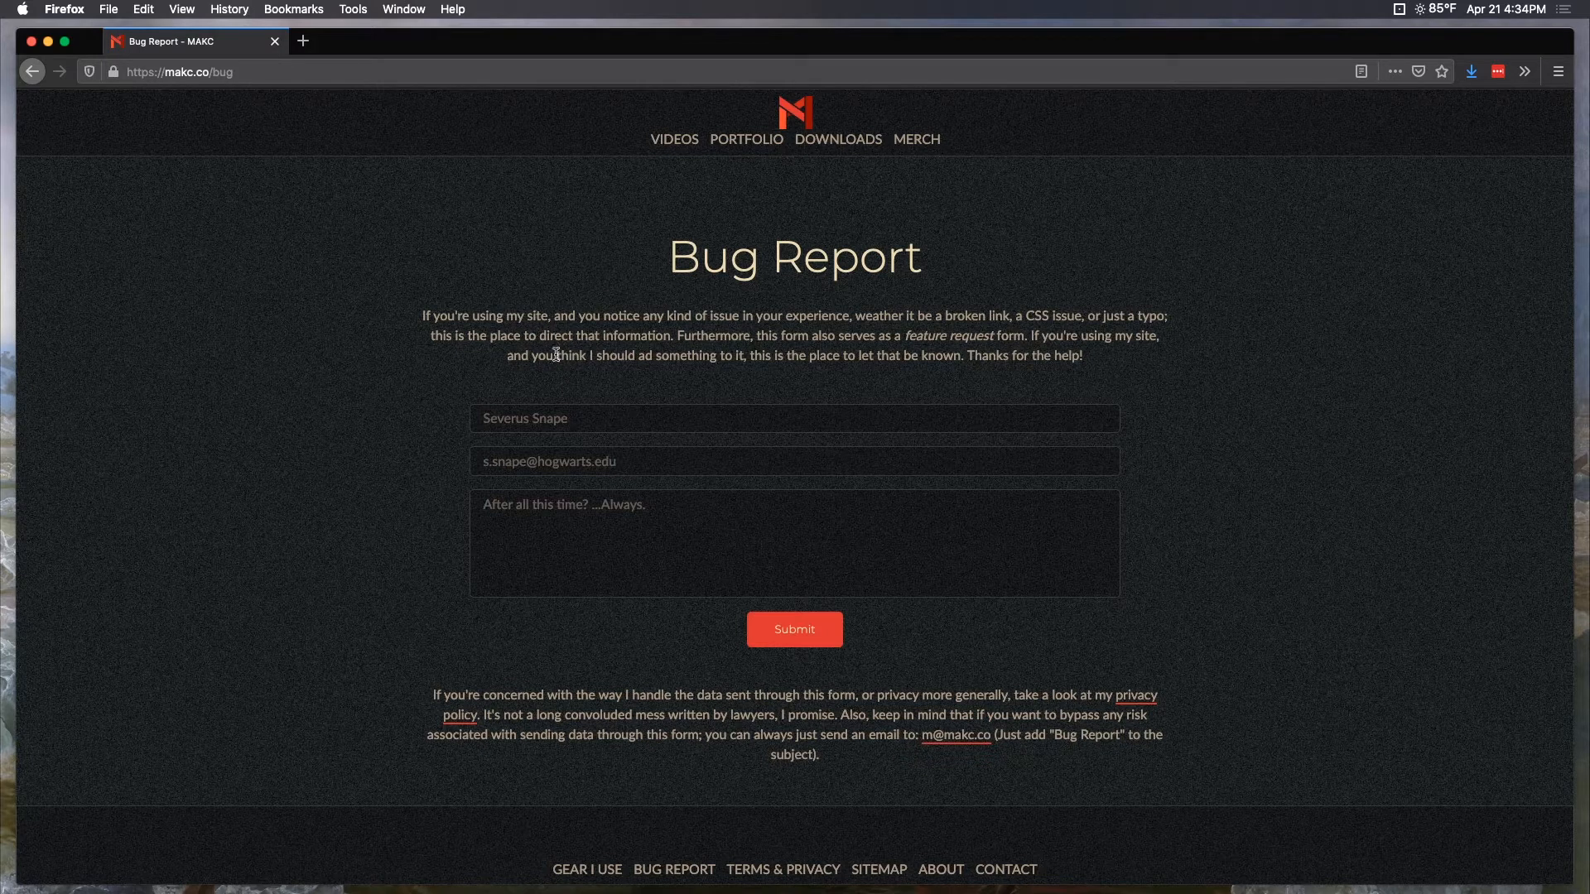
{"action": "mouse_move", "coordinate": [619, 334]}
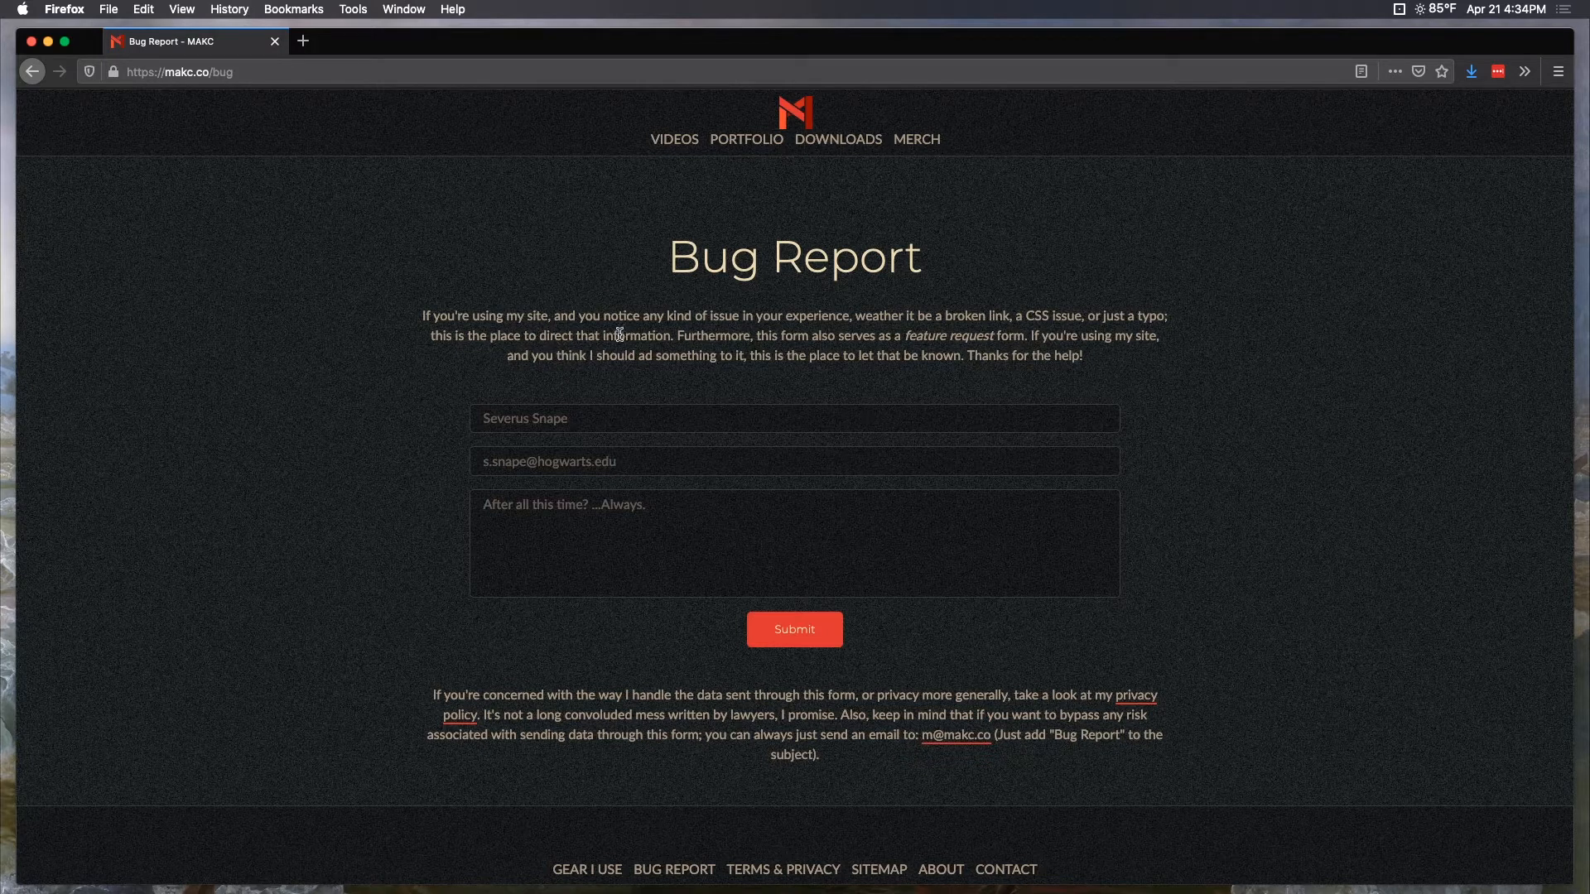
{"action": "mouse_move", "coordinate": [567, 348]}
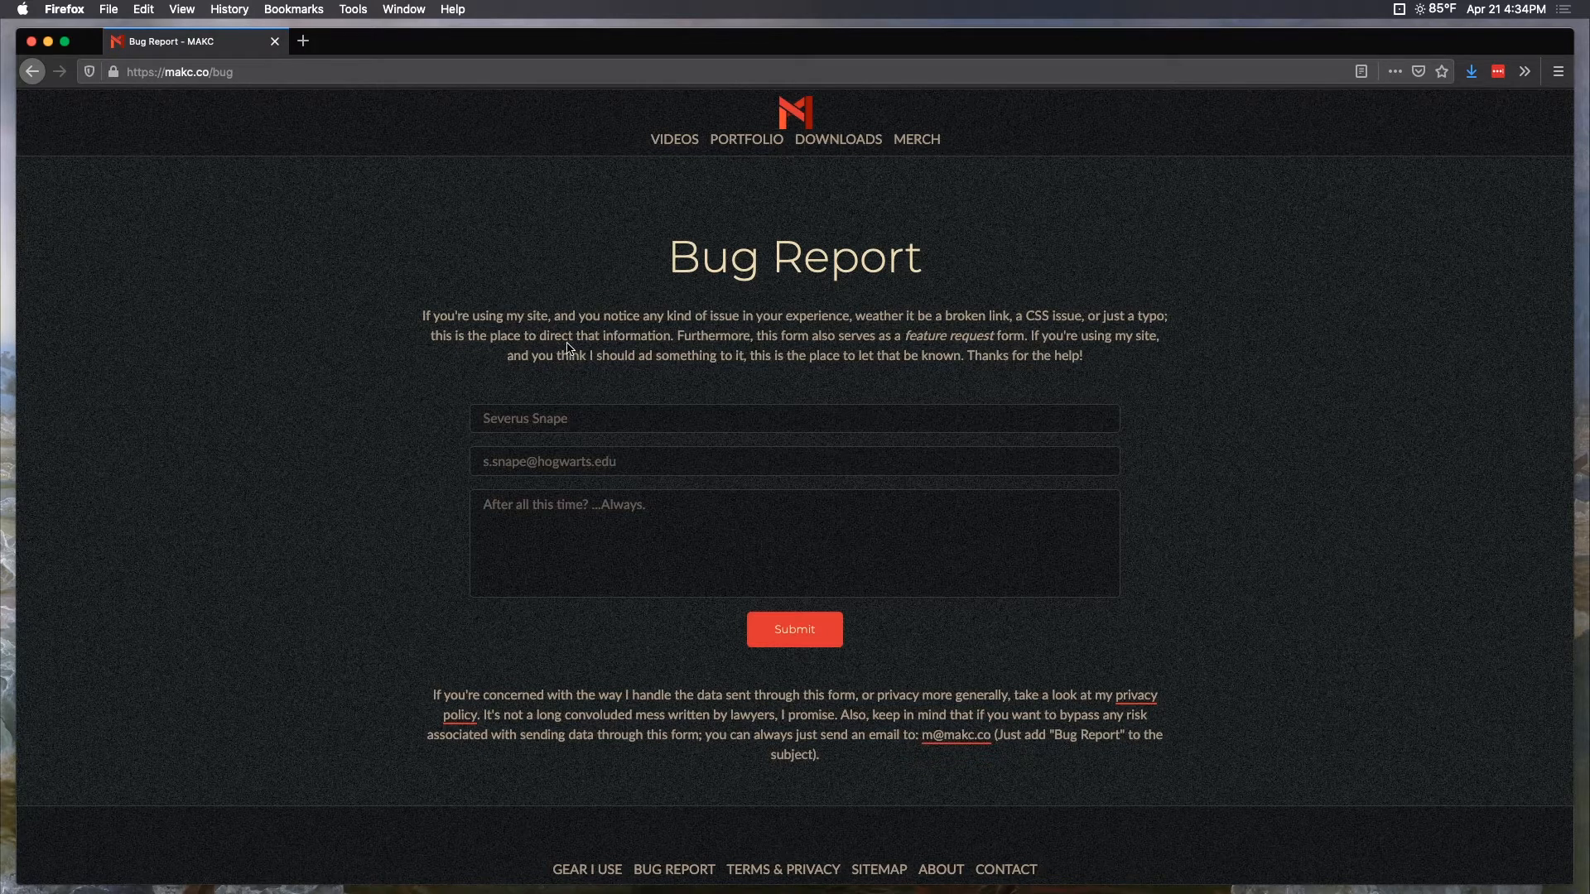
{"action": "mouse_move", "coordinate": [567, 343]}
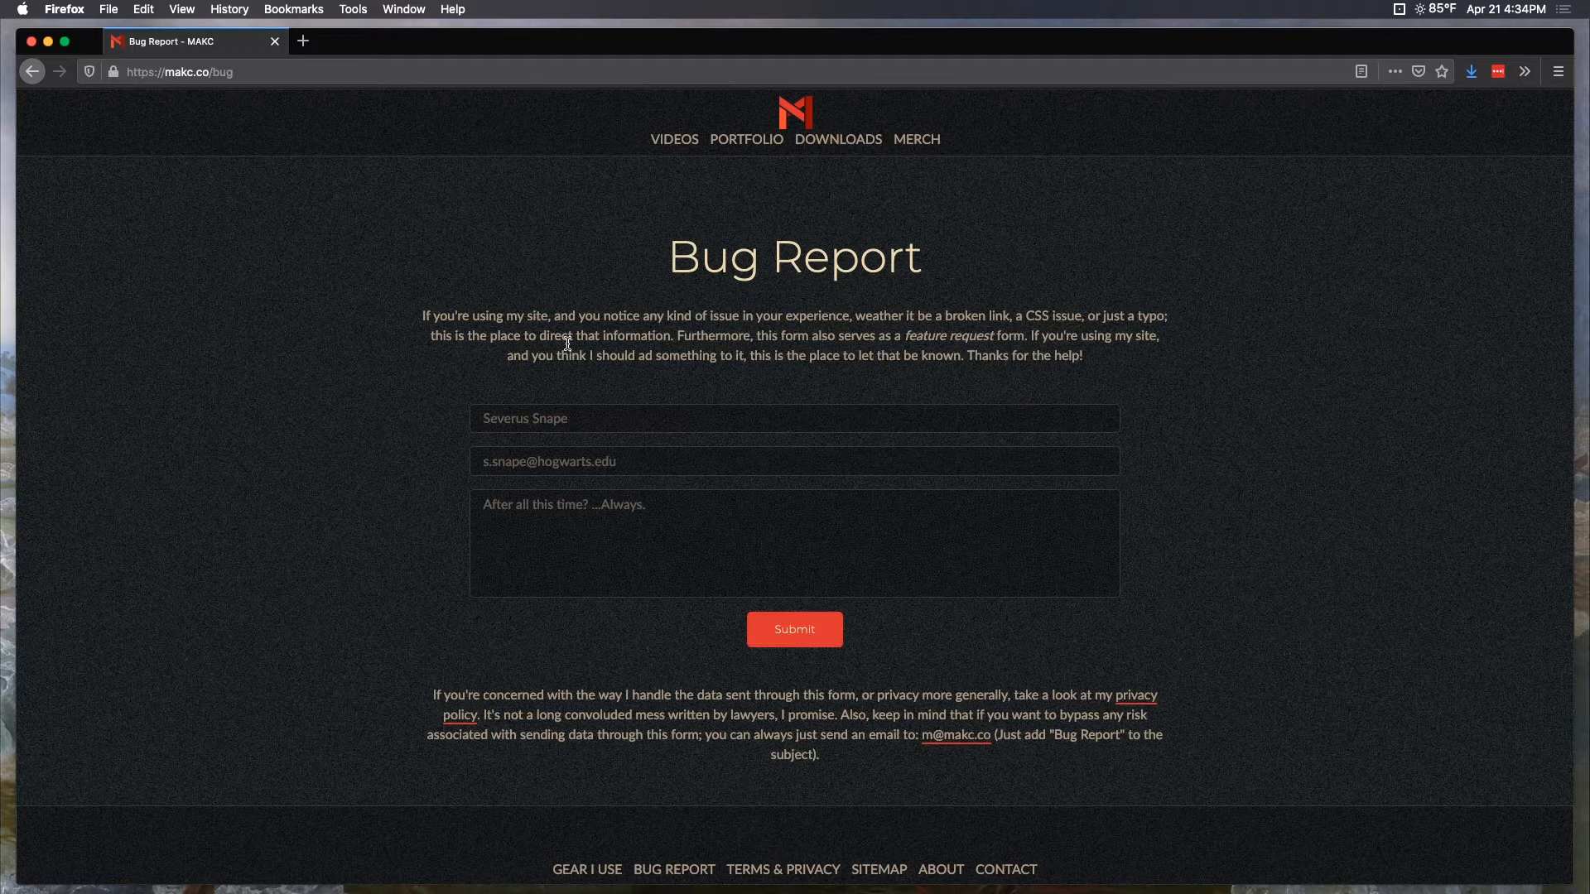
{"action": "mouse_move", "coordinate": [568, 349]}
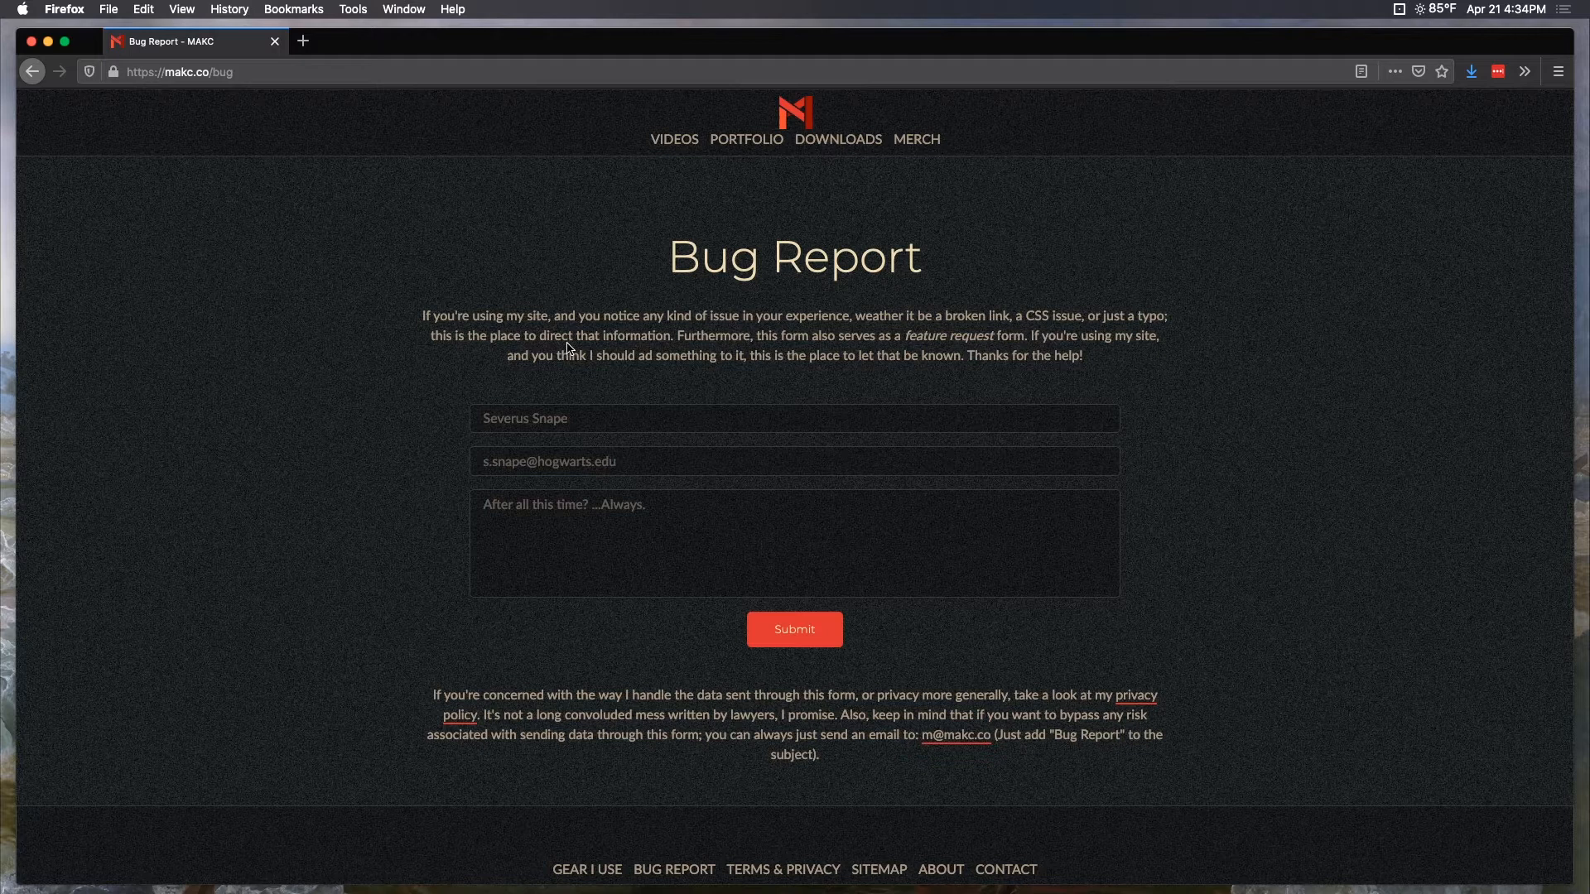
{"action": "mouse_move", "coordinate": [711, 268]}
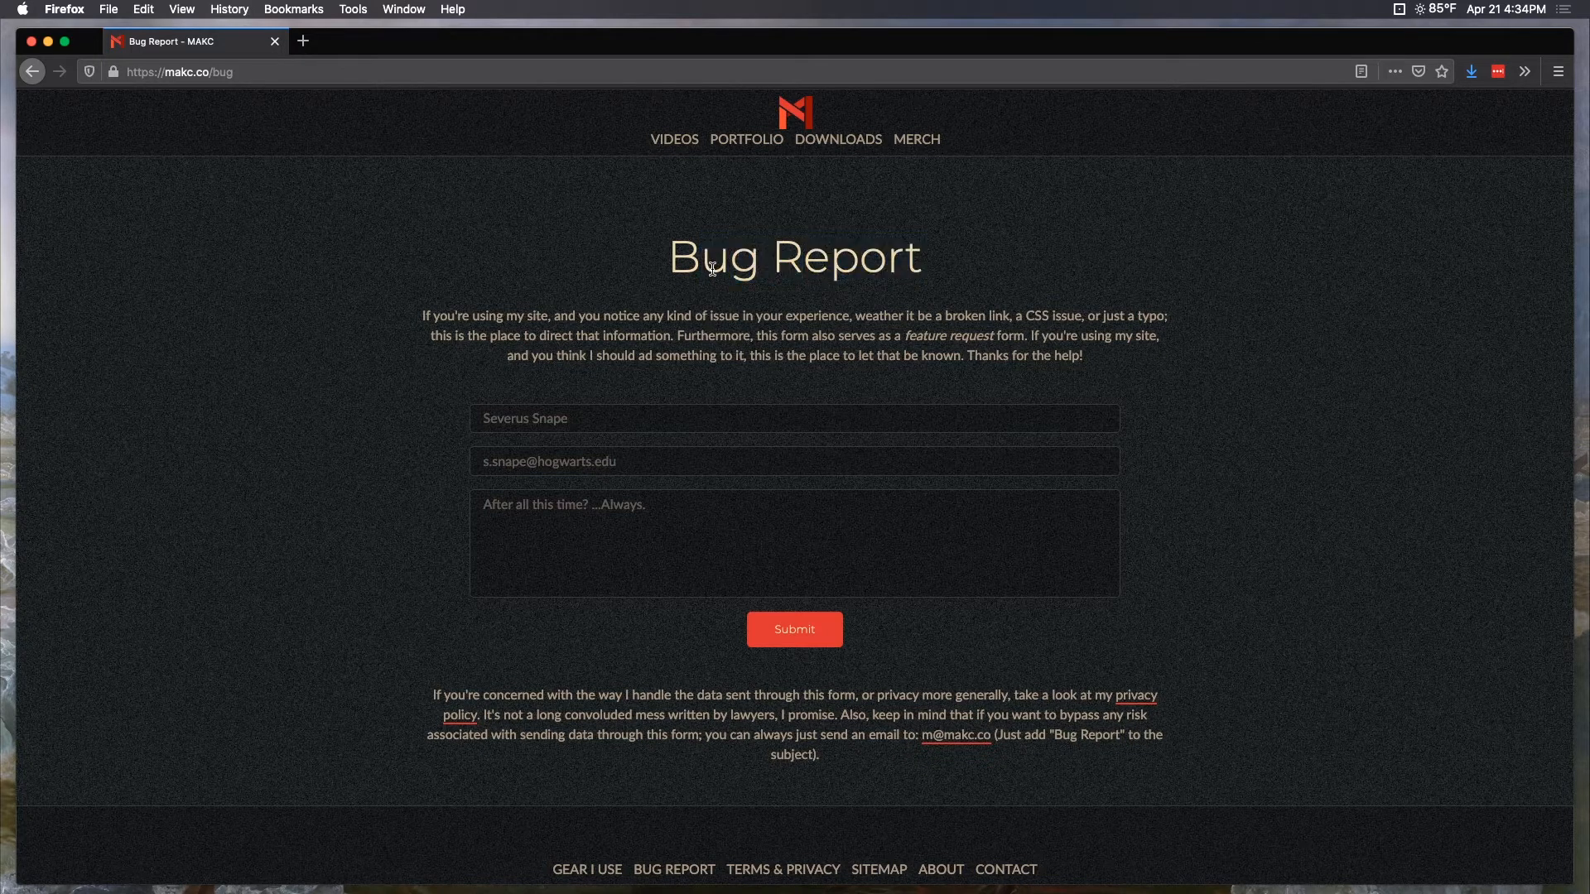
{"action": "mouse_move", "coordinate": [879, 306]}
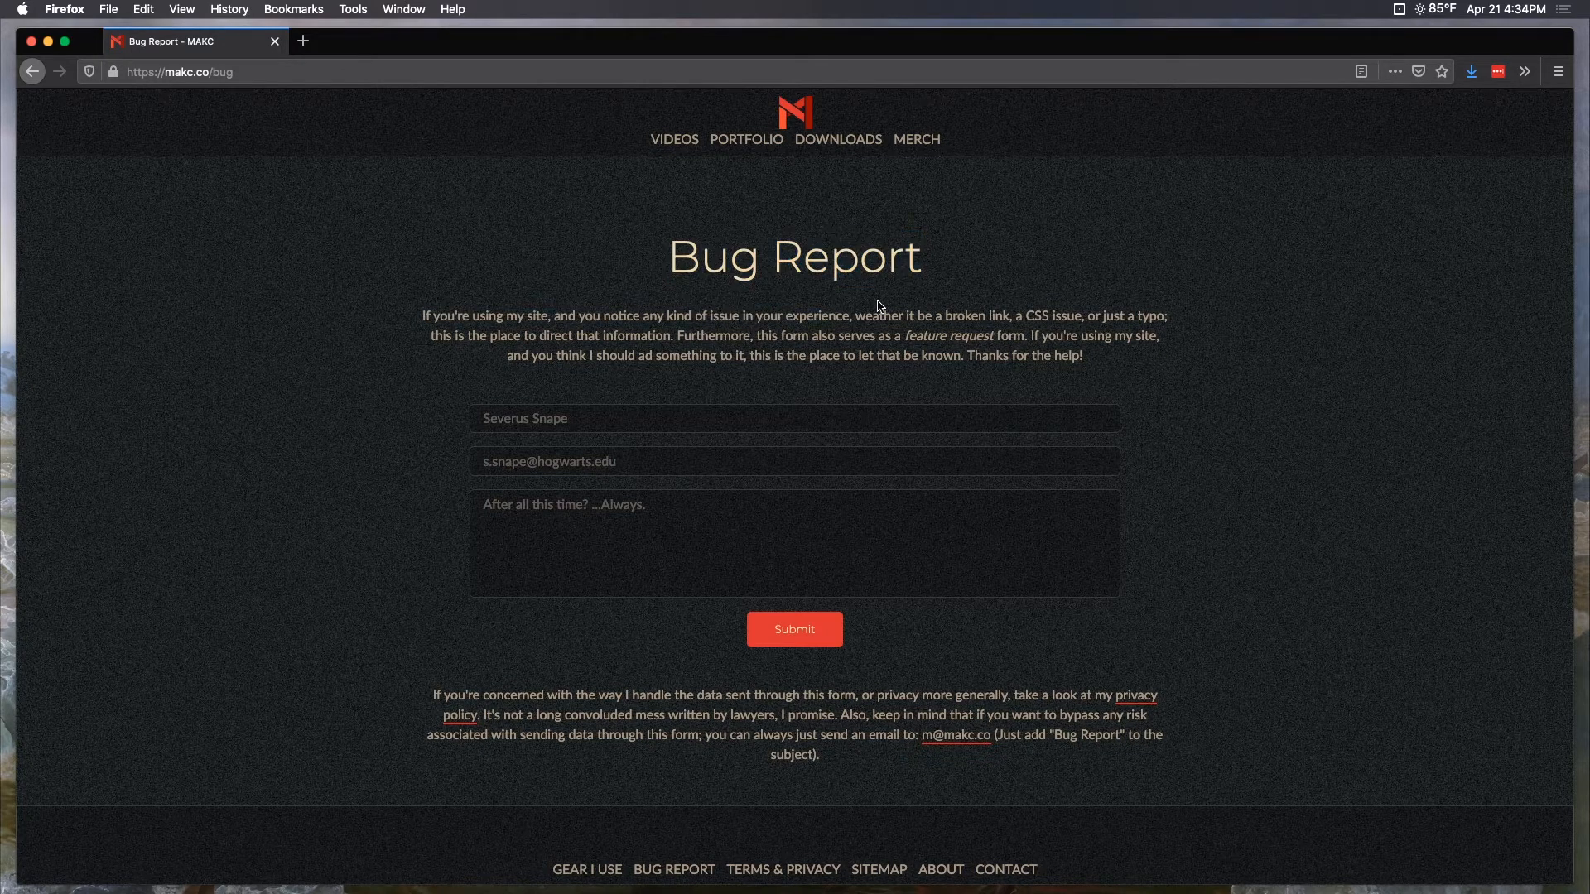
{"action": "mouse_move", "coordinate": [674, 565]}
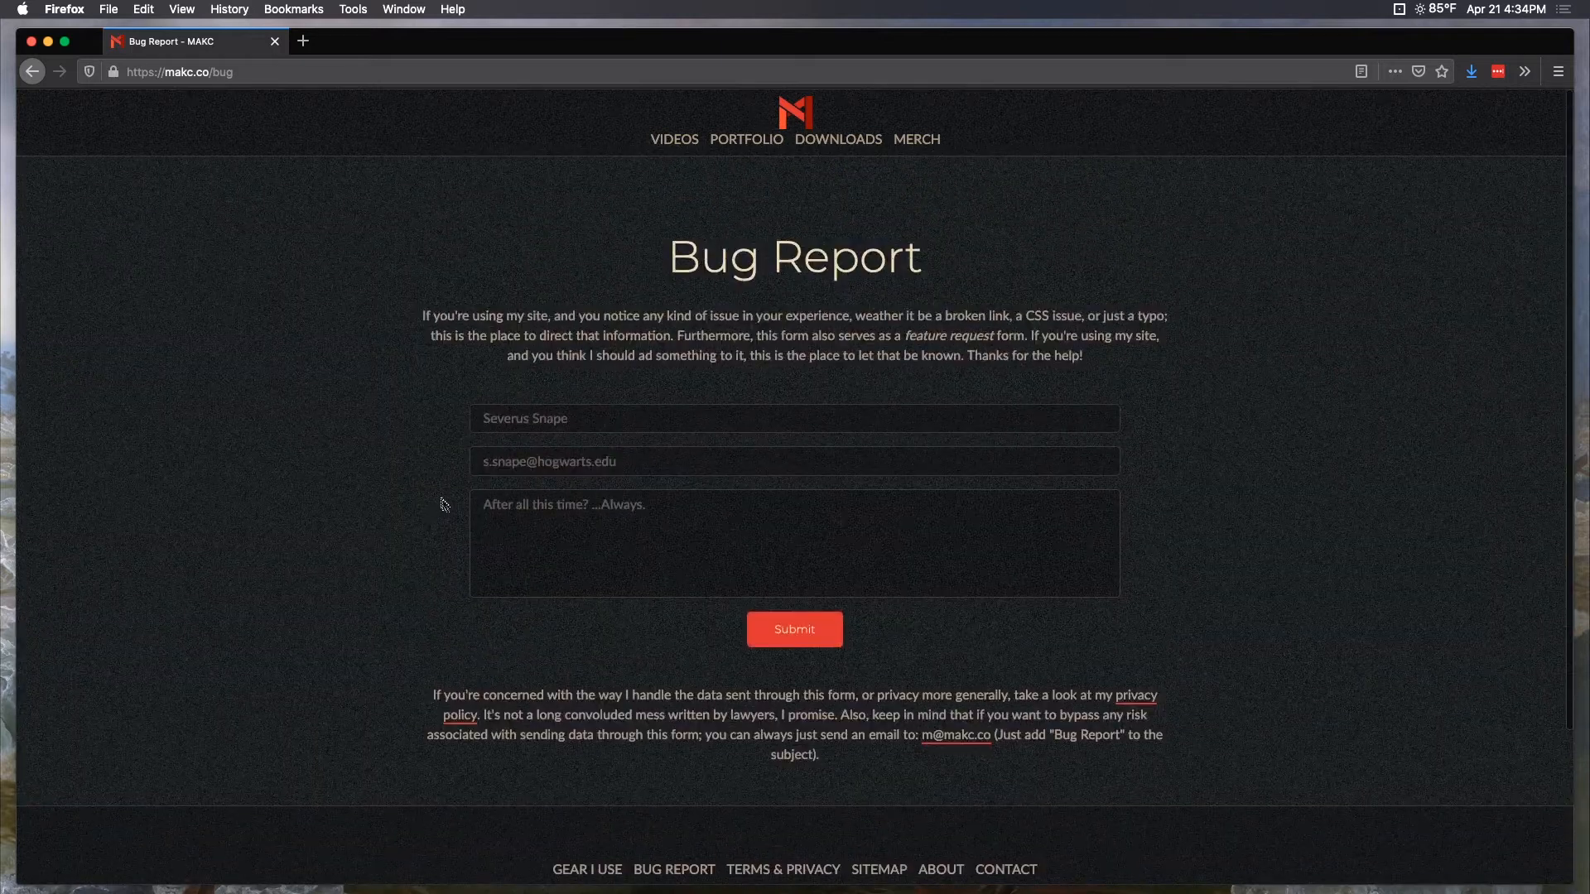
{"action": "scroll", "scroll_direction": "down", "scroll_amount": 3}
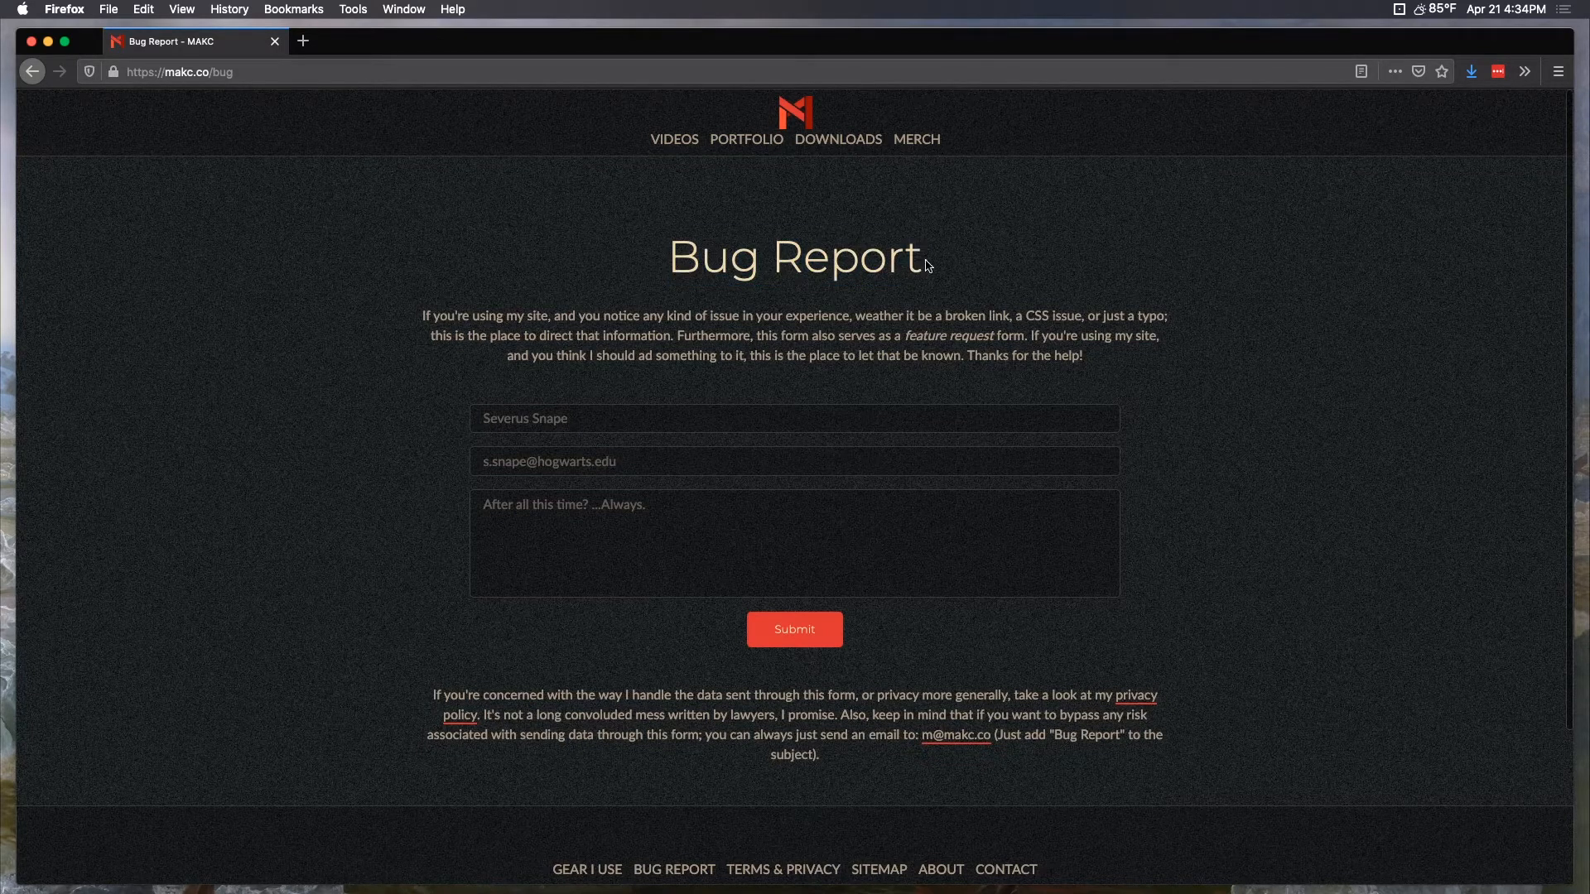
{"action": "scroll", "scroll_direction": "down", "scroll_amount": 3}
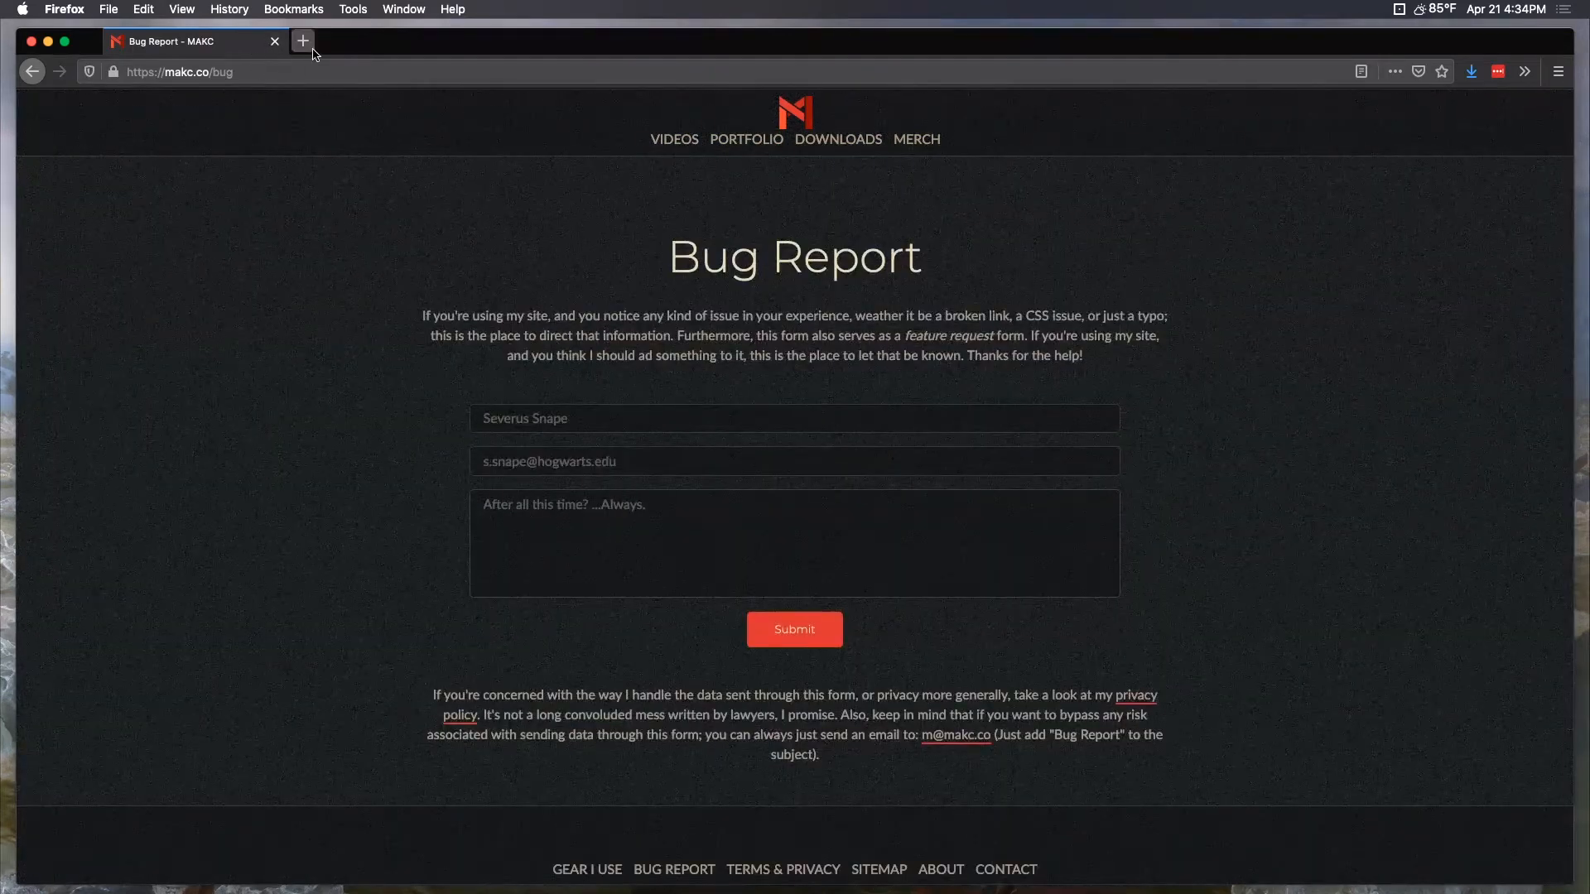
{"action": "mouse_move", "coordinate": [880, 240]}
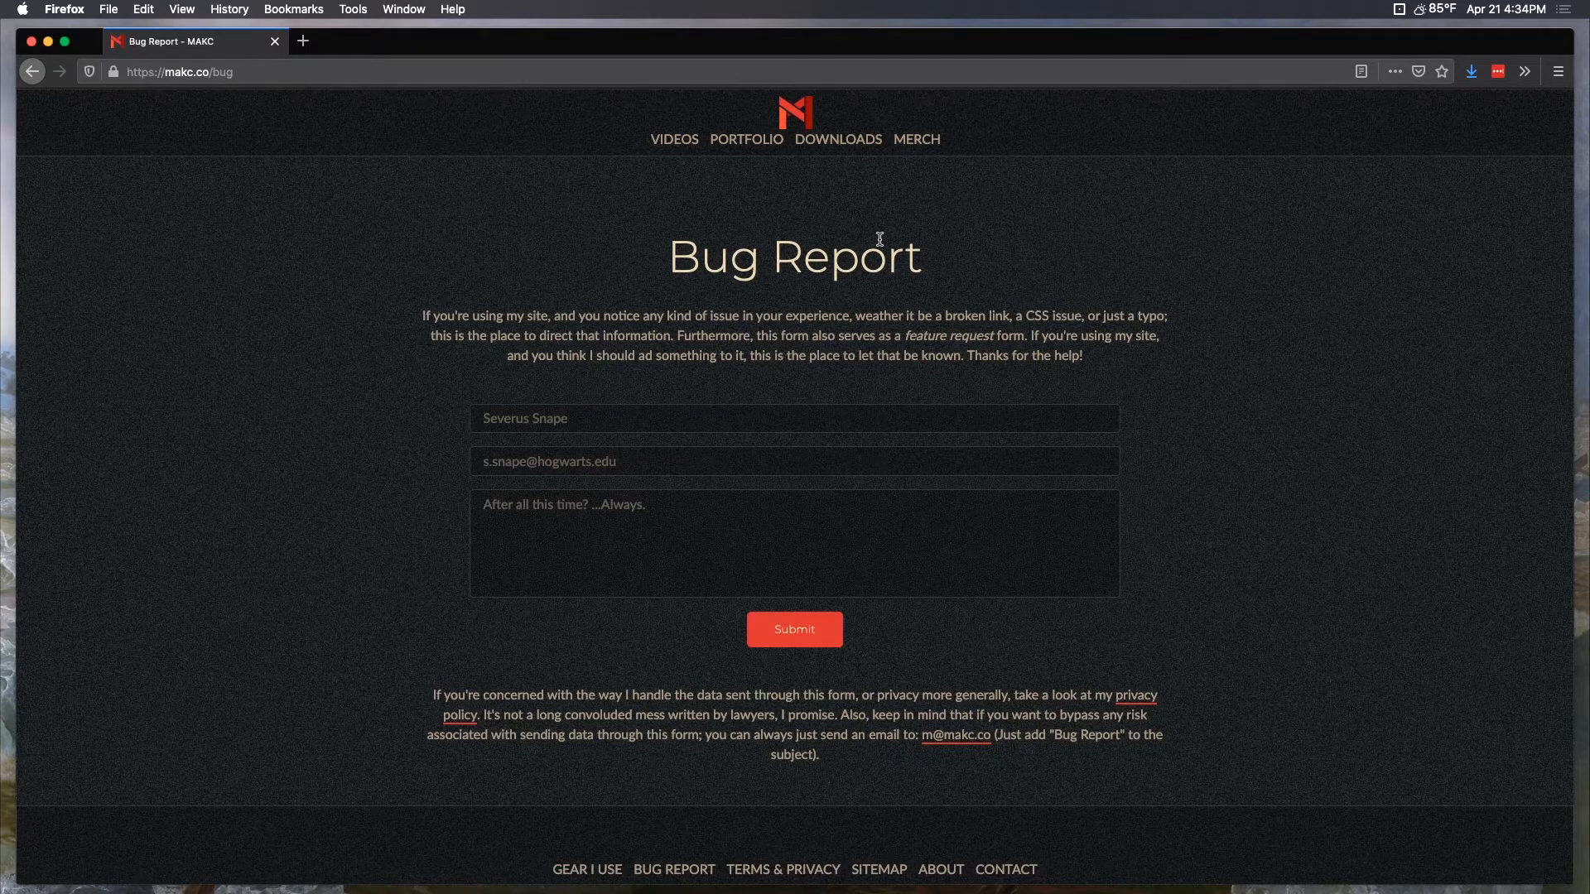
{"action": "mouse_move", "coordinate": [887, 348]}
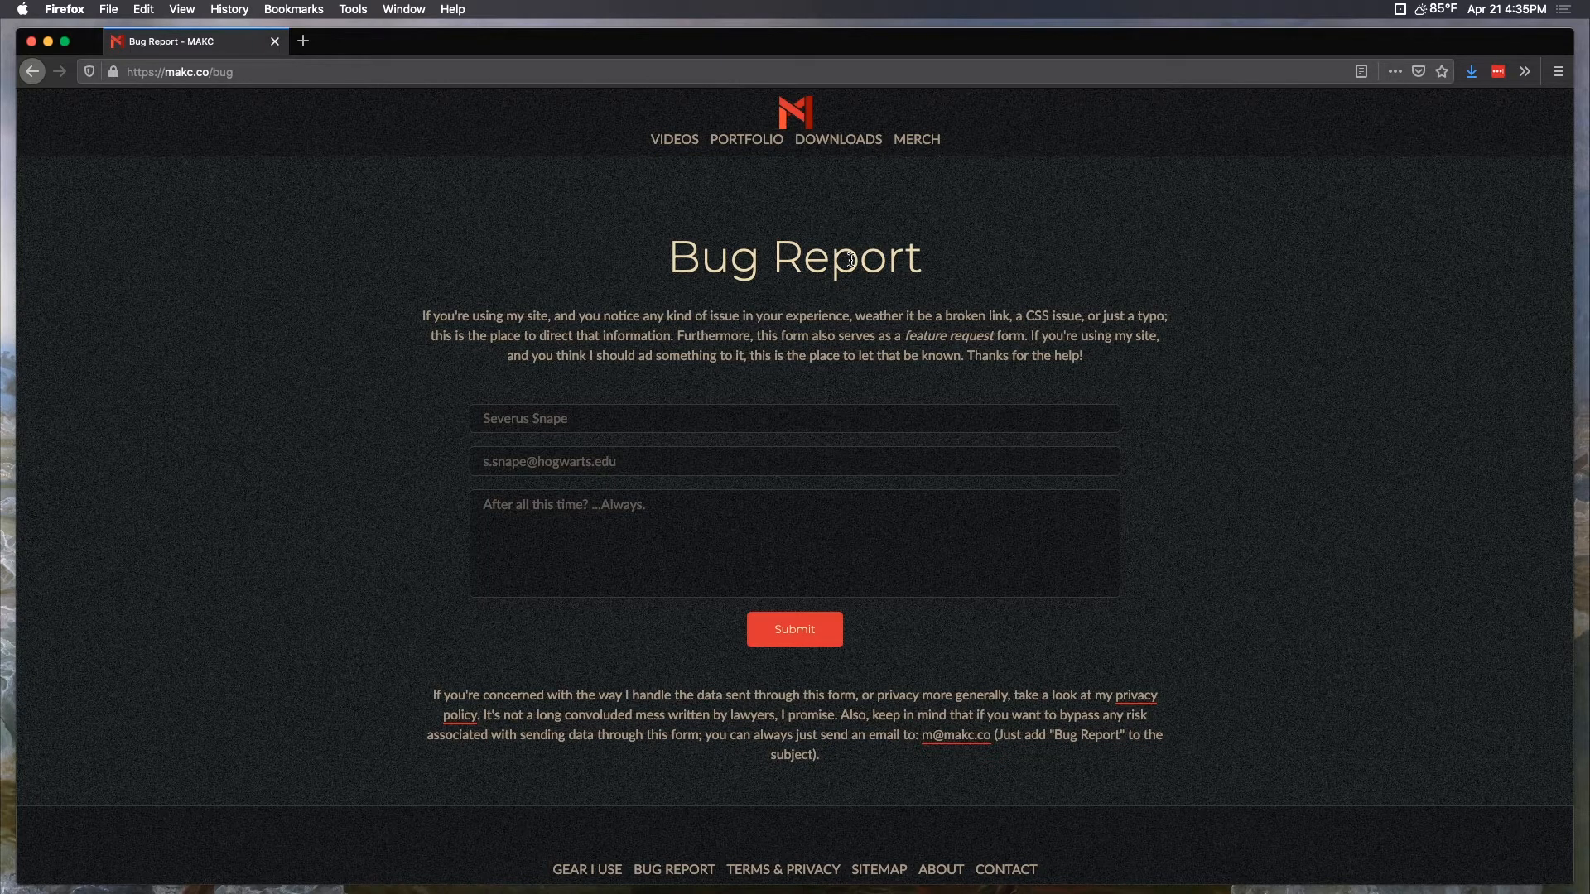
{"action": "mouse_move", "coordinate": [897, 481]}
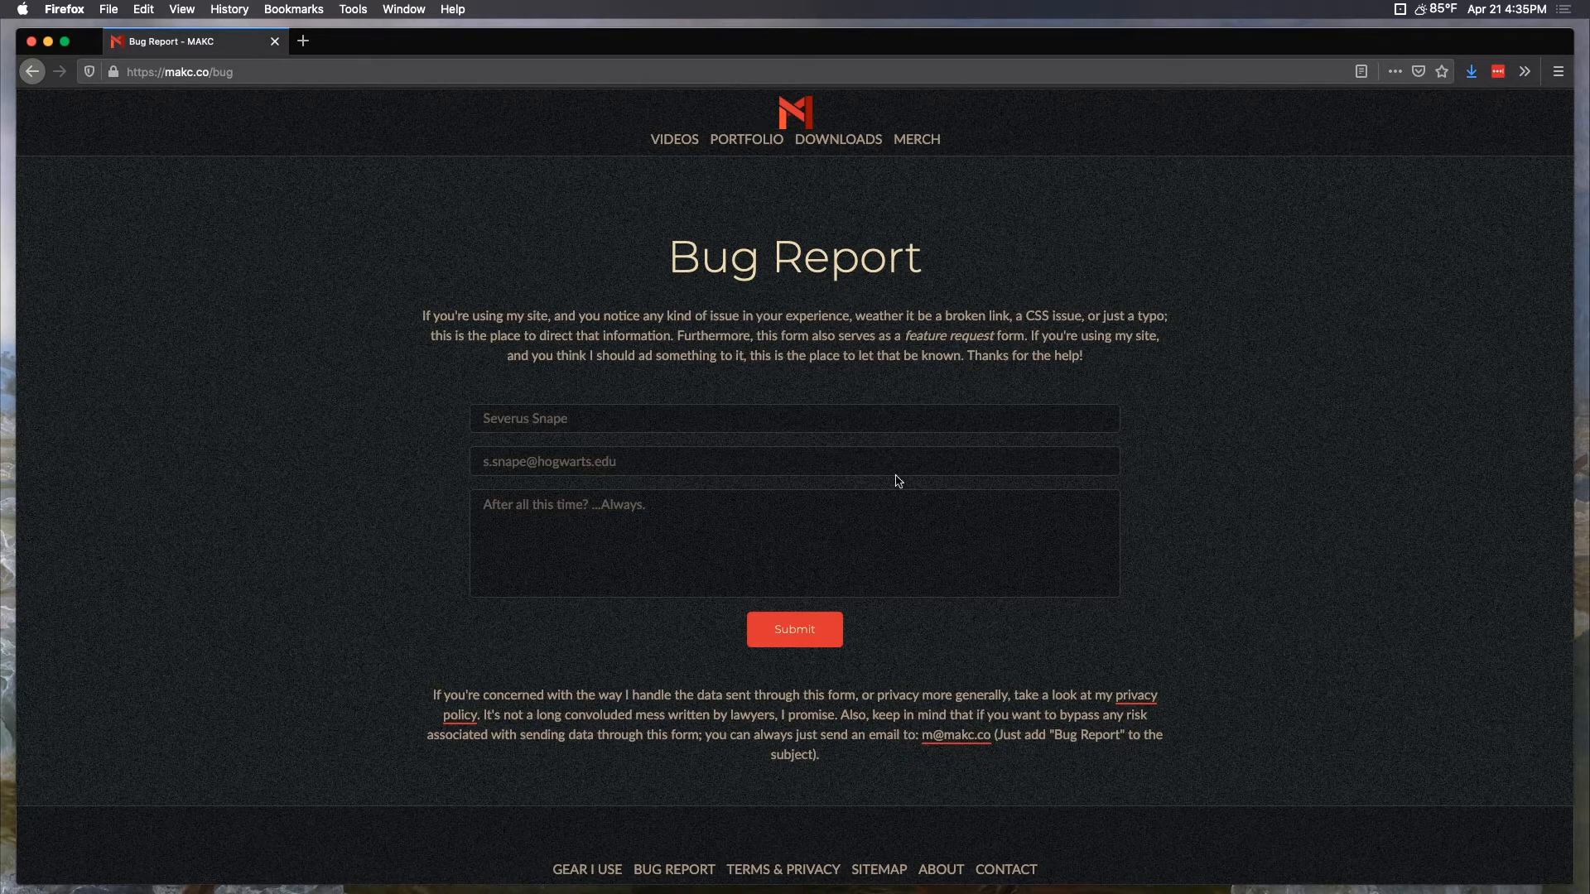
{"action": "mouse_move", "coordinate": [61, 562]}
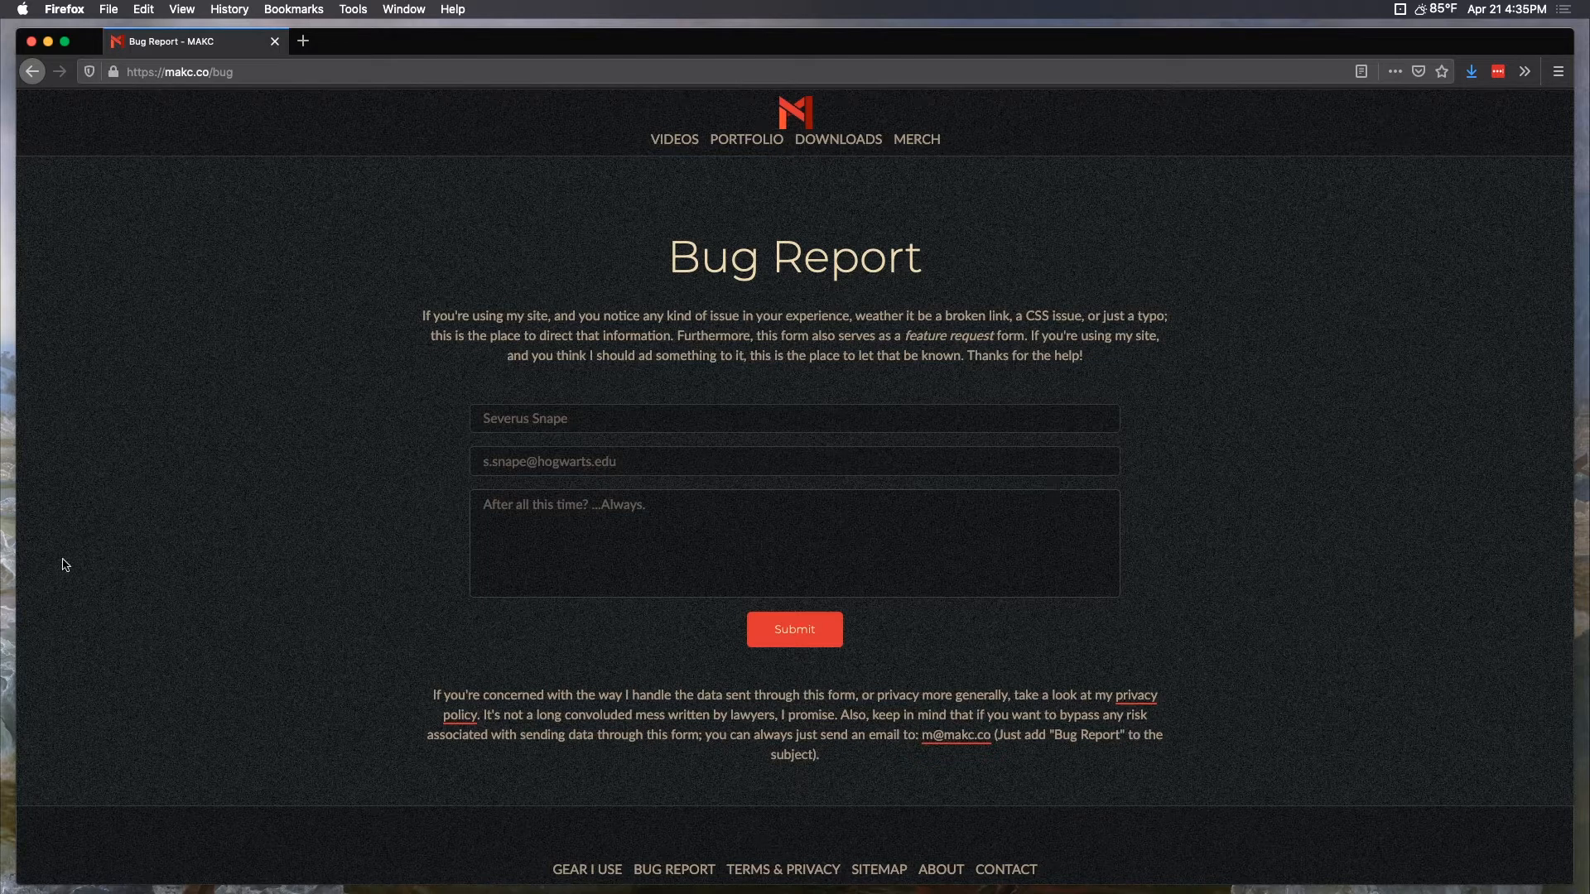
{"action": "mouse_move", "coordinate": [539, 466]}
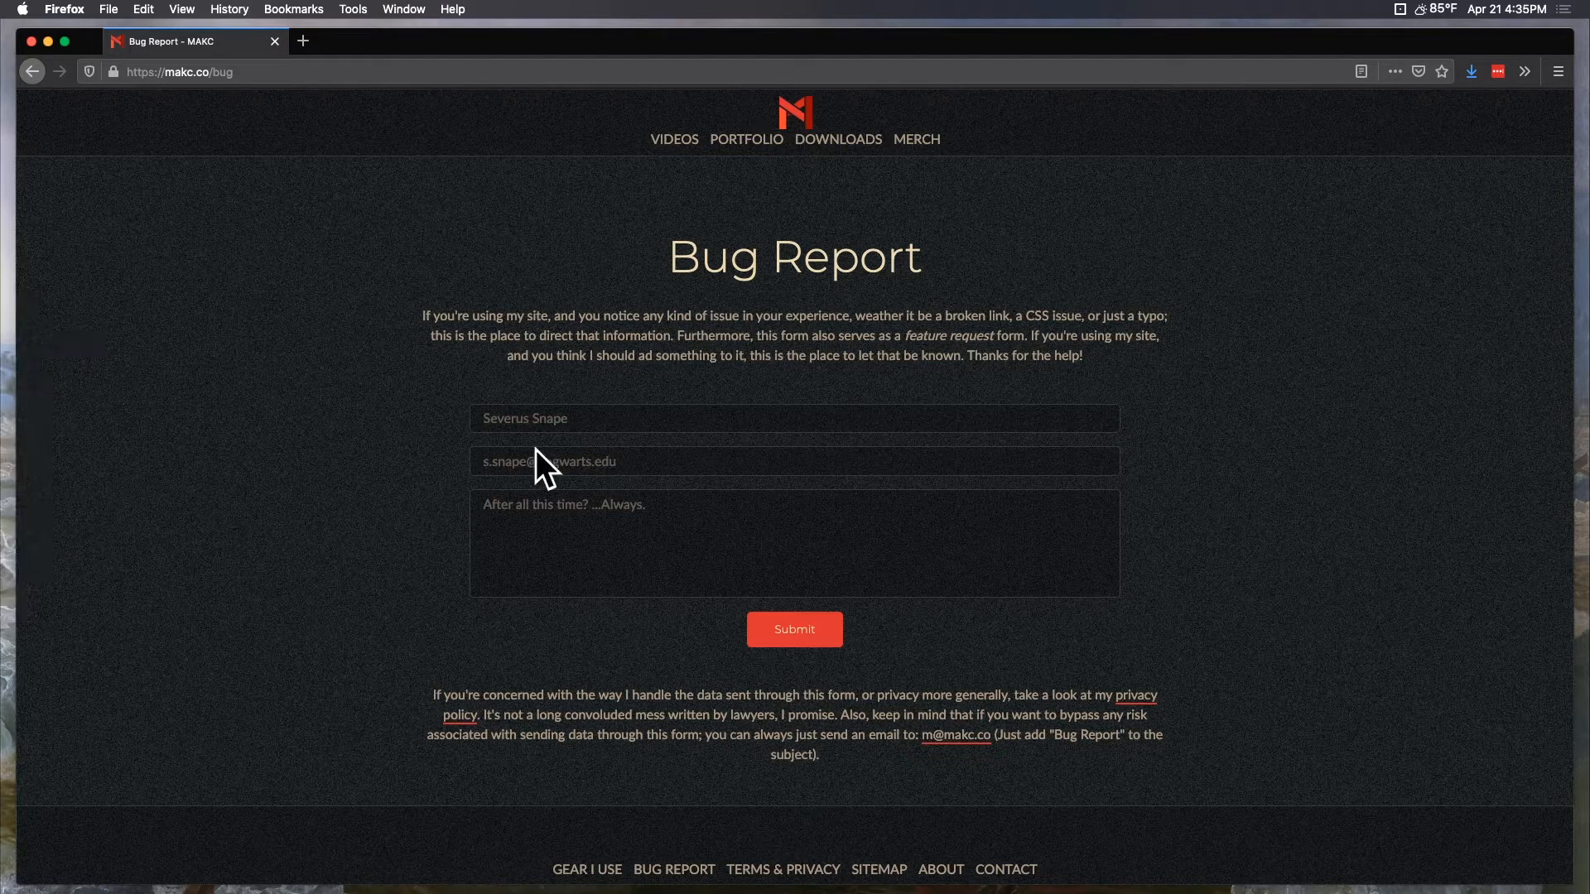
{"action": "type", "text": "fjalksdjf alsdf"}
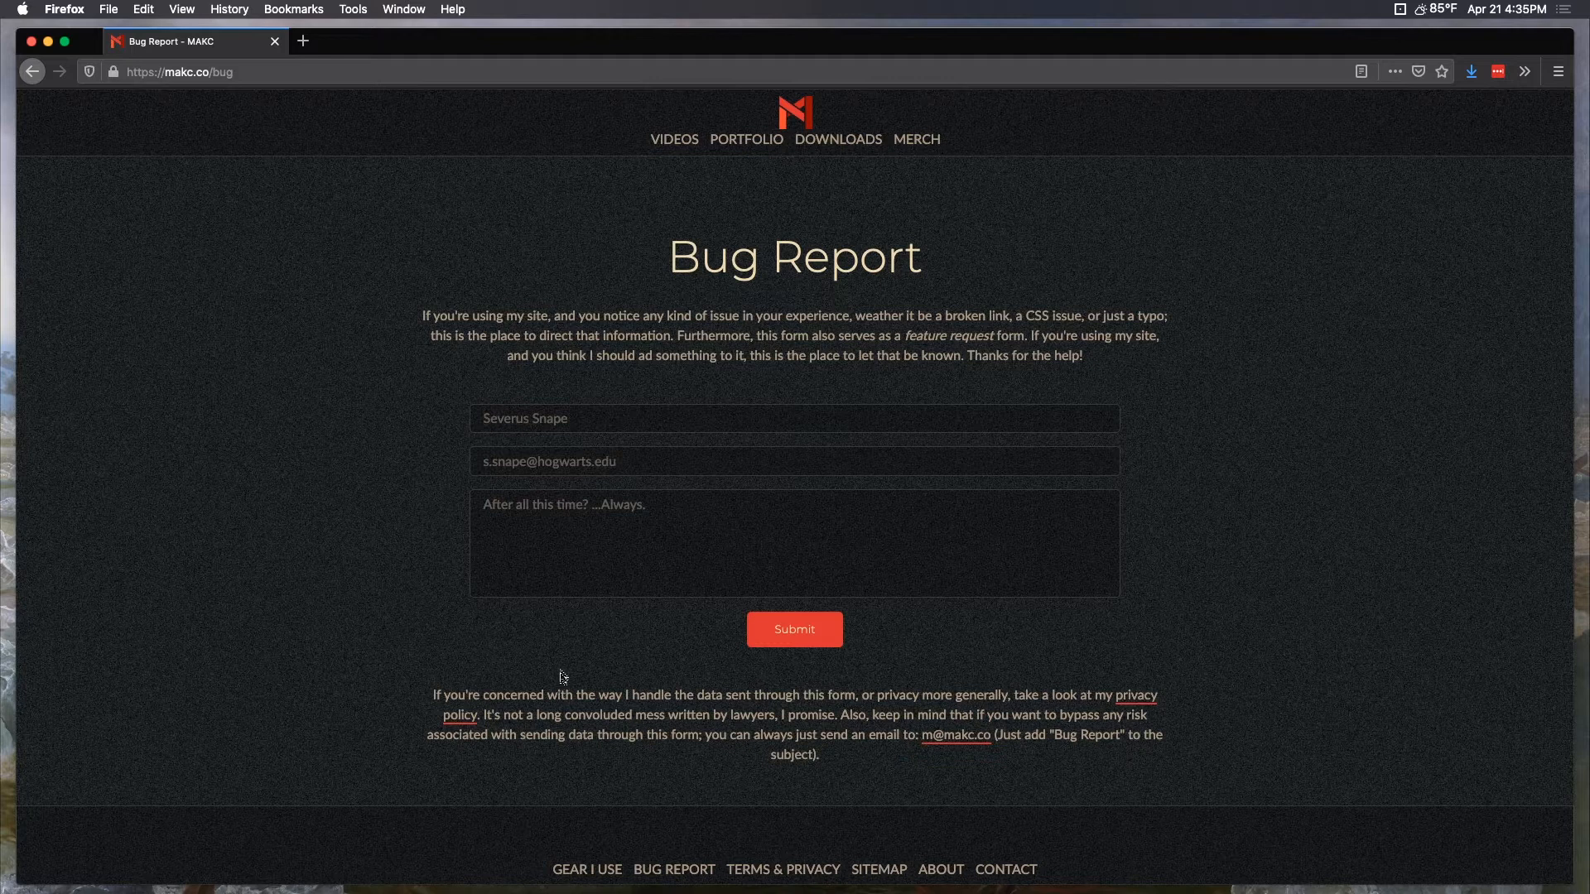
{"action": "mouse_move", "coordinate": [547, 588]}
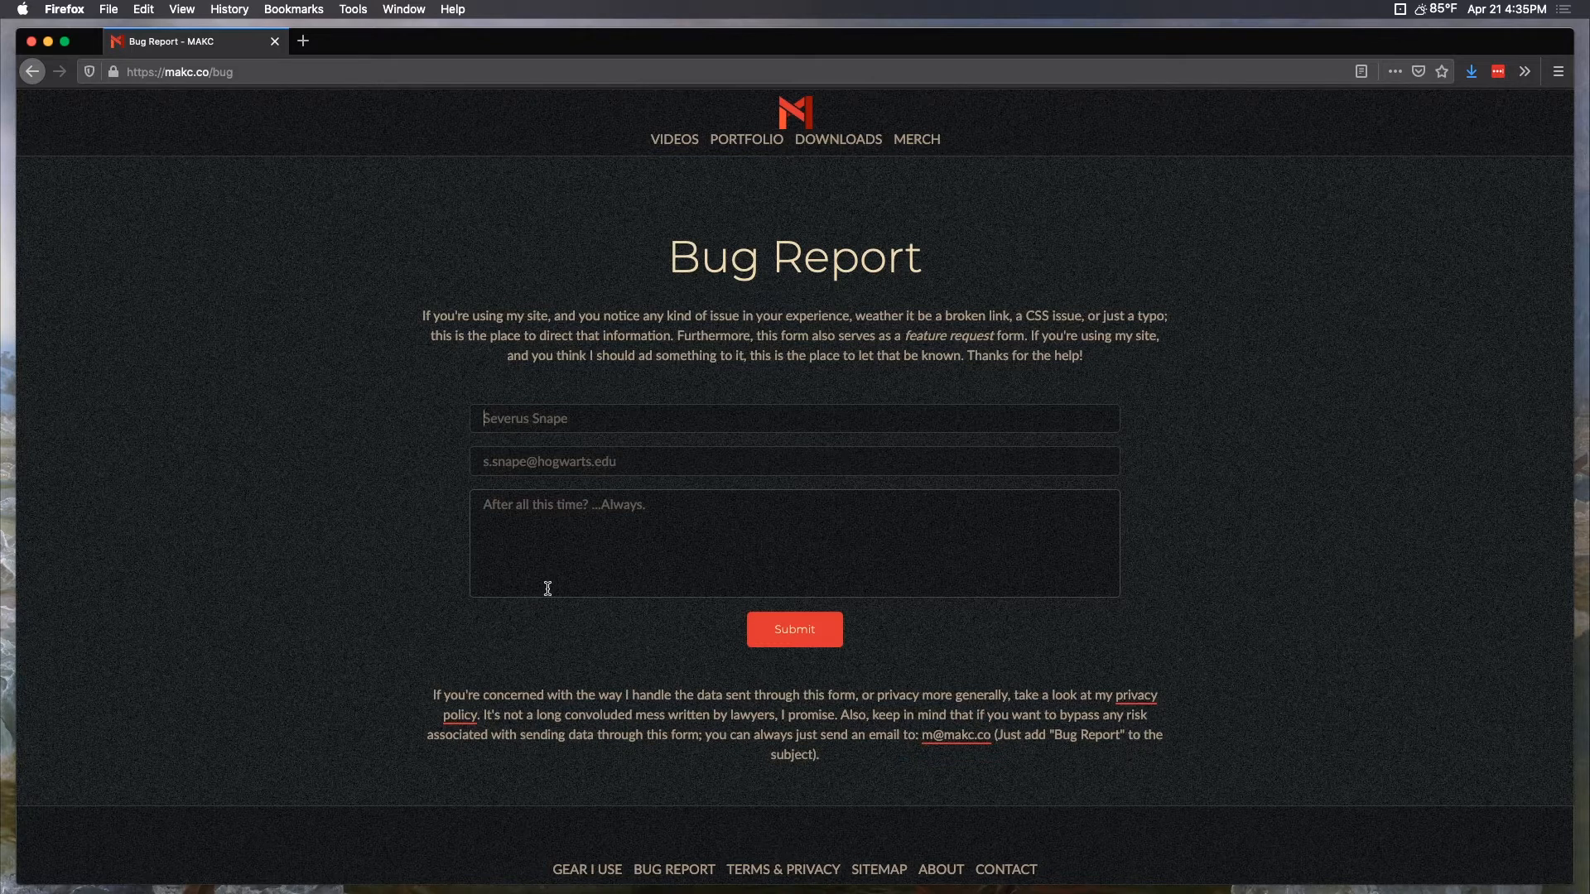
{"action": "mouse_move", "coordinate": [582, 580]}
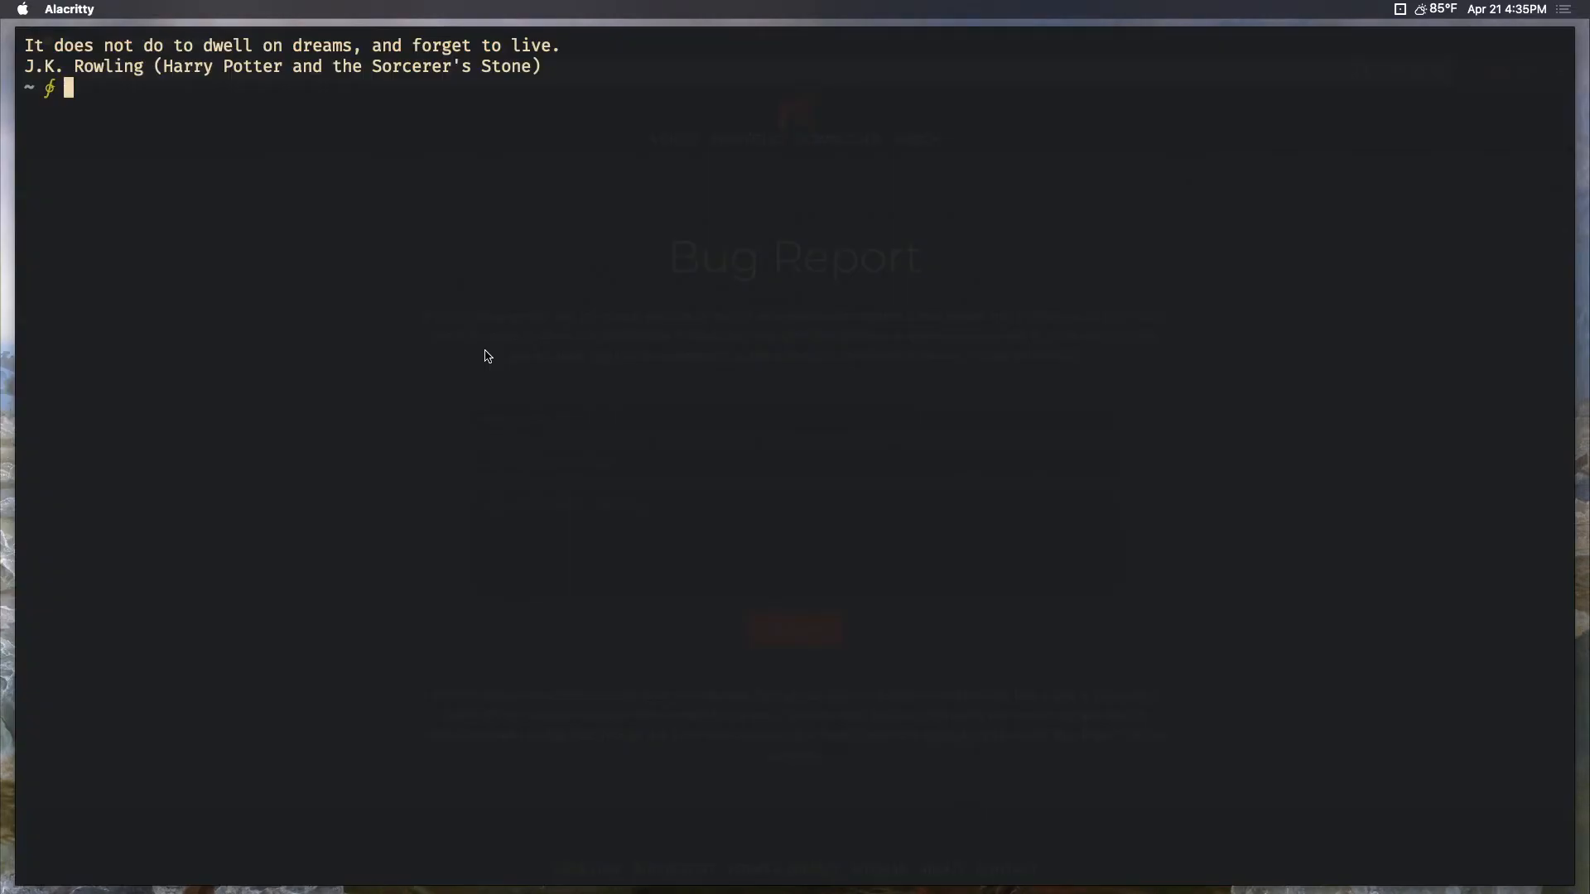
In the makccr.github.io repo, remove old bug files and copy index.html to bug.html
{"action": "type", "text": "cd repo/makccr.github.io/"}
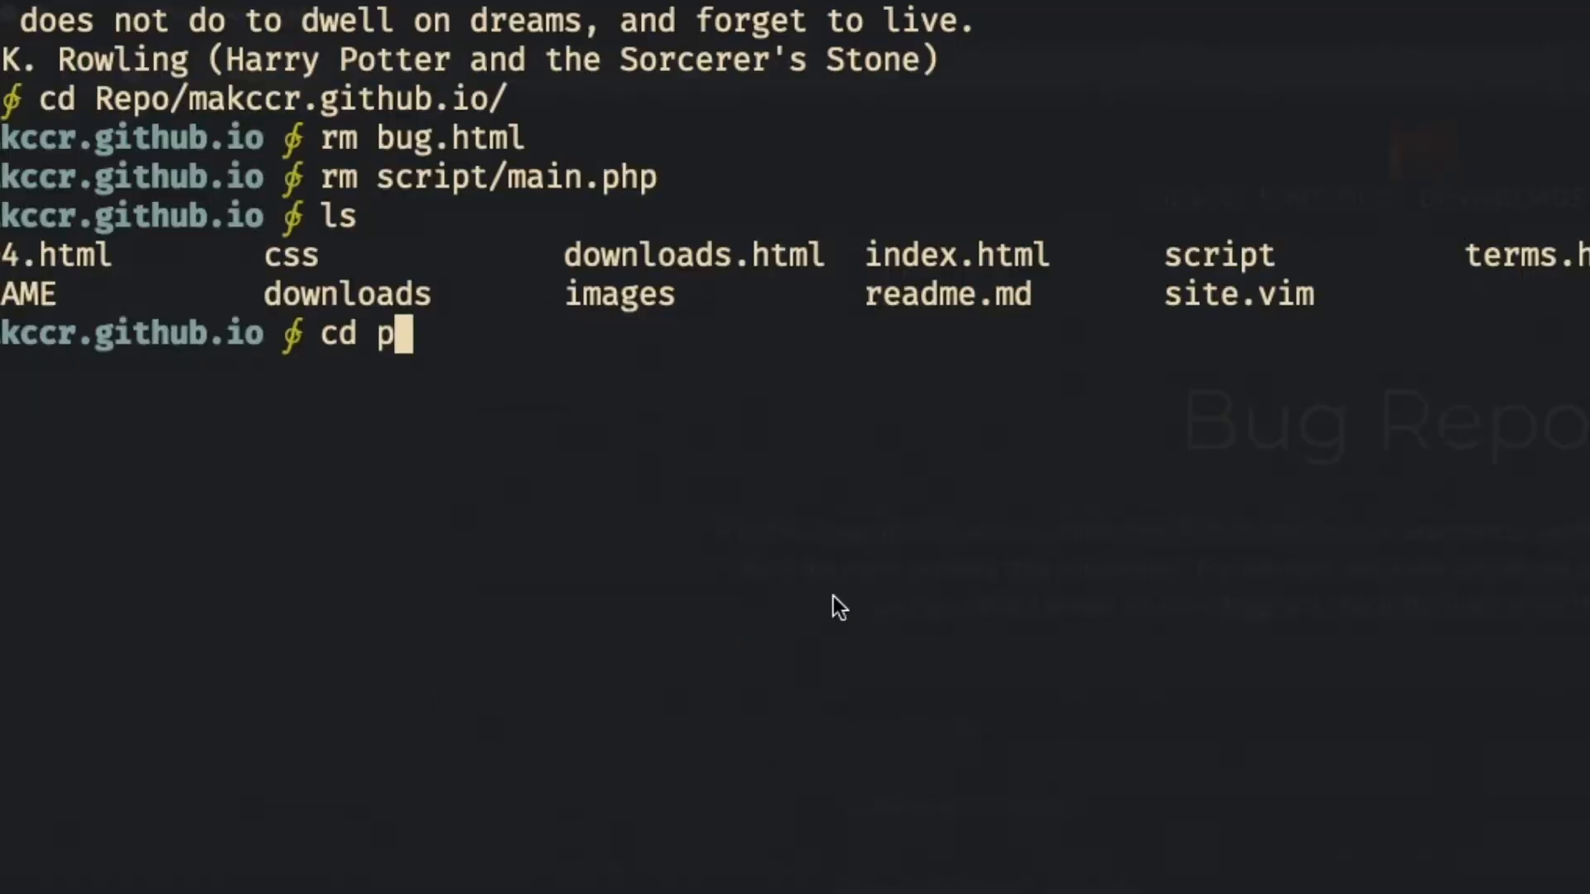
{"action": "type", "text": "cp index.html"}
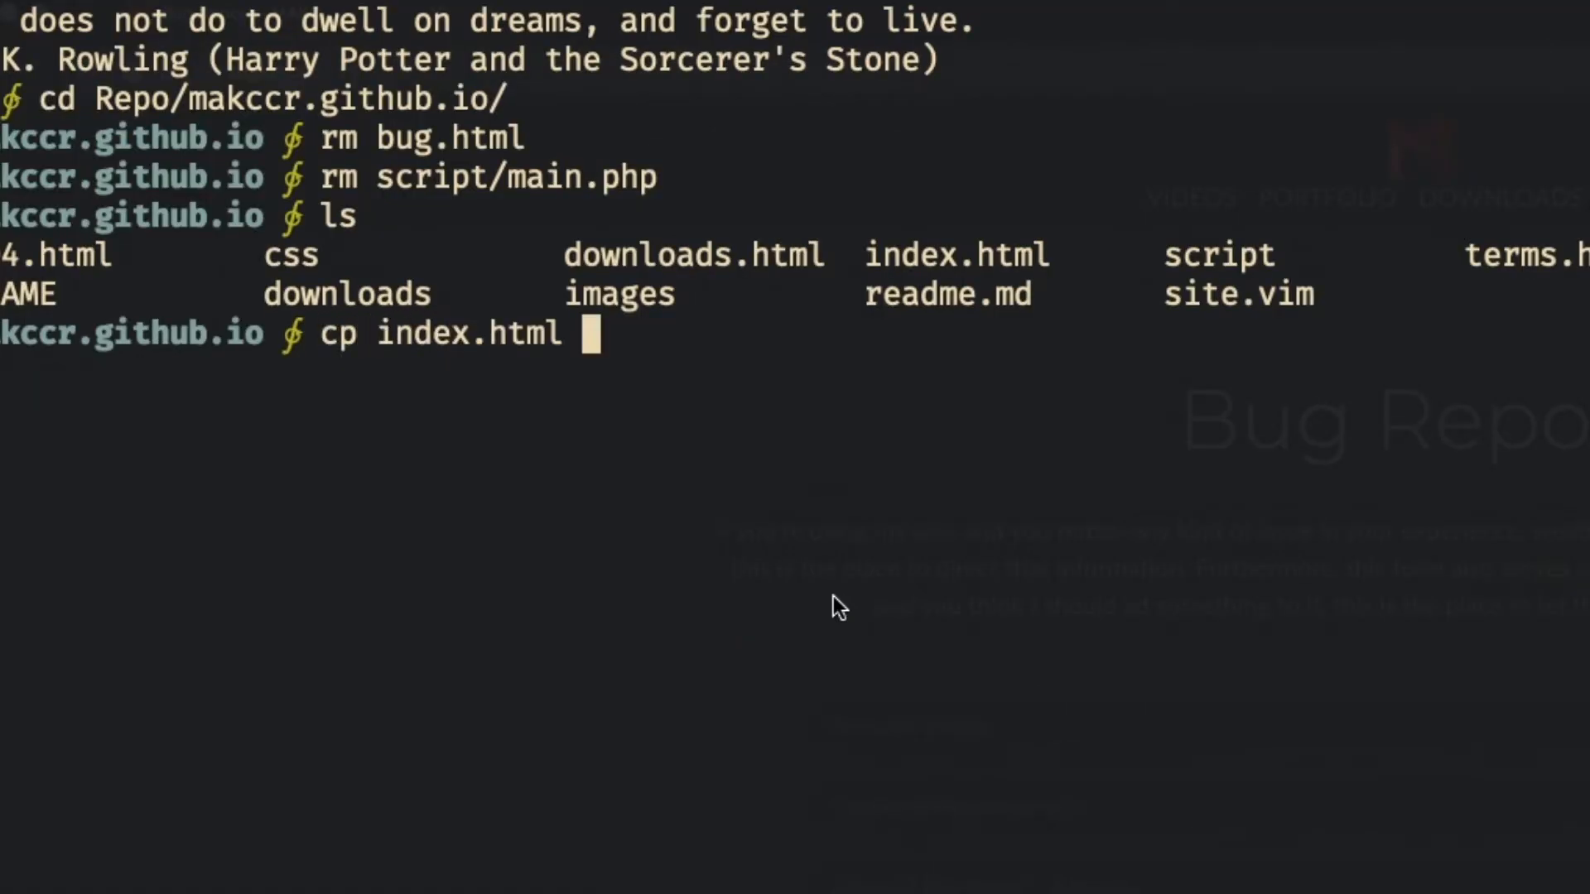
{"action": "type", "text": "bug.htm"}
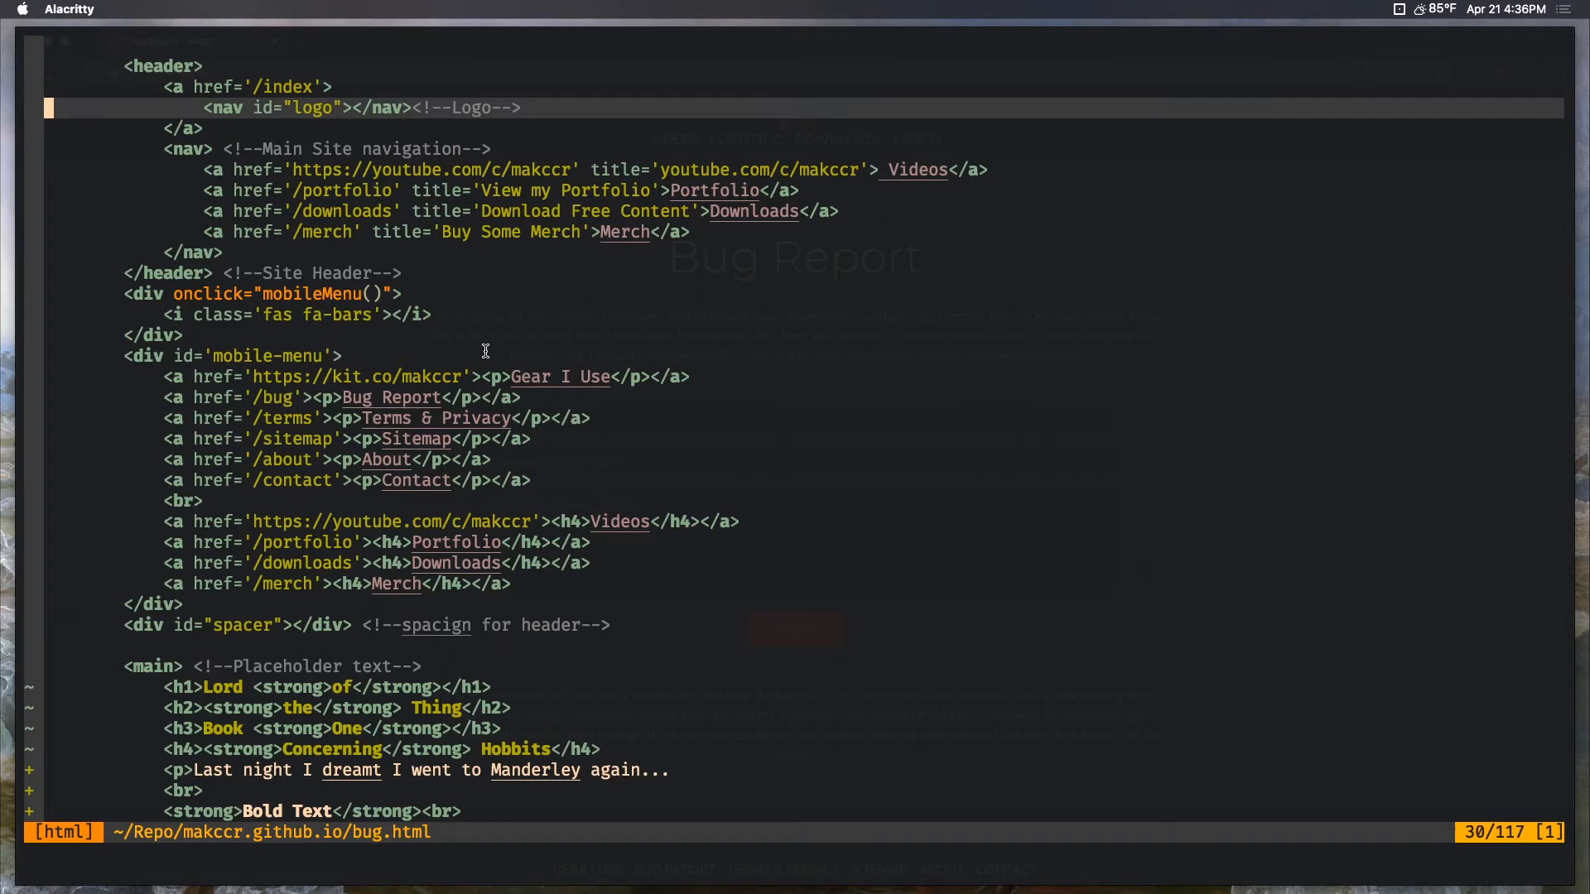
Delete the Hobbits placeholder paragraph and set the h1 to 'Bug Report'
{"action": "scroll", "scroll_direction": "down", "scroll_amount": 3}
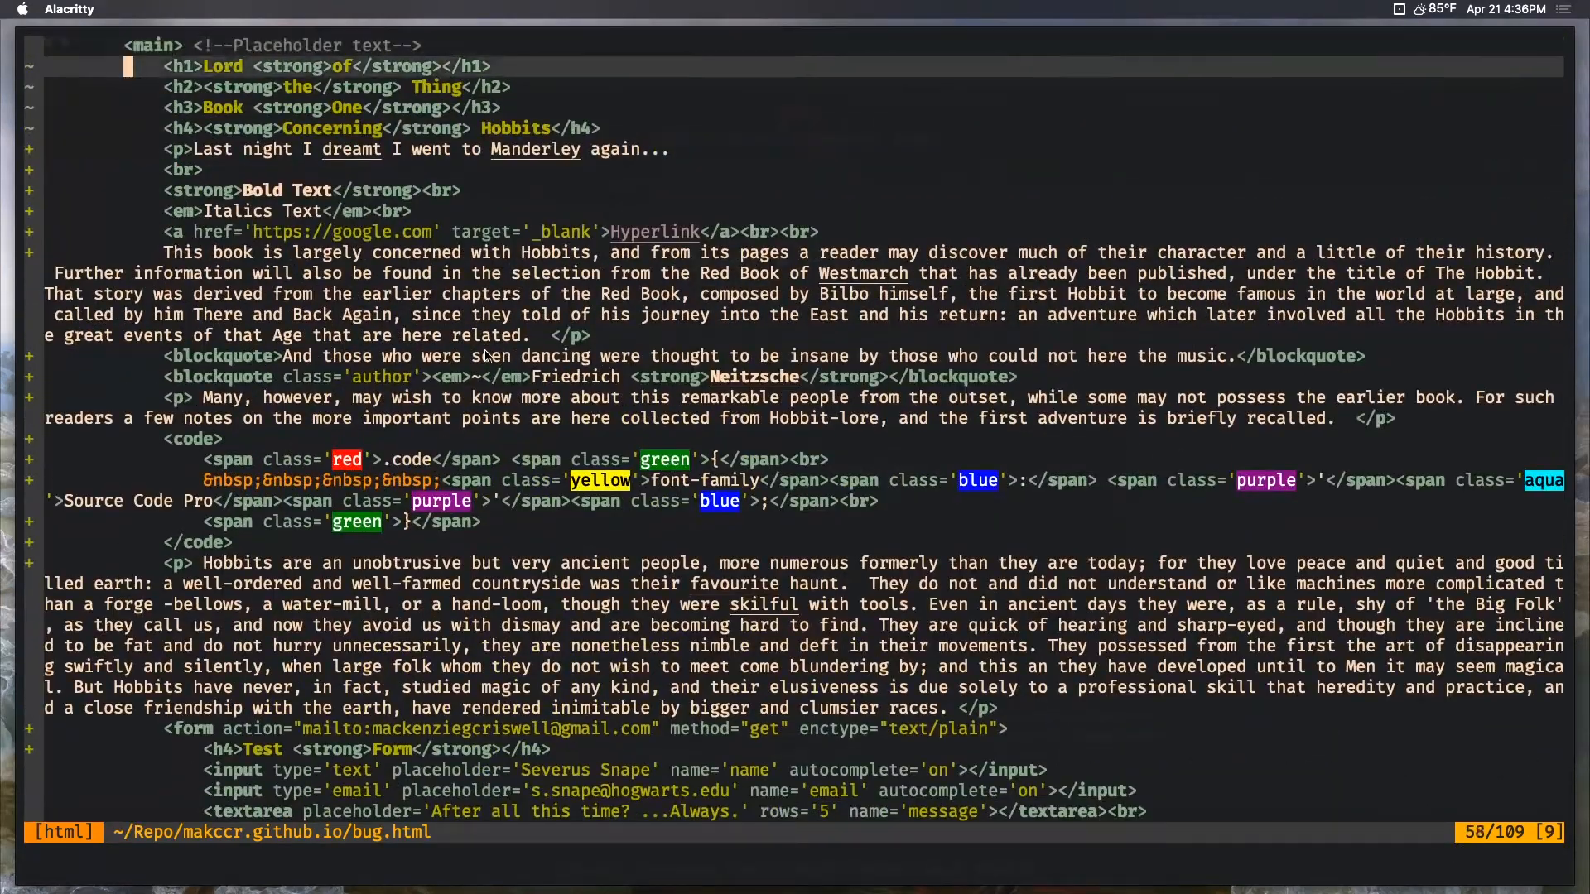
{"action": "scroll", "scroll_direction": "down", "scroll_amount": 3}
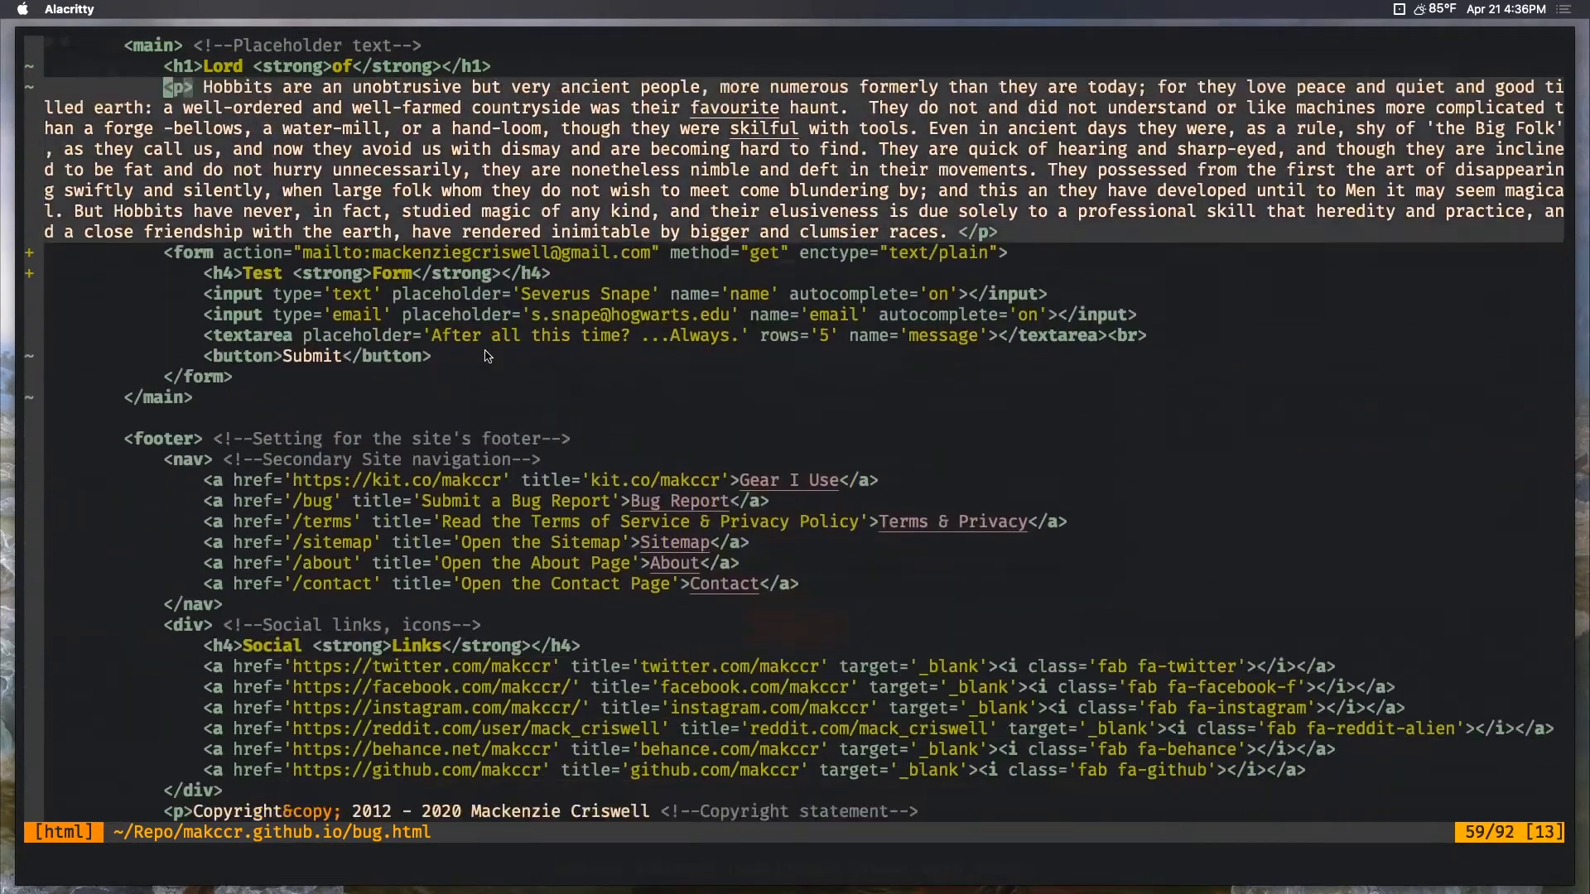
{"action": "key", "text": "dd"}
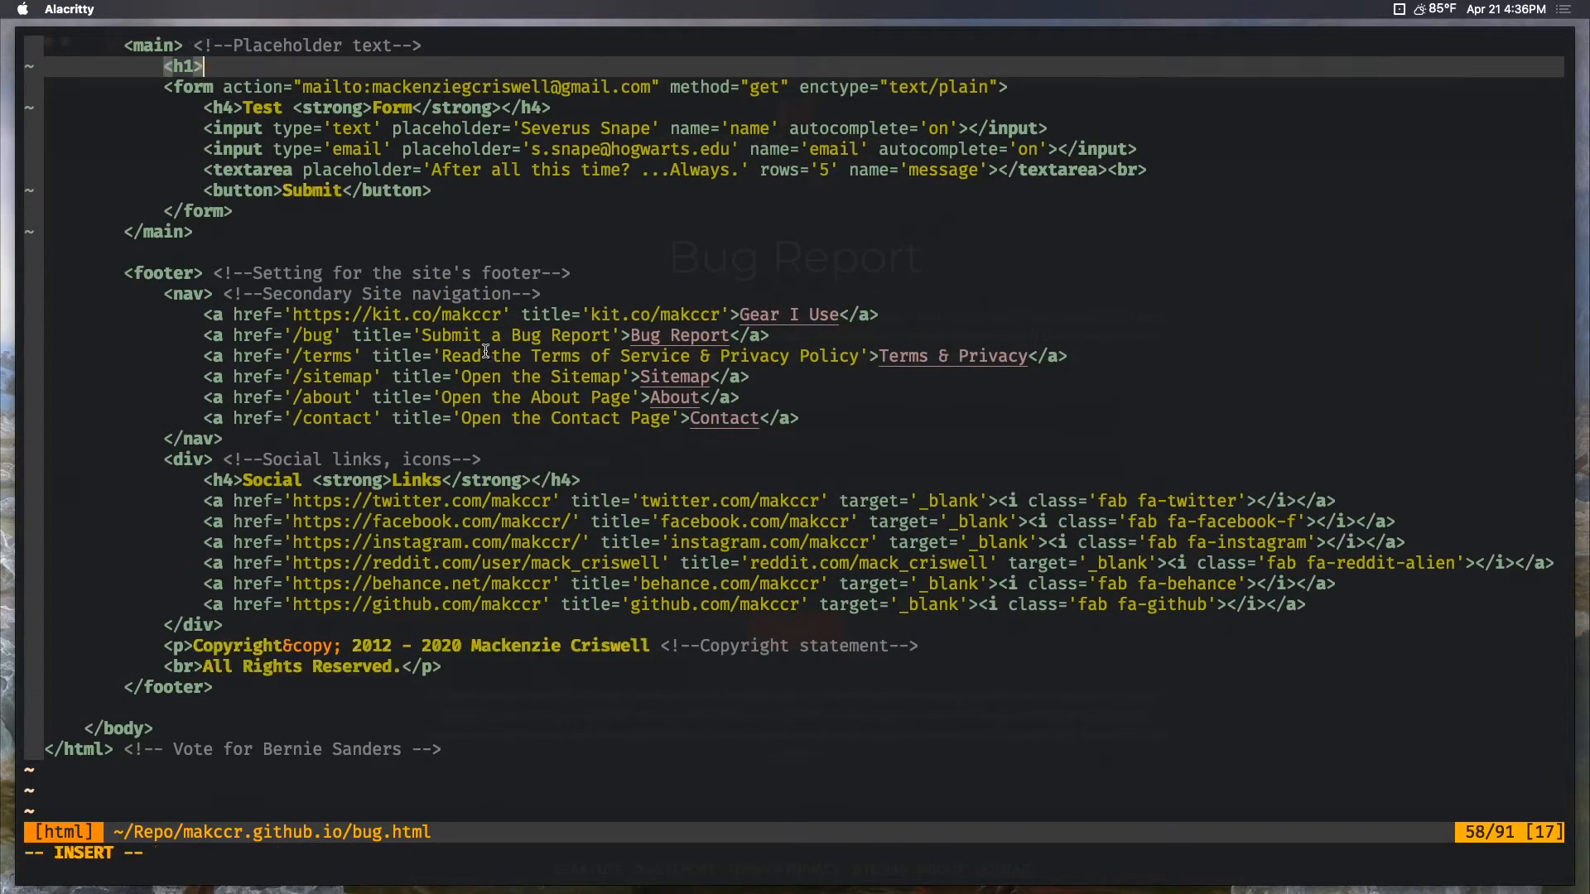
{"action": "type", "text": "Bug Repor"}
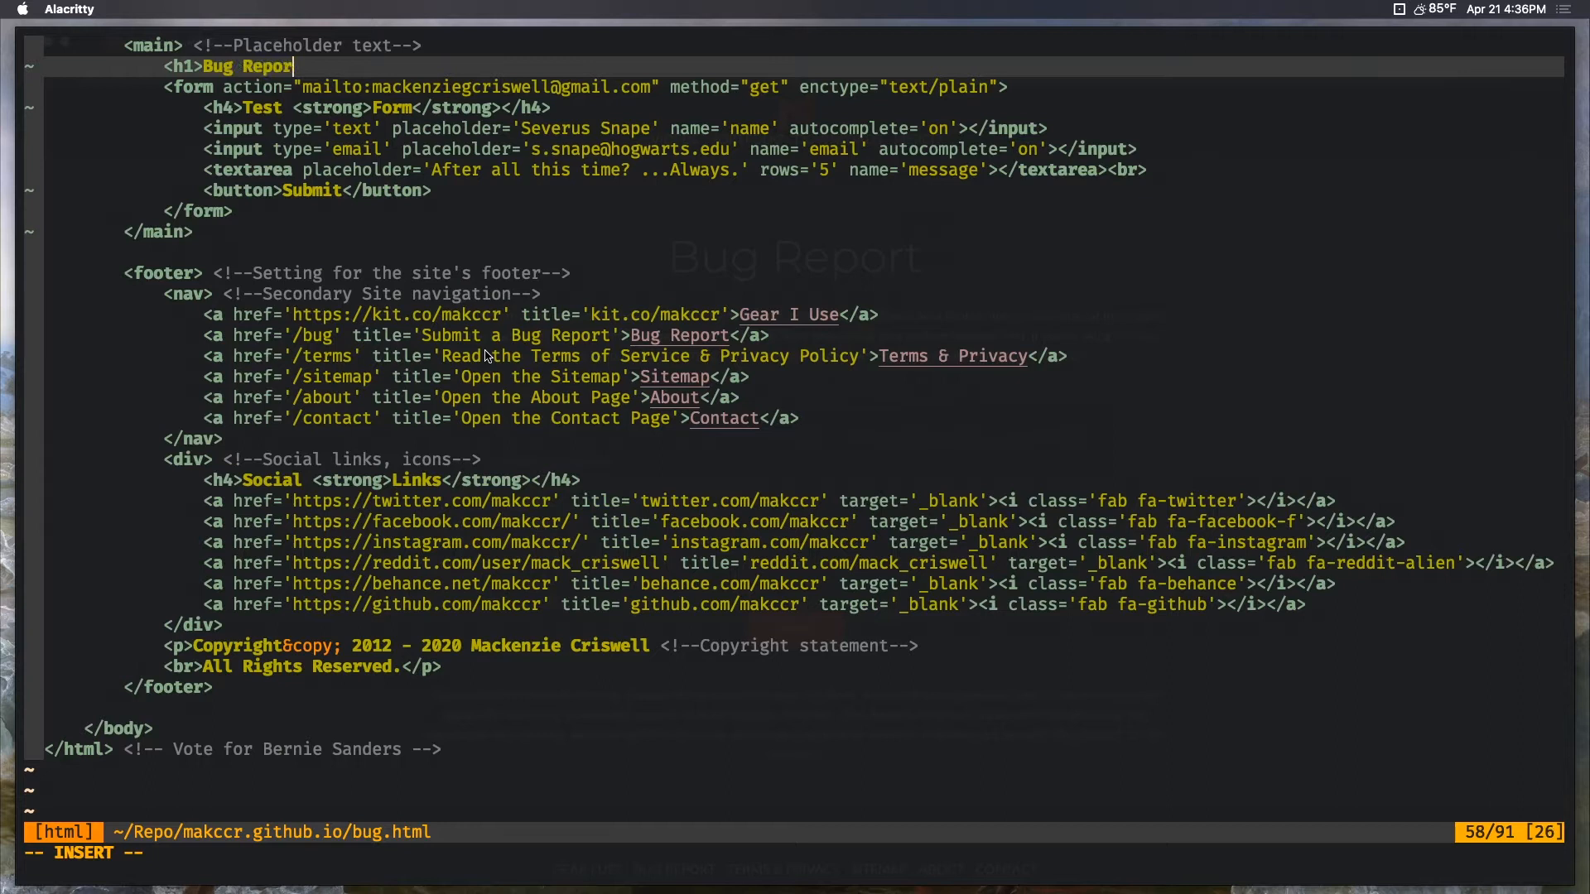
{"action": "type", "text": "t</h1>"}
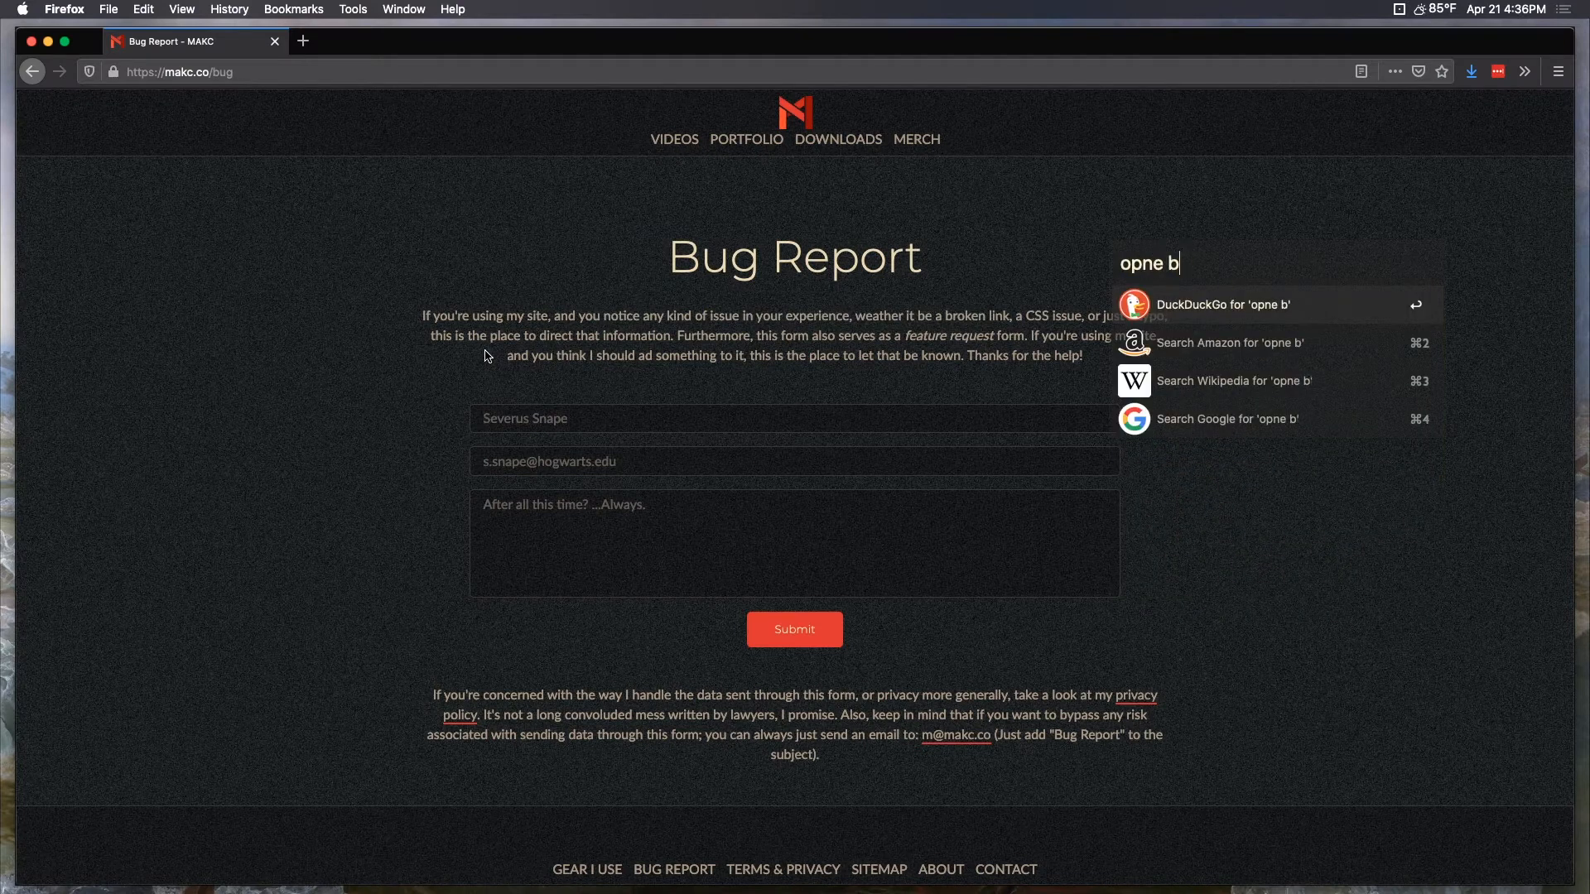
Open the local bug.html in a new Firefox tab
{"action": "type", "text": "open bug."}
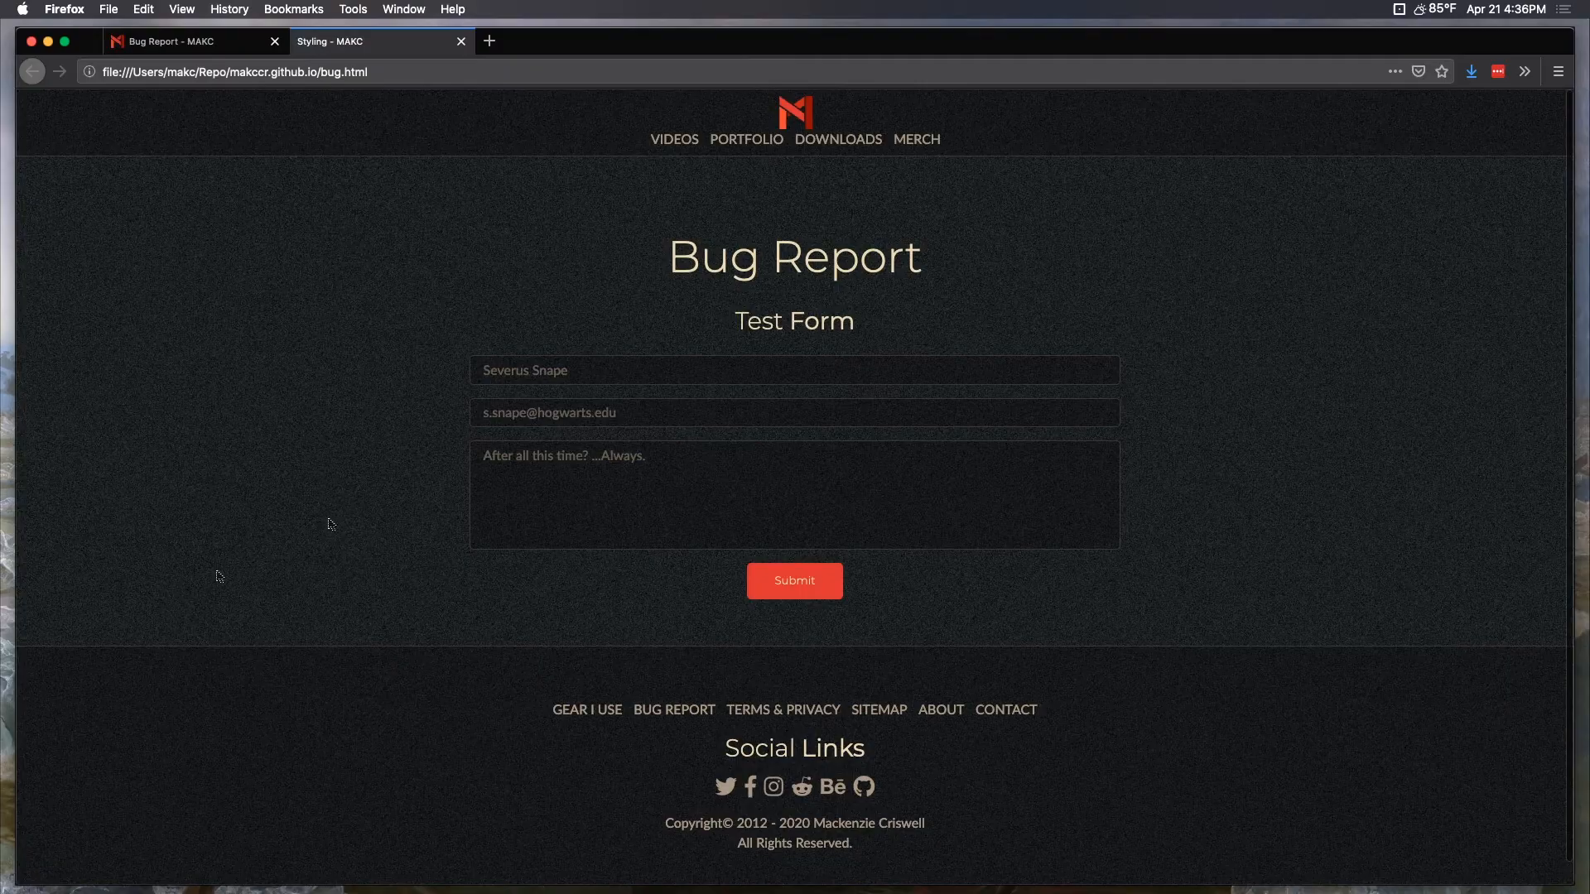
{"action": "mouse_move", "coordinate": [641, 413]}
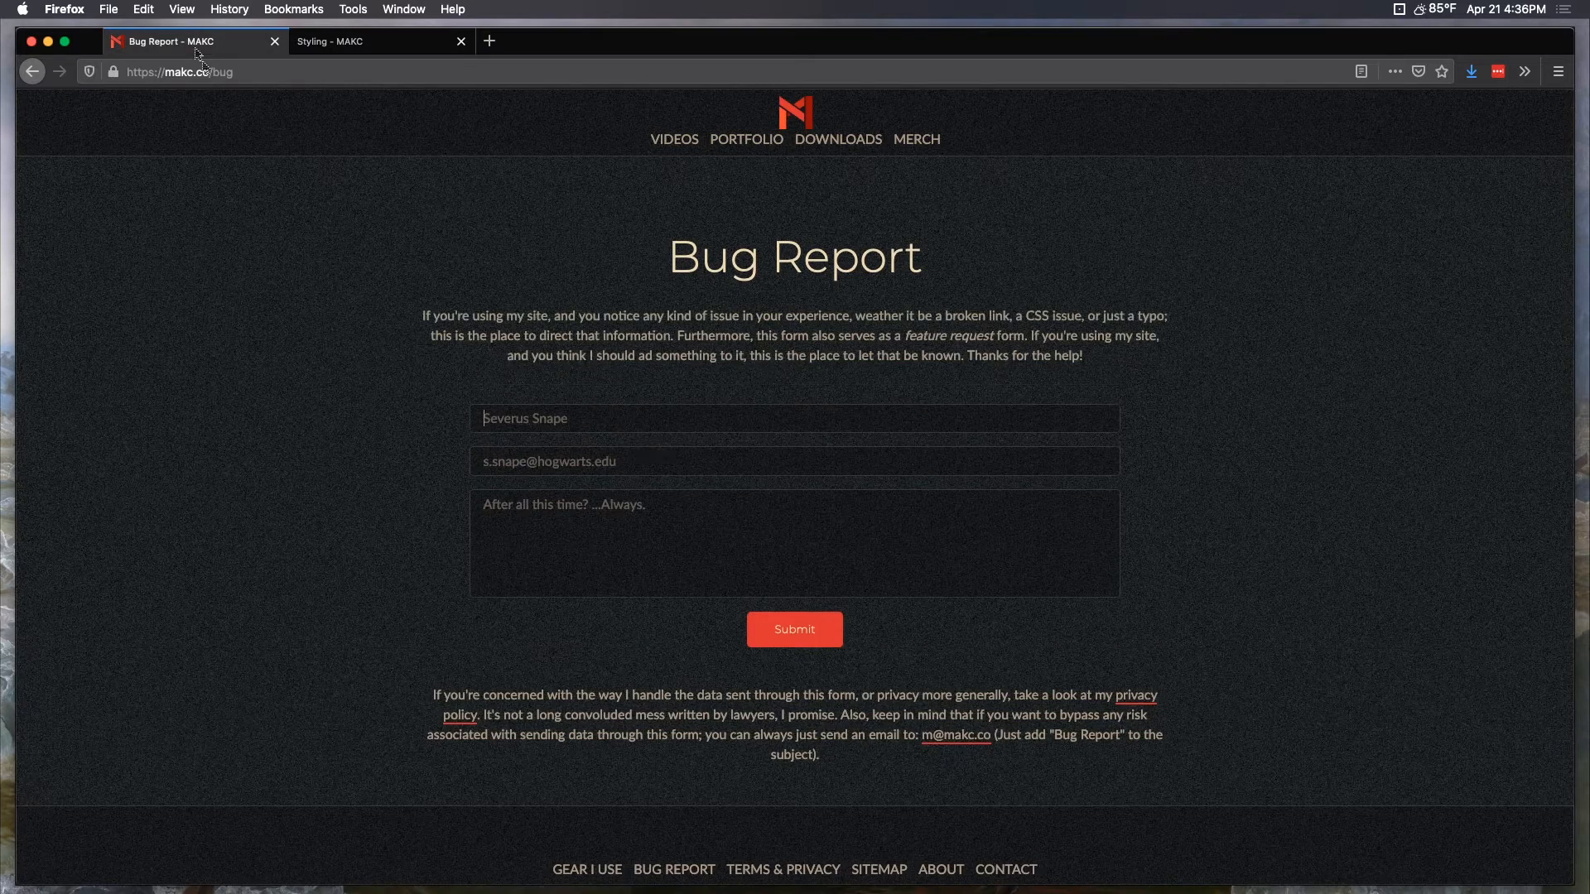
{"action": "mouse_move", "coordinate": [432, 123]}
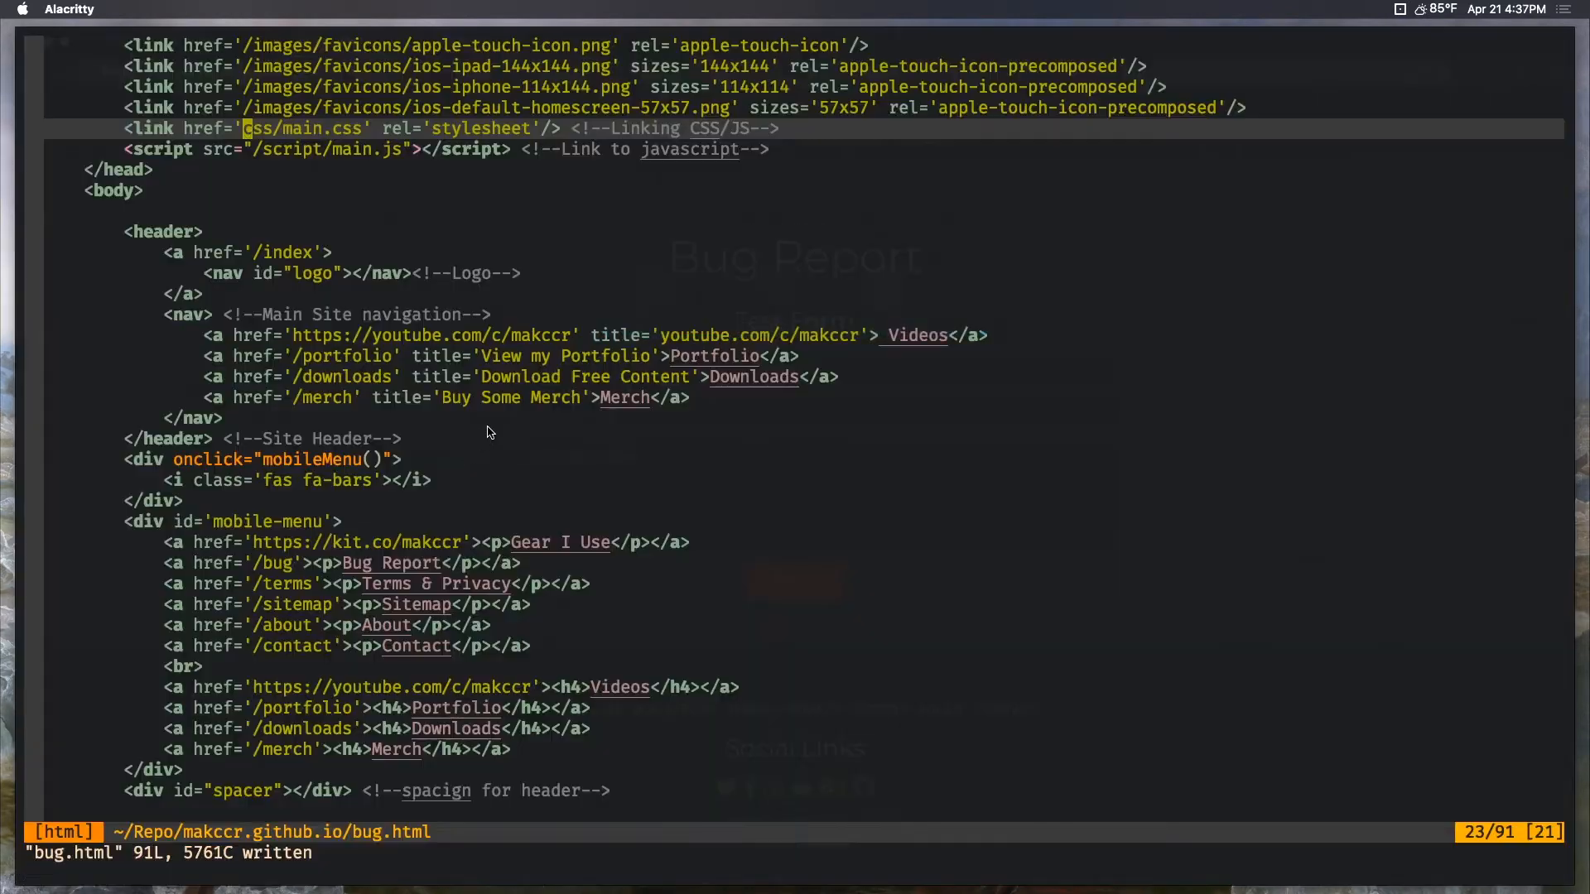
Move down to the form and delete the Test Form h4 subheading
{"action": "key", "text": "Down"}
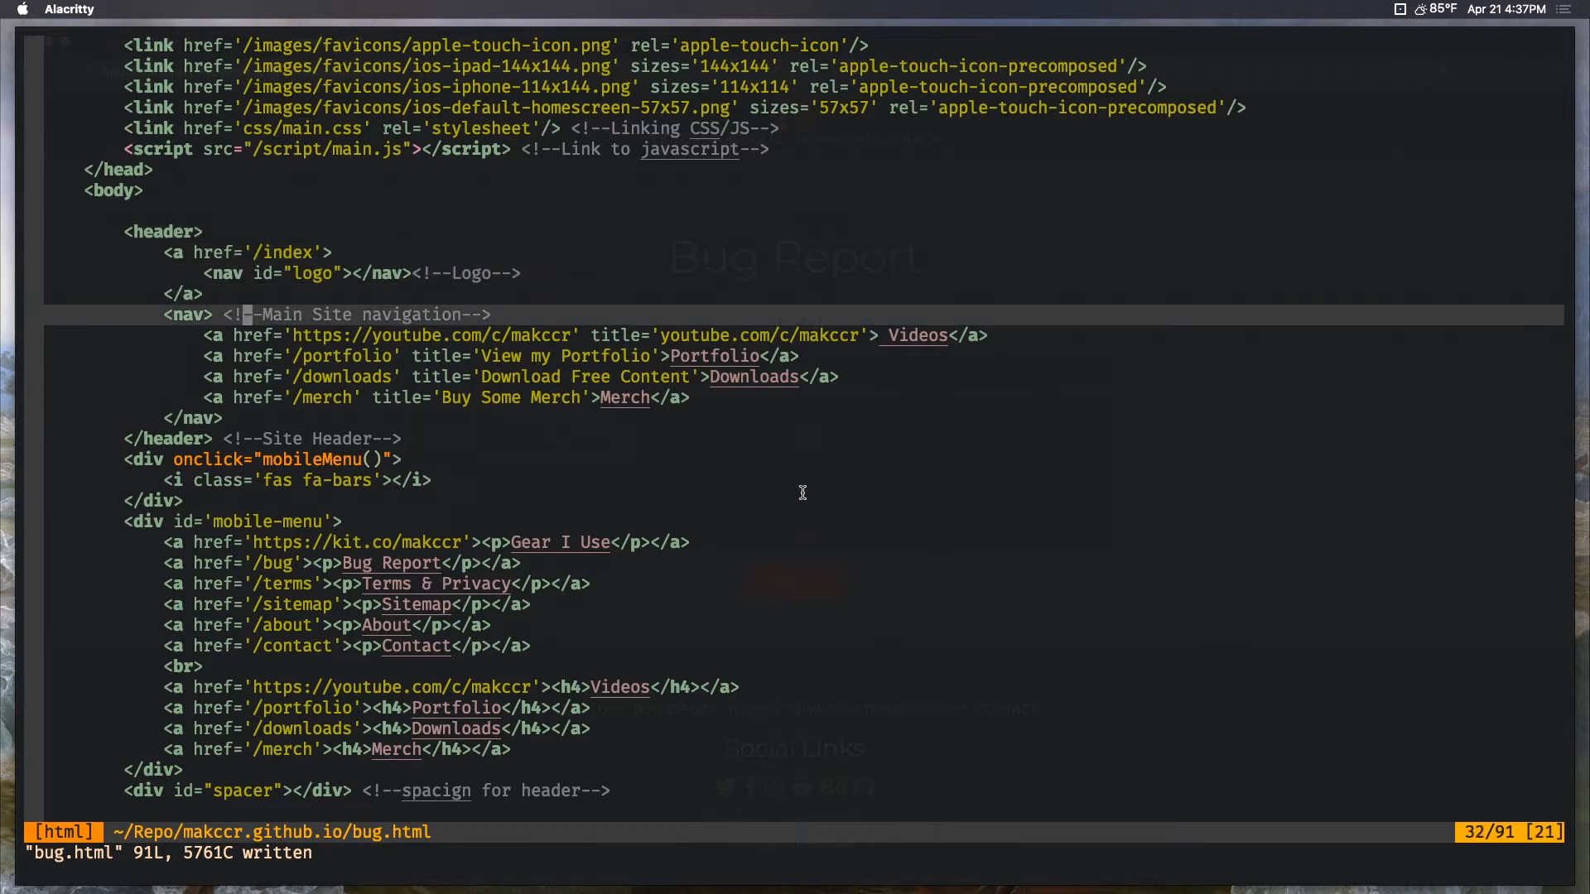
{"action": "scroll", "scroll_direction": "down", "scroll_amount": 3}
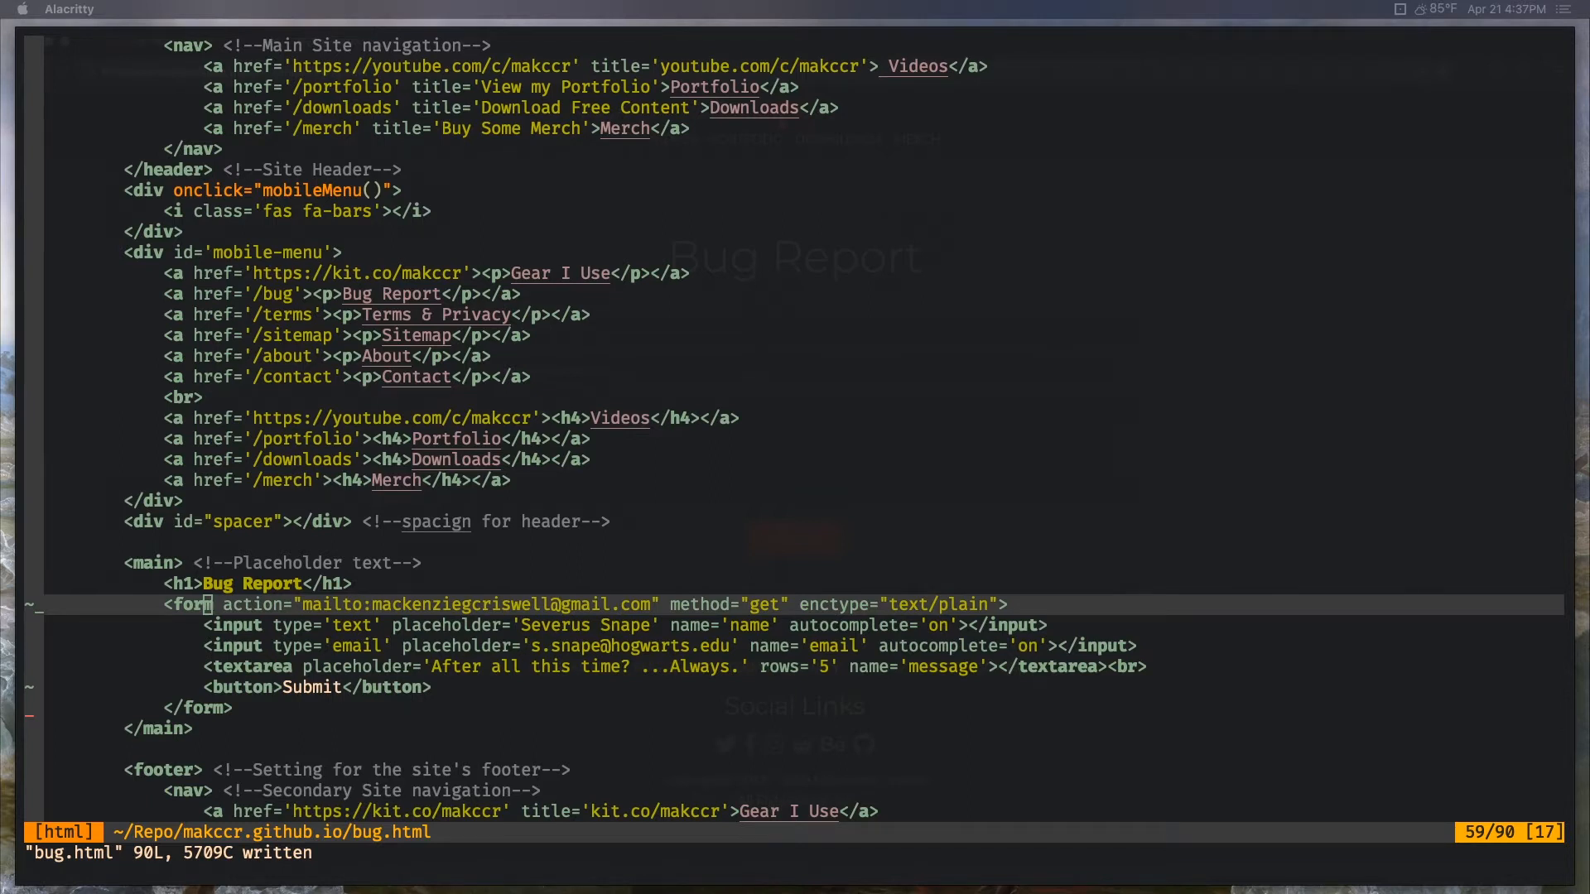
{"action": "mouse_move", "coordinate": [320, 676]}
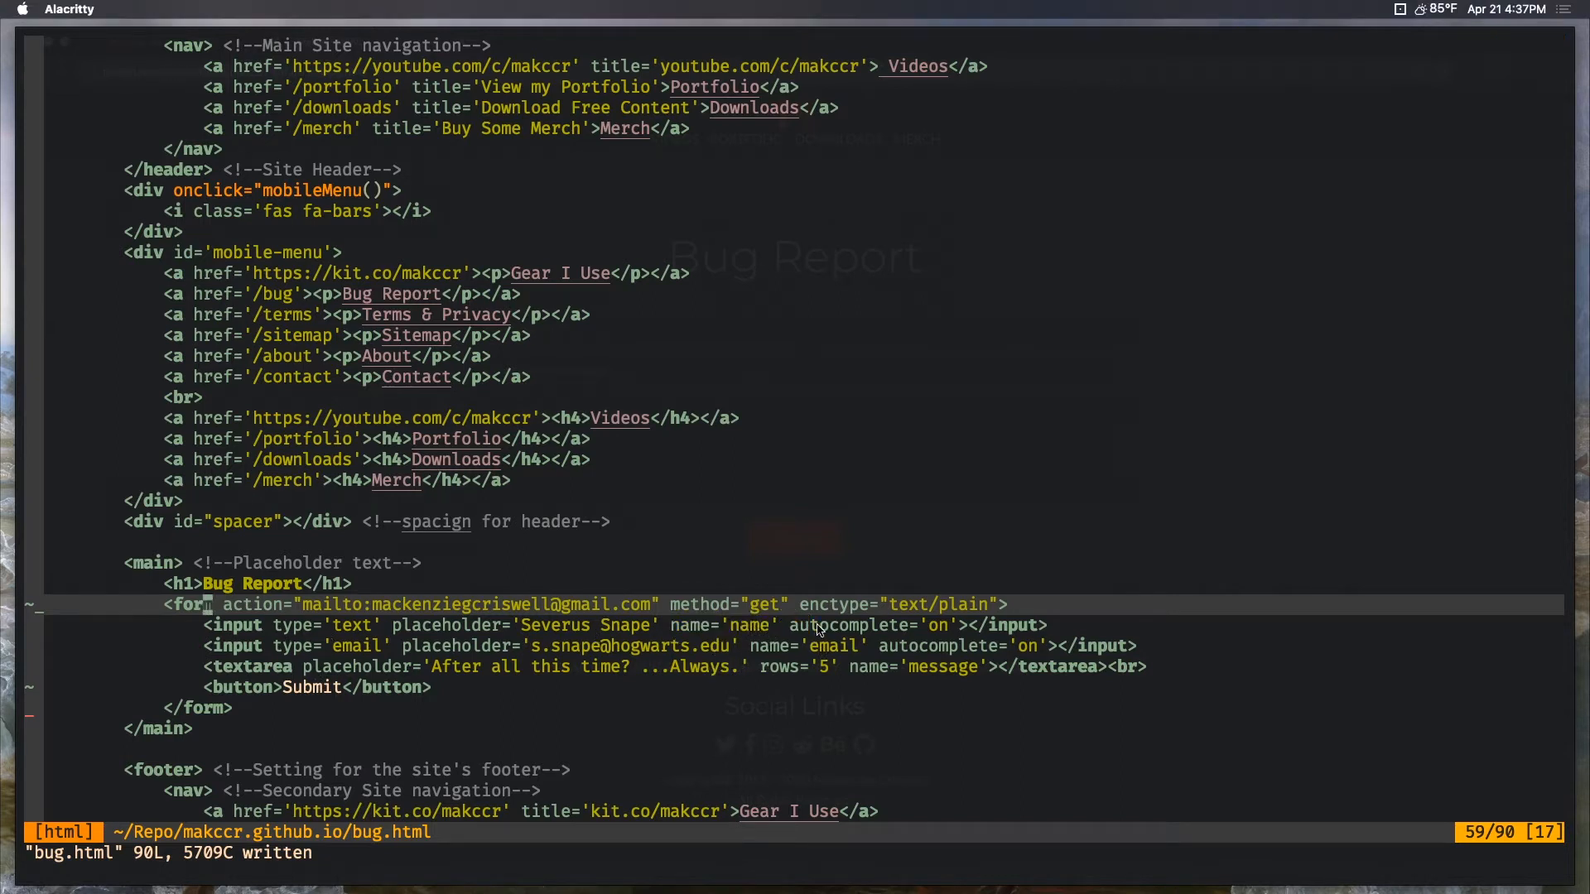
{"action": "mouse_move", "coordinate": [781, 650]}
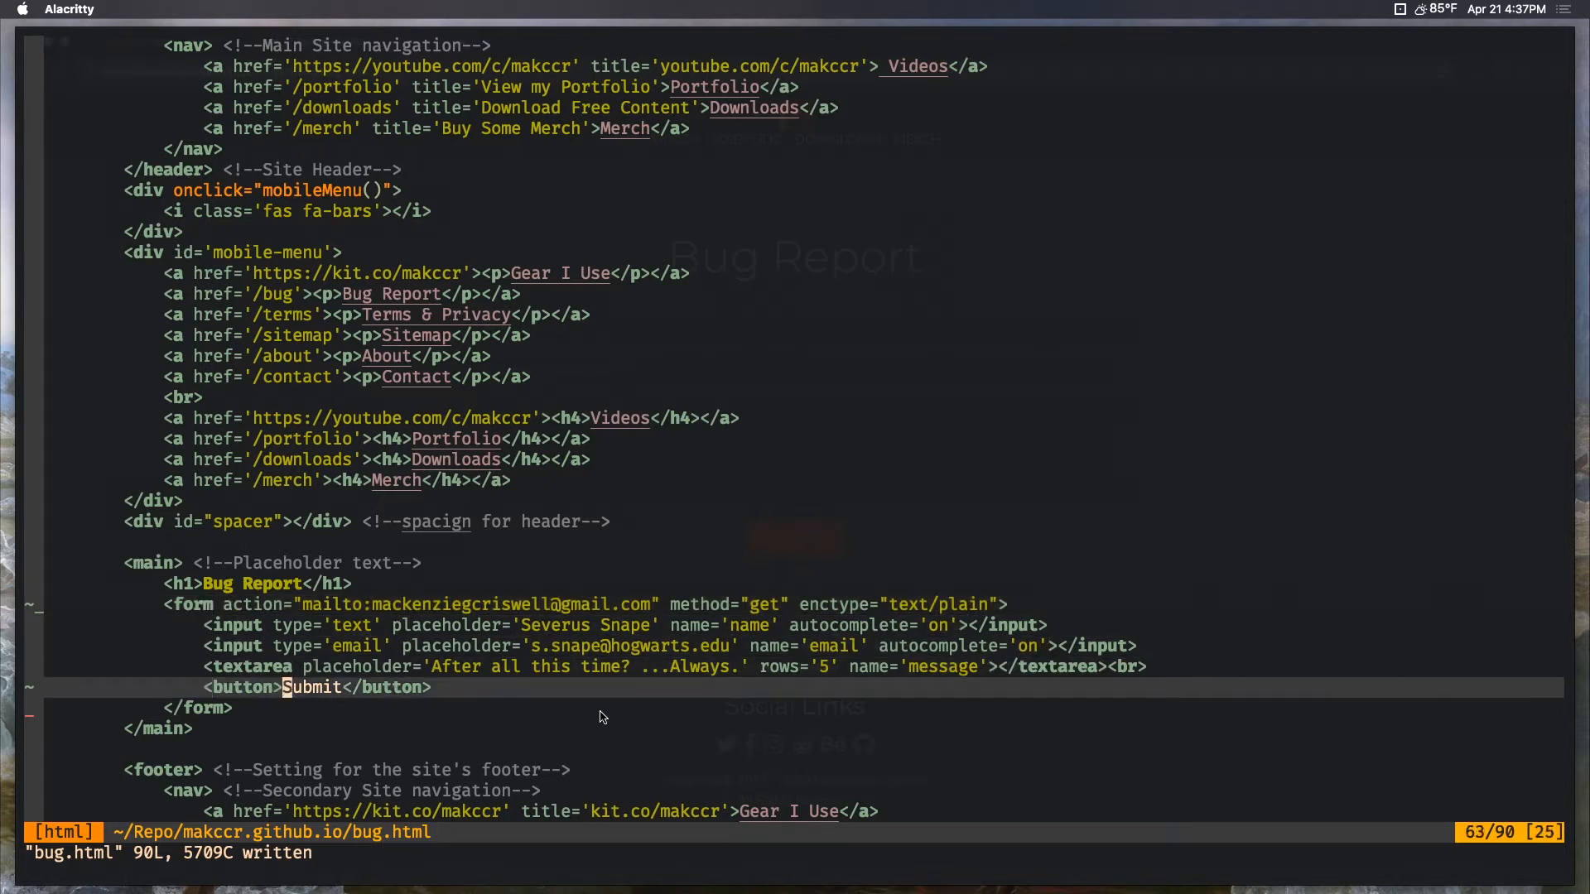
Give the button type='submit' name='submit' and change the form method to post
{"action": "key", "text": "i"}
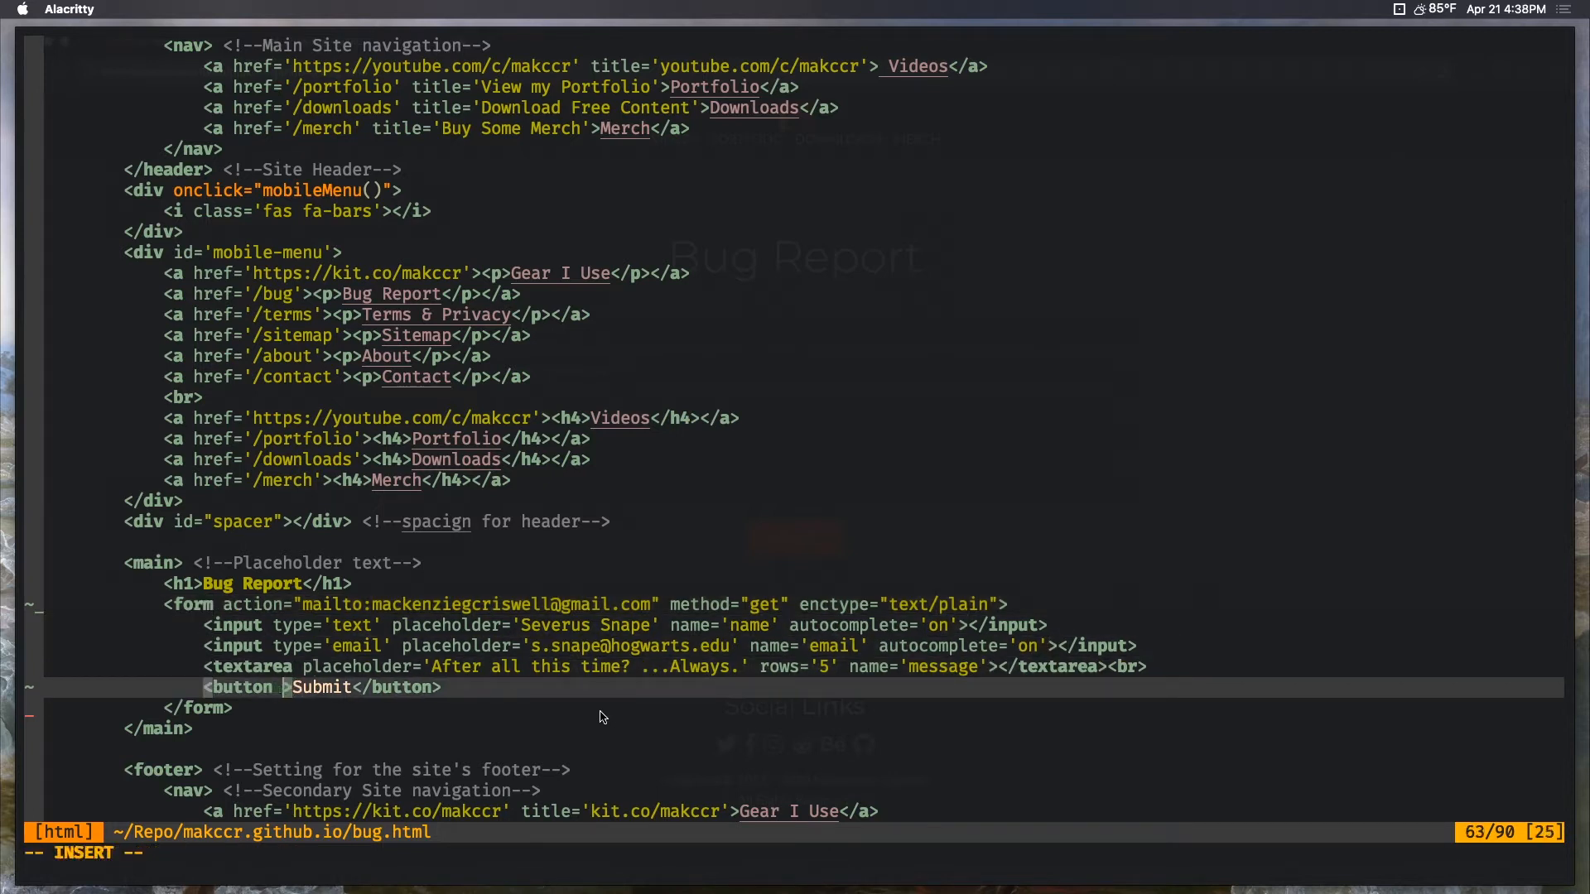
{"action": "type", "text": "type='"}
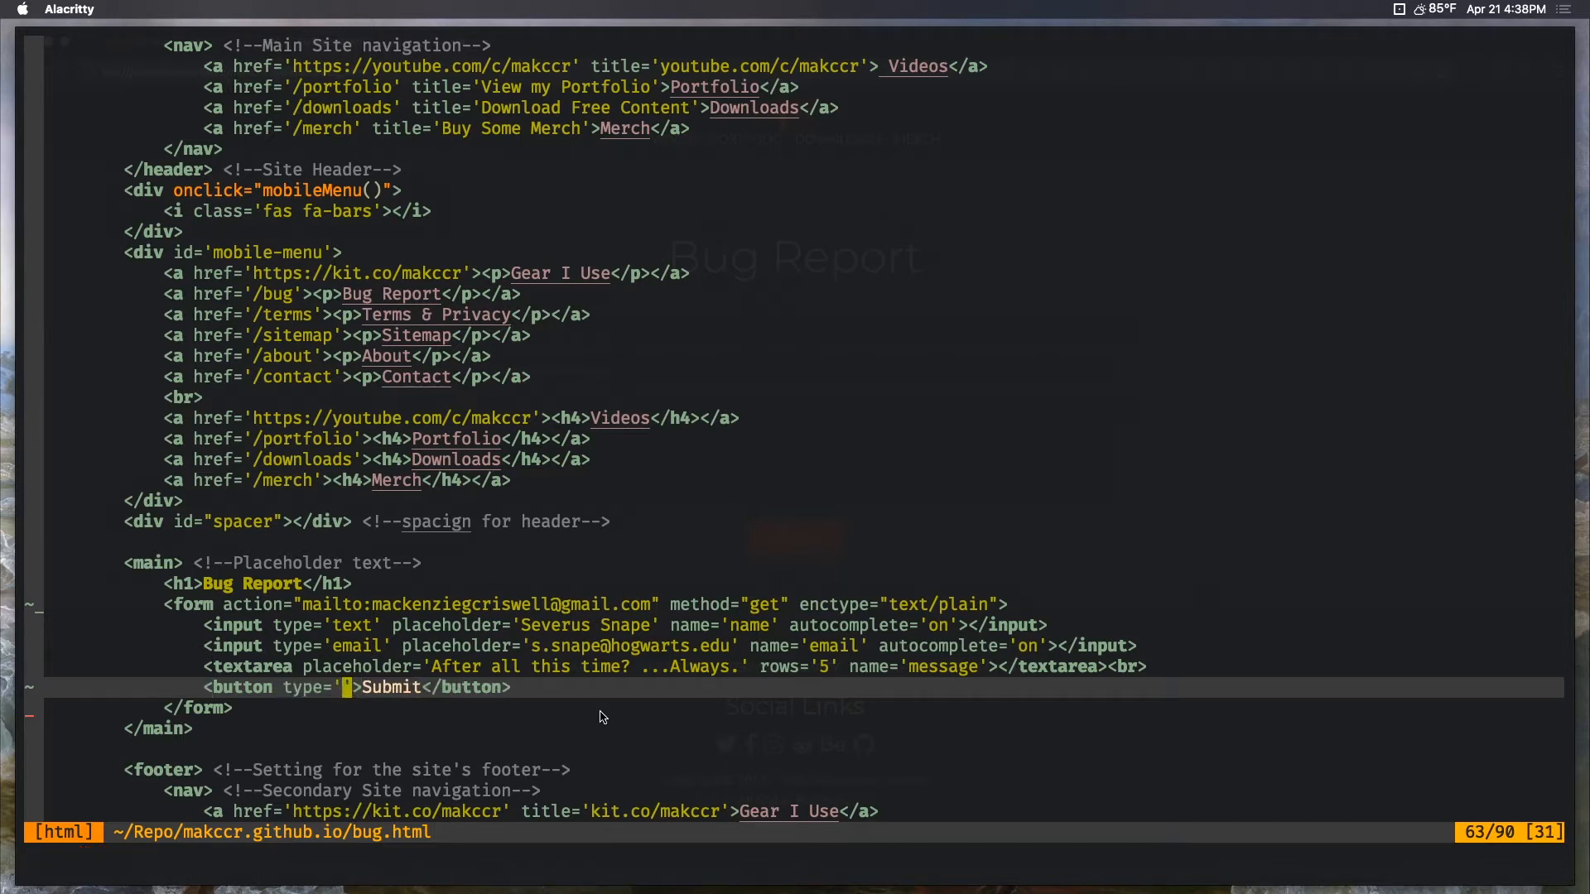
{"action": "type", "text": "submit"}
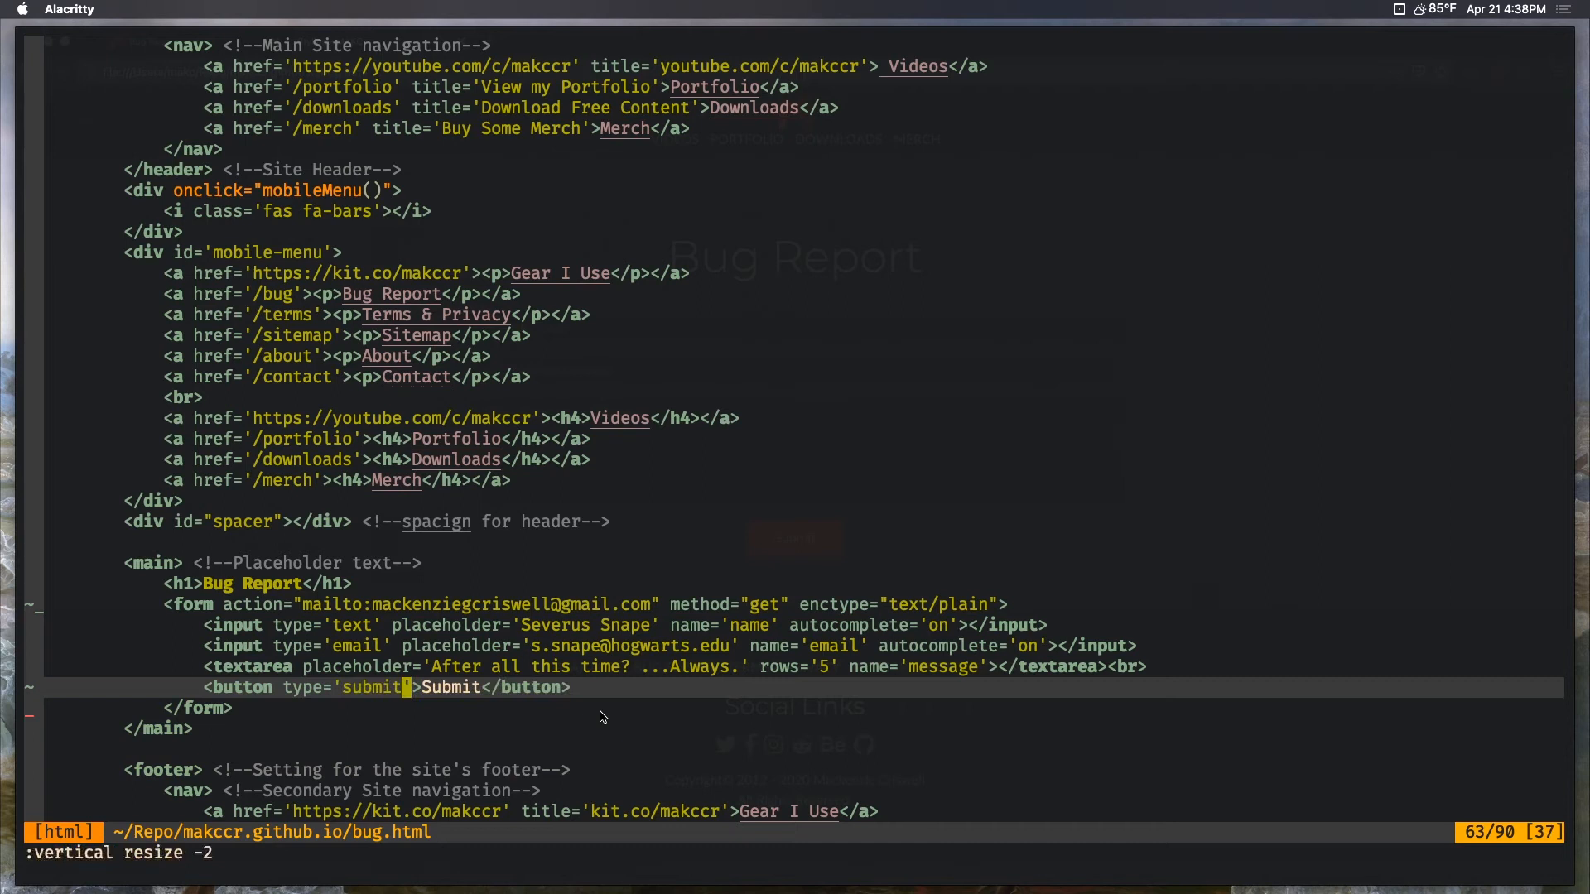
{"action": "type", "text": "name='"}
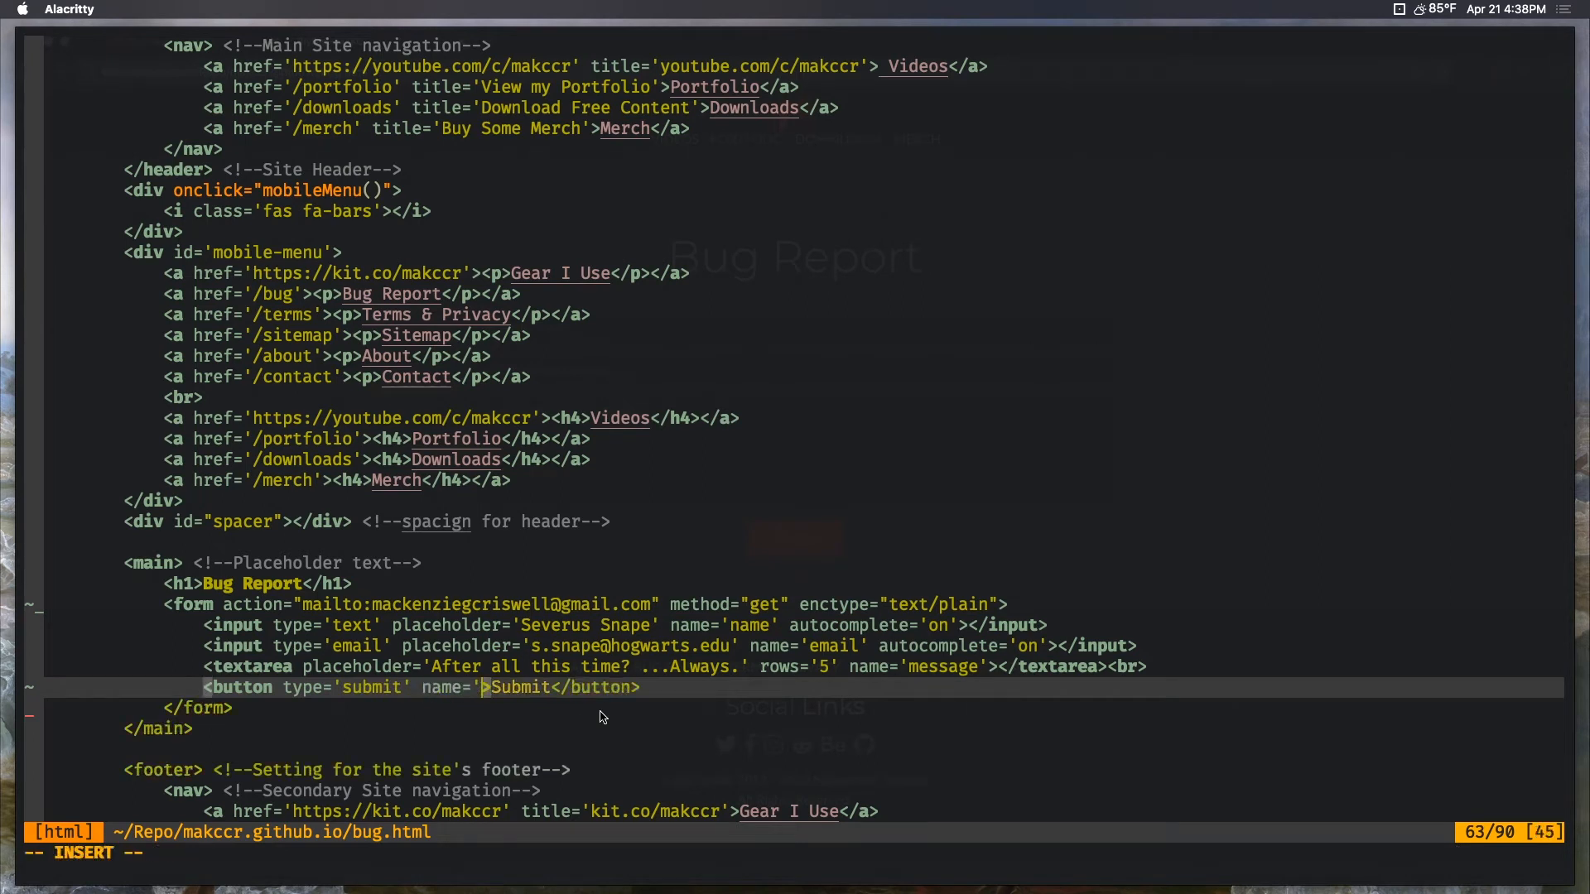
{"action": "type", "text": "submit"}
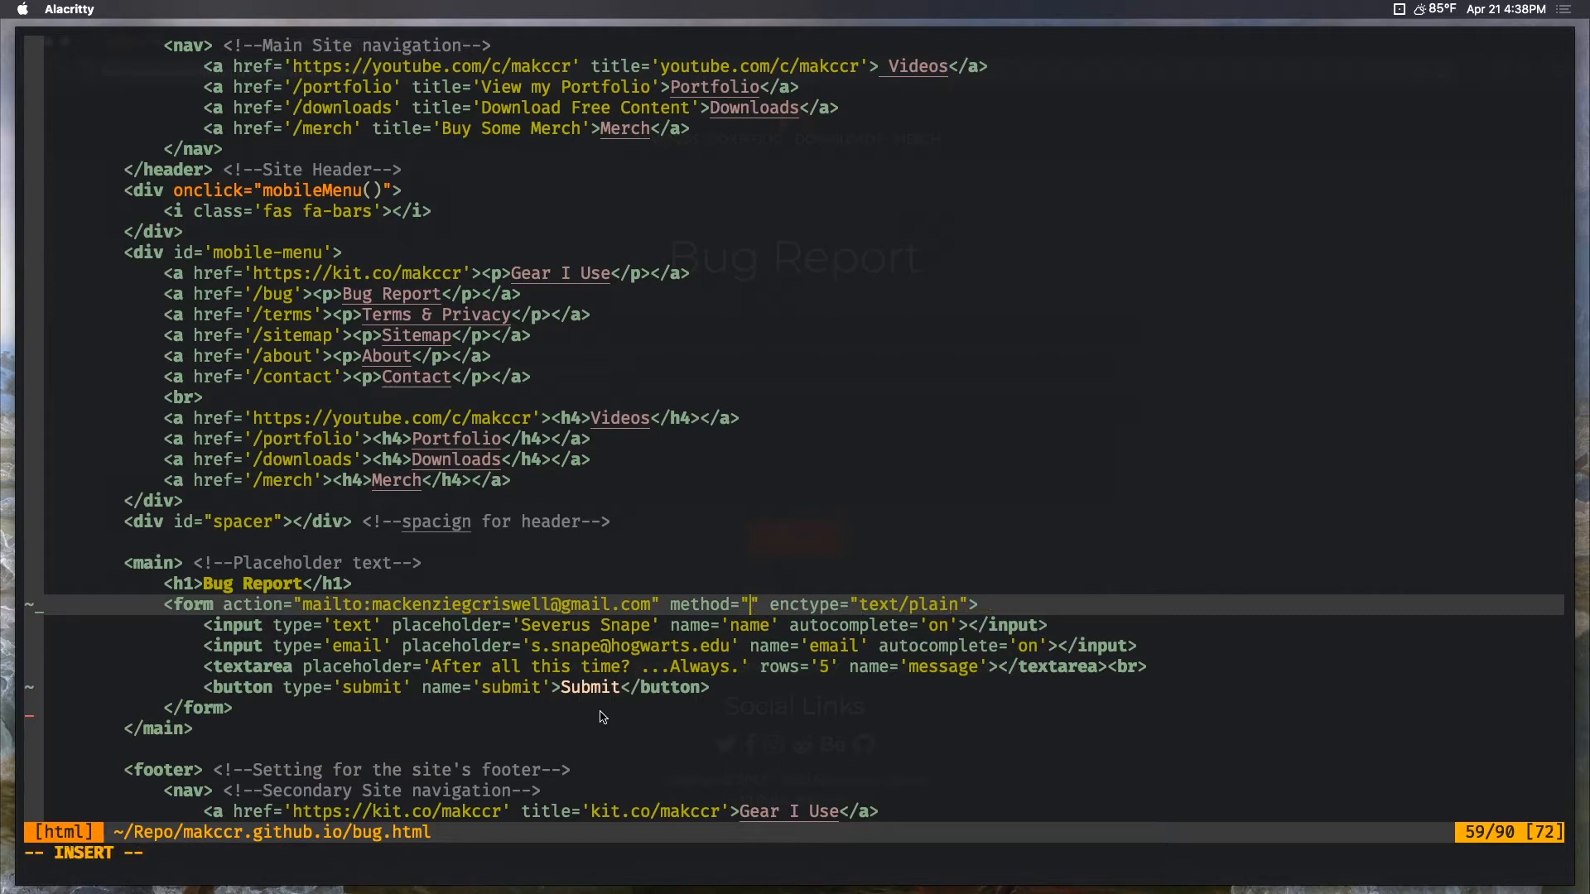
{"action": "type", "text": "post"}
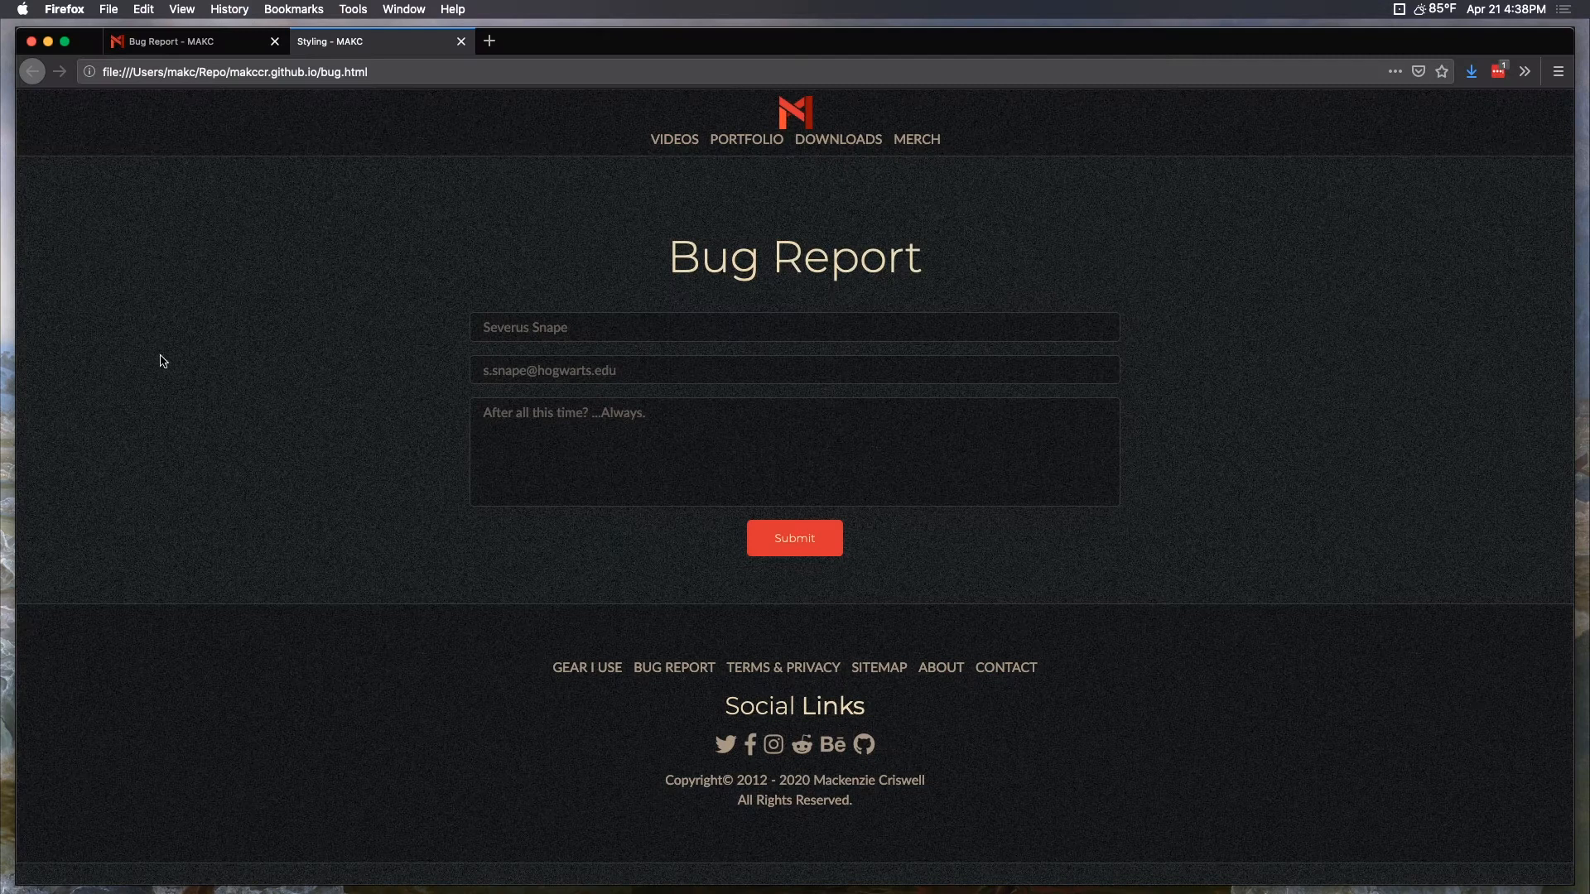
Reload the local bug.html and type test text into the name and email fields
{"action": "left_click", "coordinate": [249, 72]}
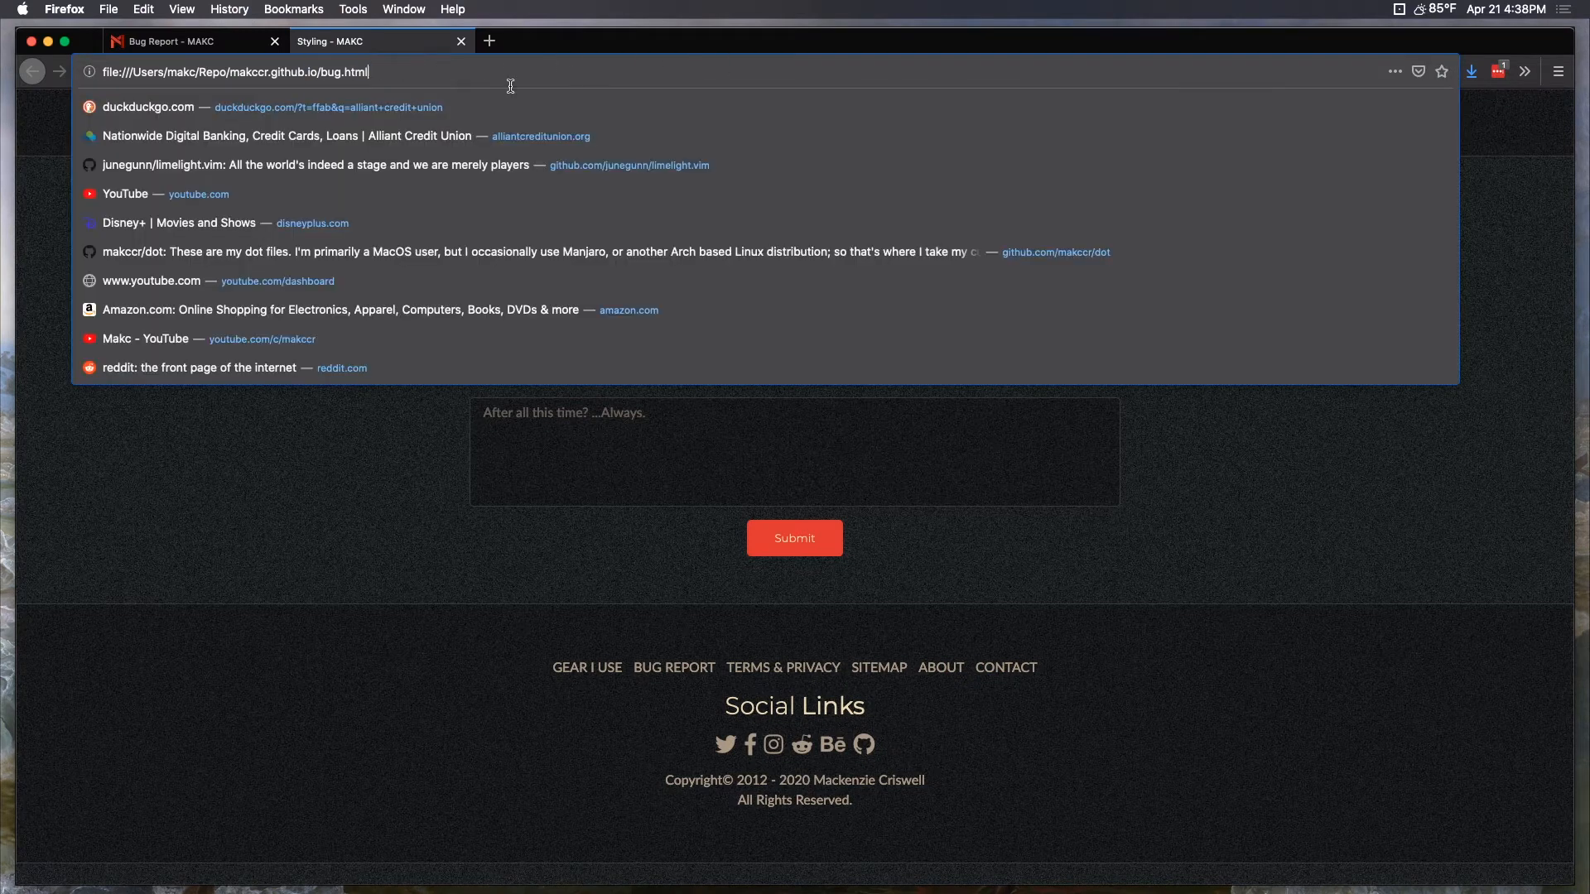
{"action": "key", "text": "Cmd+a"}
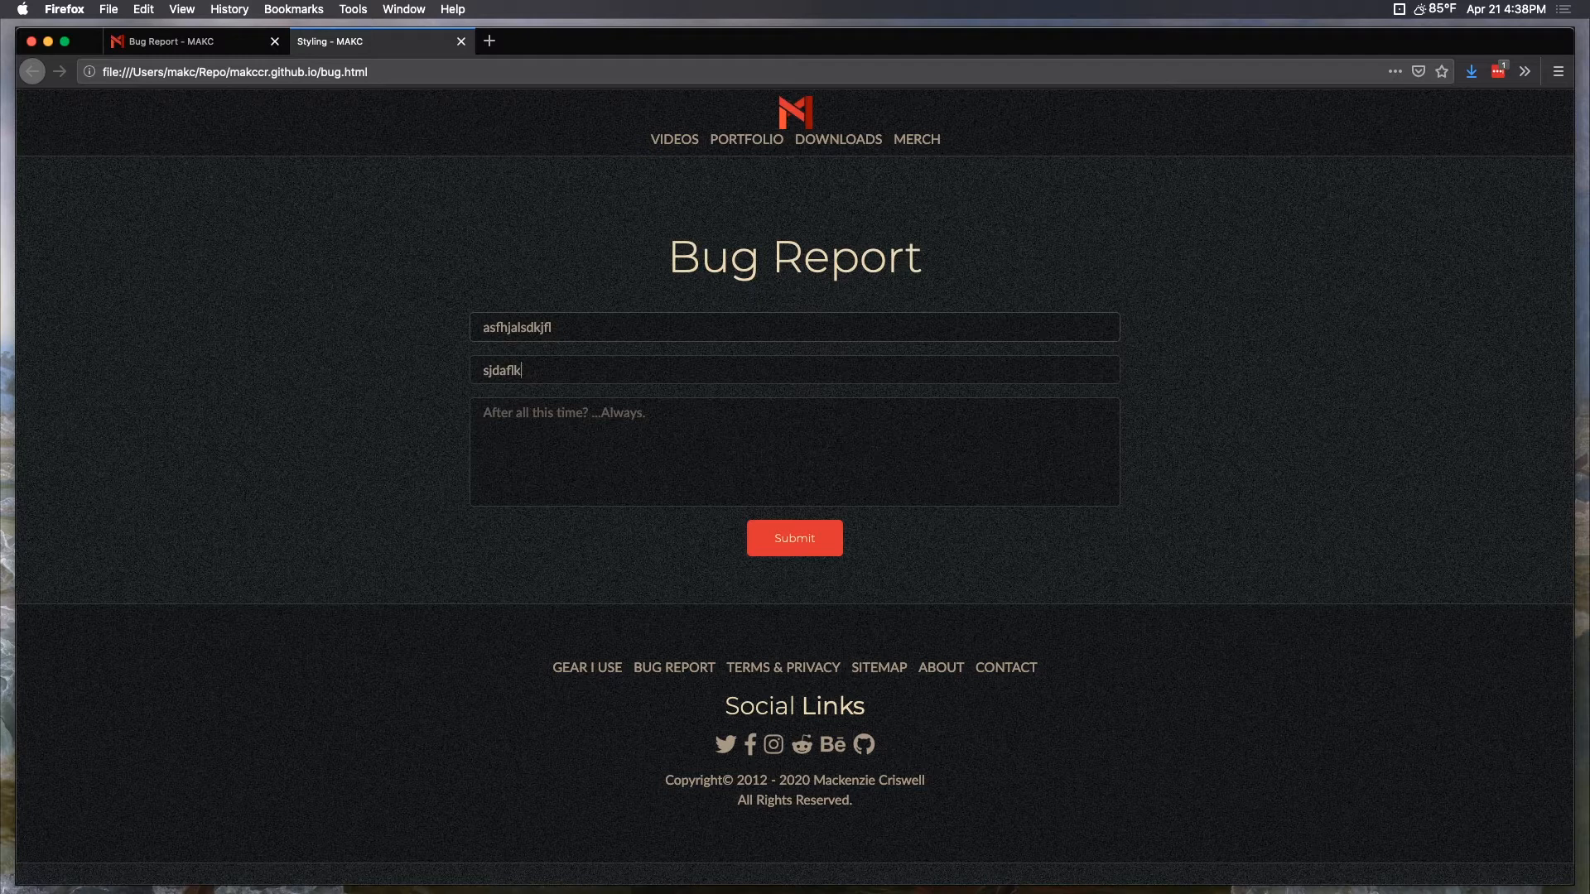
{"action": "type", "text": "lfksjadlfakj sd"}
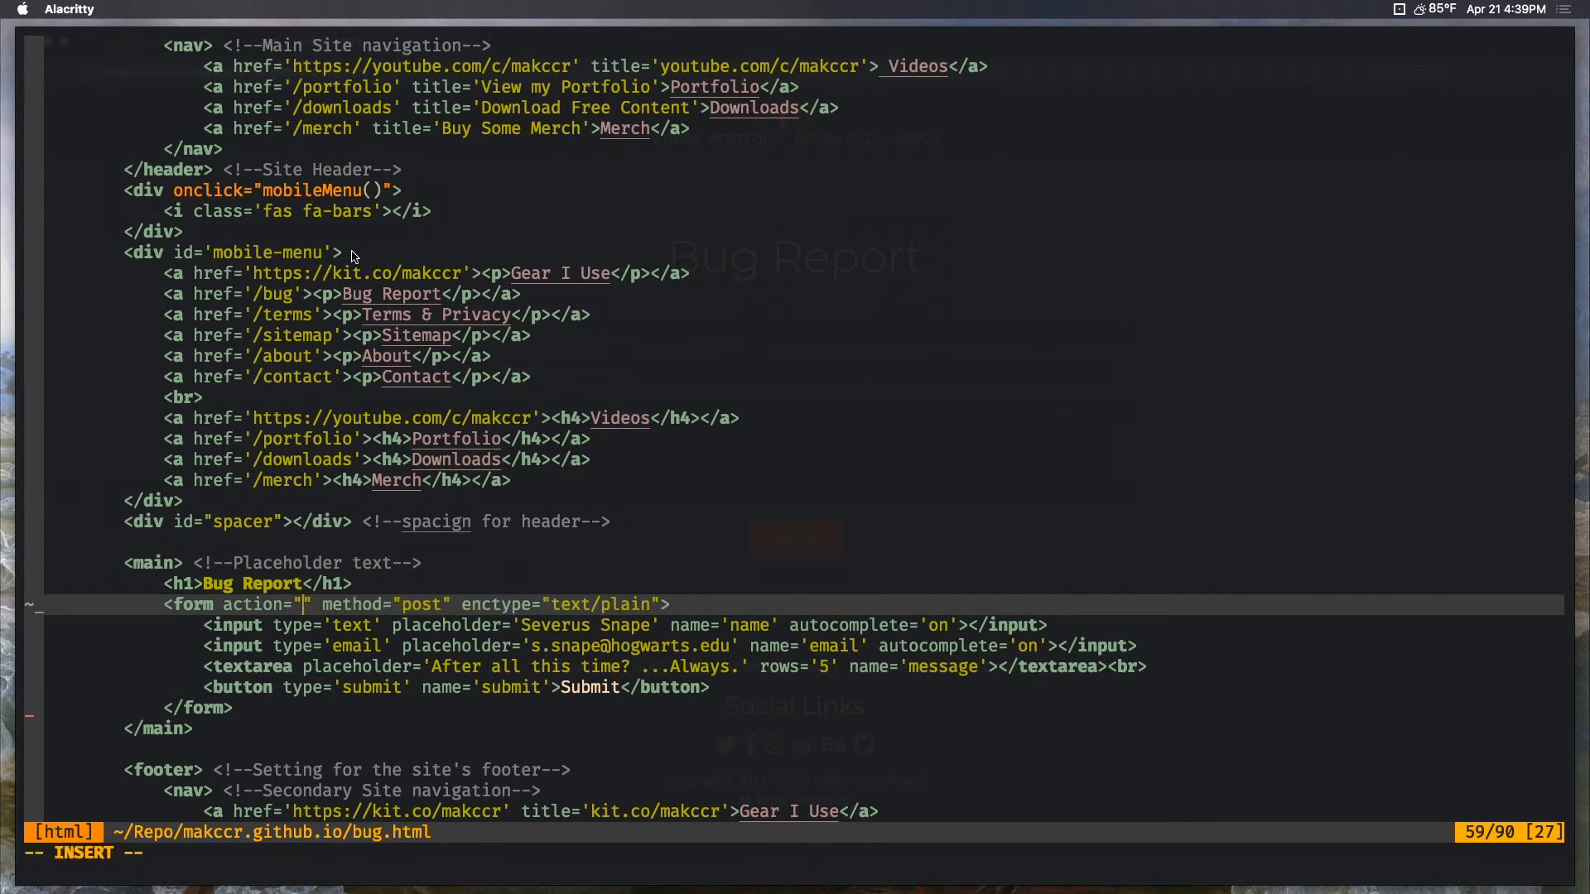
Replace the mailto form action with /script/main.php
{"action": "type", "text": "/"}
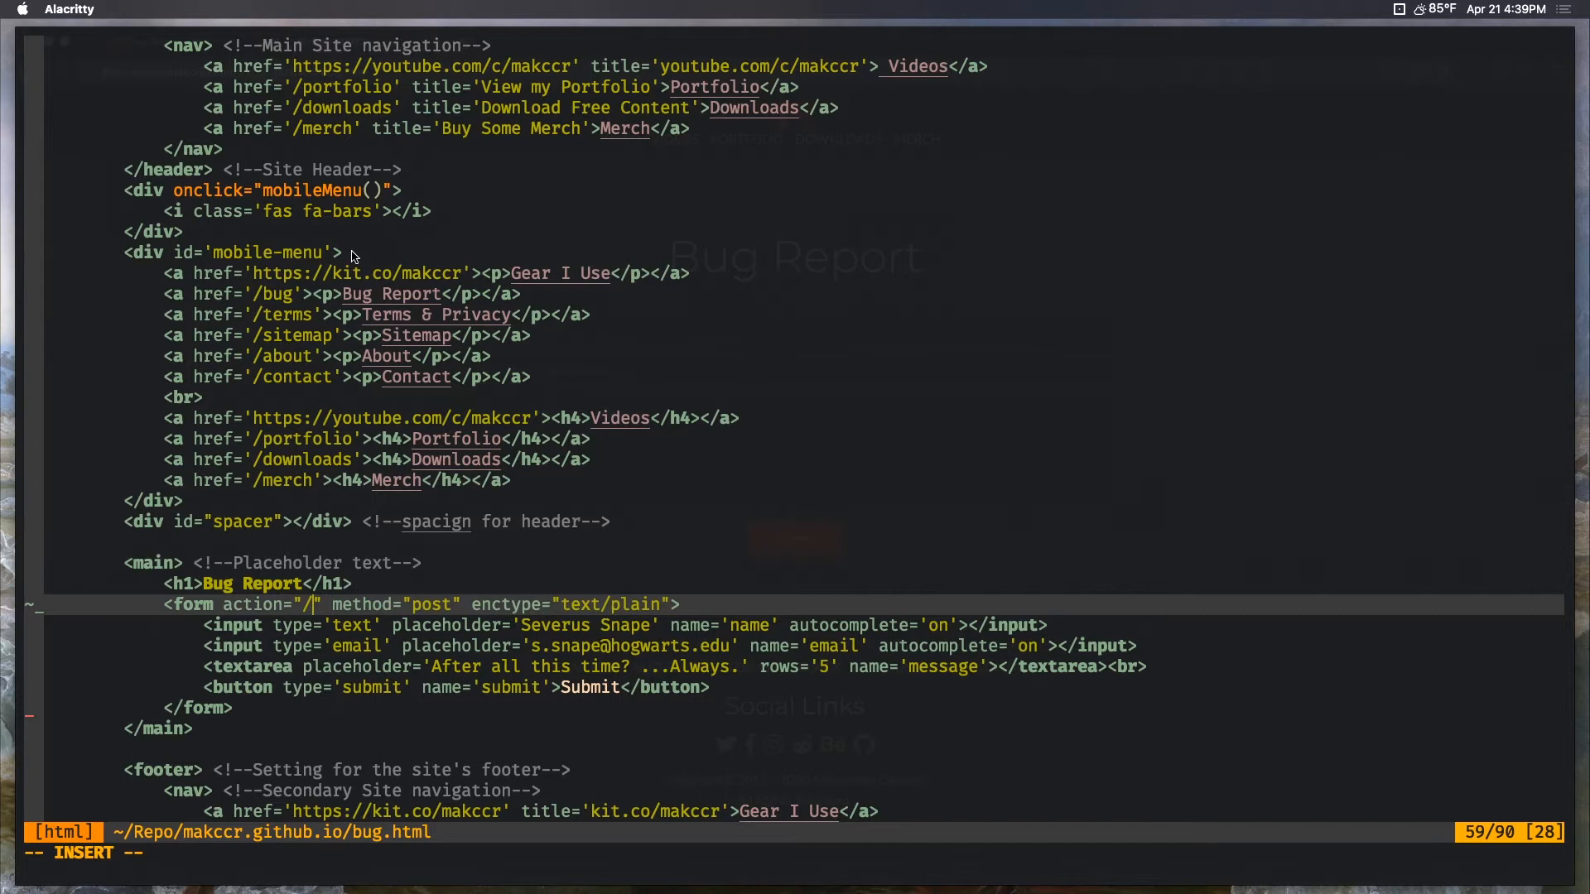
{"action": "type", "text": "script"}
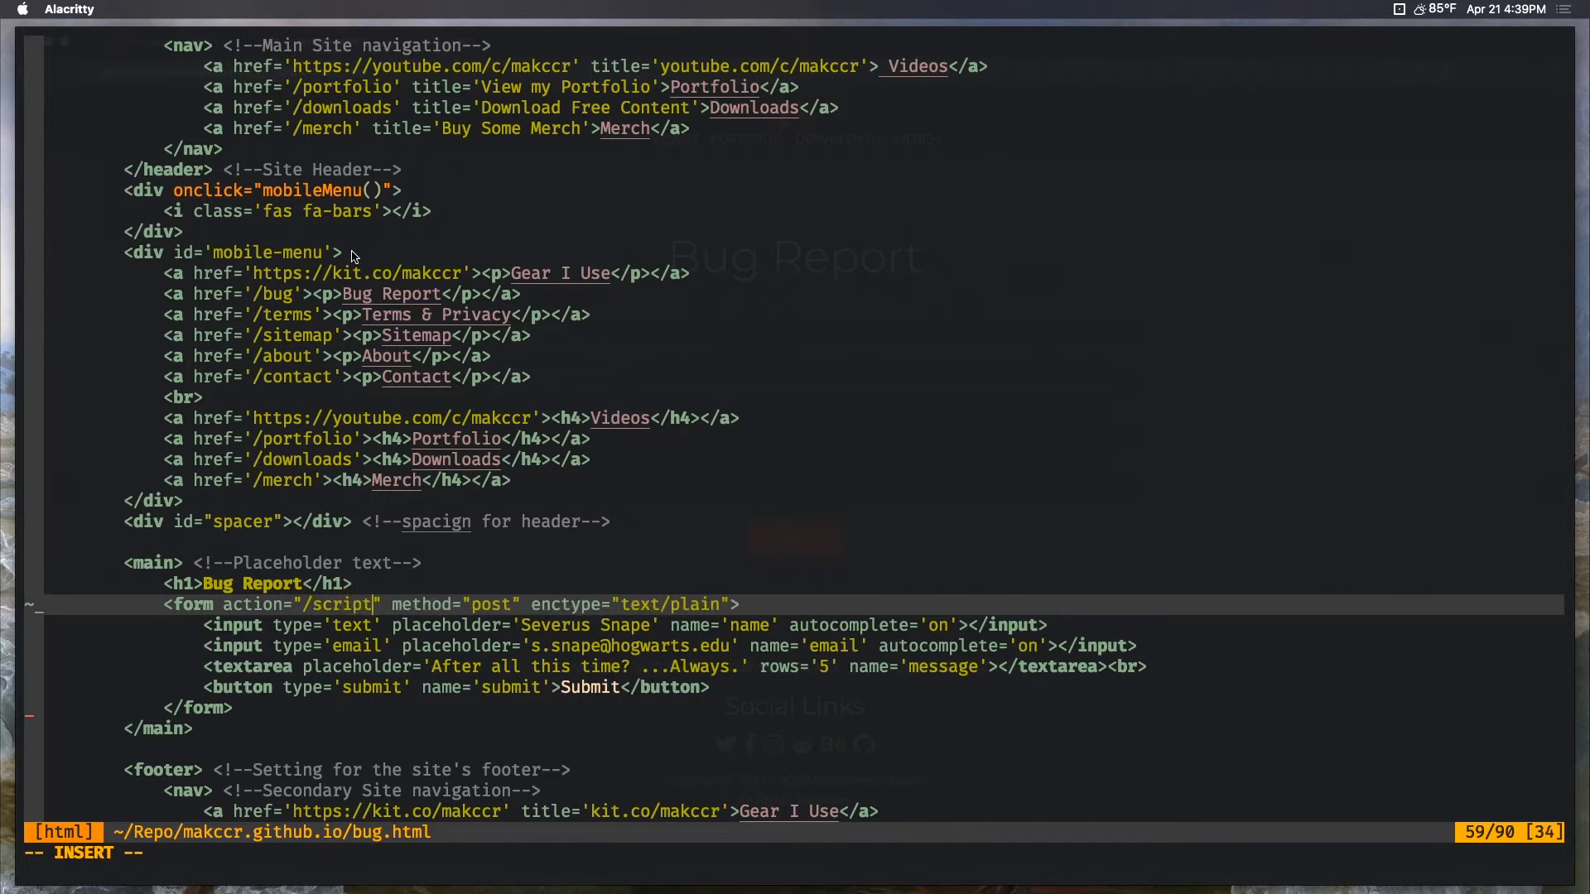
{"action": "type", "text": "main/"}
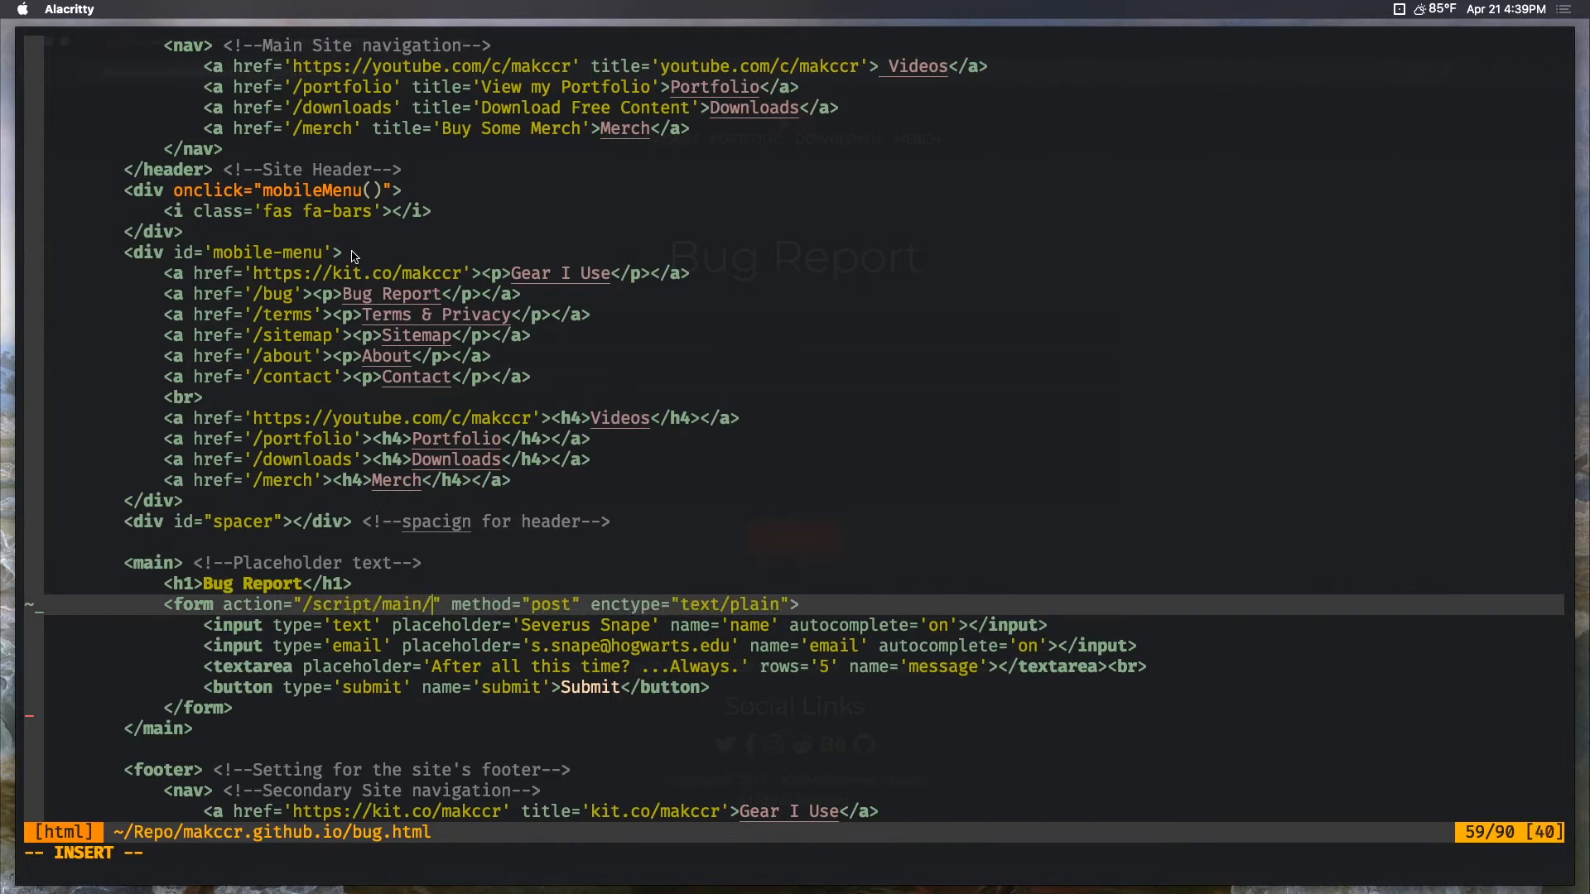
{"action": "type", "text": "ph"}
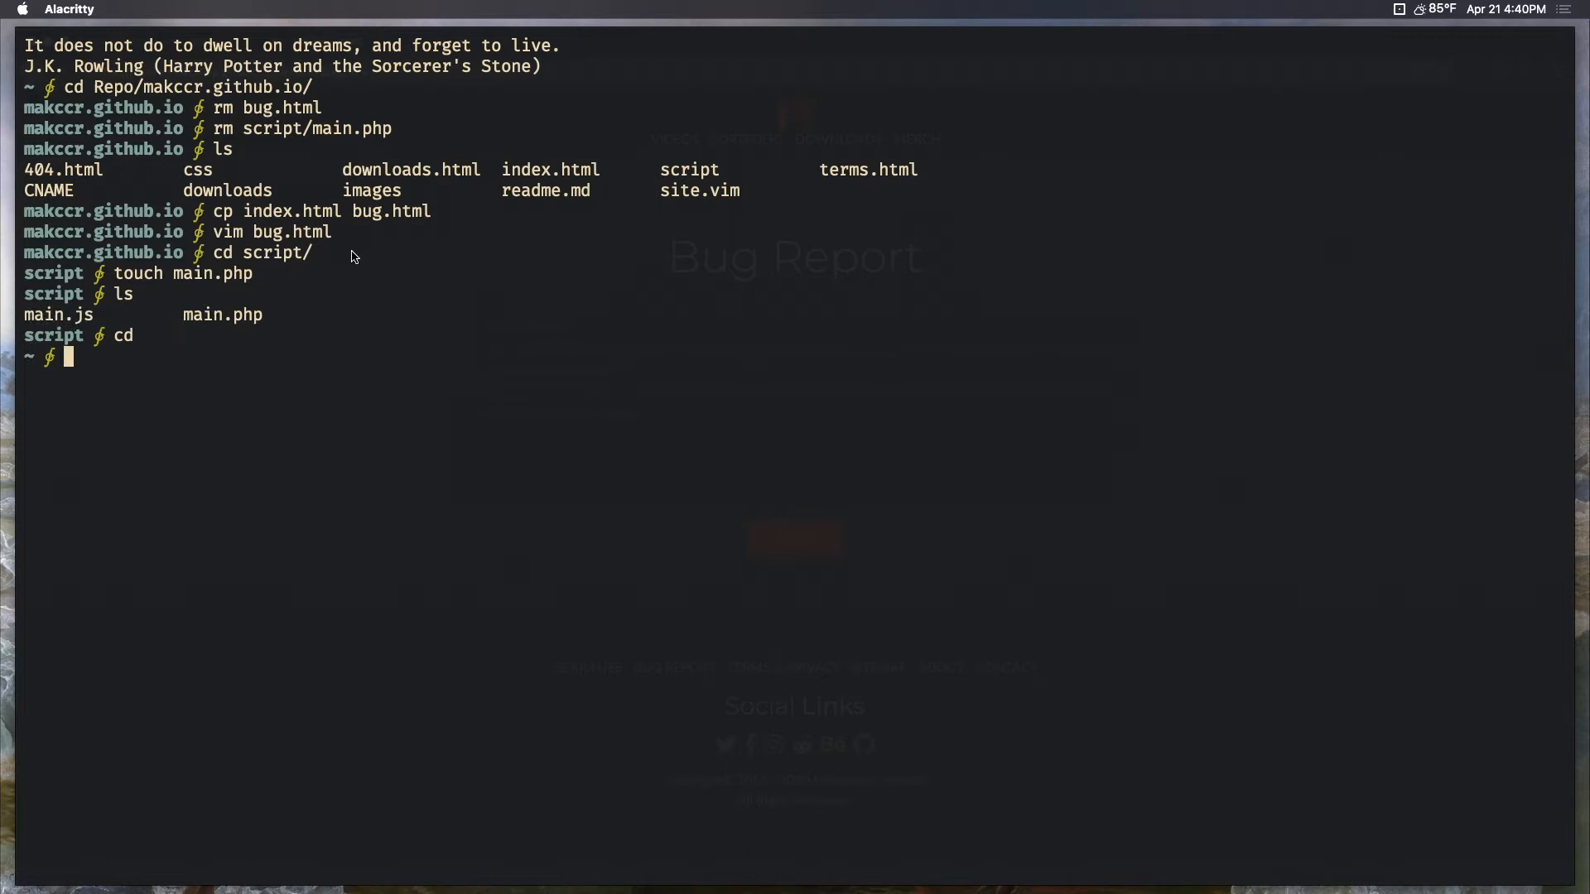
Quit Vim, return to the repo, and start editing the new script/main.php
{"action": "type", "text": "cd re"}
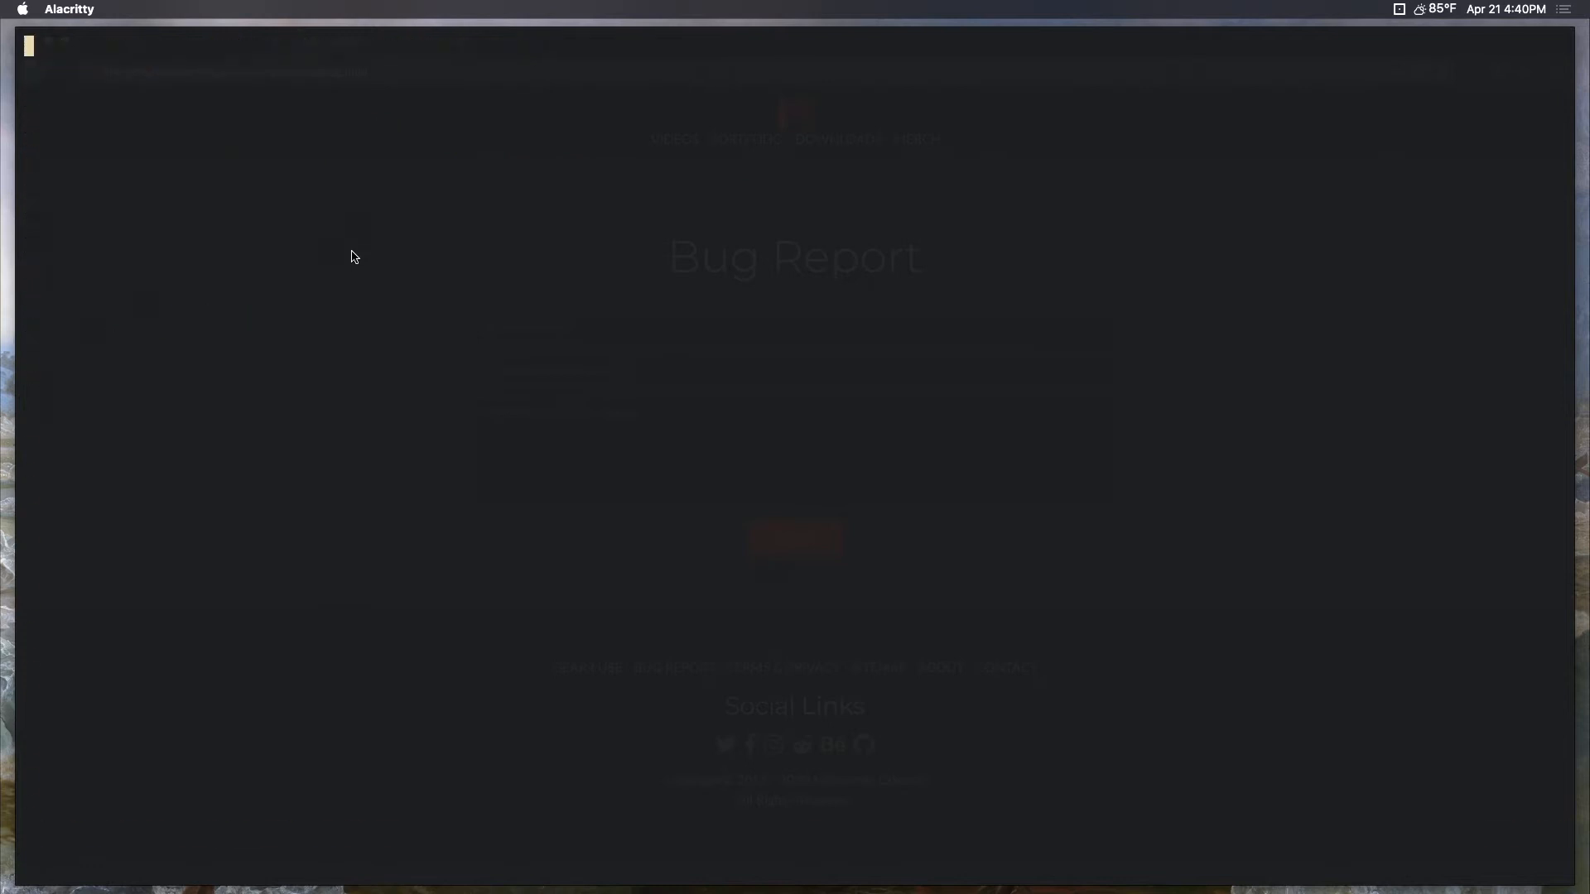
{"action": "key", "text": "i"}
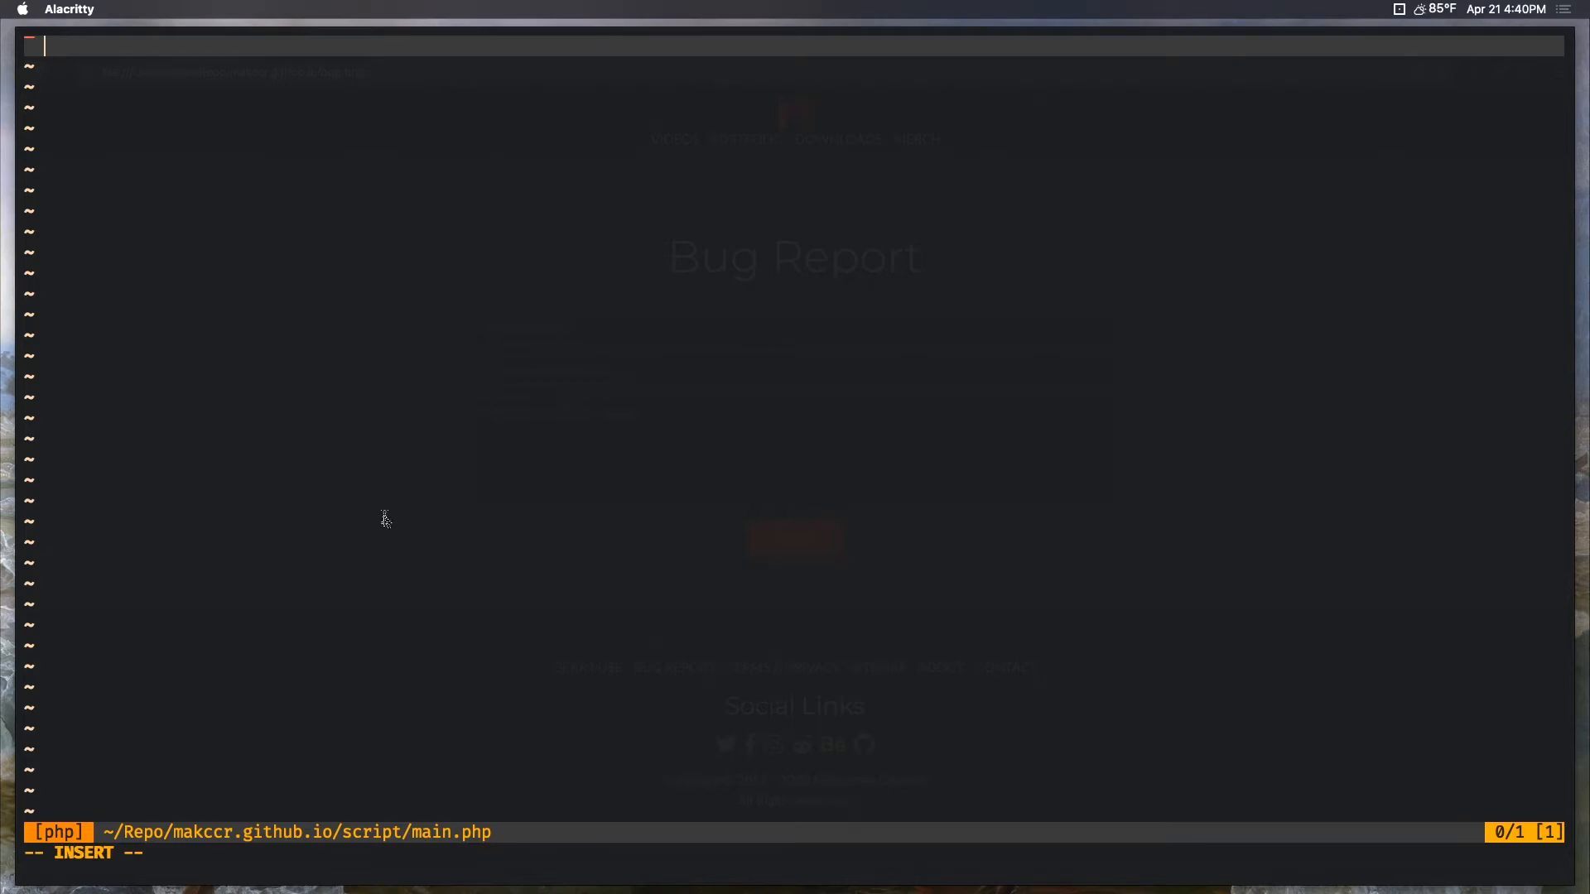
Add <?php ?> tags enclosing an empty if block
{"action": "type", "text": "<"}
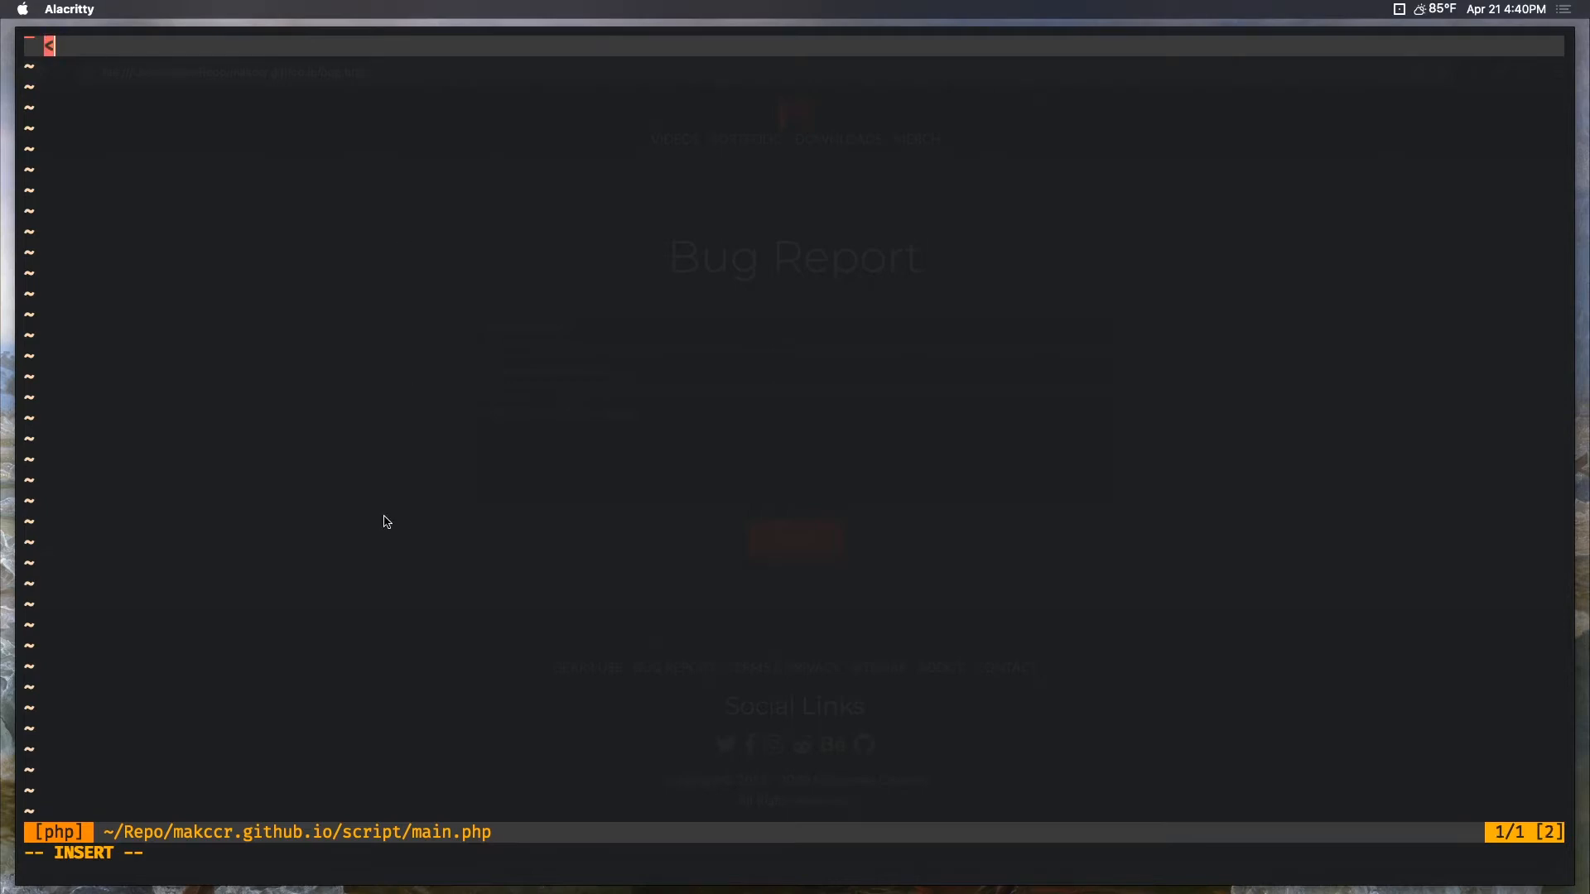
{"action": "type", "text": "<?php"}
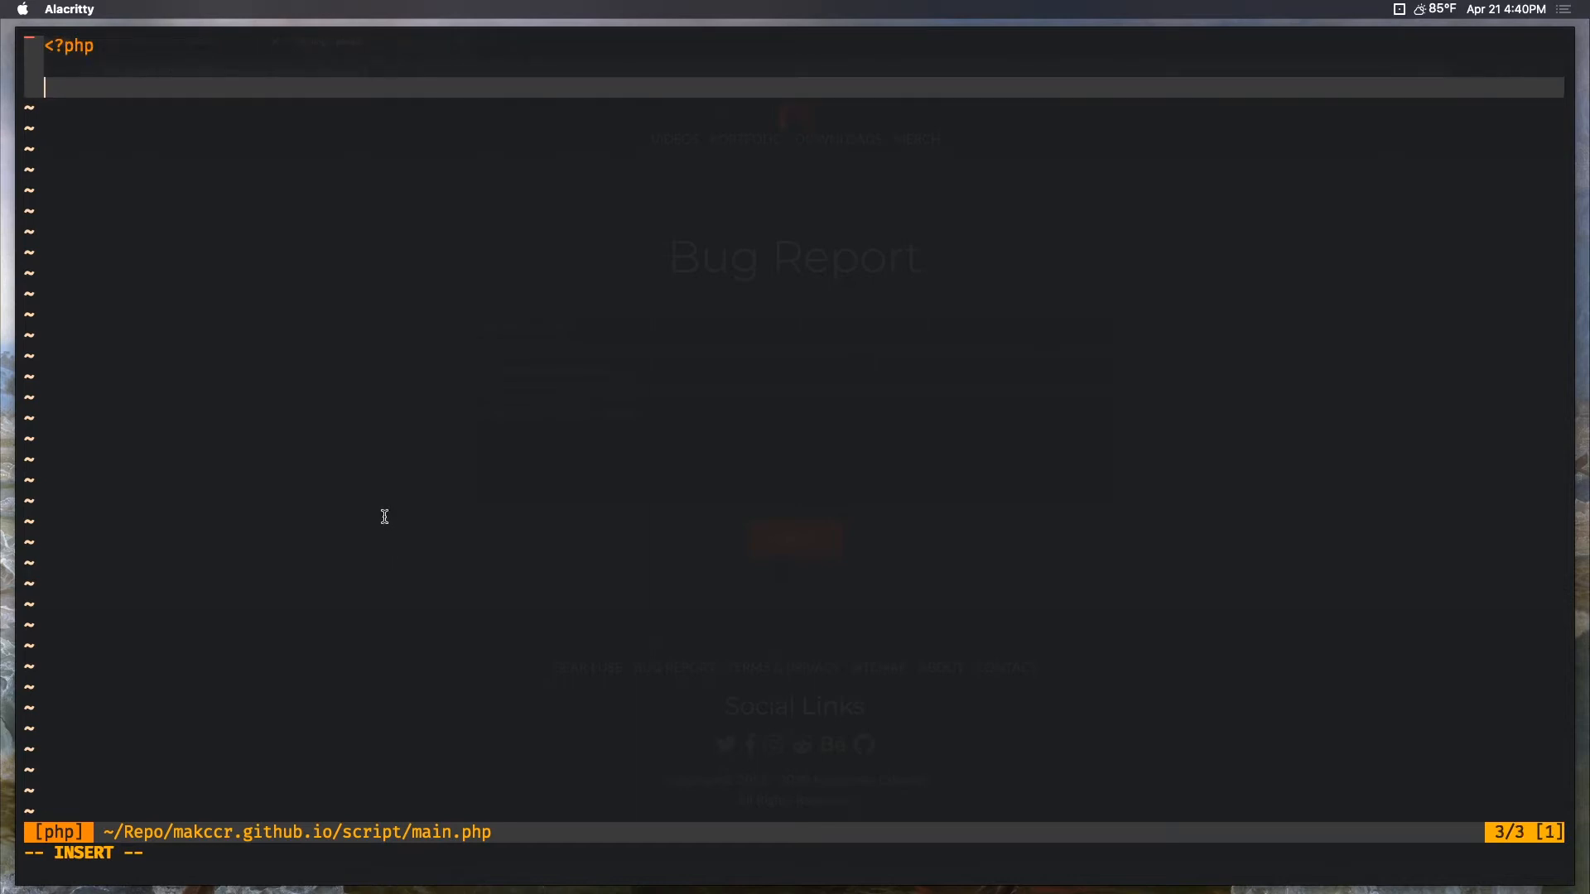
{"action": "type", "text": "?>"}
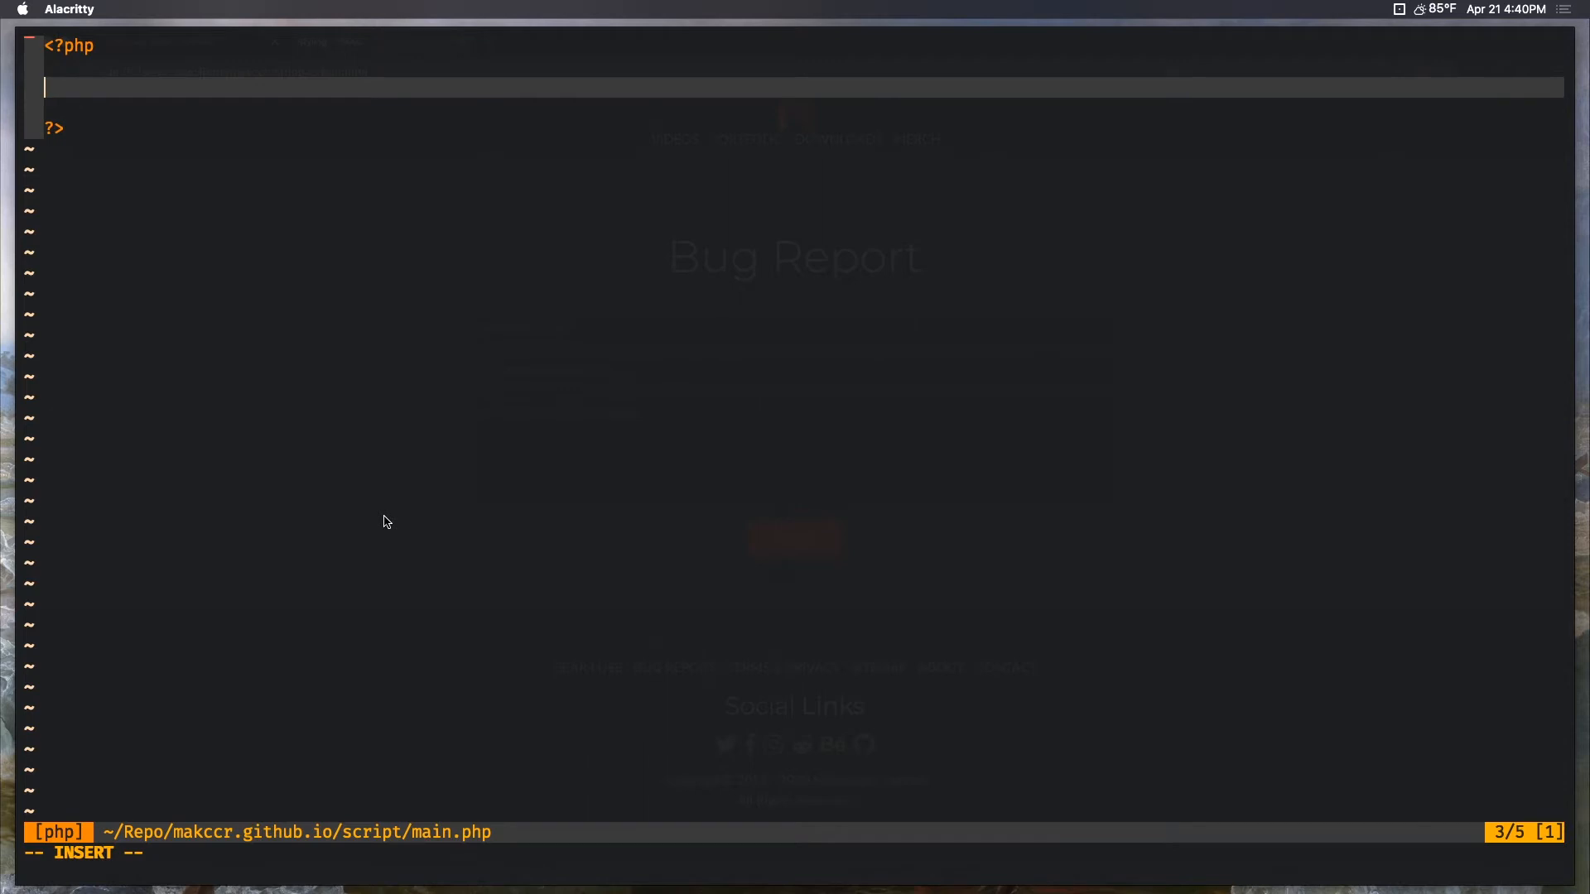
{"action": "type", "text": "if"}
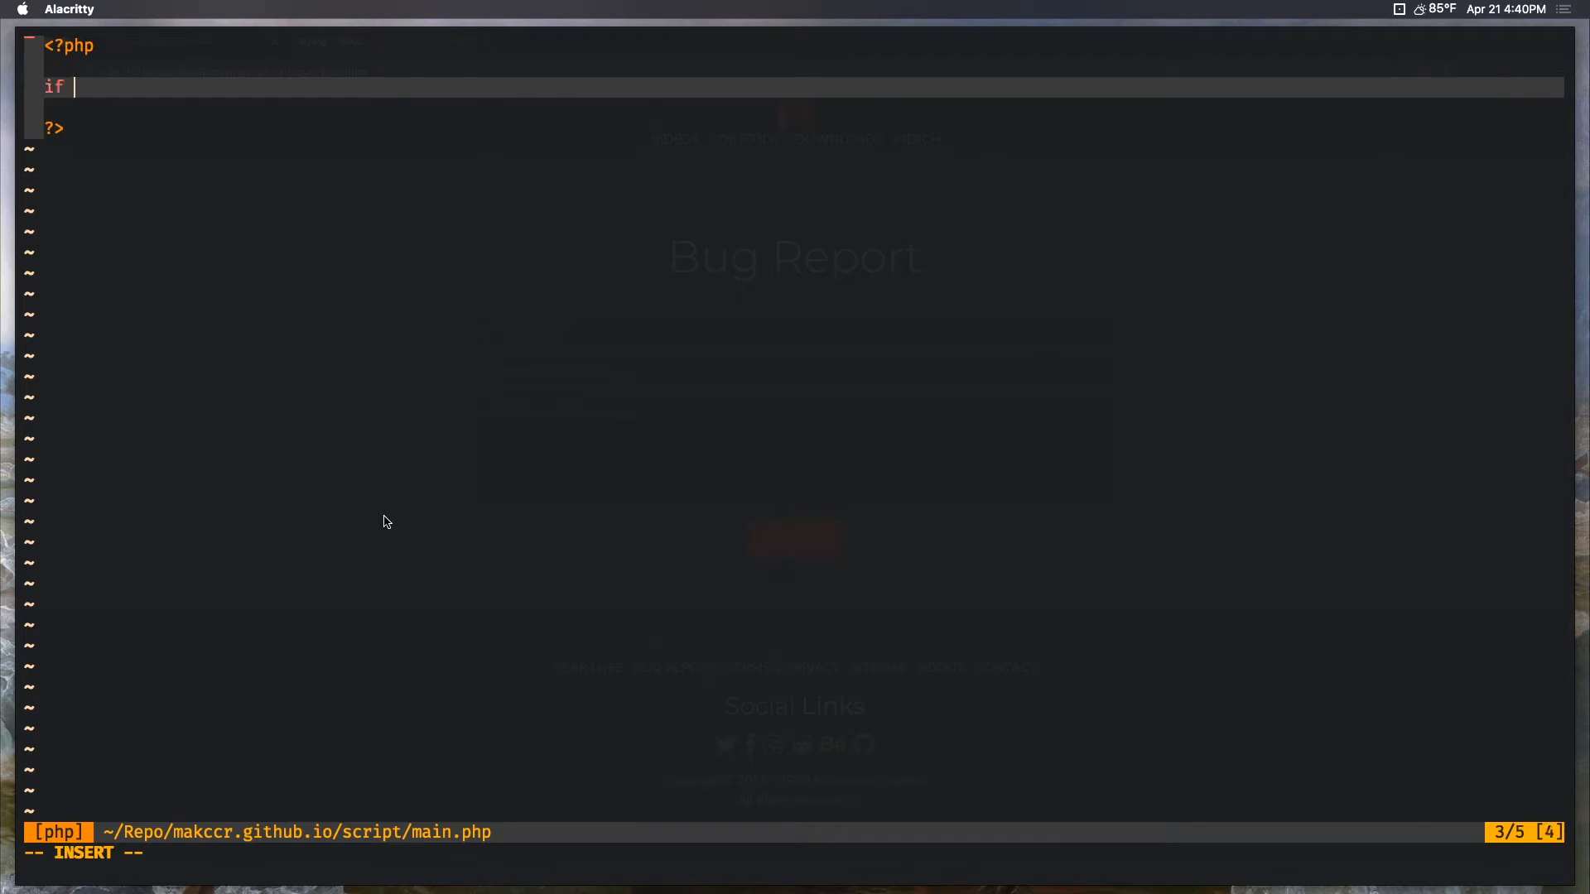
{"action": "type", "text": "{"}
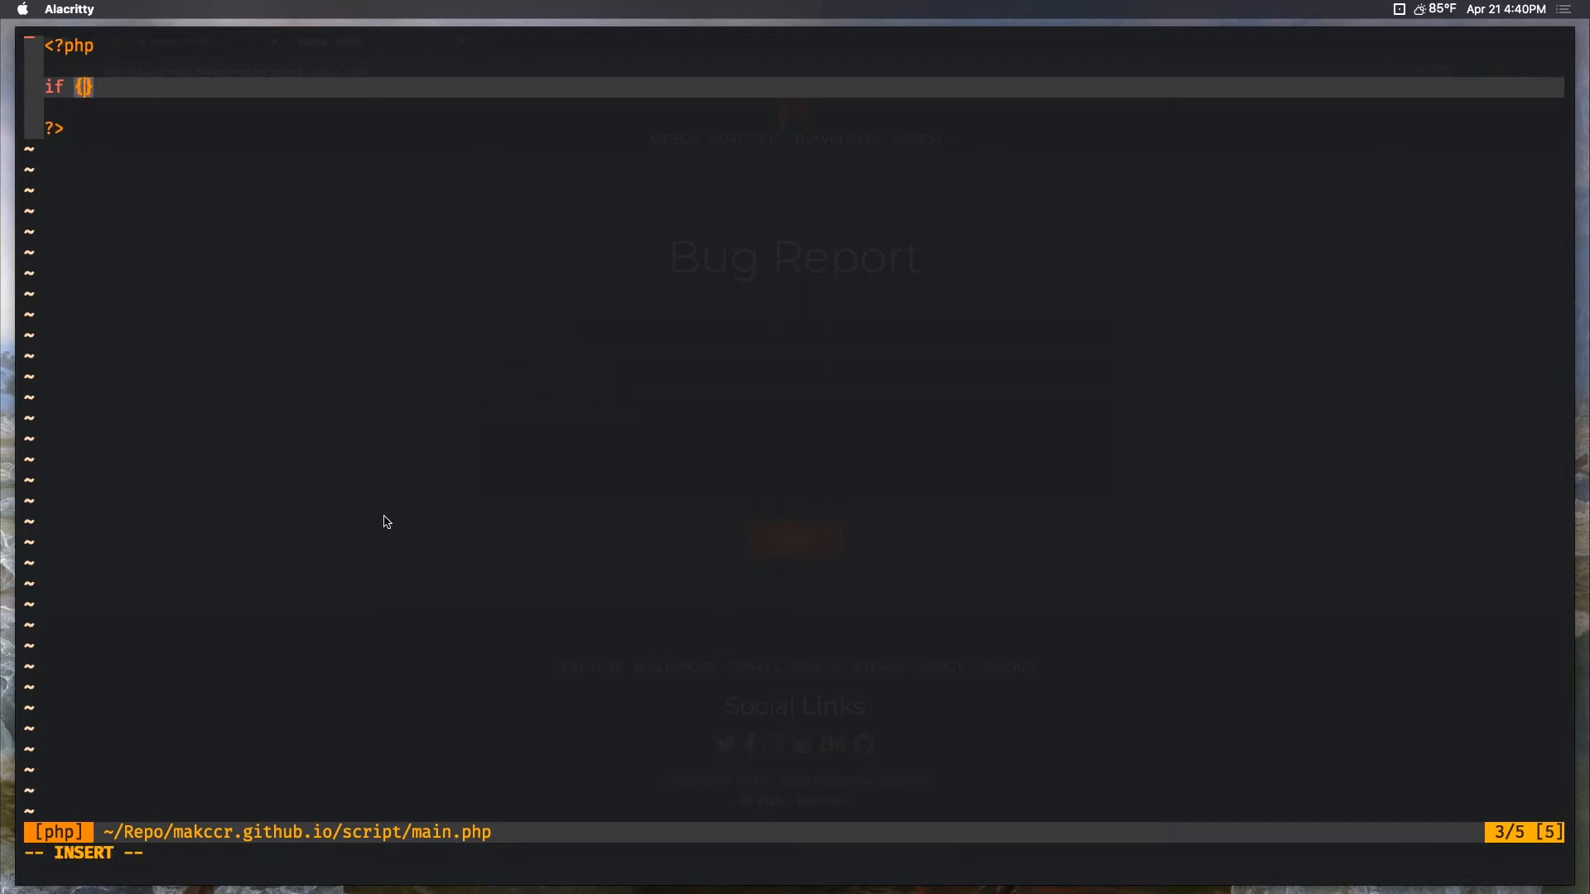
{"action": "key", "text": "Enter"}
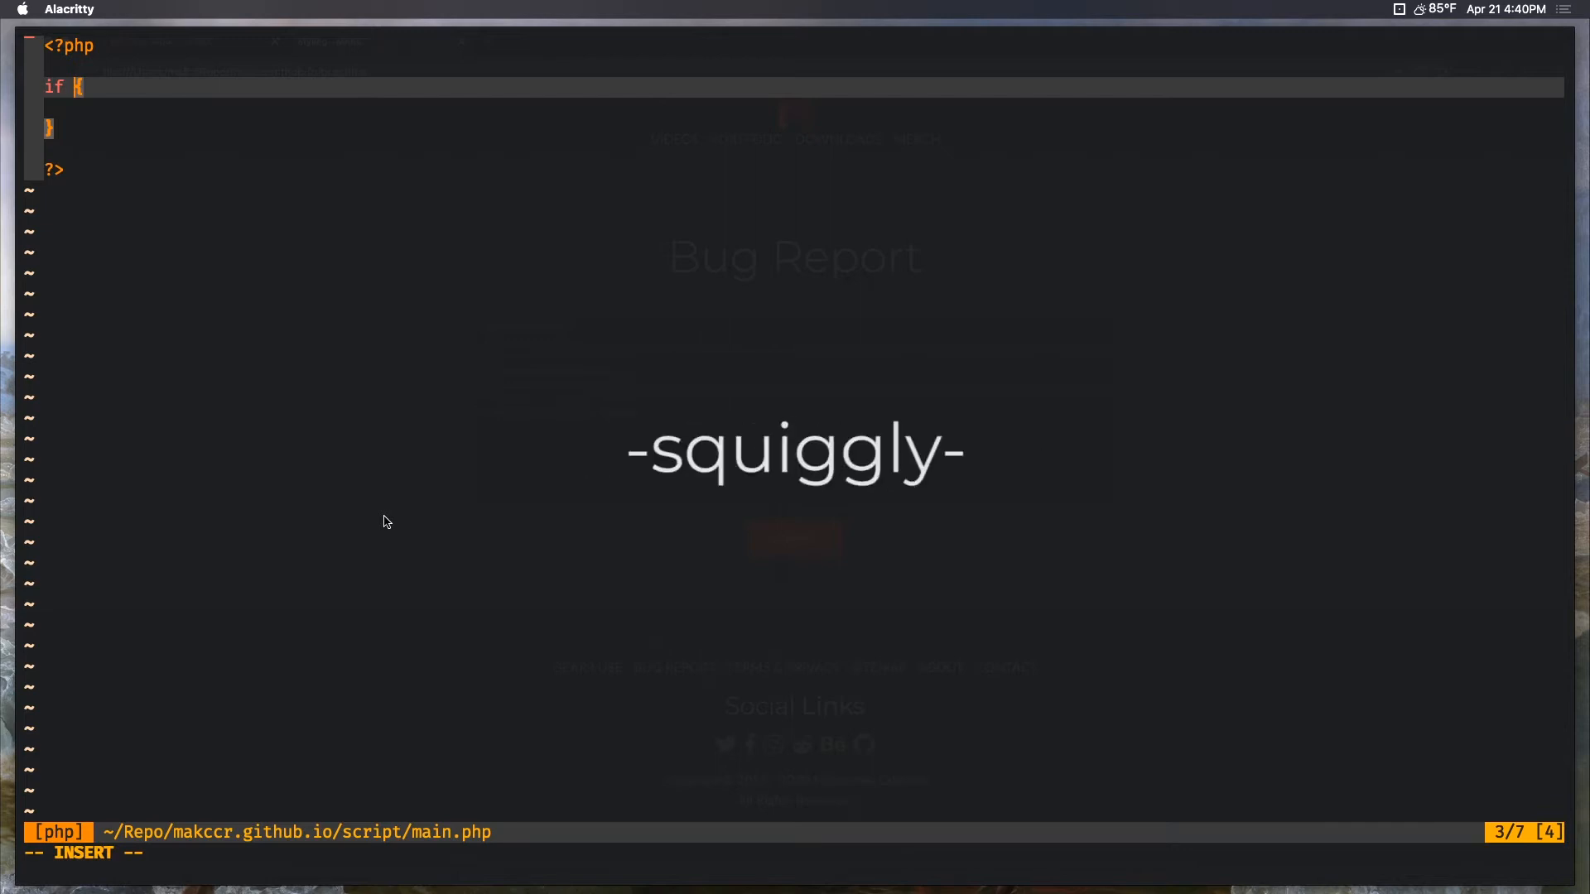
{"action": "type", "text": "()"}
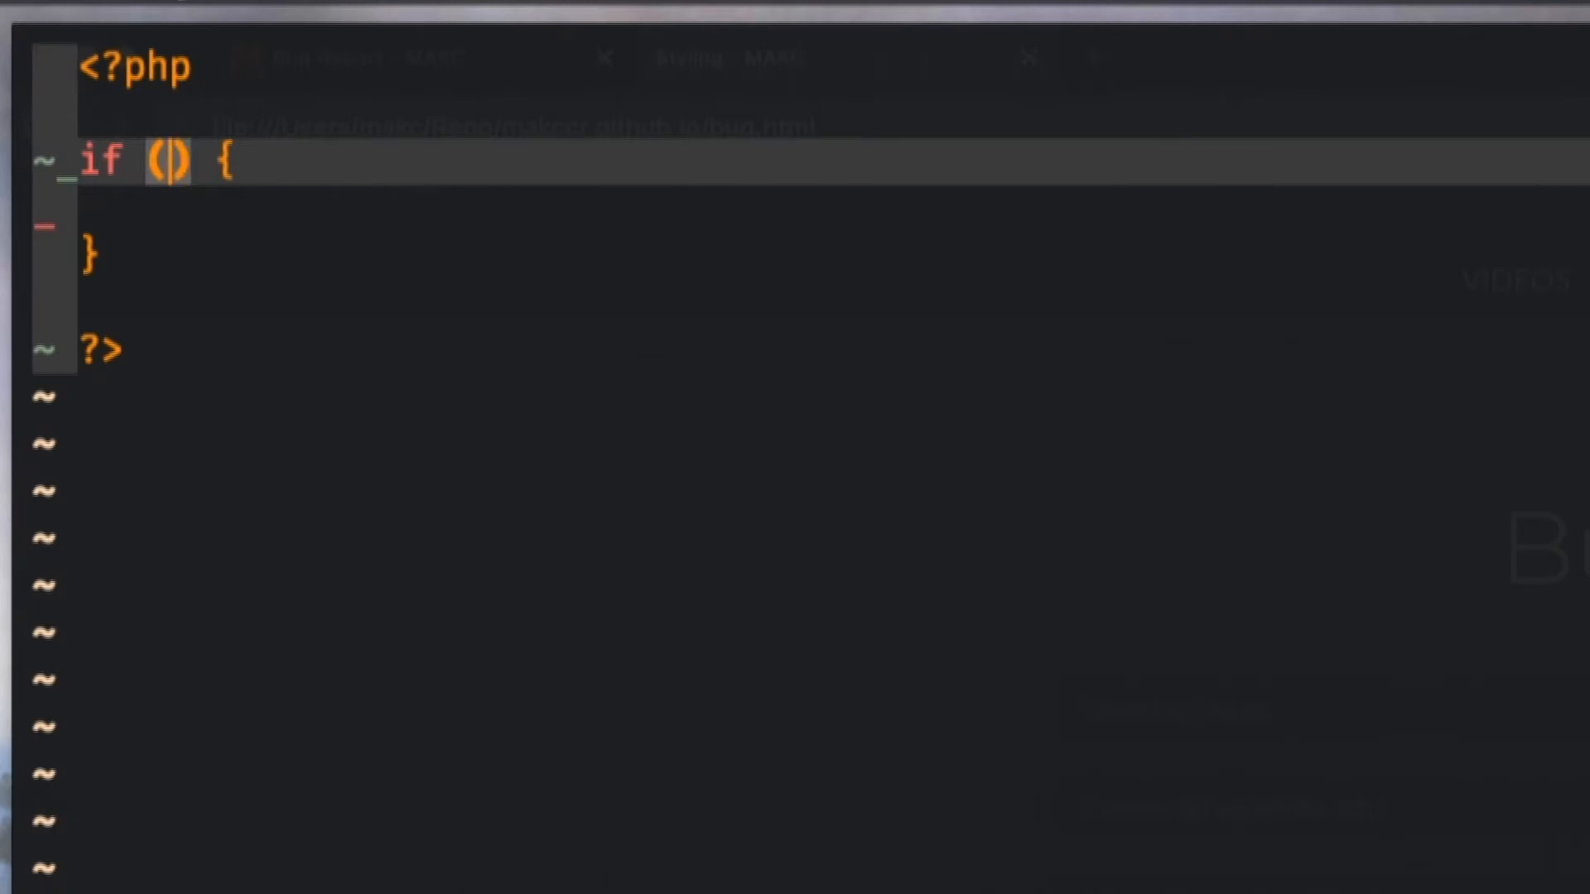
Make the if condition isset($_POST['submit']), fixing the 'sumbit' typo
{"action": "type", "text": "is"}
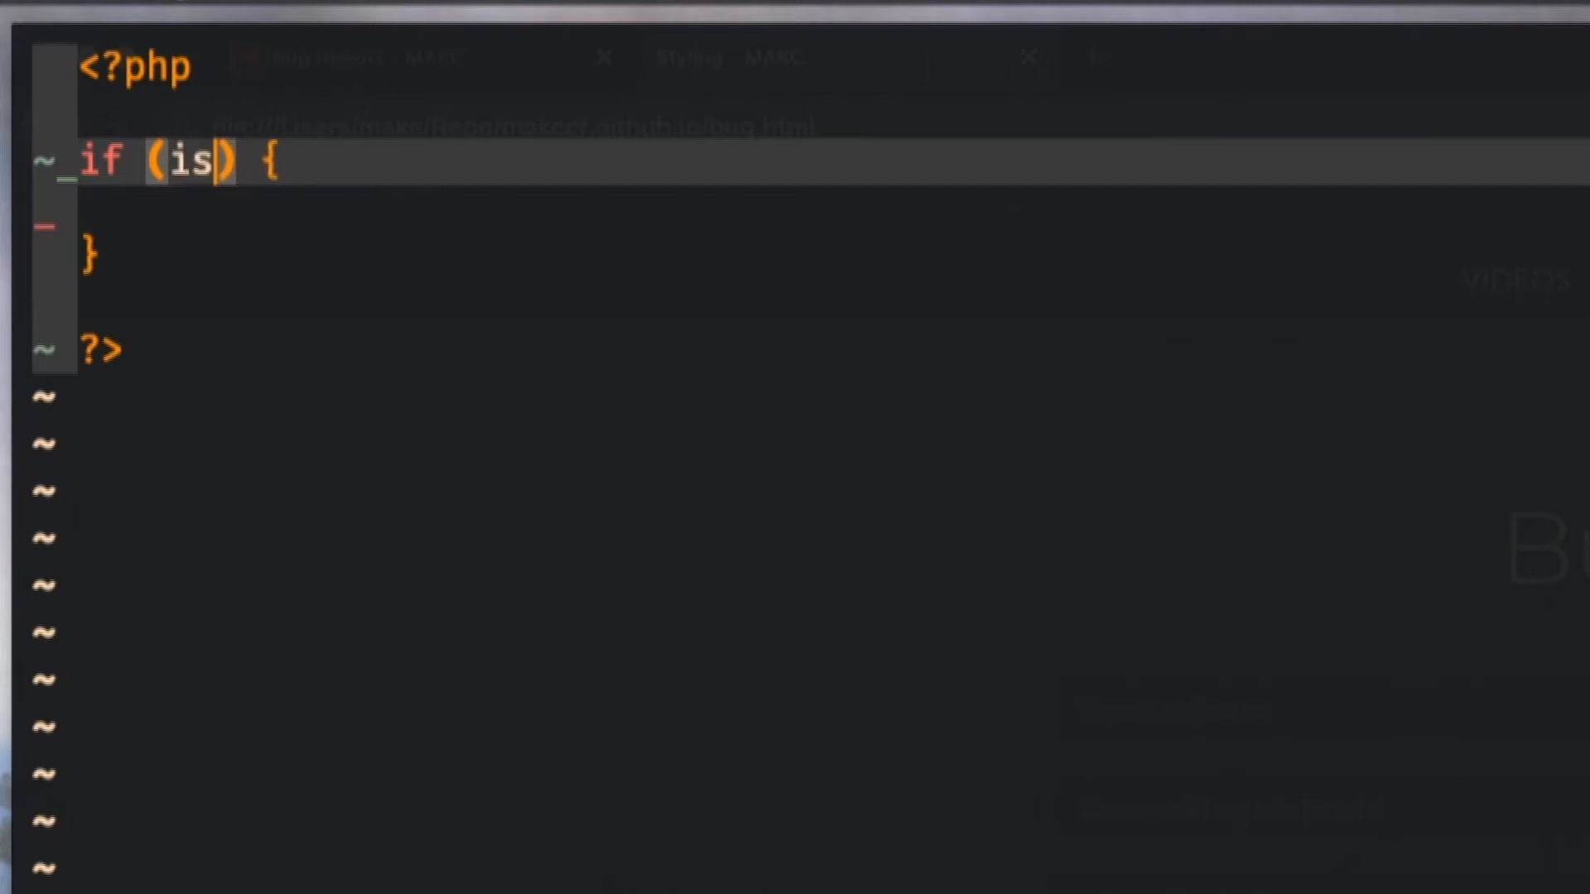
{"action": "type", "text": "set("}
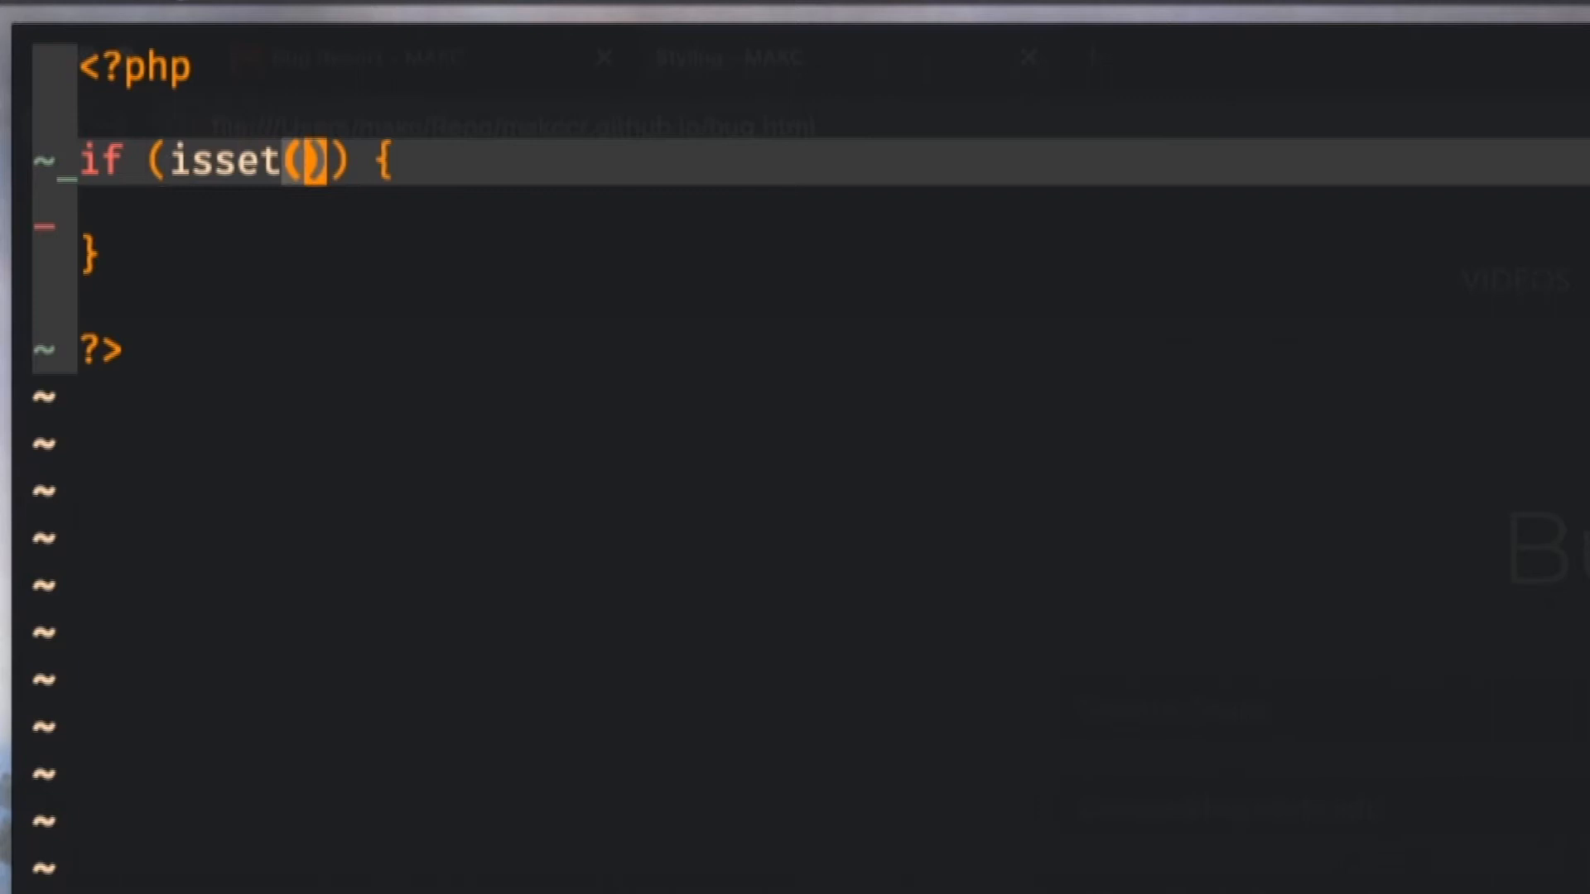
{"action": "type", "text": "$"}
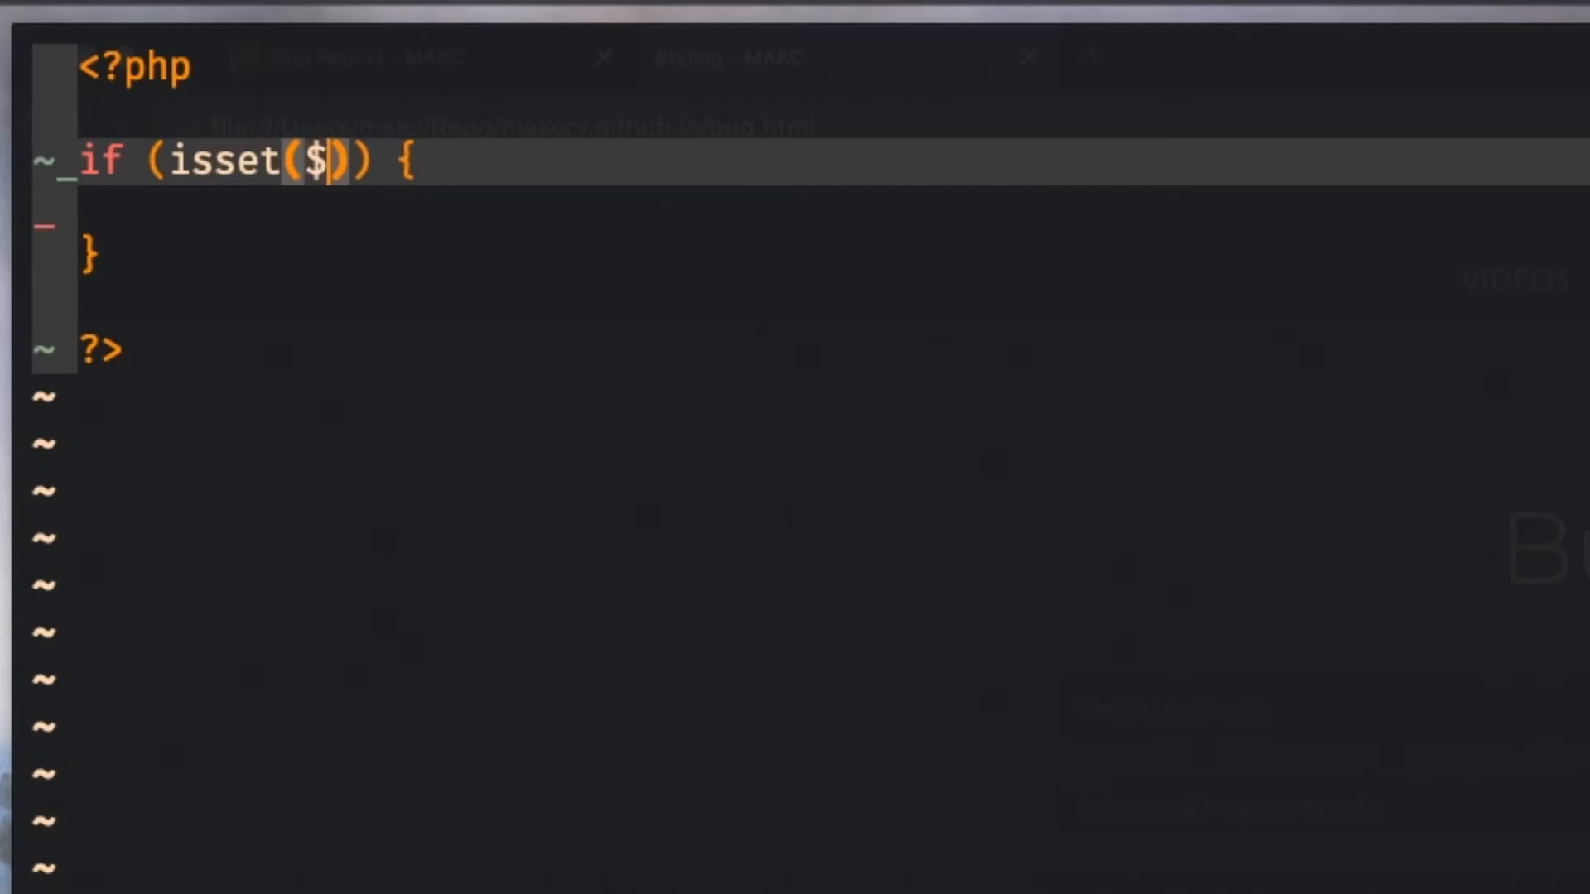
{"action": "type", "text": "_P"}
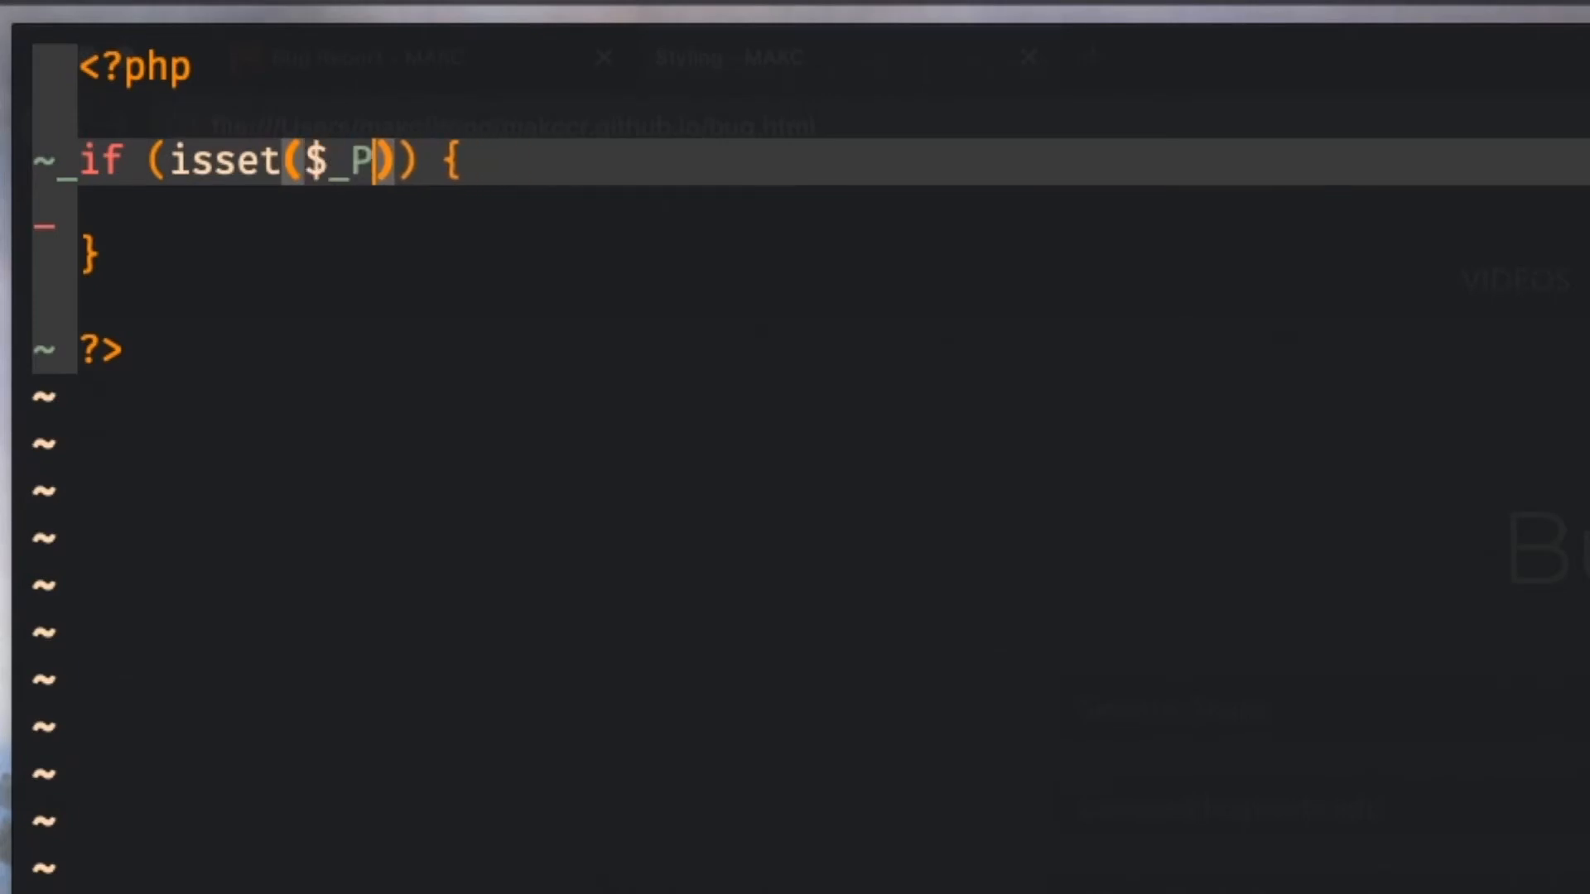
{"action": "type", "text": "OST['"}
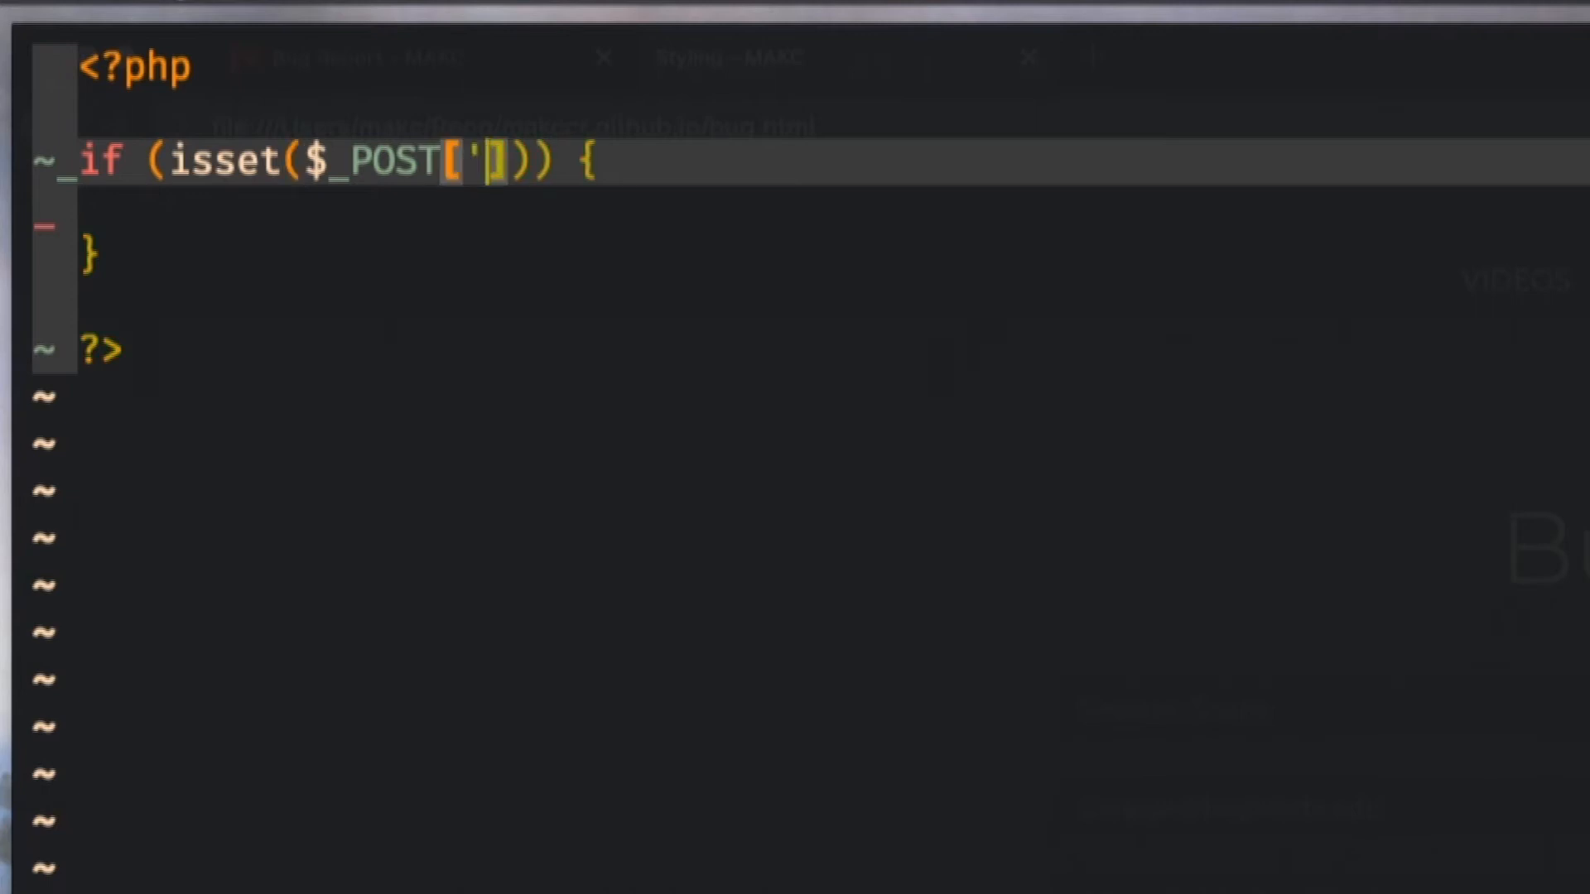
{"action": "type", "text": "sumbi"}
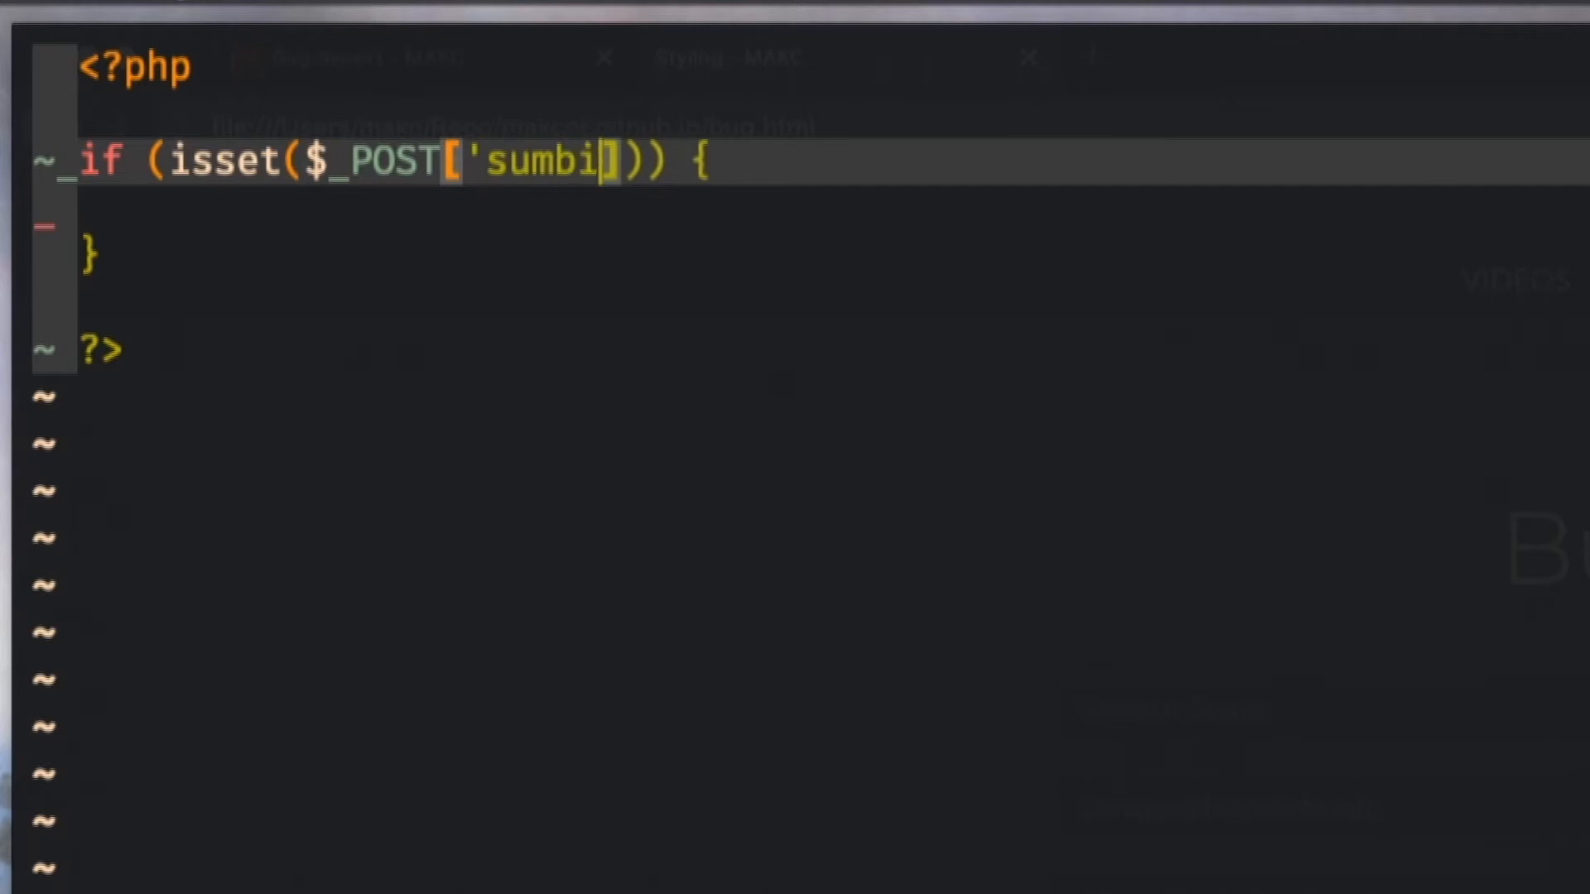
{"action": "type", "text": "submi"}
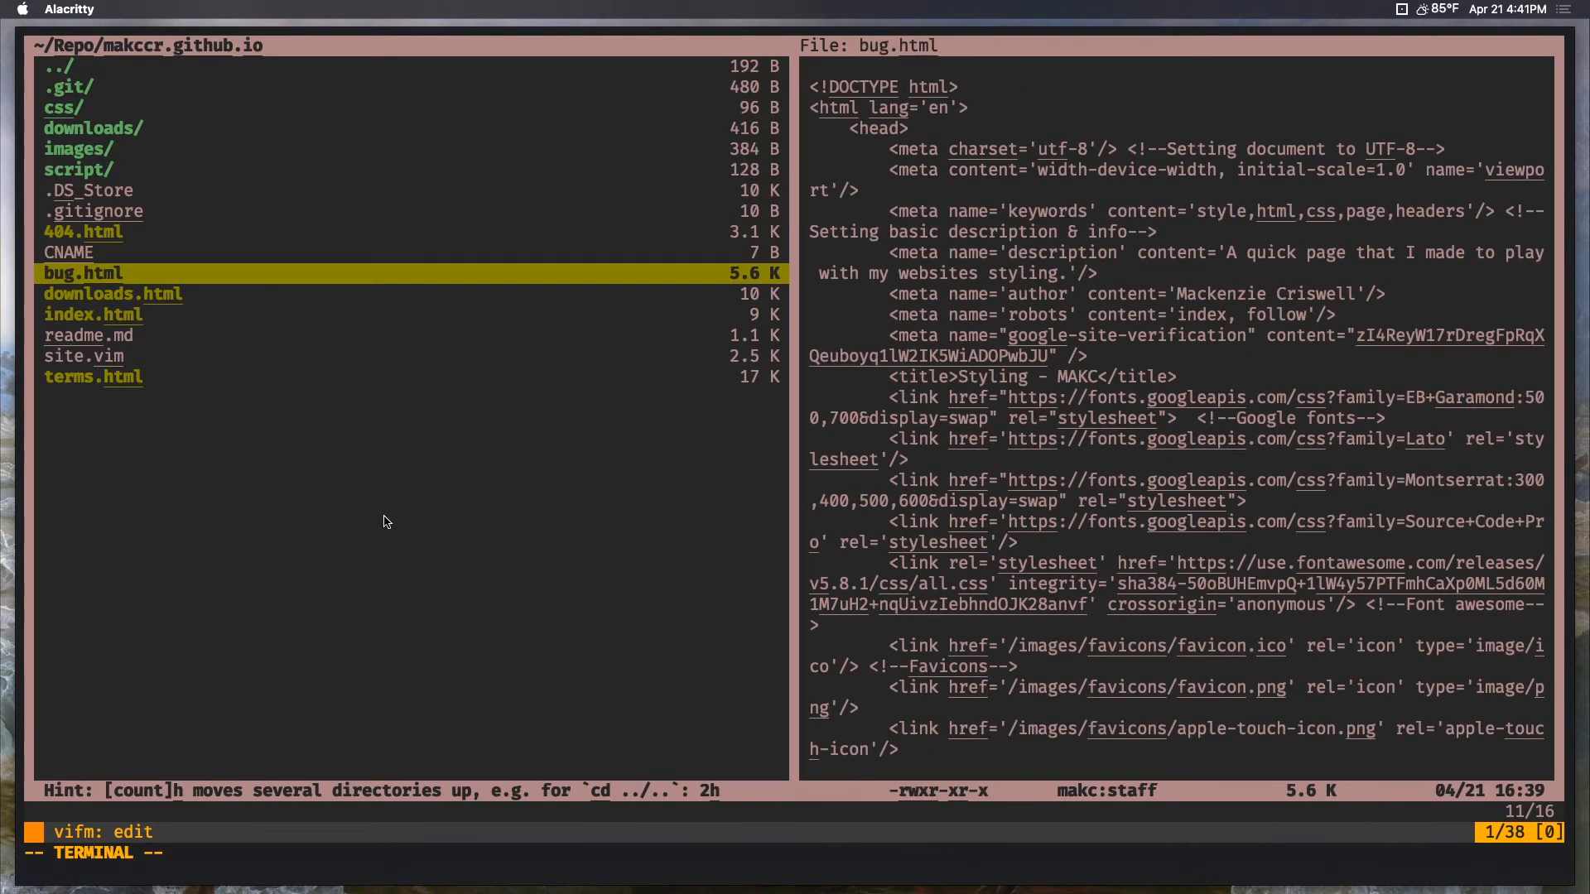
Browse the repo in vifm with bug.html previewed, then quit back to Vim
{"action": "key", "text": "Return"}
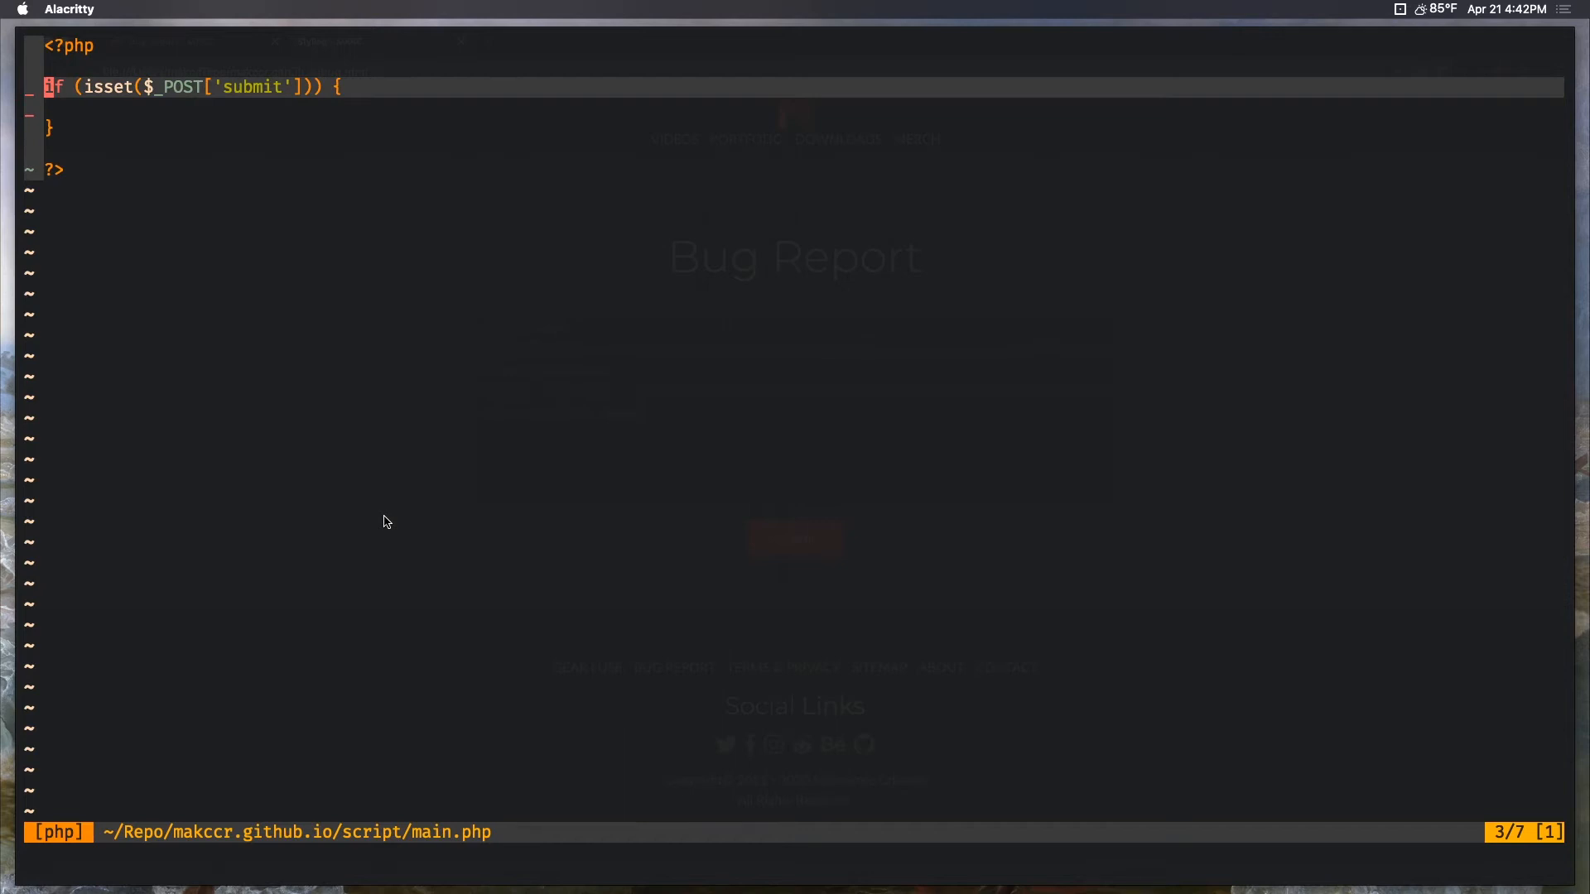
Write mail($target, $subject, $text, $headers) inside the submit block
{"action": "key", "text": "j"}
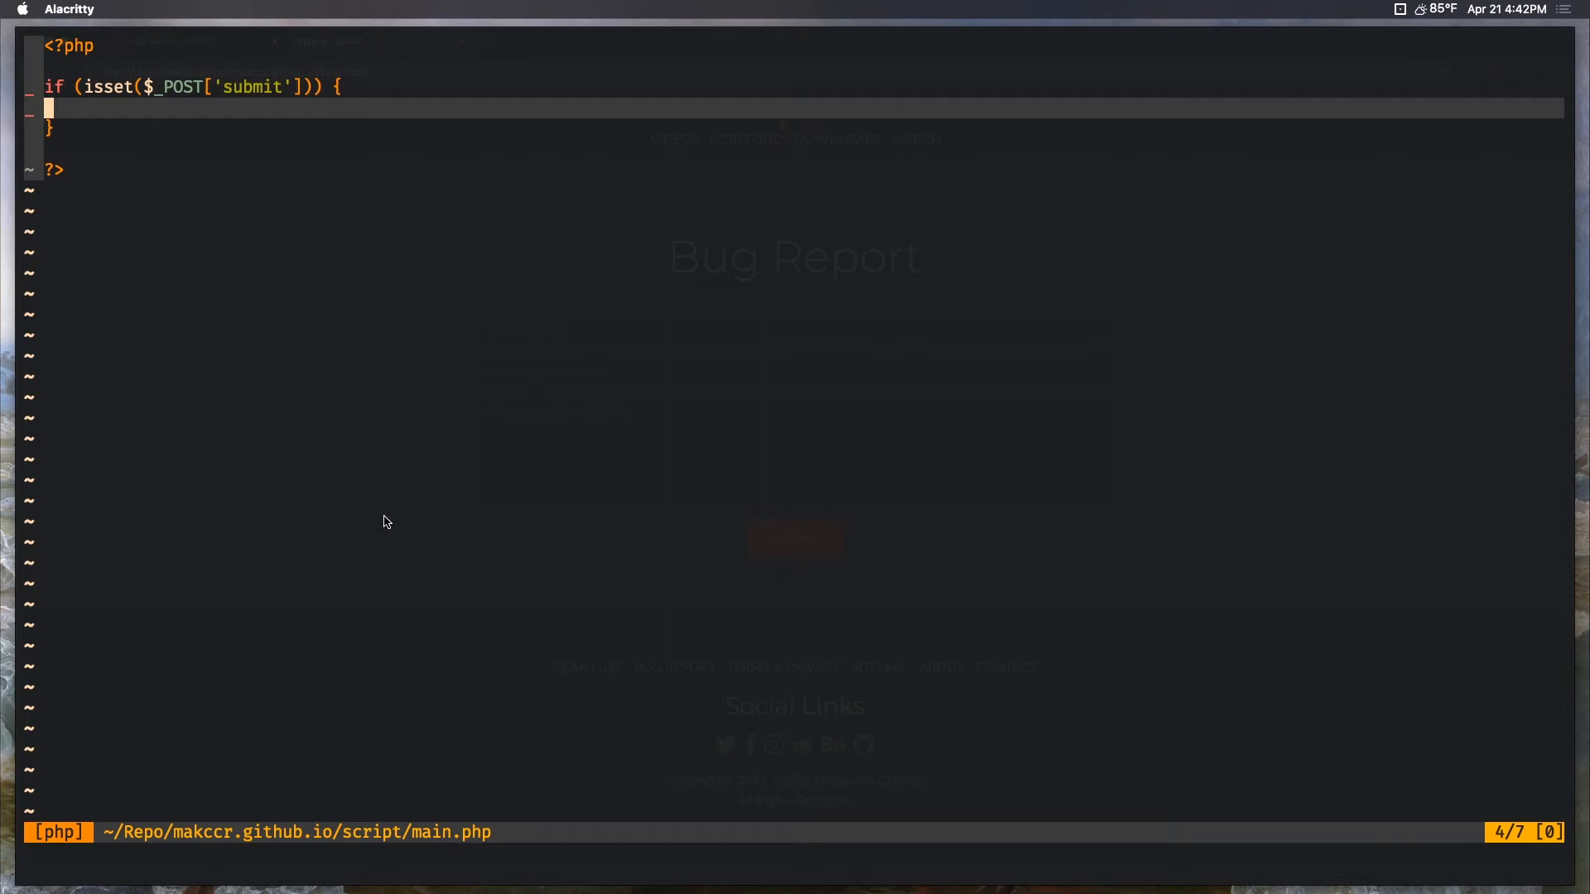
{"action": "key", "text": "i"}
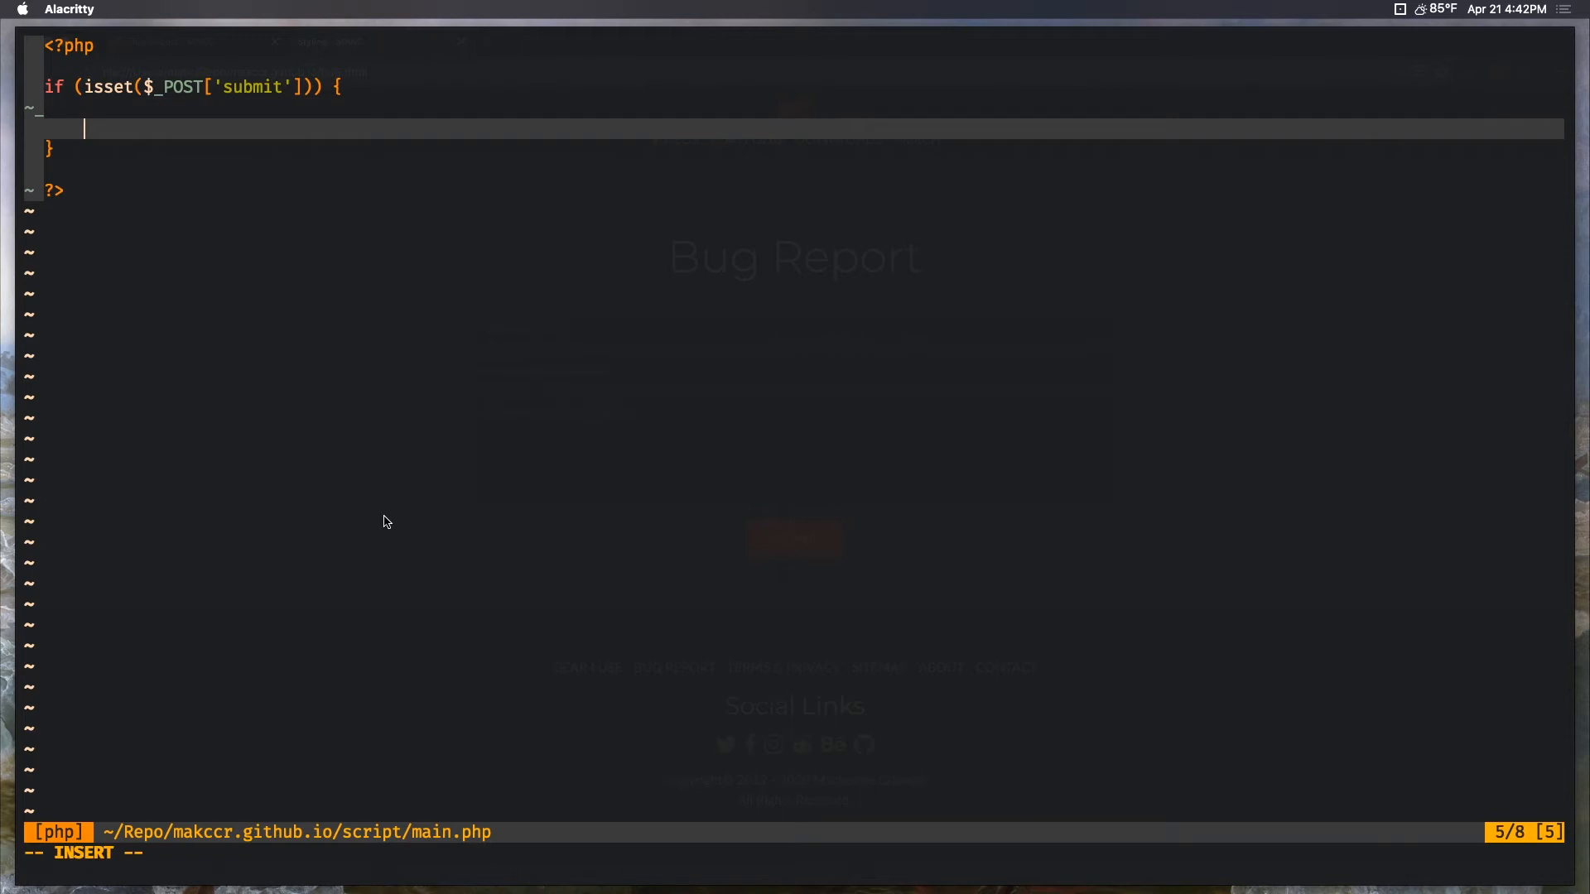
{"action": "type", "text": "mail();"}
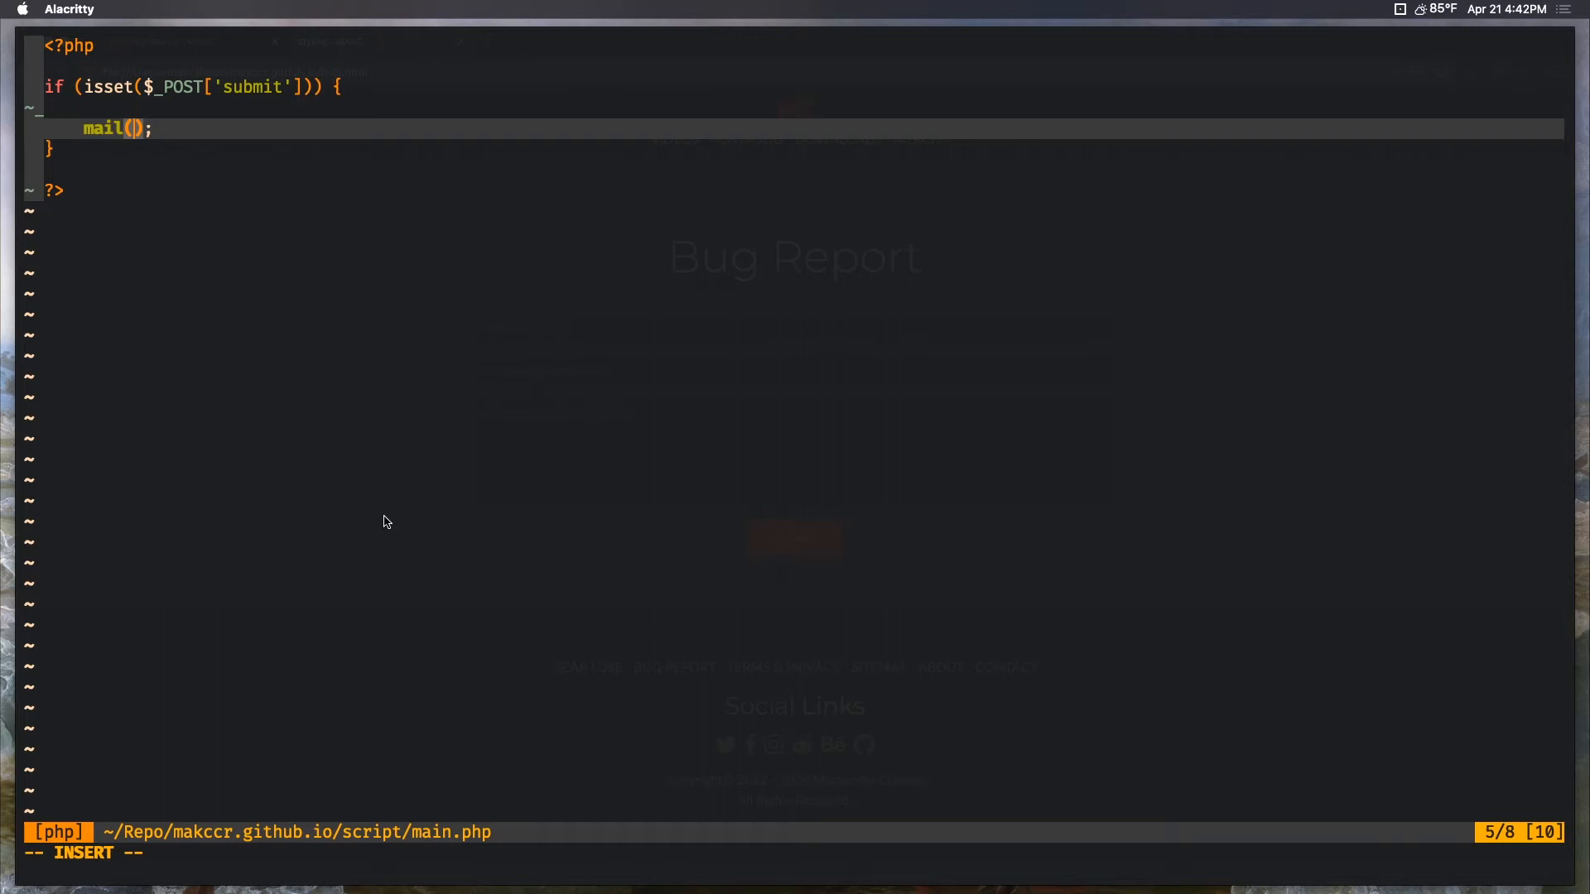
{"action": "type", "text": "$target,"}
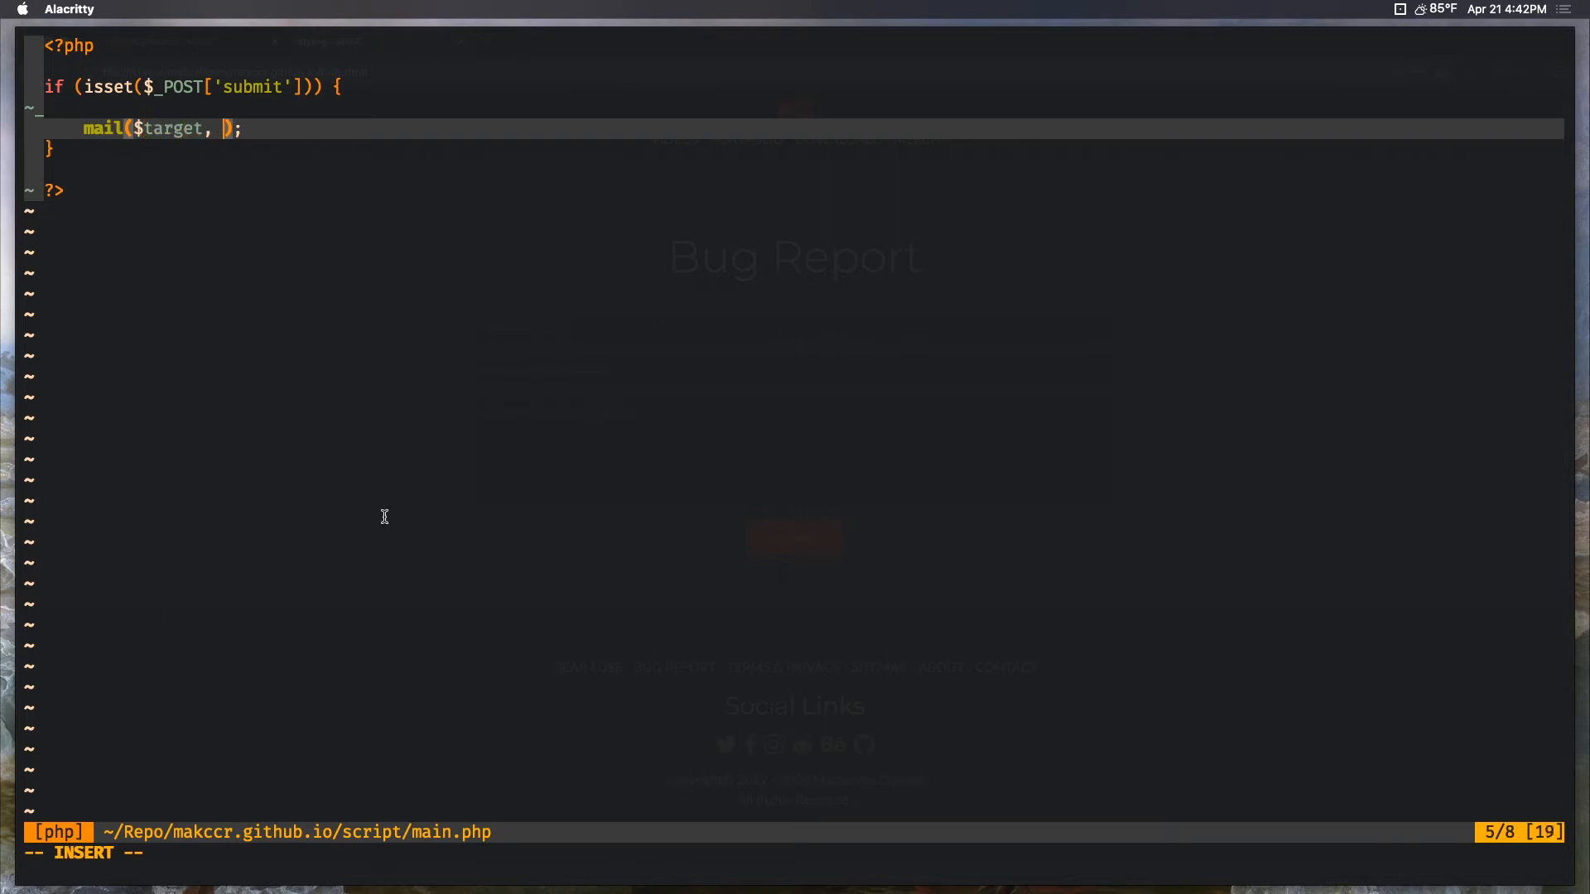
{"action": "type", "text": "$subject"}
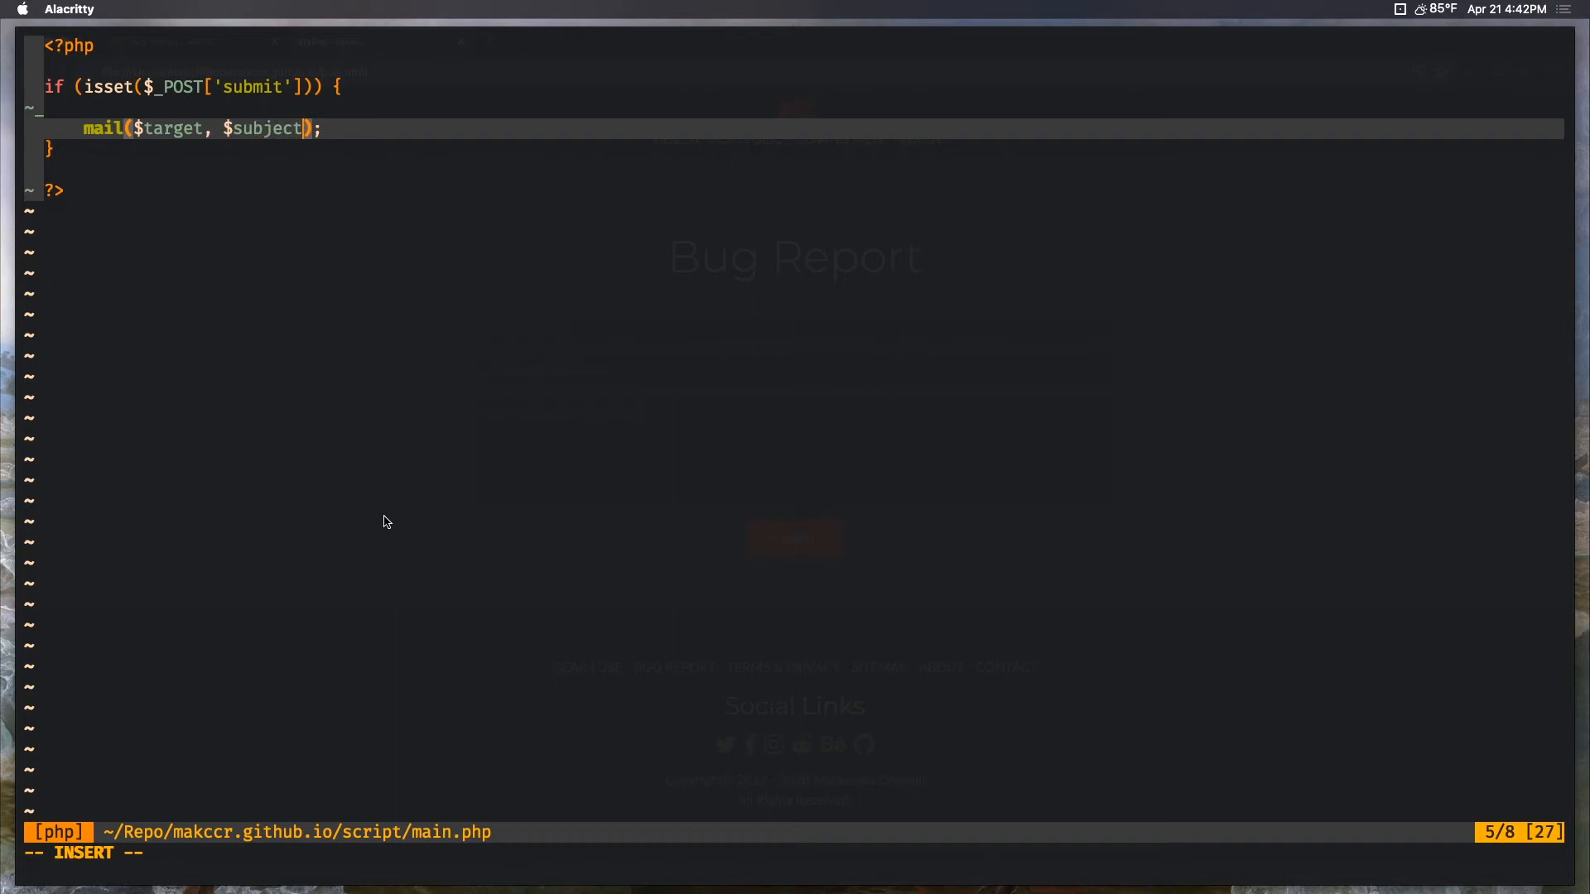
{"action": "type", "text": "\", \""}
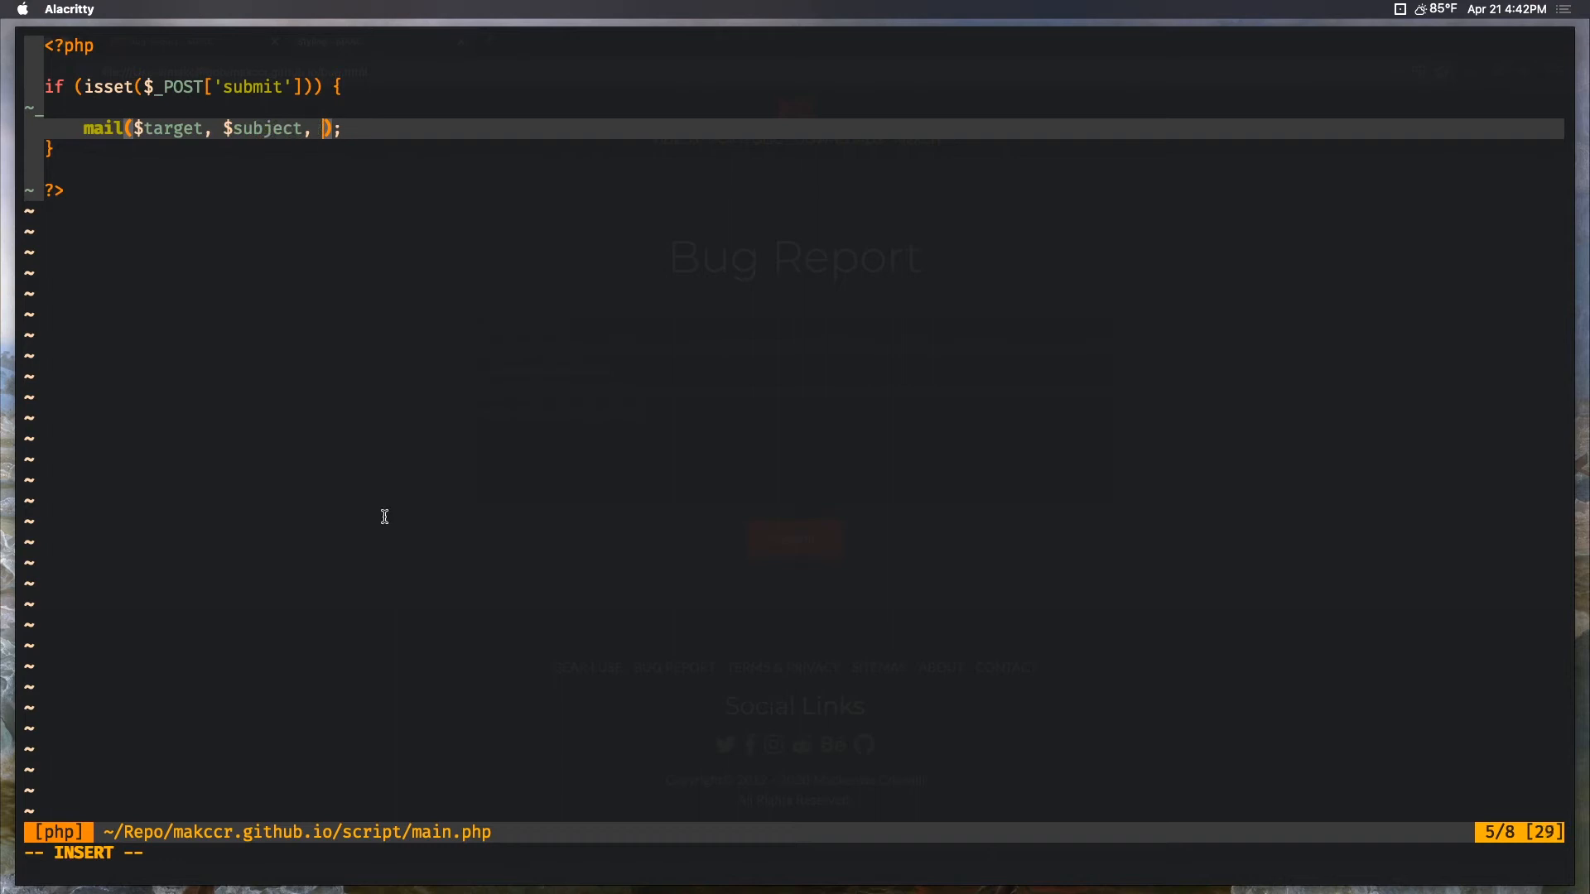
{"action": "type", "text": "$text,"}
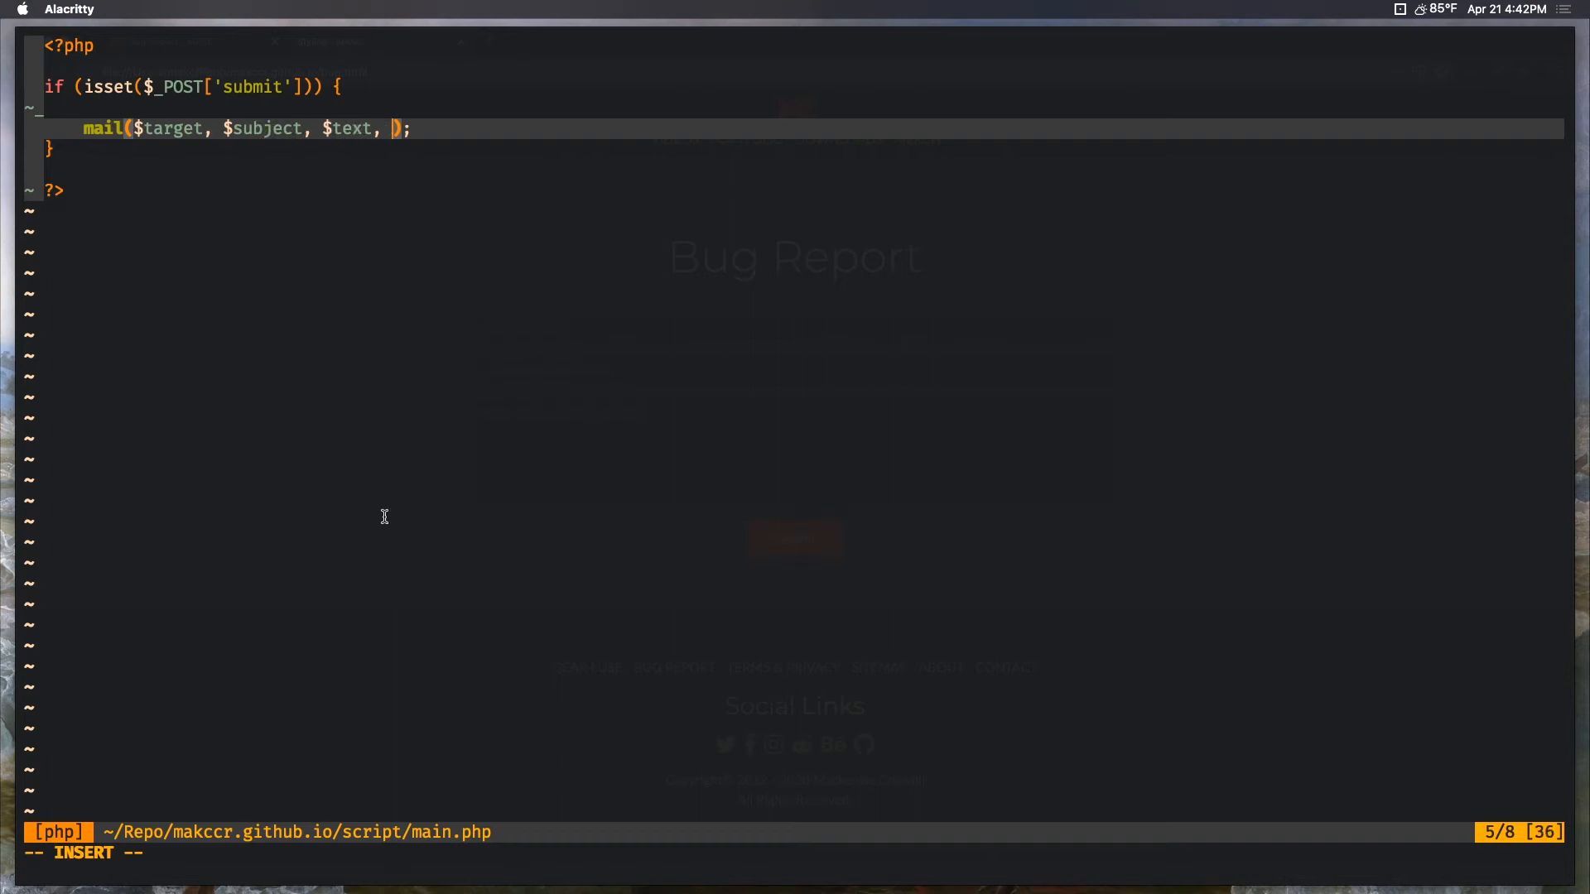
{"action": "type", "text": "$headers"}
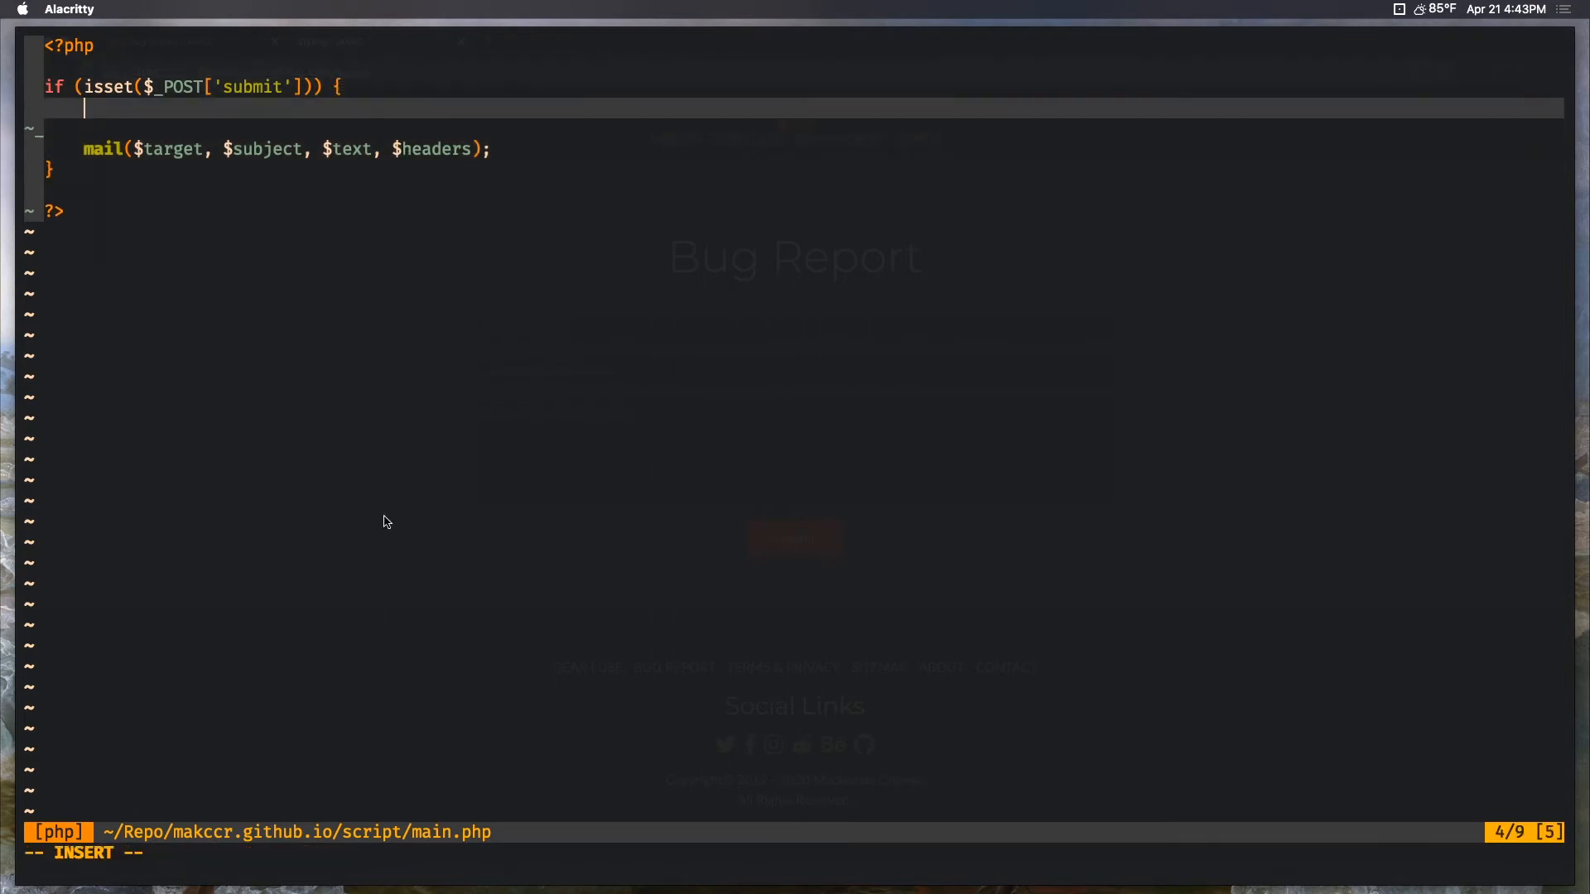
{"action": "type", "text": "$ta"}
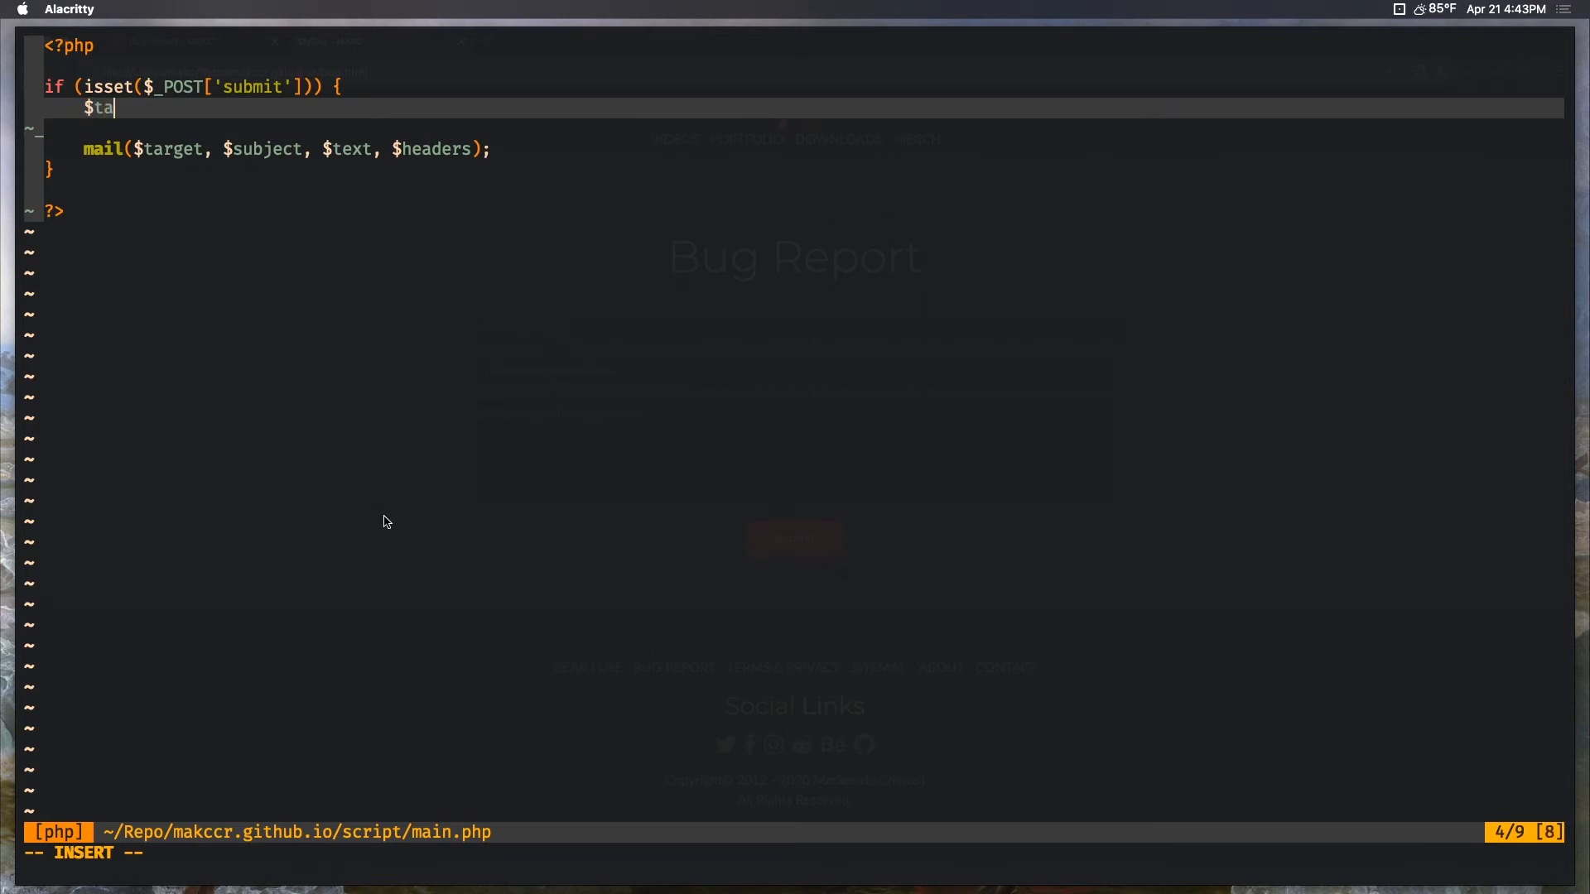
{"action": "type", "text": "rget"}
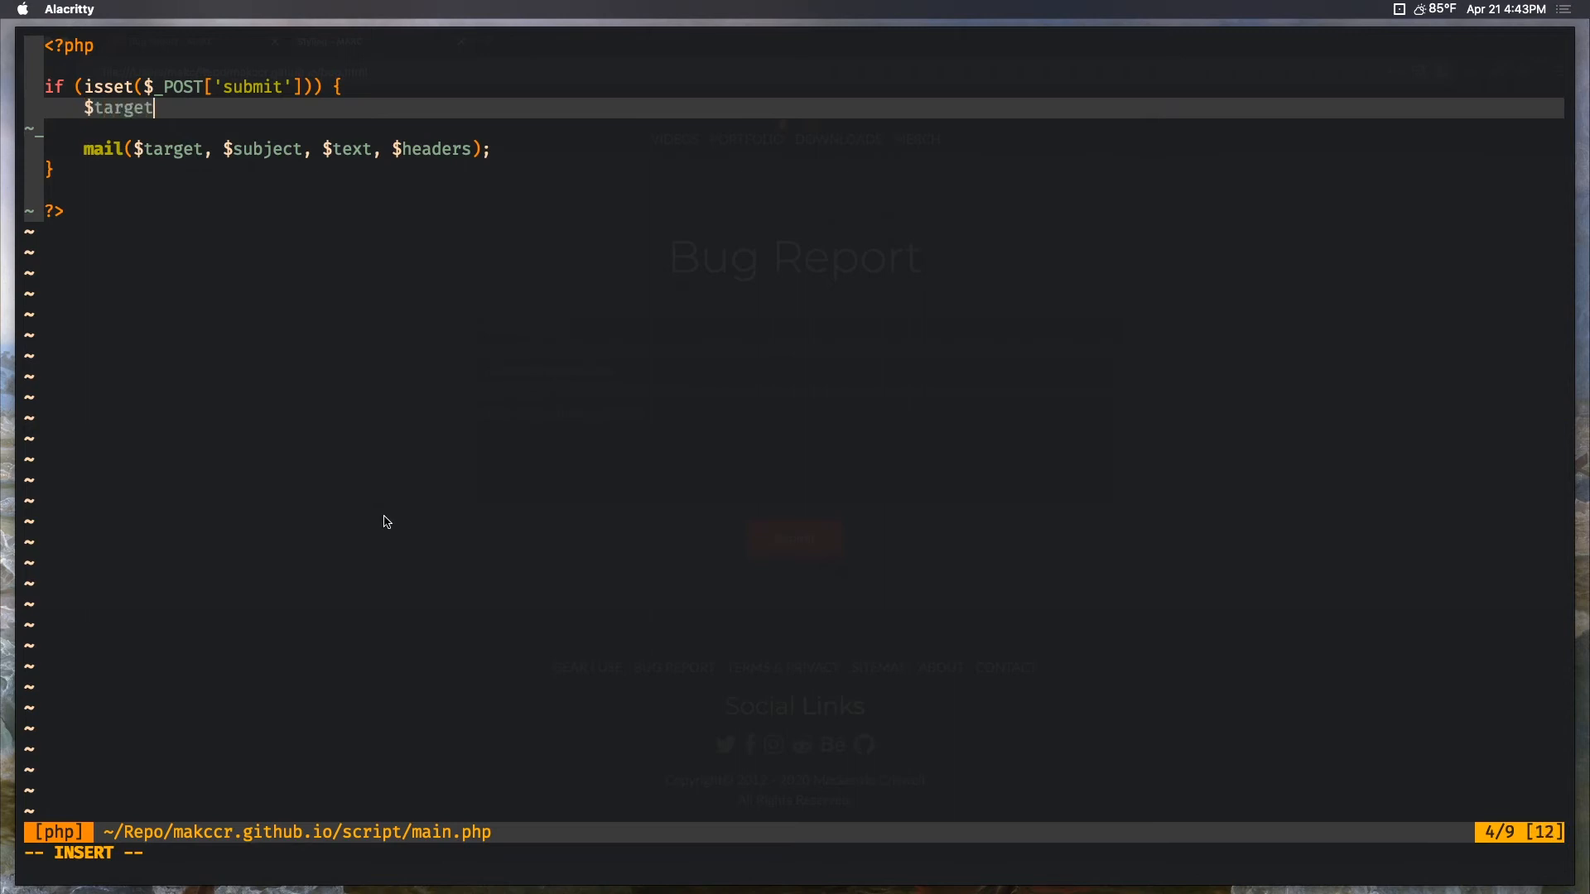
{"action": "type", "text": "="}
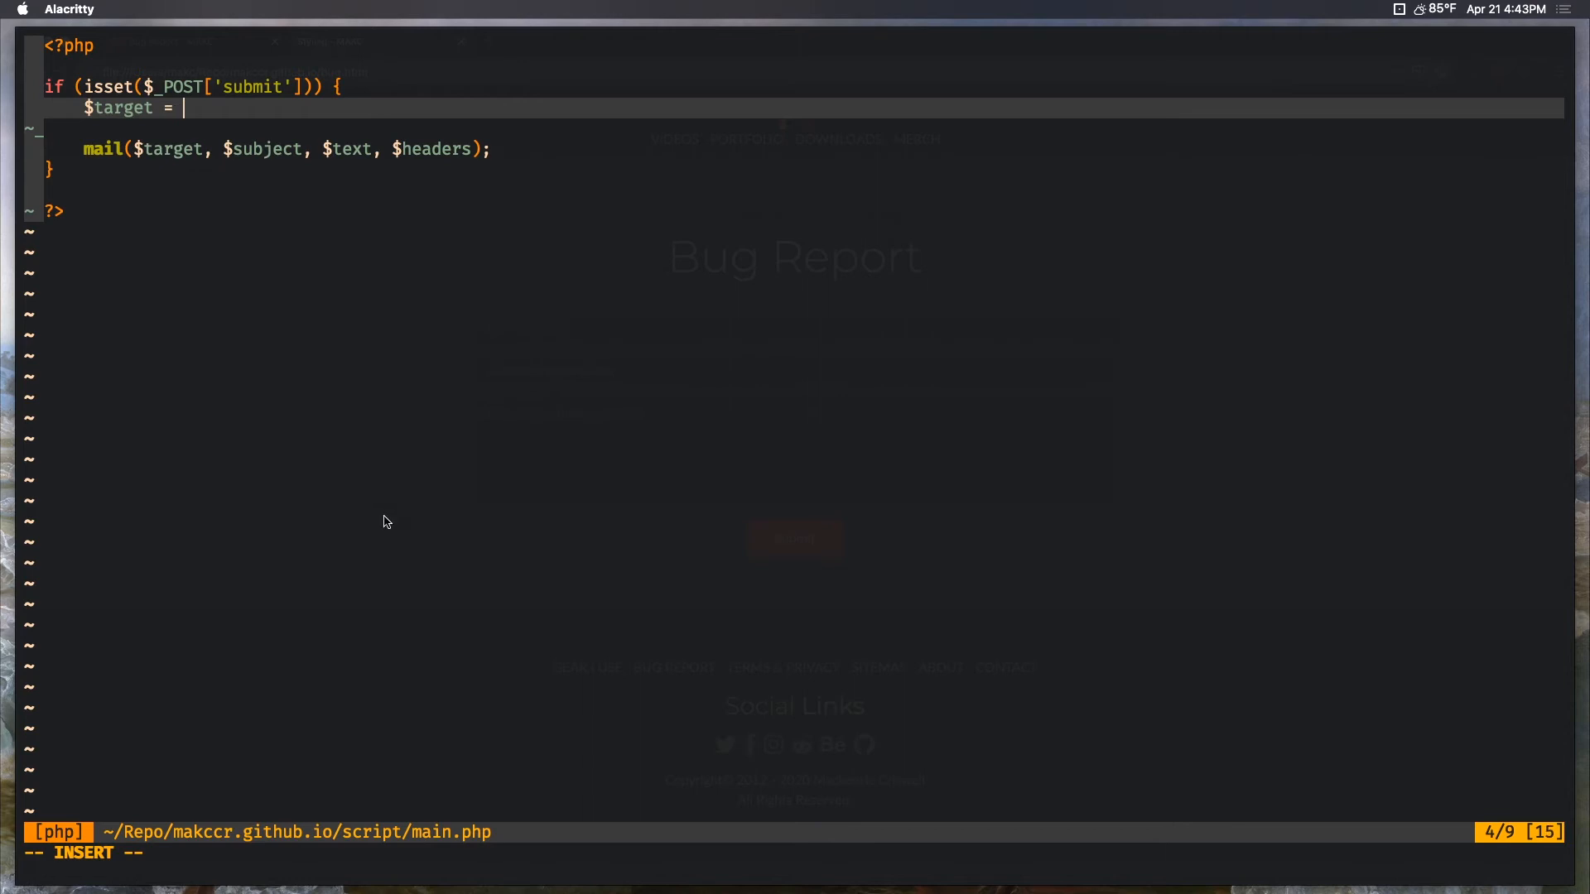
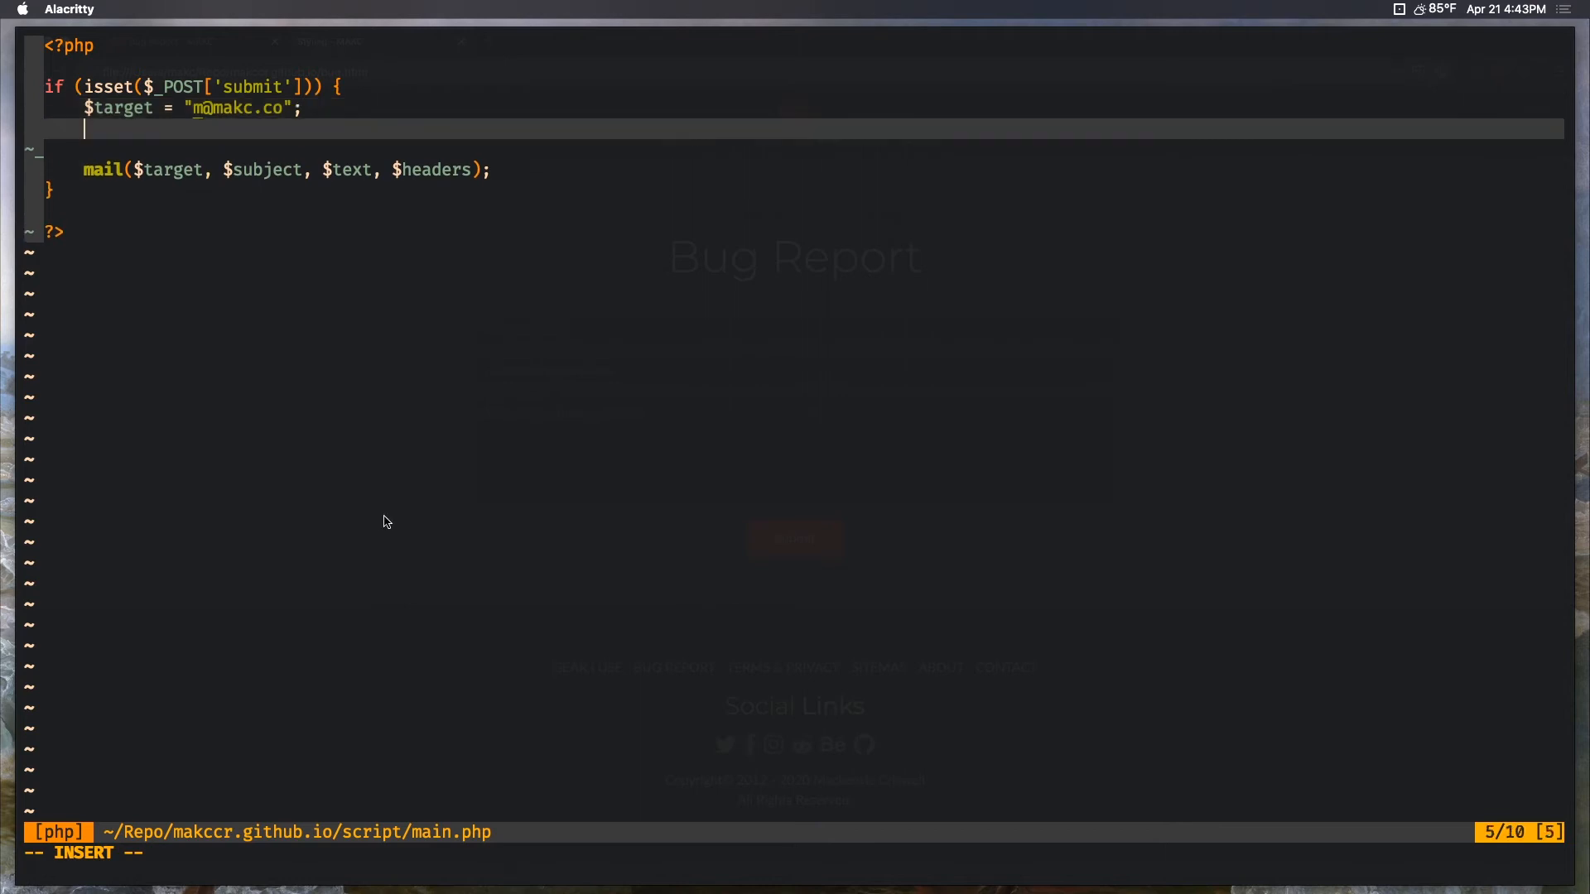
{"action": "type", "text": "$subject ="}
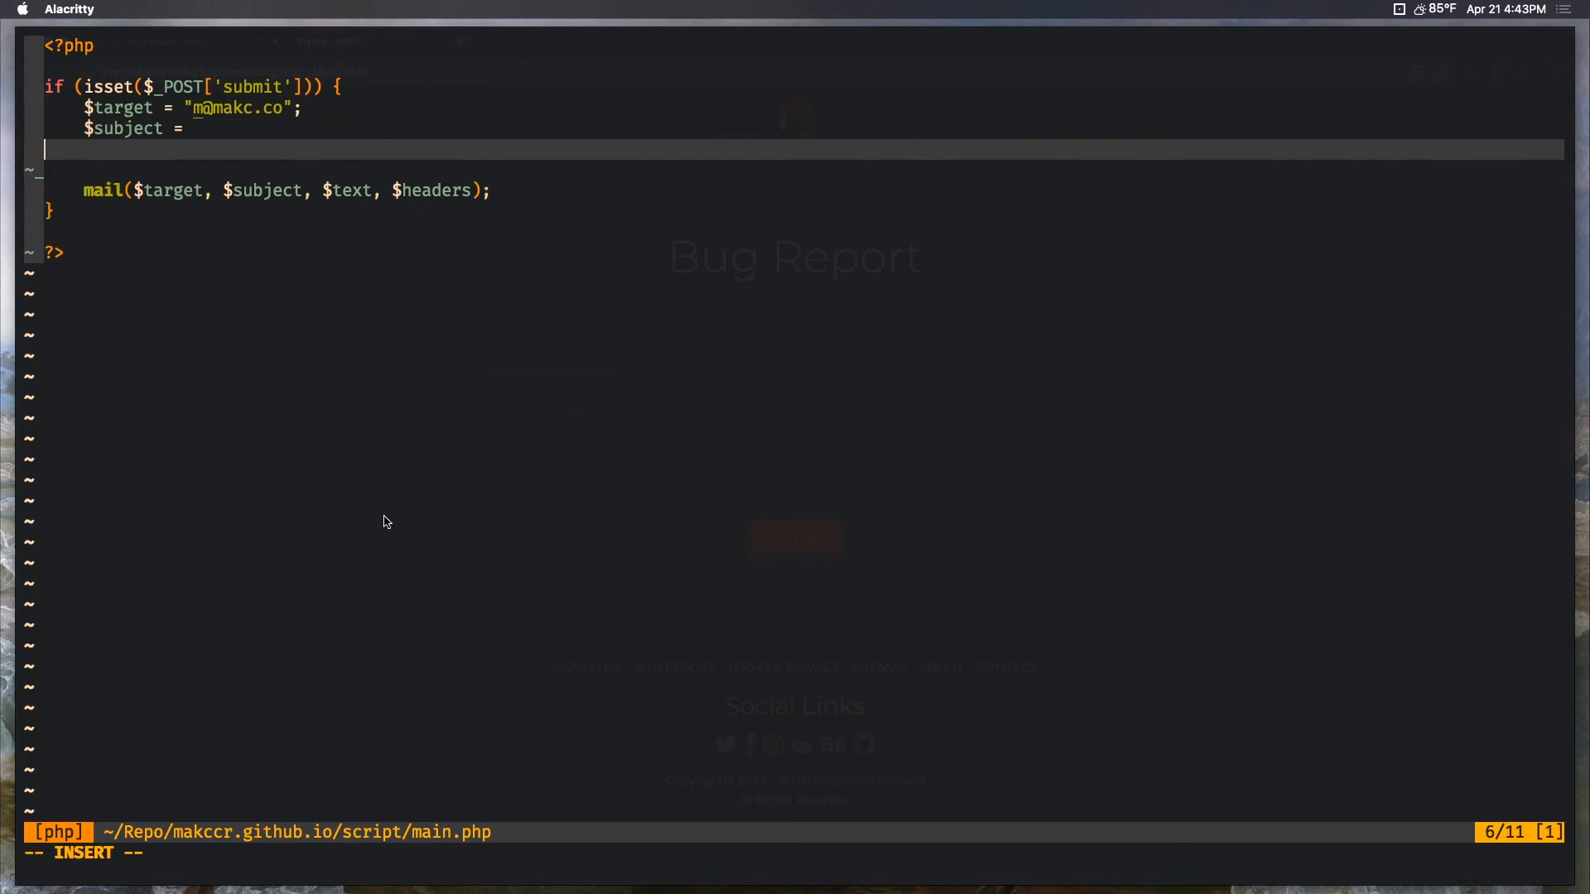
{"action": "type", "text": "\"B"}
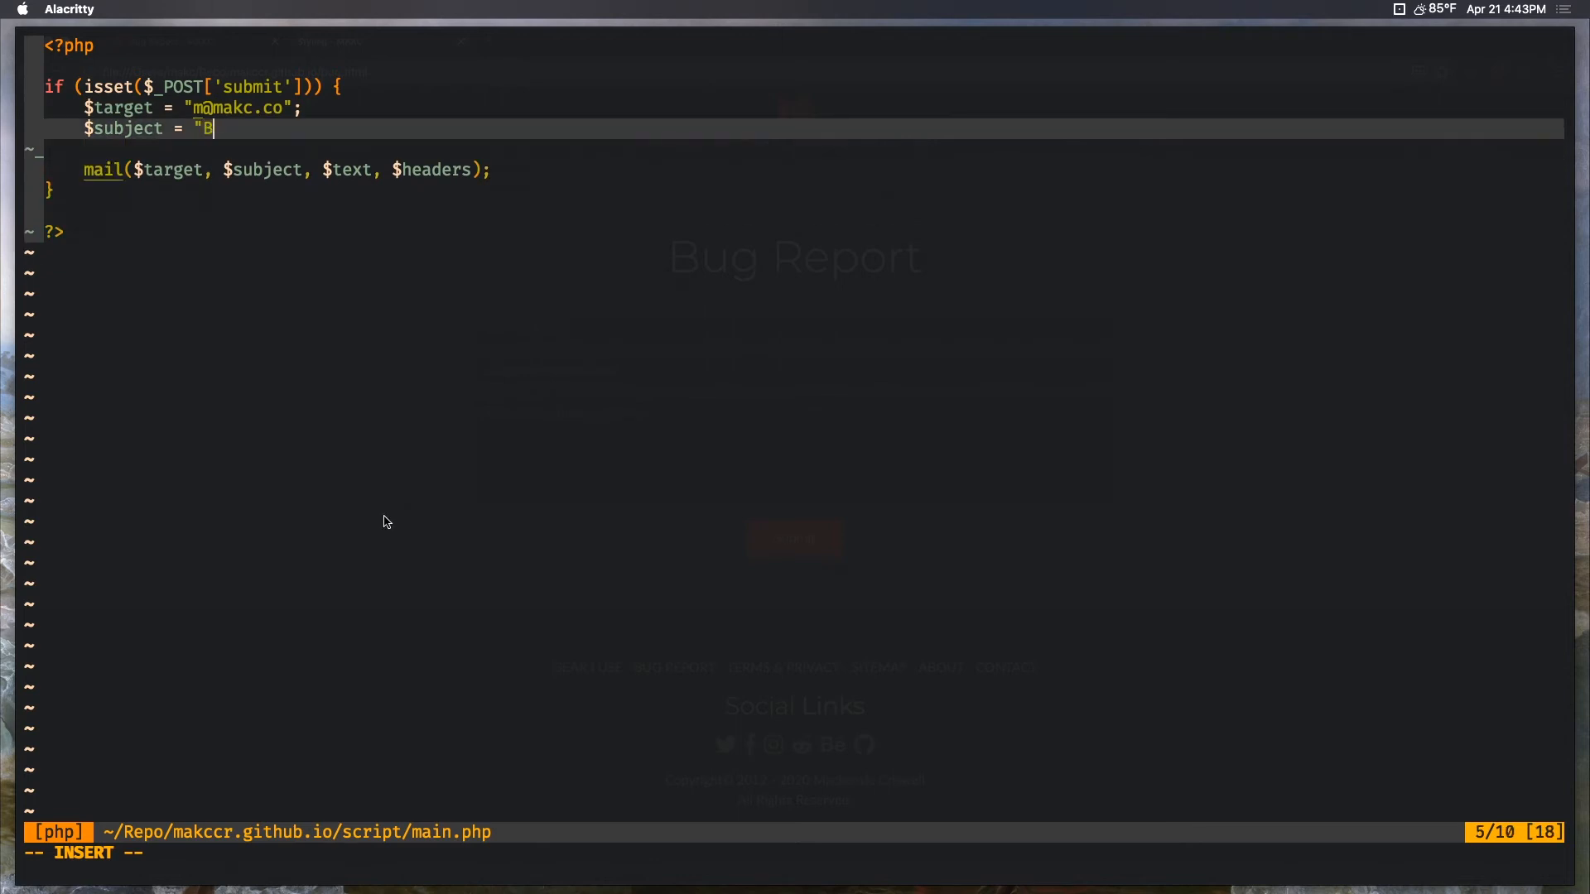
{"action": "type", "text": "ug Report Form"}
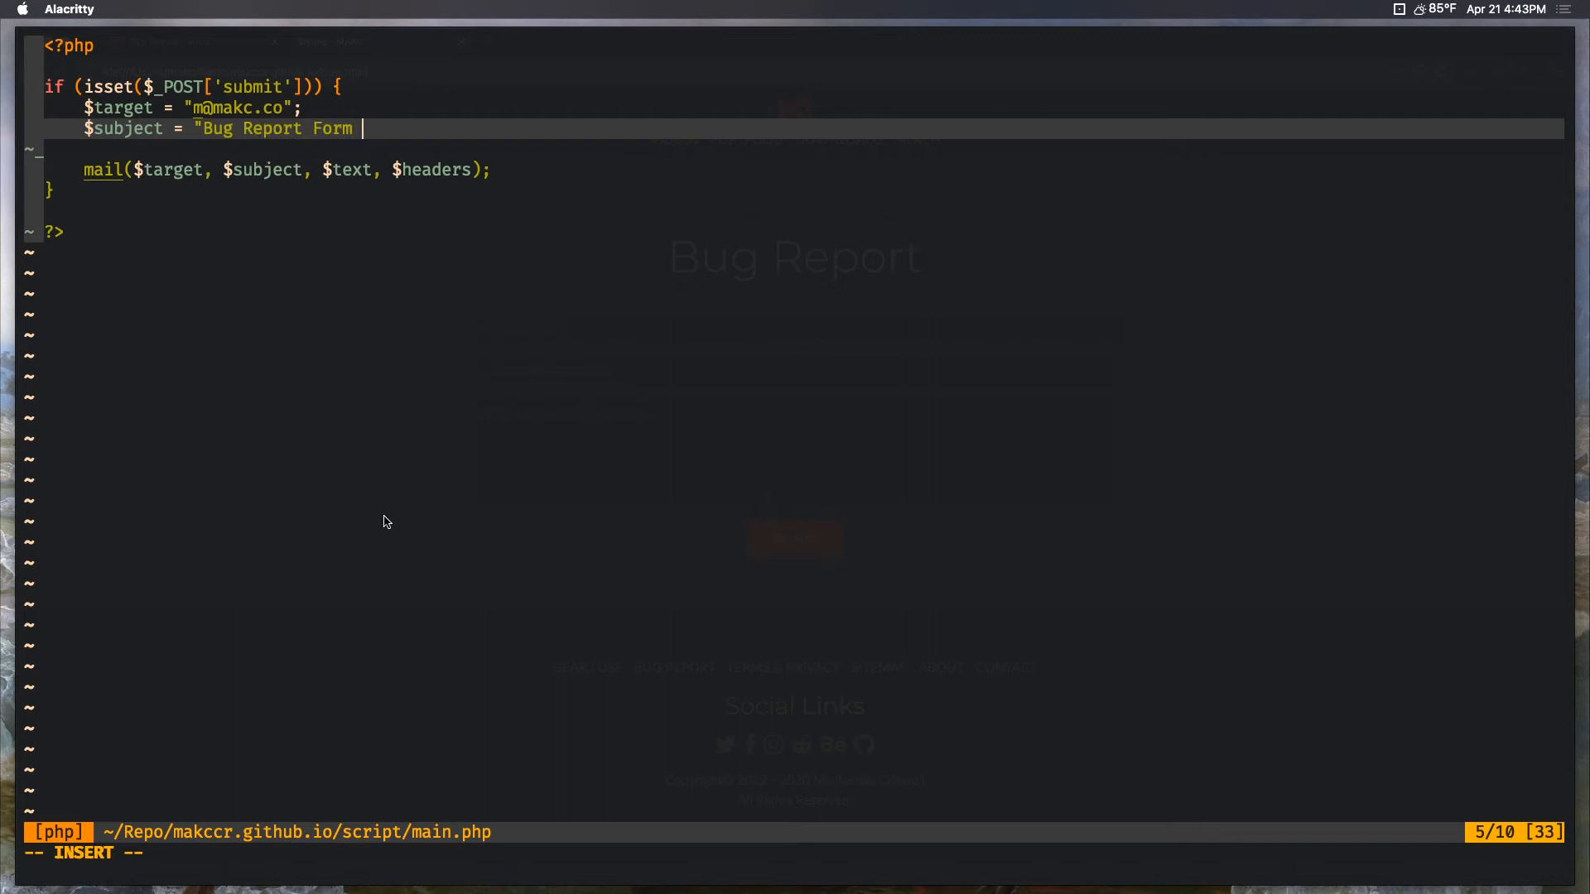
{"action": "type", "text": "\";"}
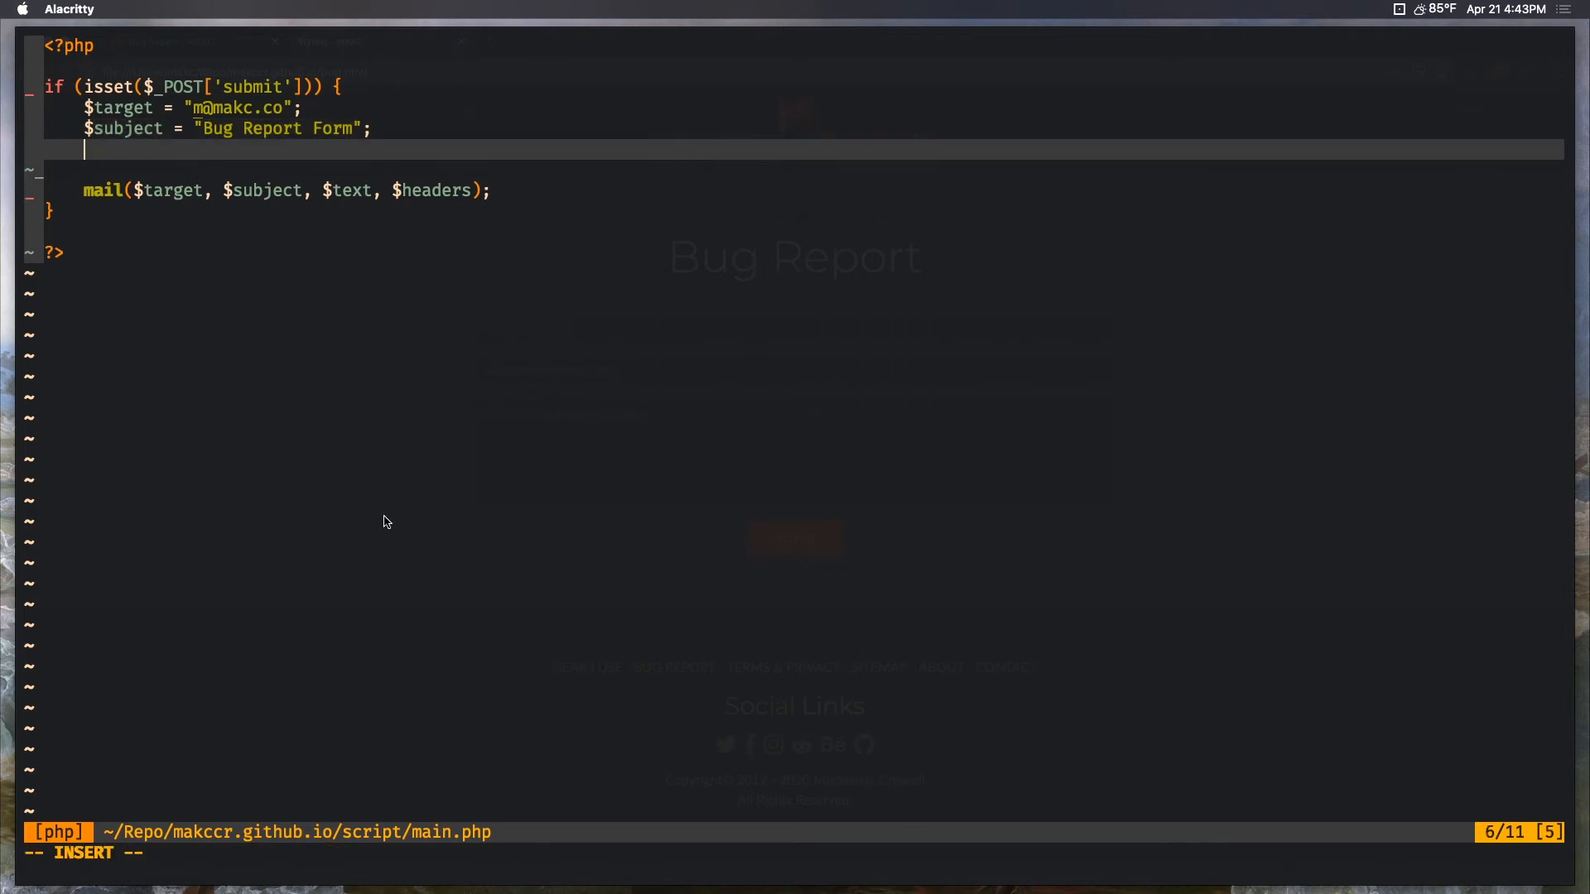
{"action": "type", "text": "$"}
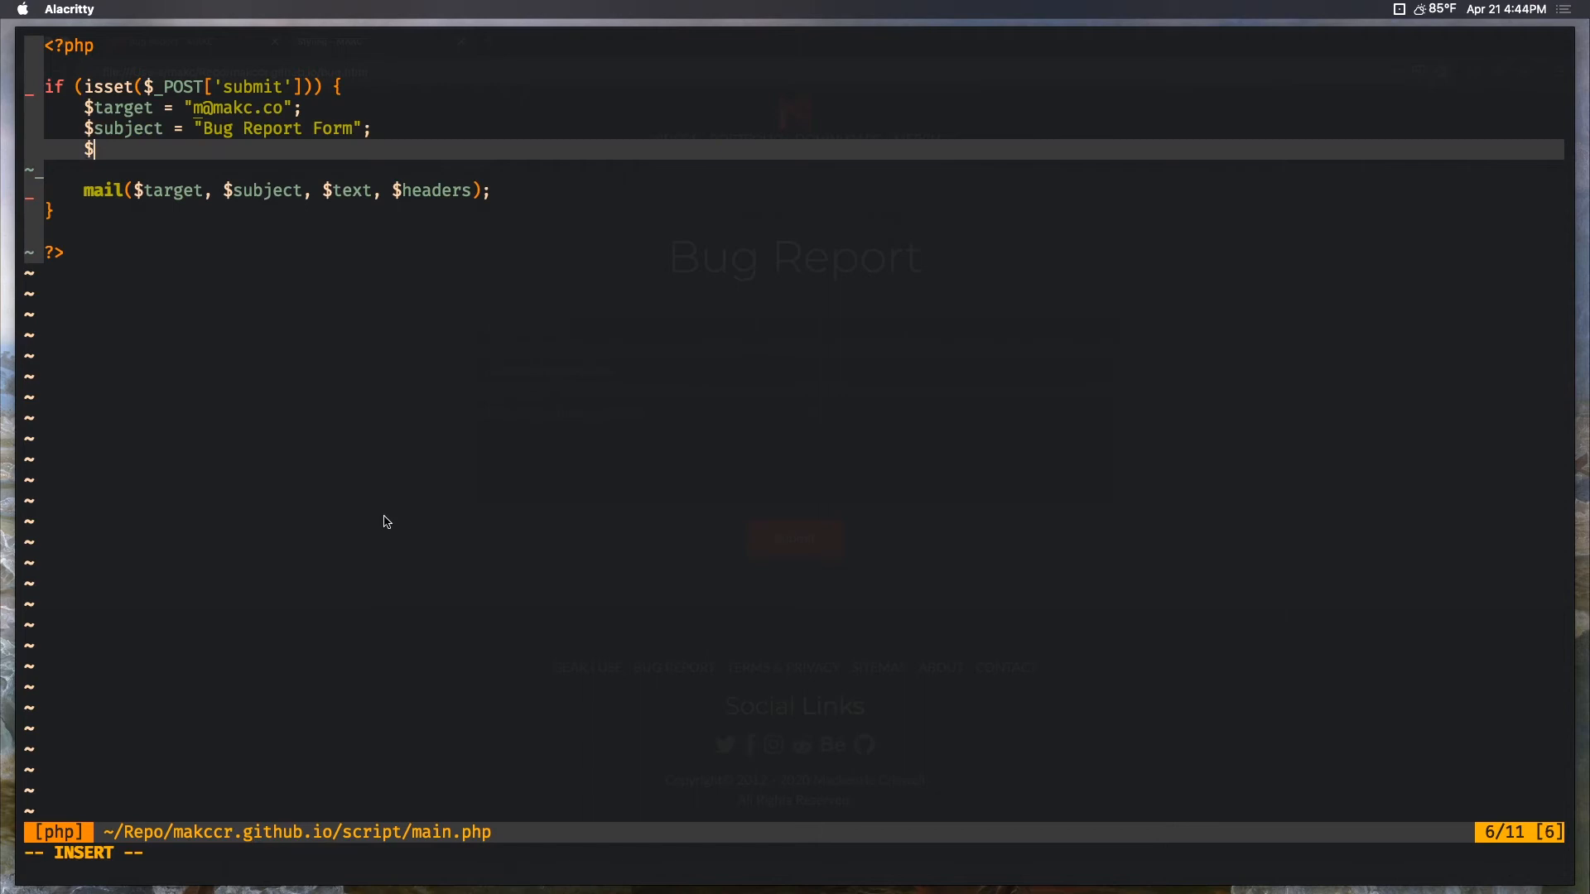
{"action": "key", "text": "Escape"}
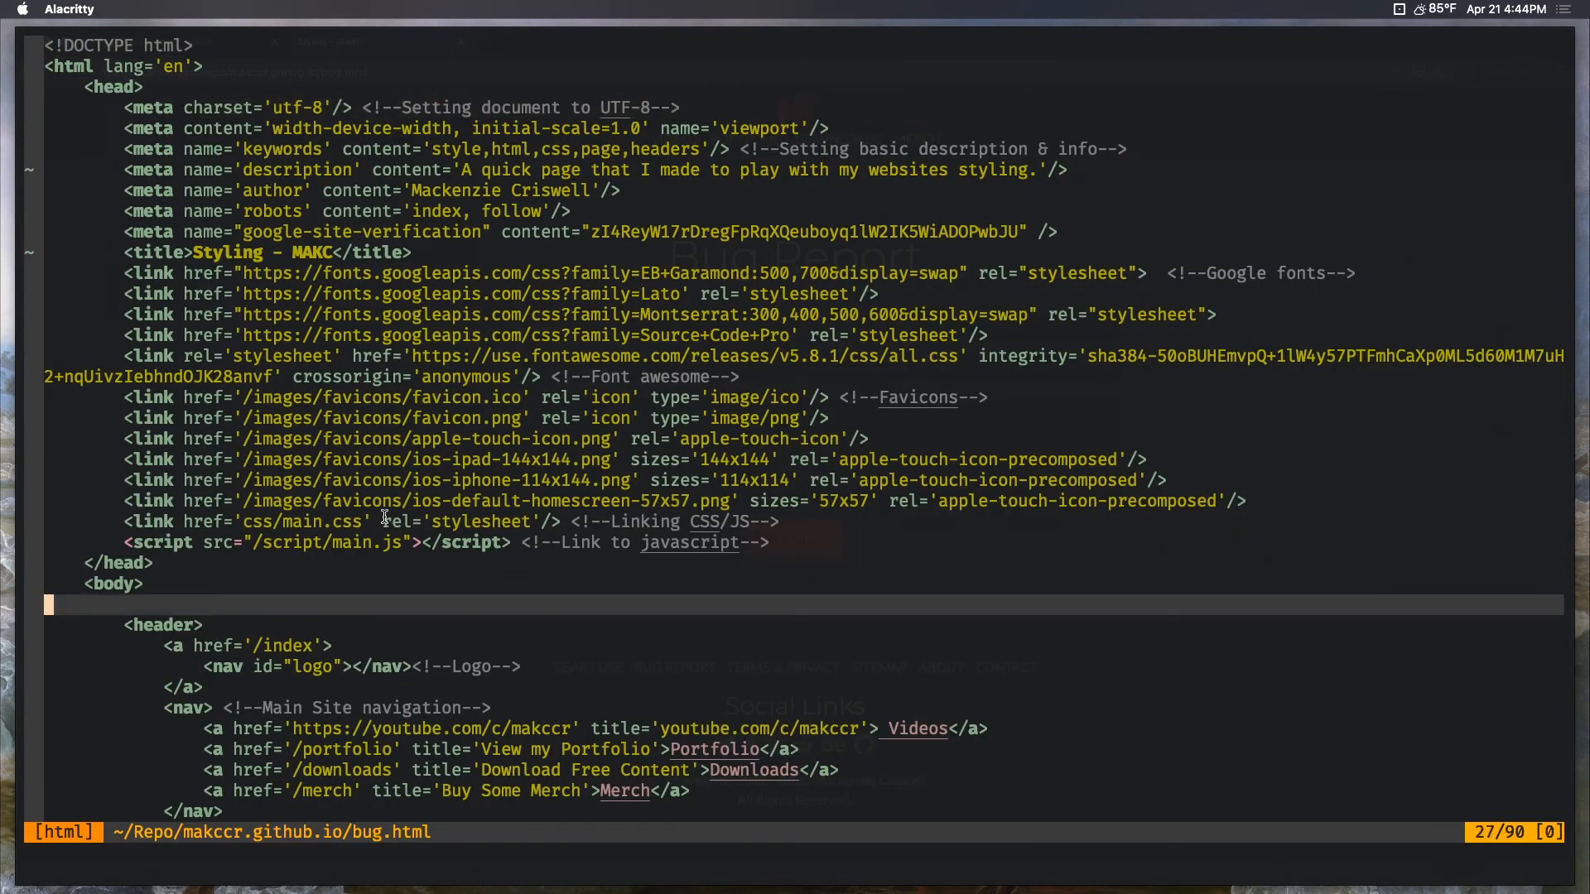
{"action": "scroll", "scroll_direction": "down", "scroll_amount": 3}
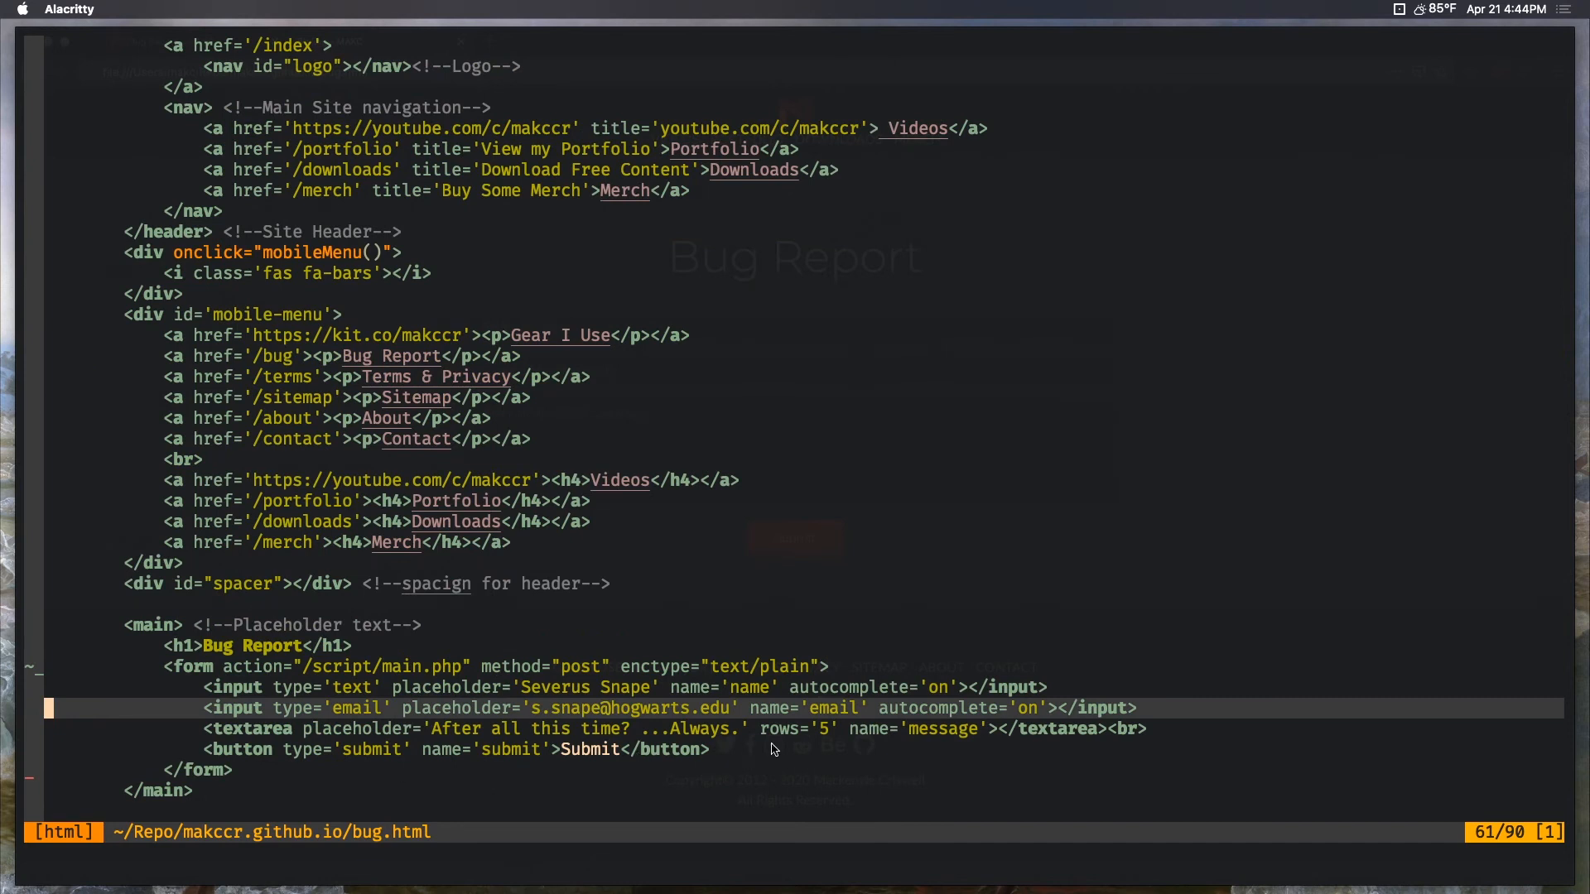
{"action": "mouse_move", "coordinate": [988, 744]}
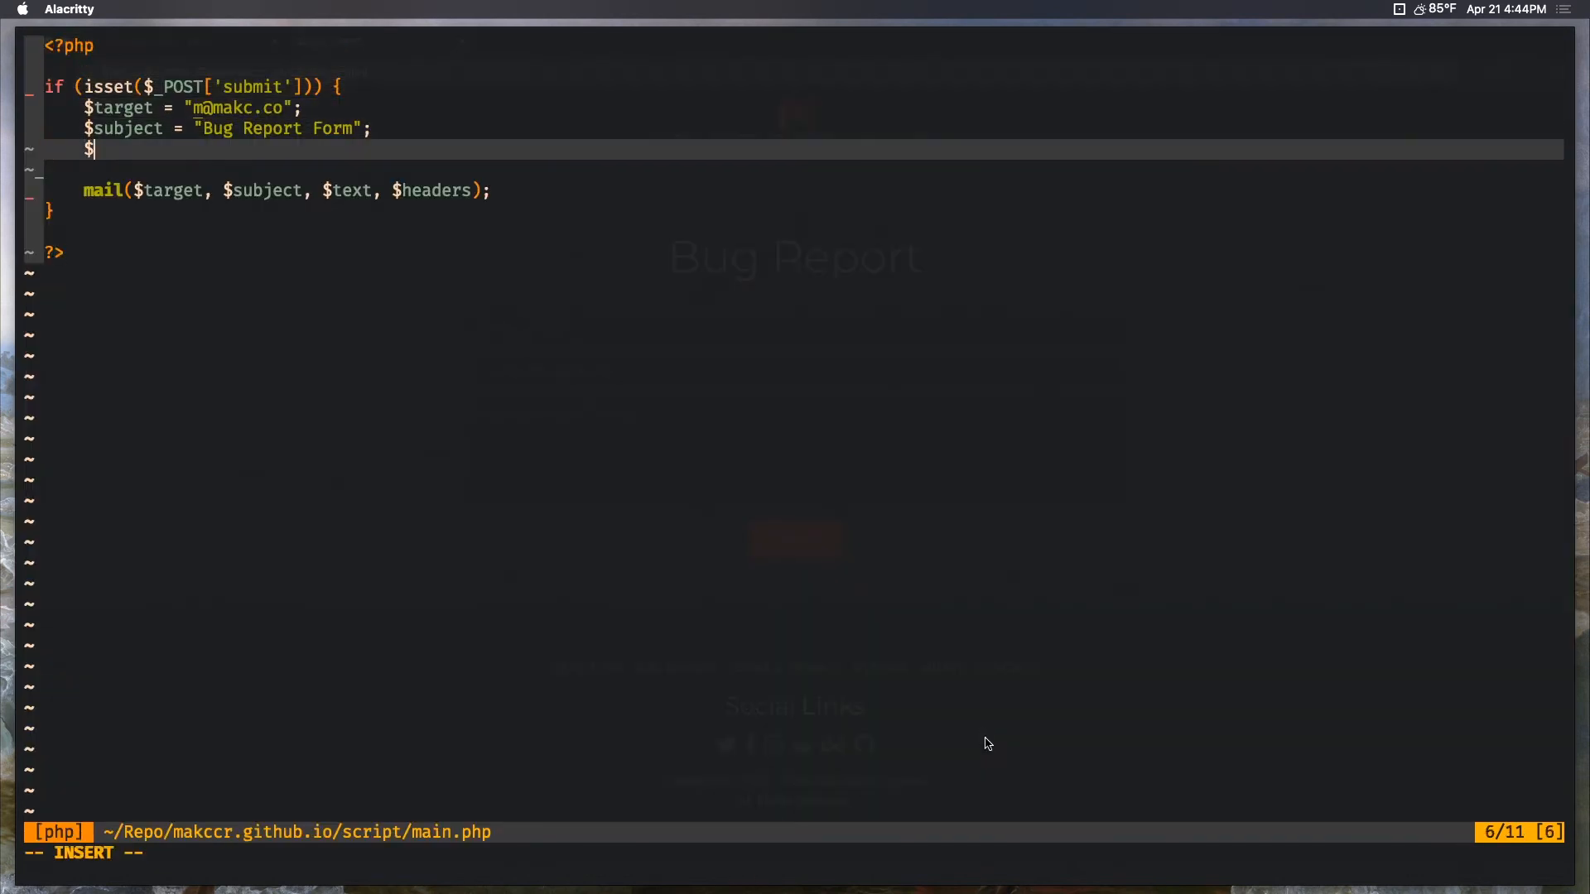
Complete the line $text = $POST['message']; and return to normal mode
{"action": "type", "text": "text ="}
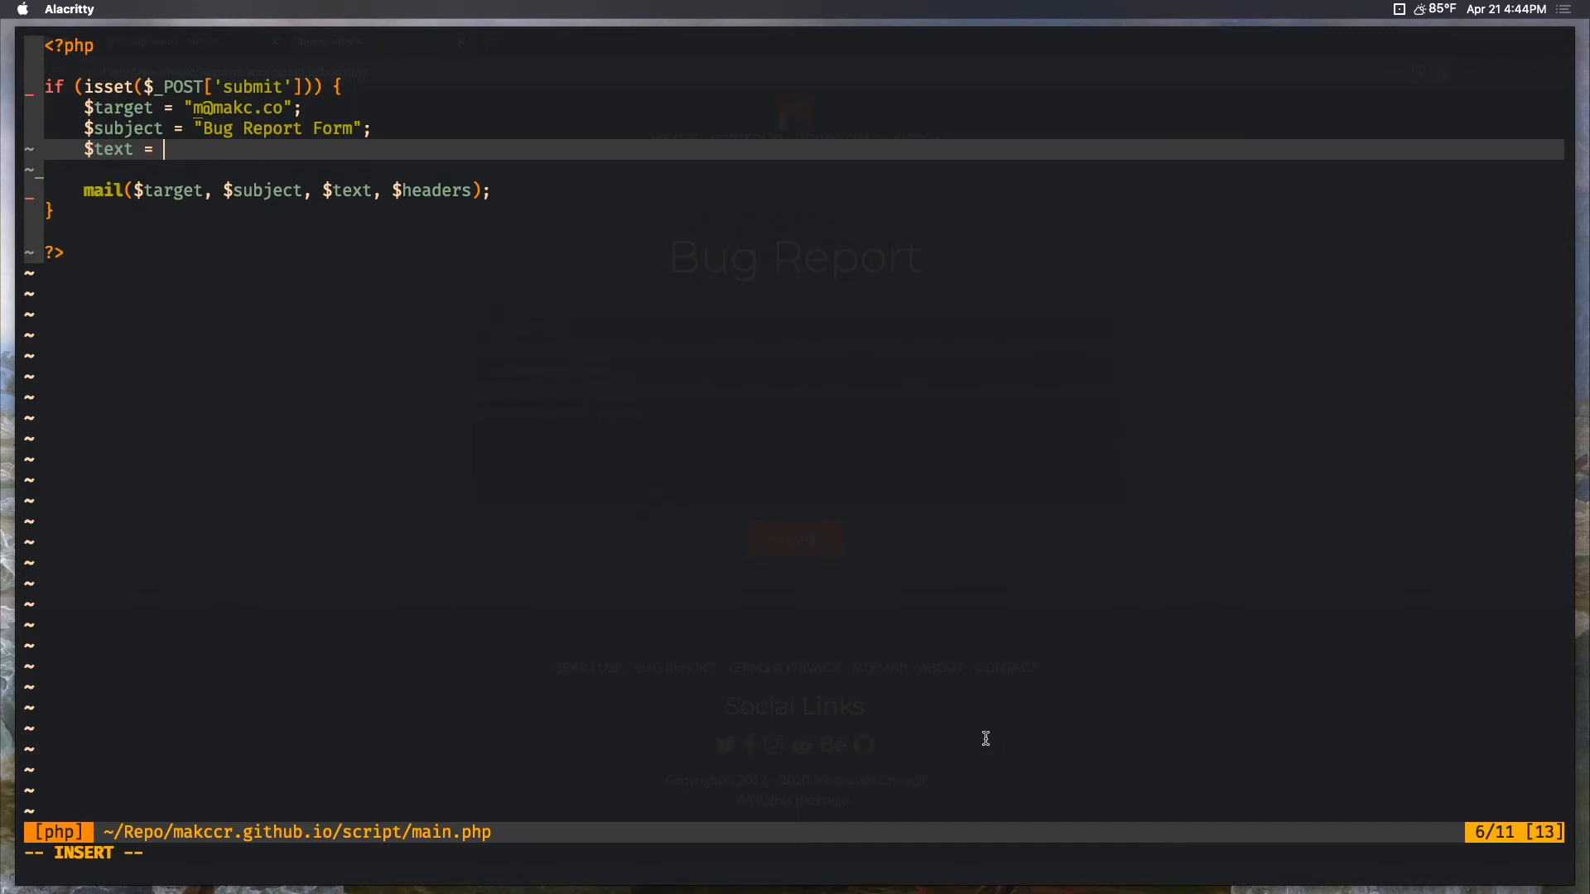
{"action": "type", "text": "$POST"}
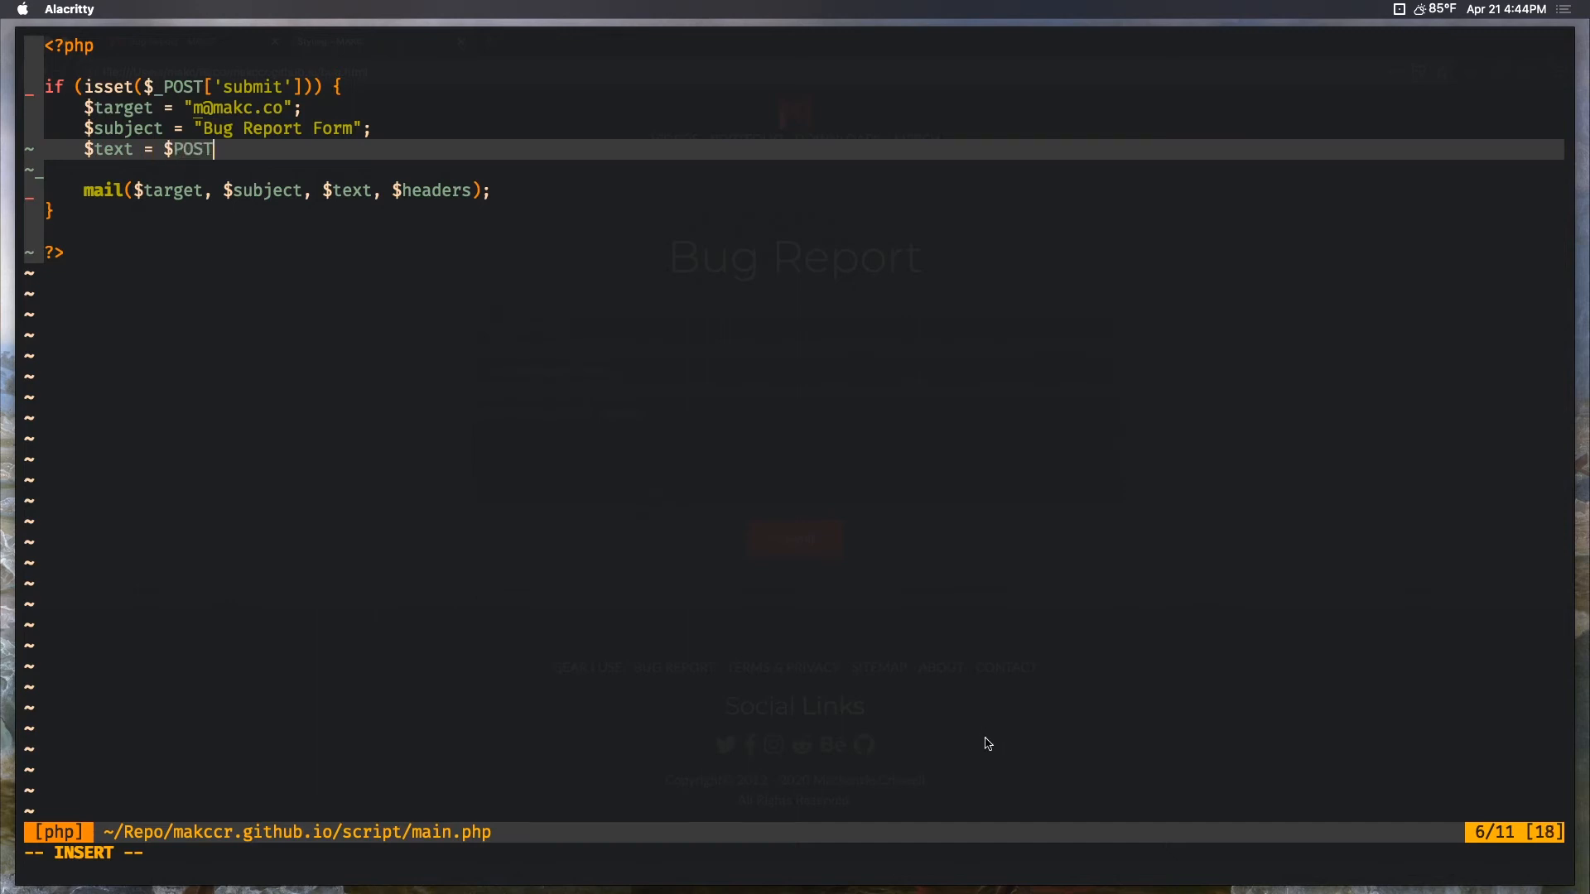
{"action": "type", "text": "["}
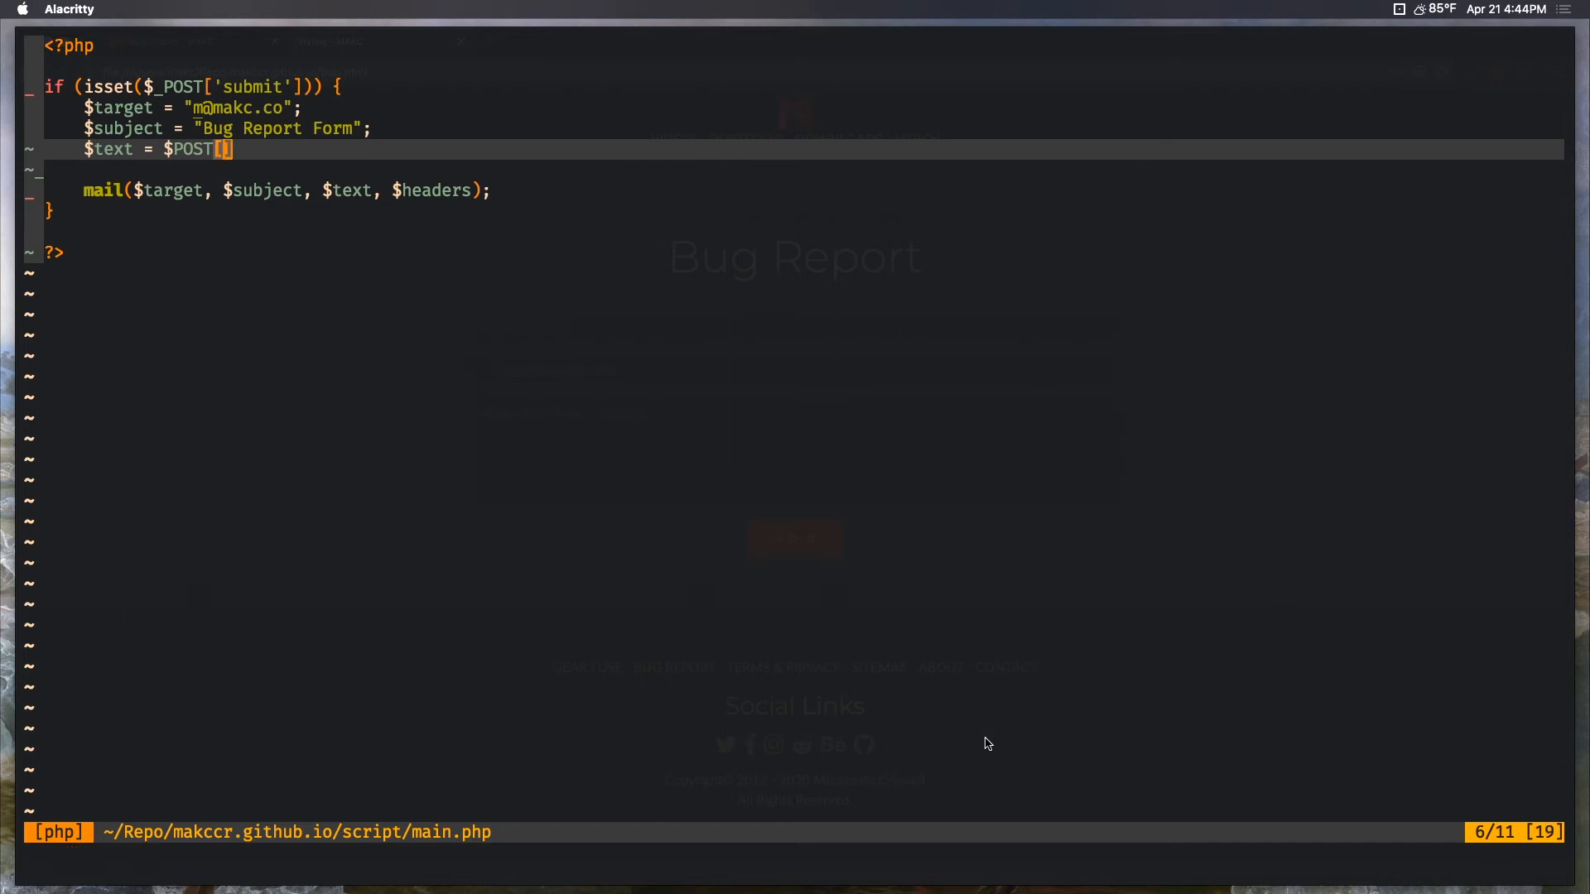
{"action": "type", "text": ";"}
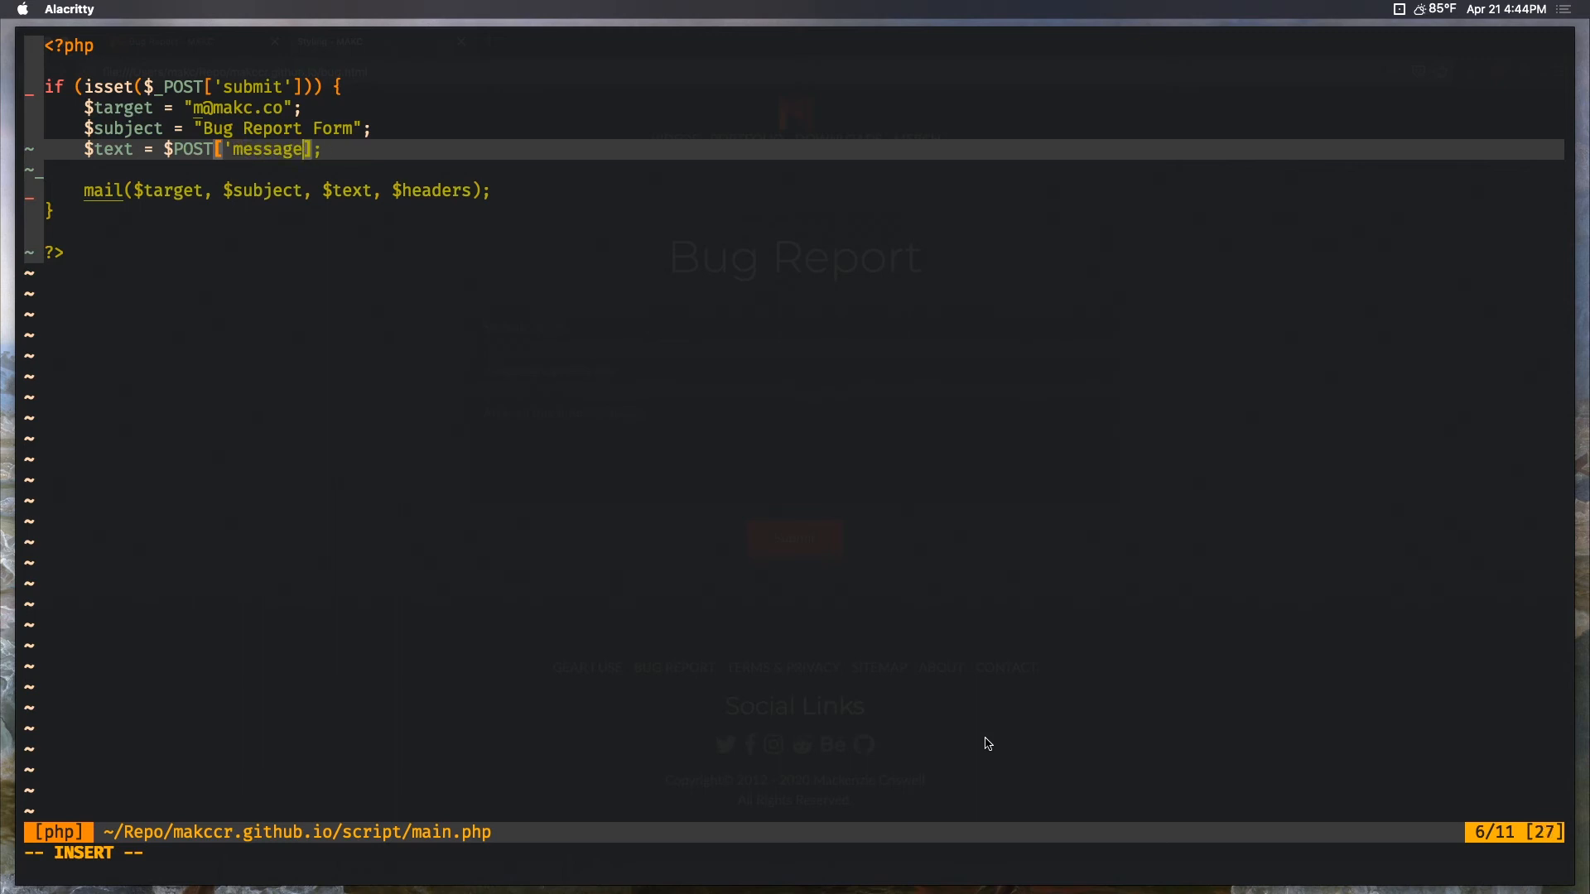
{"action": "key", "text": "Escape"}
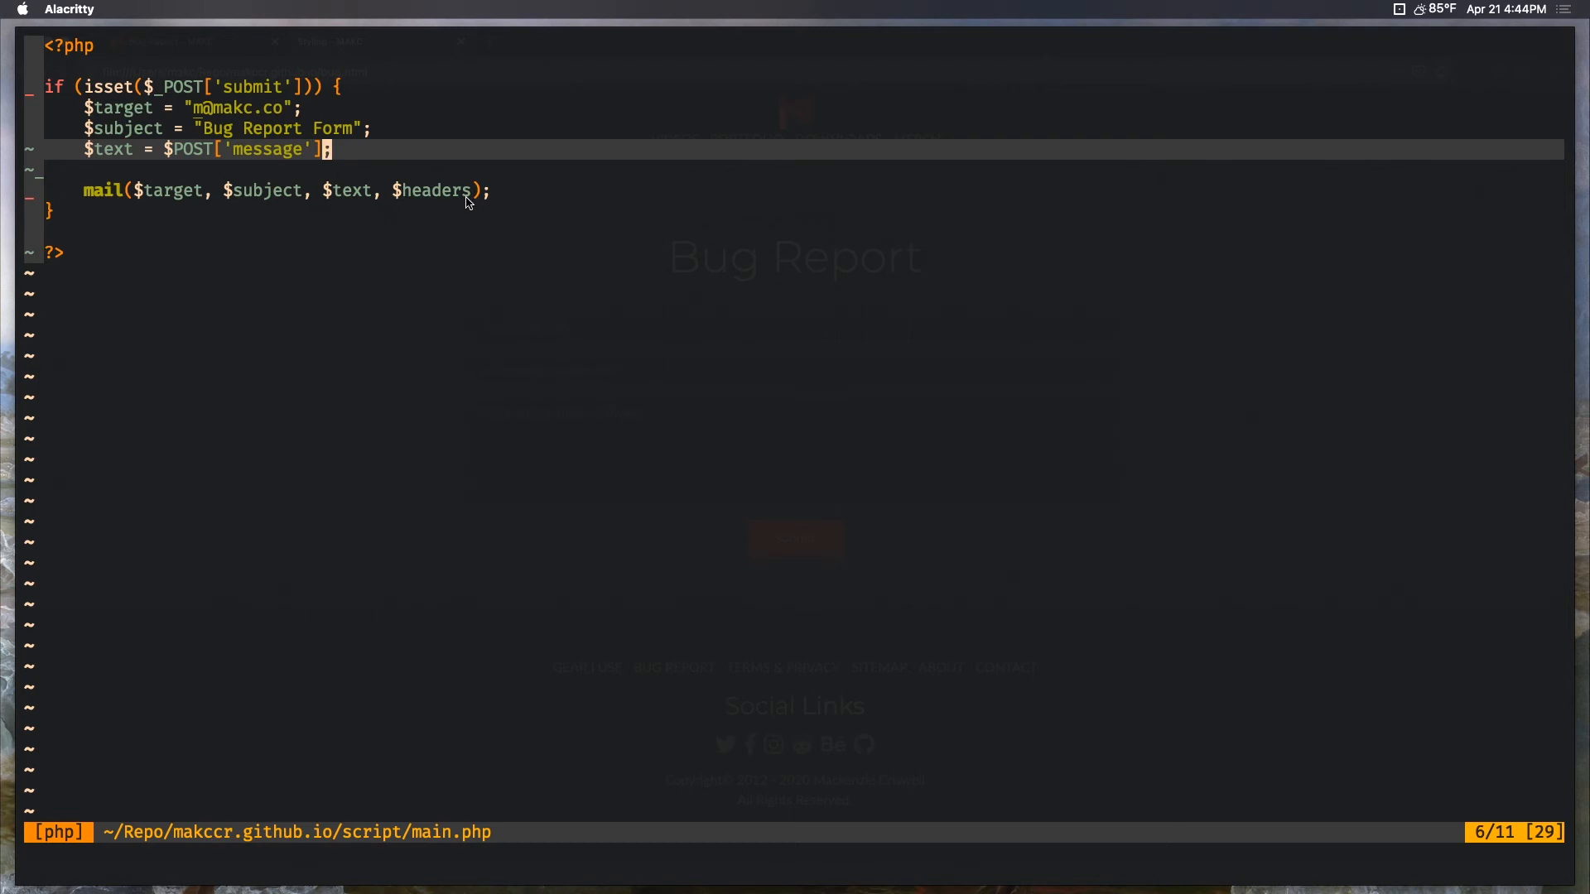
{"action": "mouse_move", "coordinate": [397, 162]}
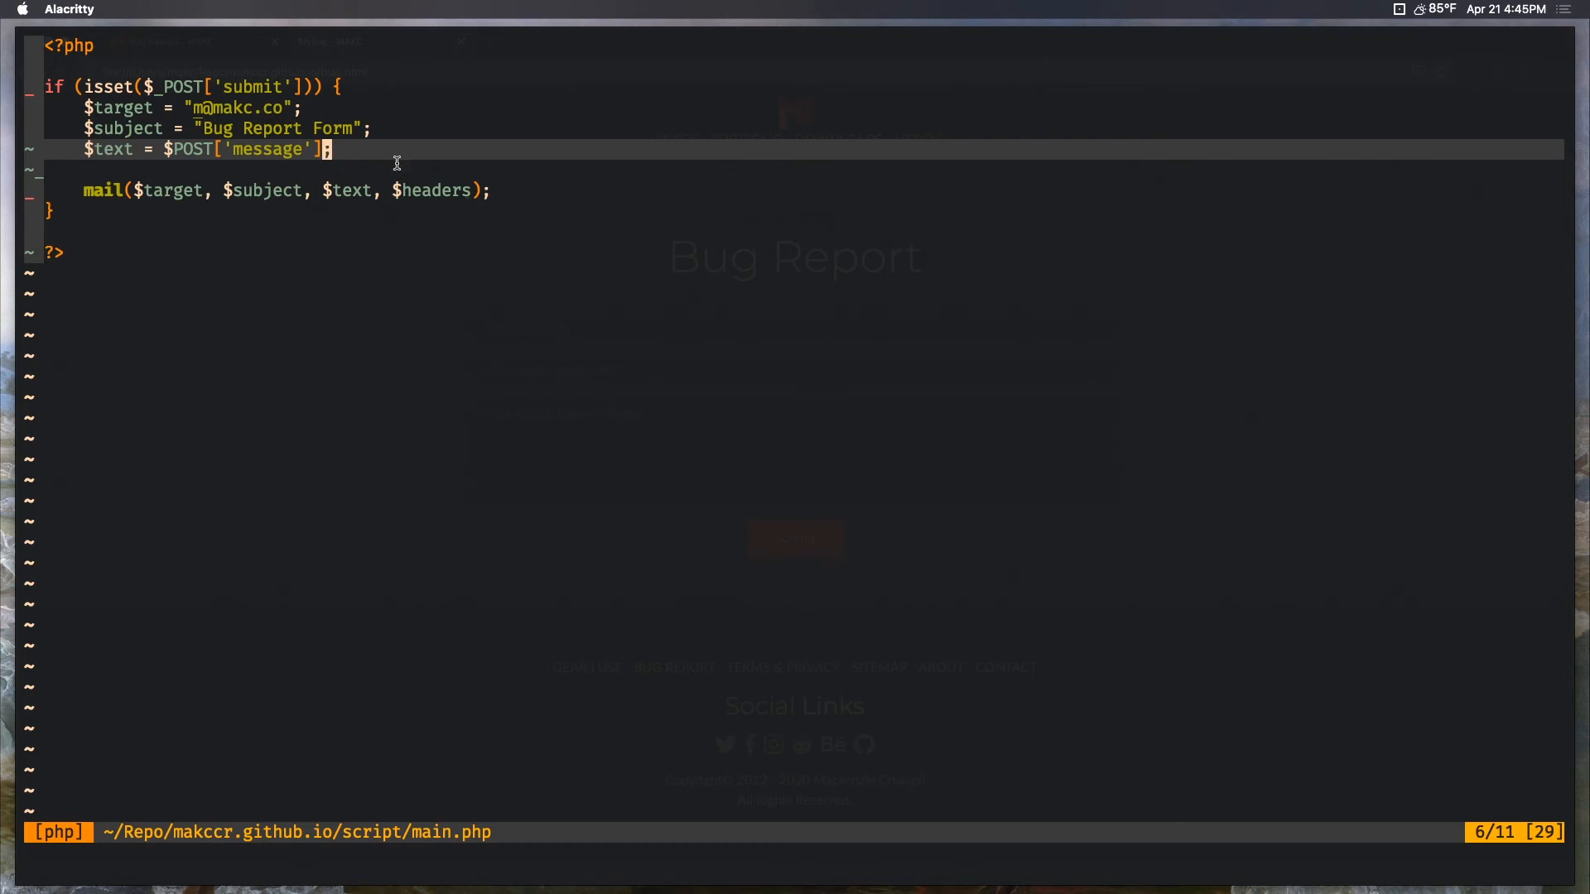
Add $email = $POST['email']; and $name = $POST['name']; lines below the $text line
{"action": "key", "text": "o"}
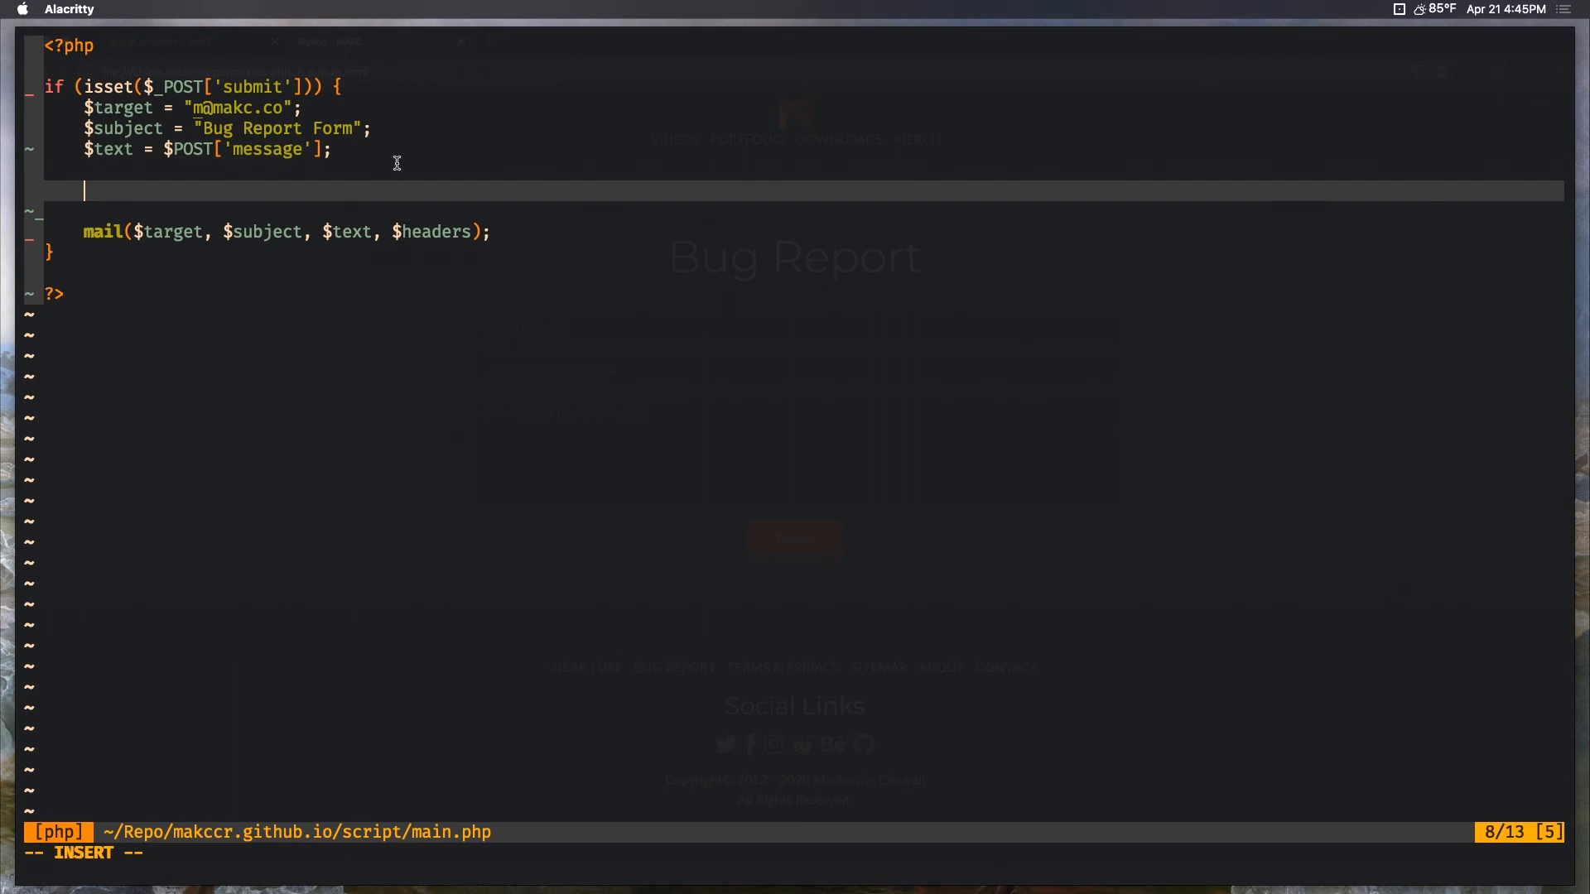
{"action": "type", "text": "$"}
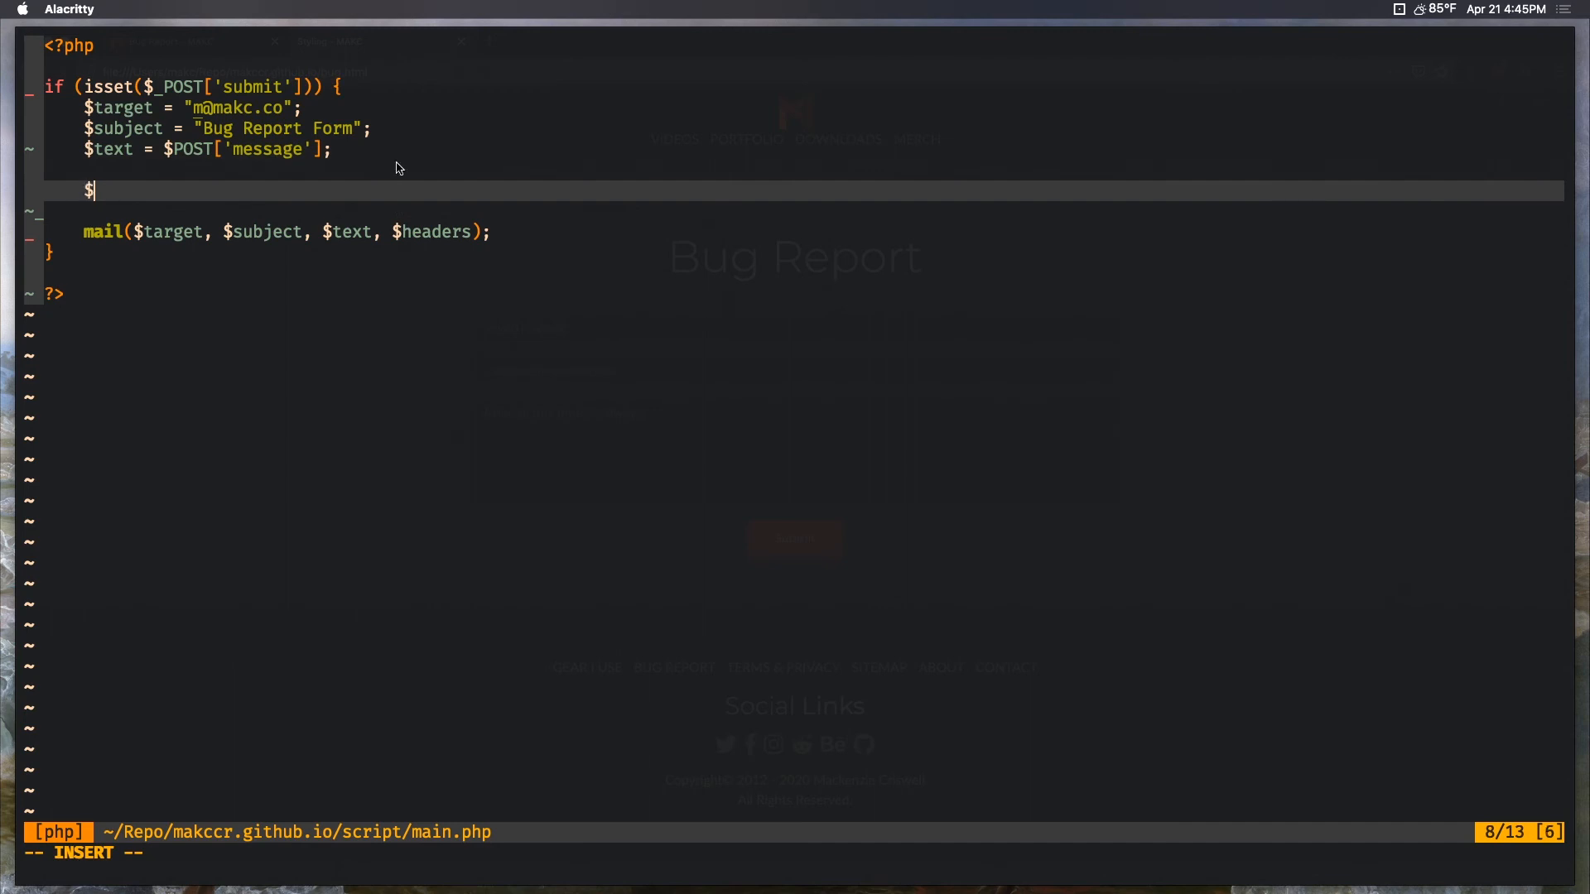
{"action": "type", "text": "email = ;"}
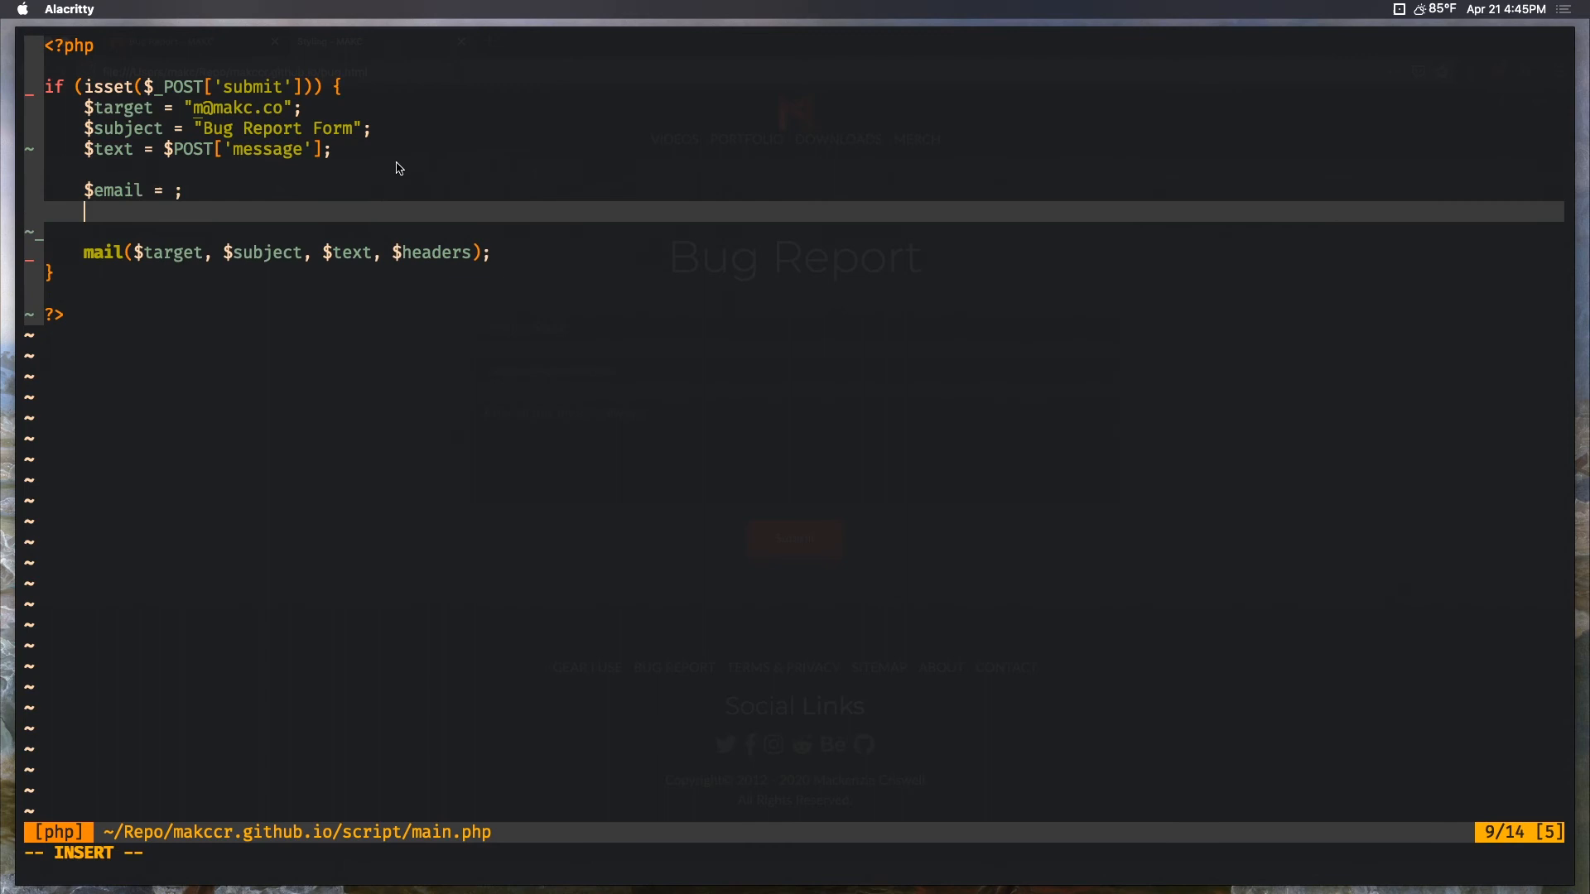
{"action": "type", "text": "$name = ;"}
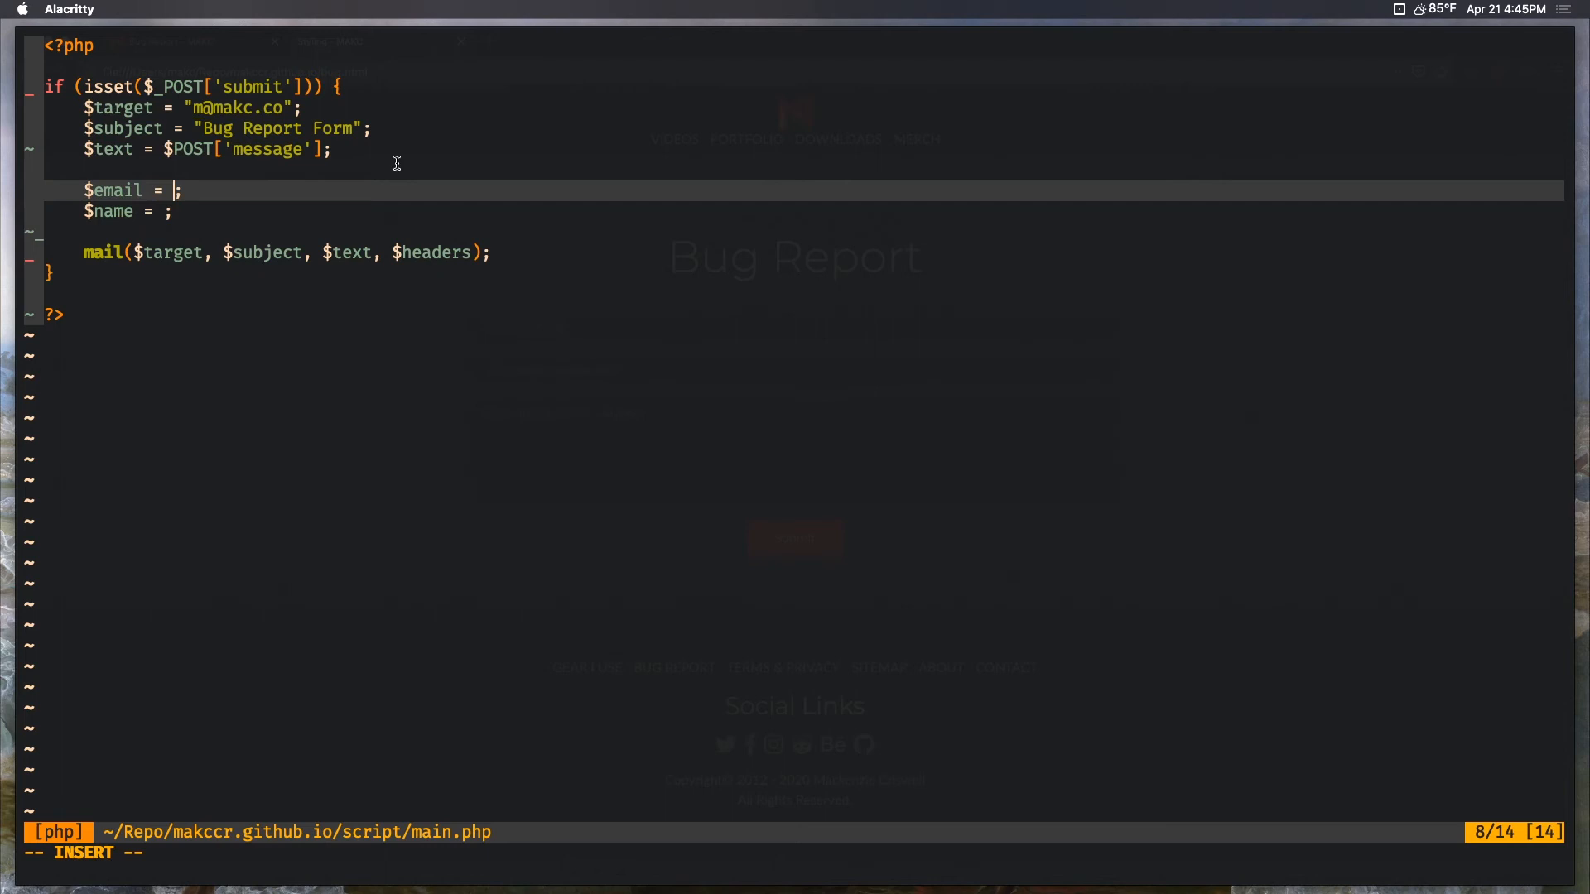
{"action": "type", "text": "$POST"}
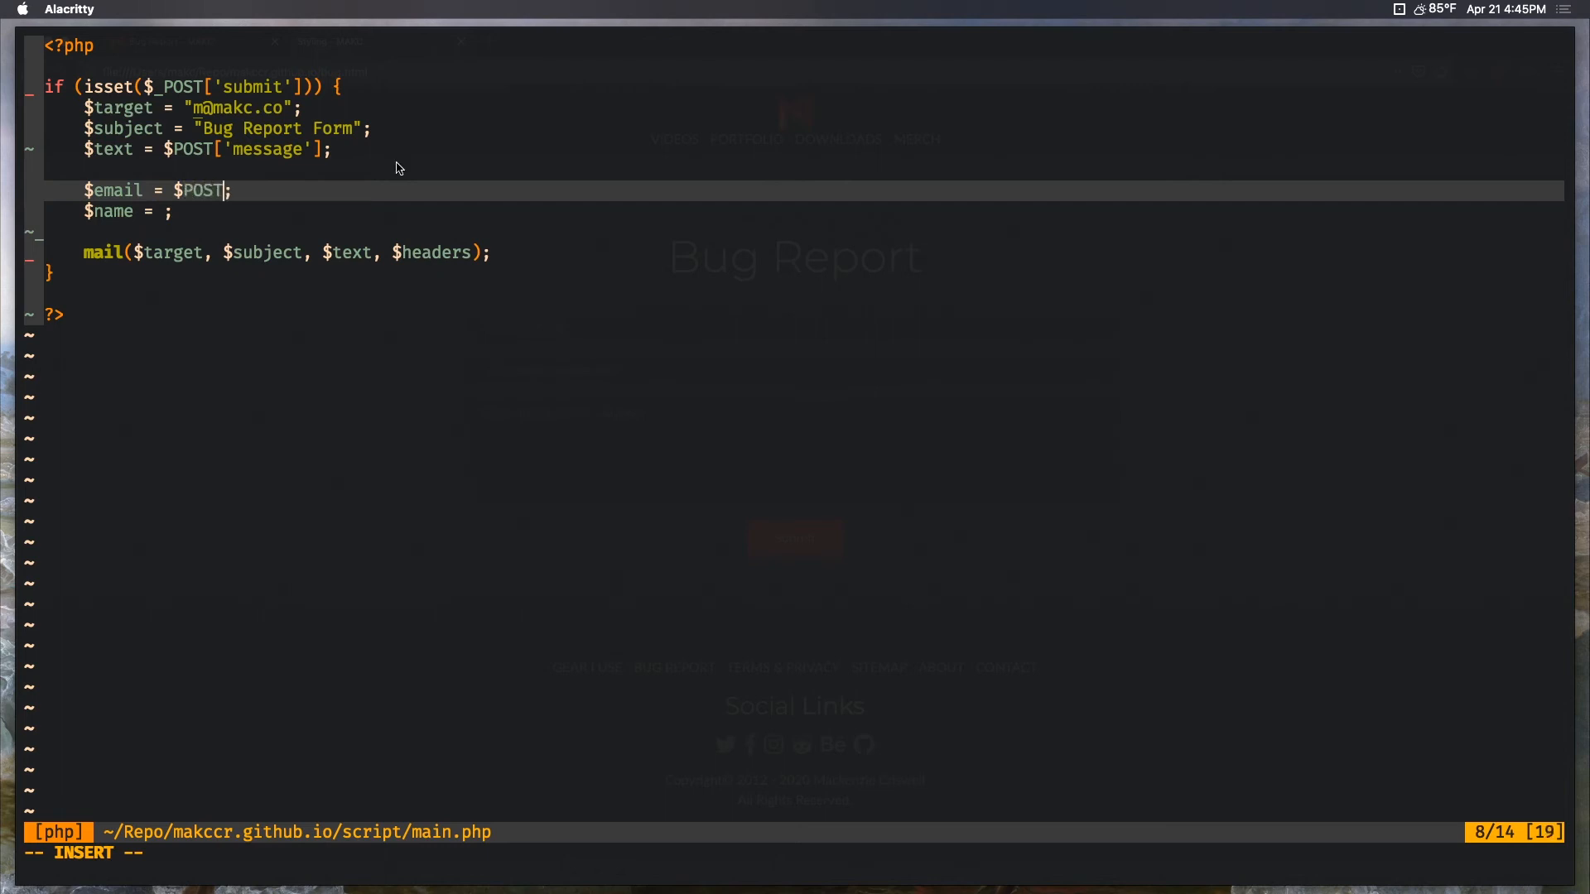
{"action": "type", "text": "[]"}
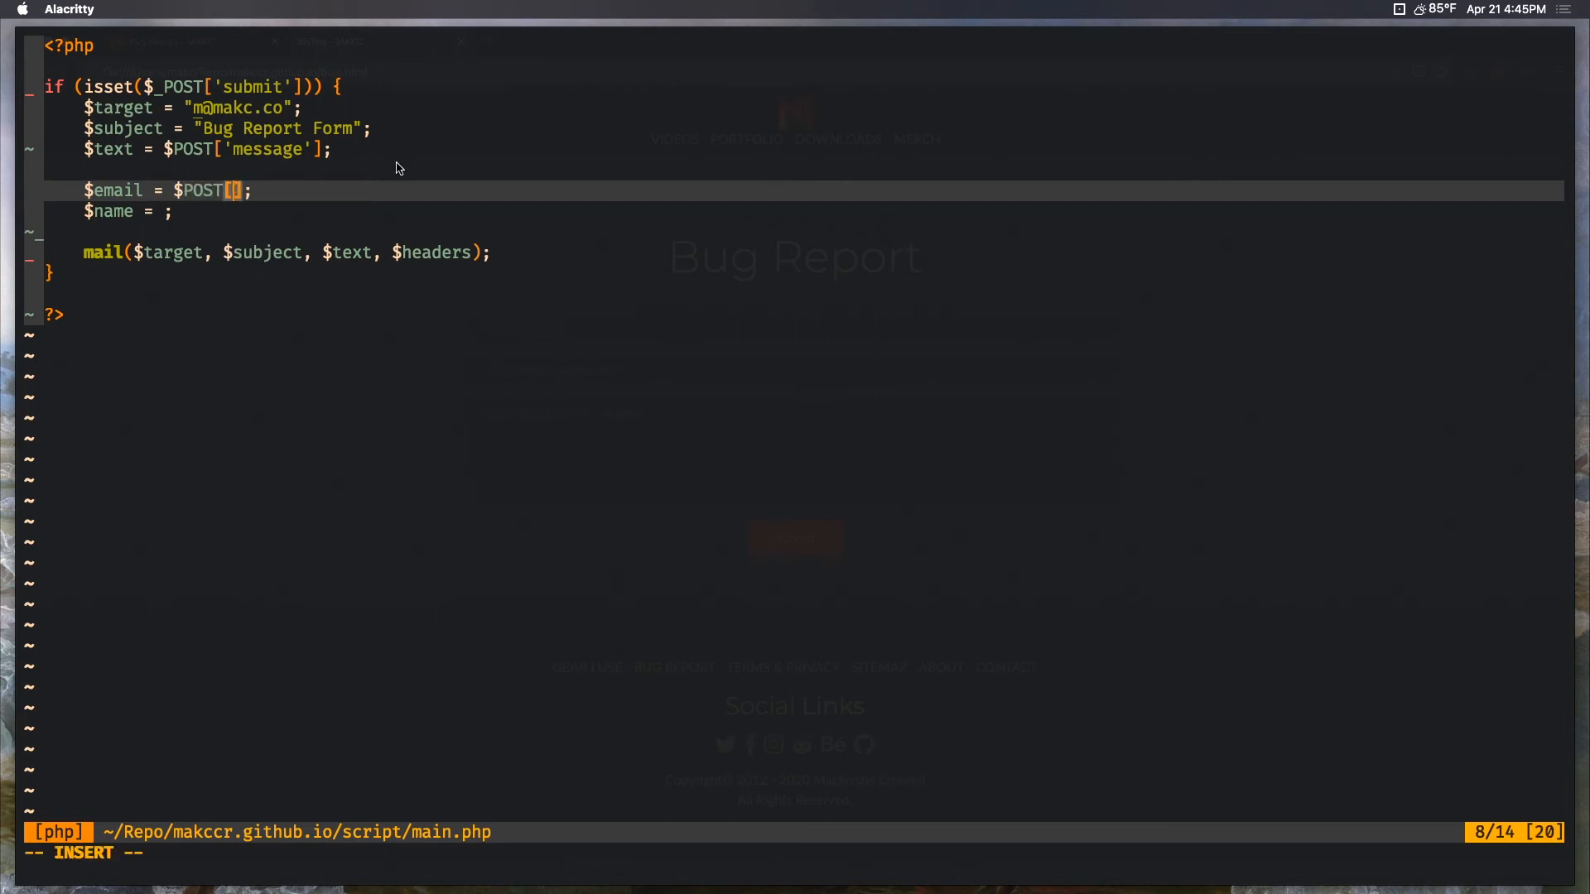
{"action": "type", "text": "email'"}
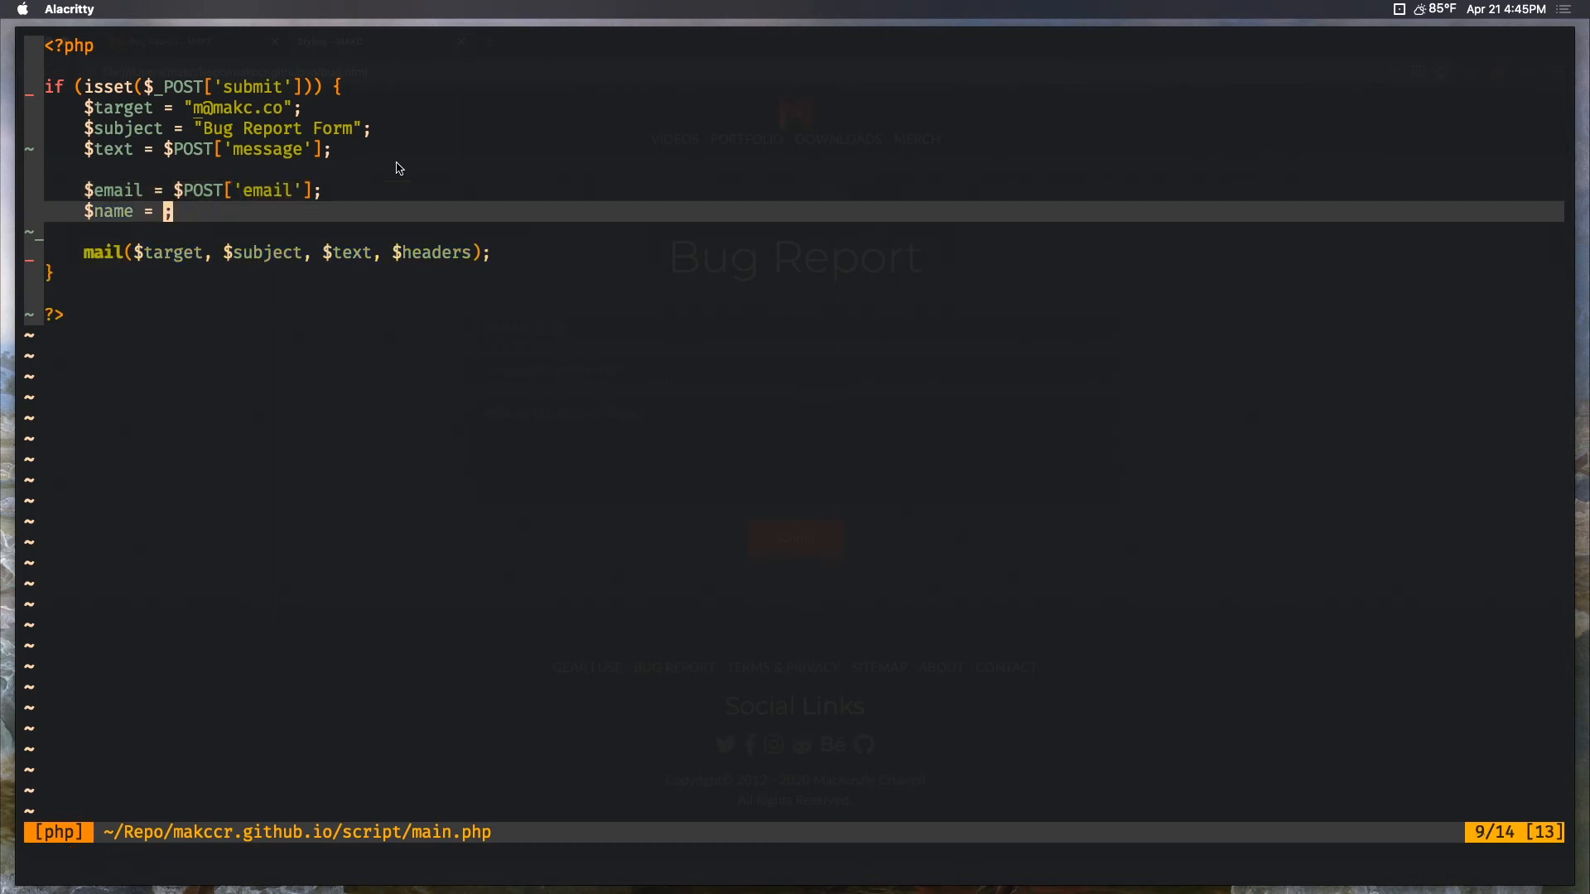
{"action": "key", "text": "i"}
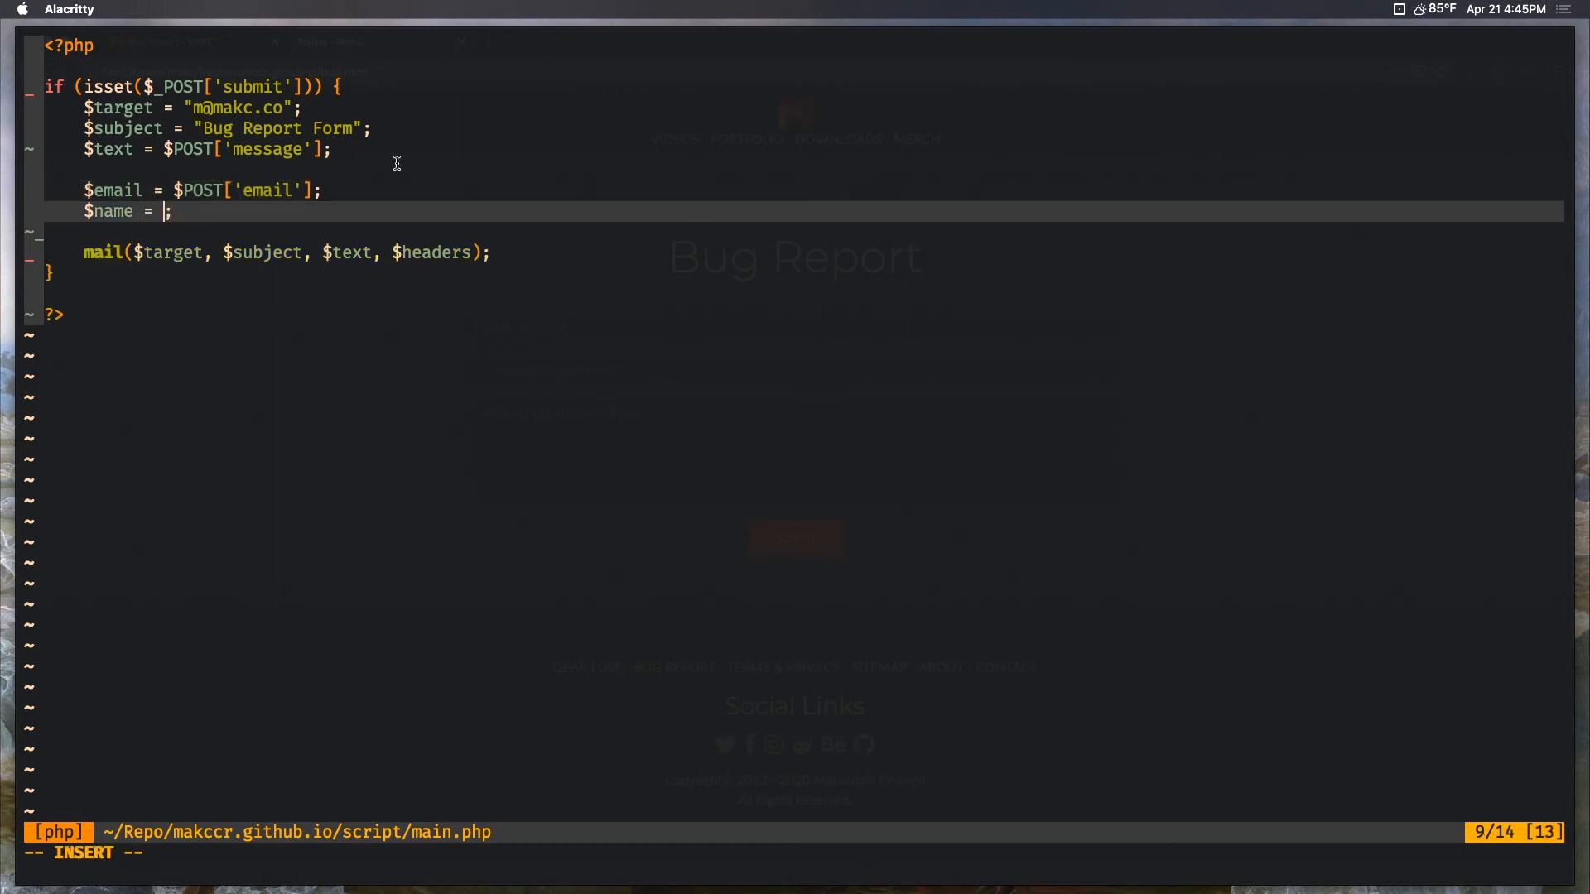
{"action": "type", "text": "$POST"}
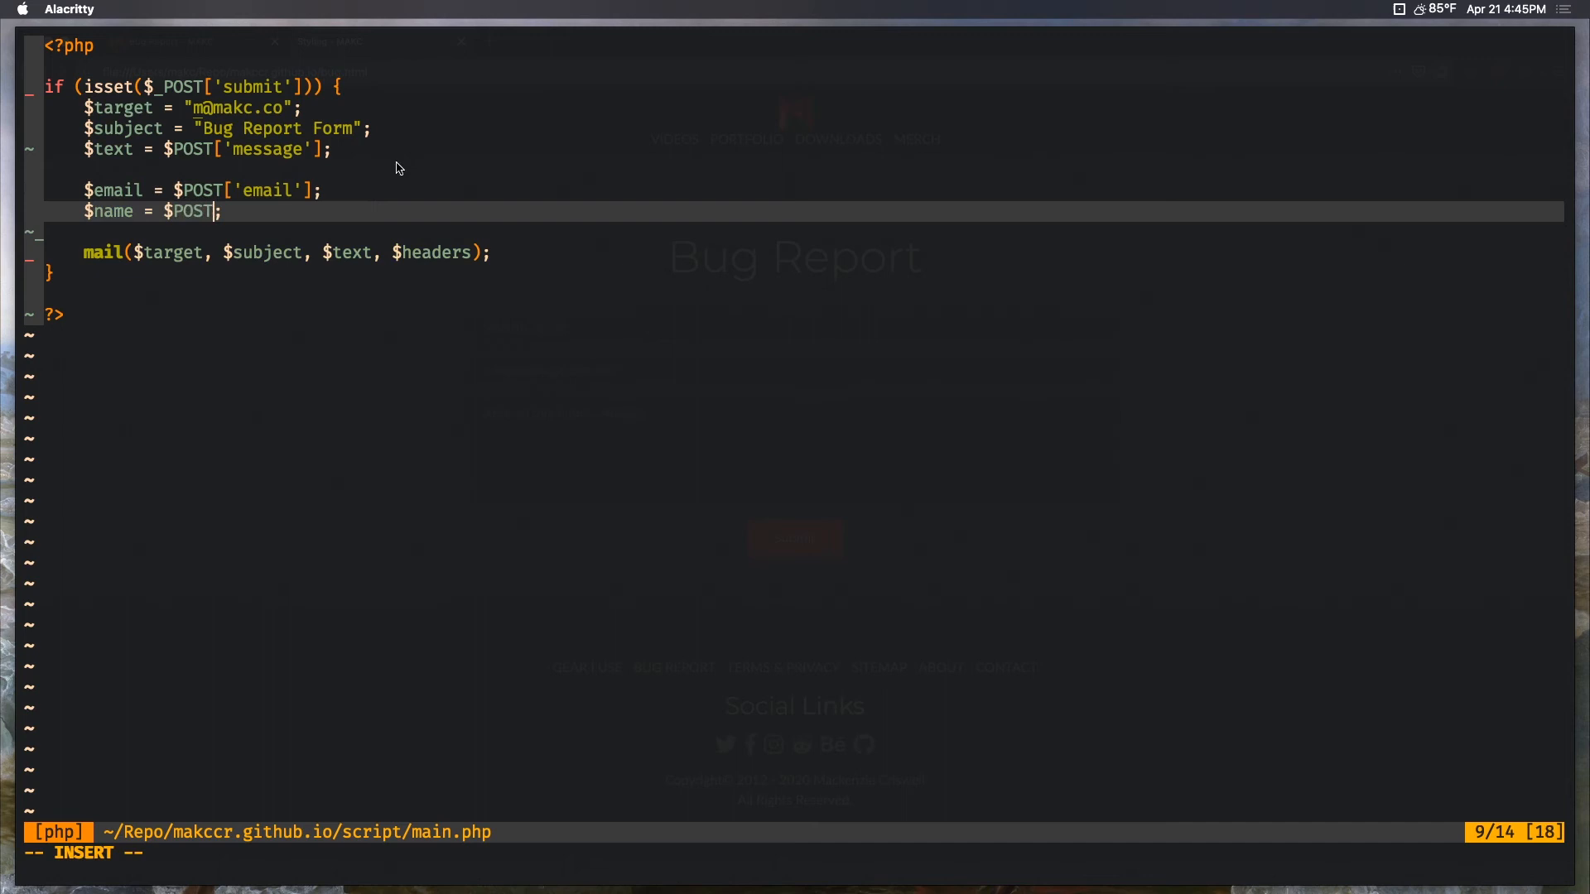
{"action": "type", "text": "['name"}
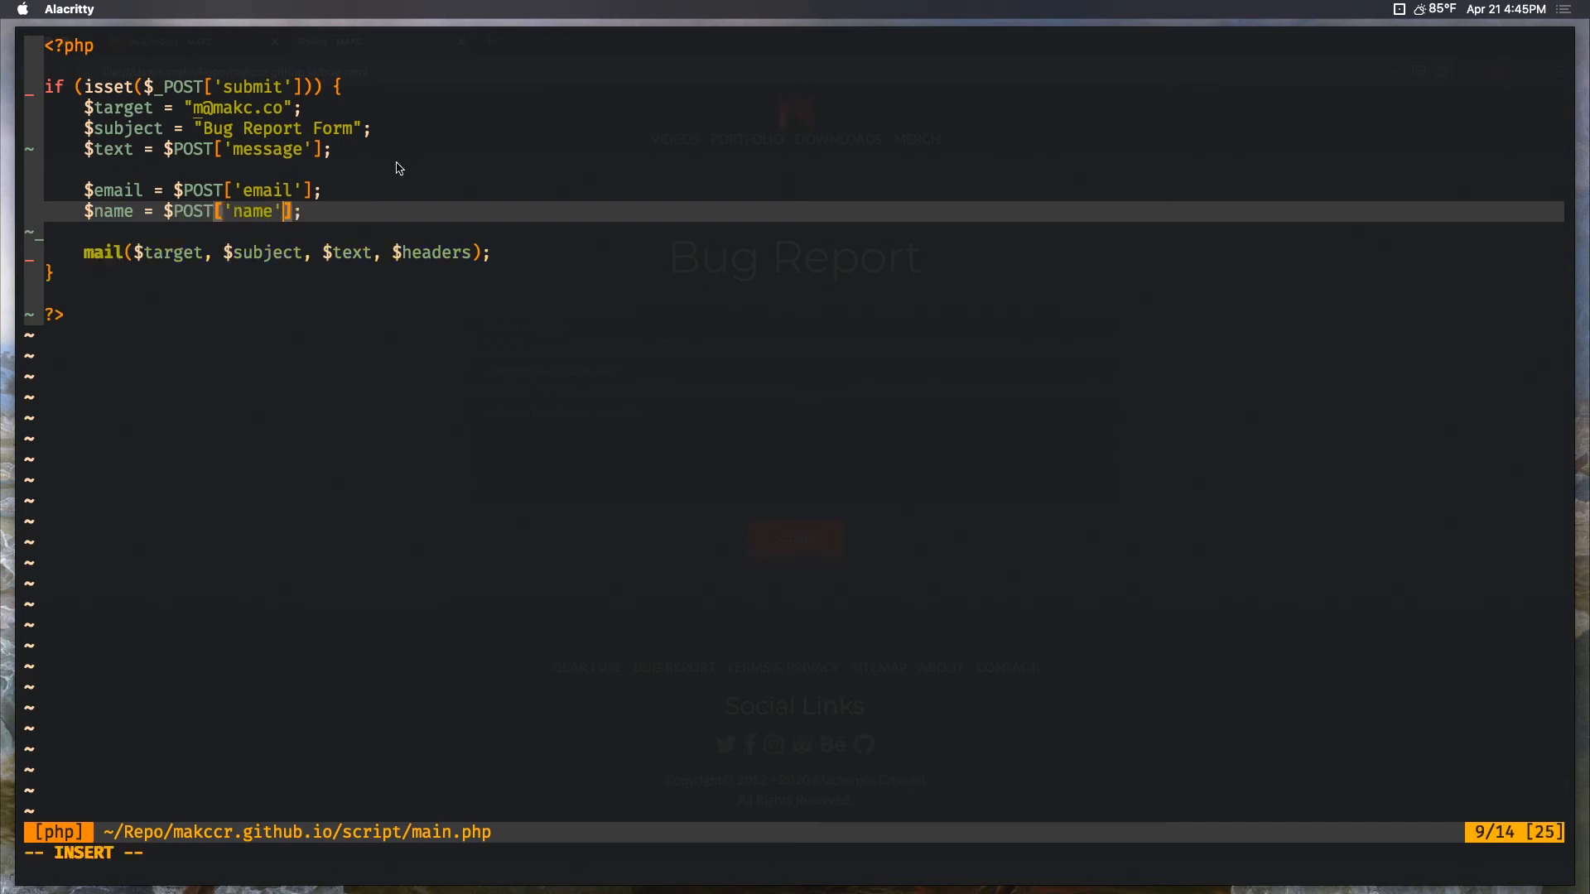
{"action": "key", "text": "Right"}
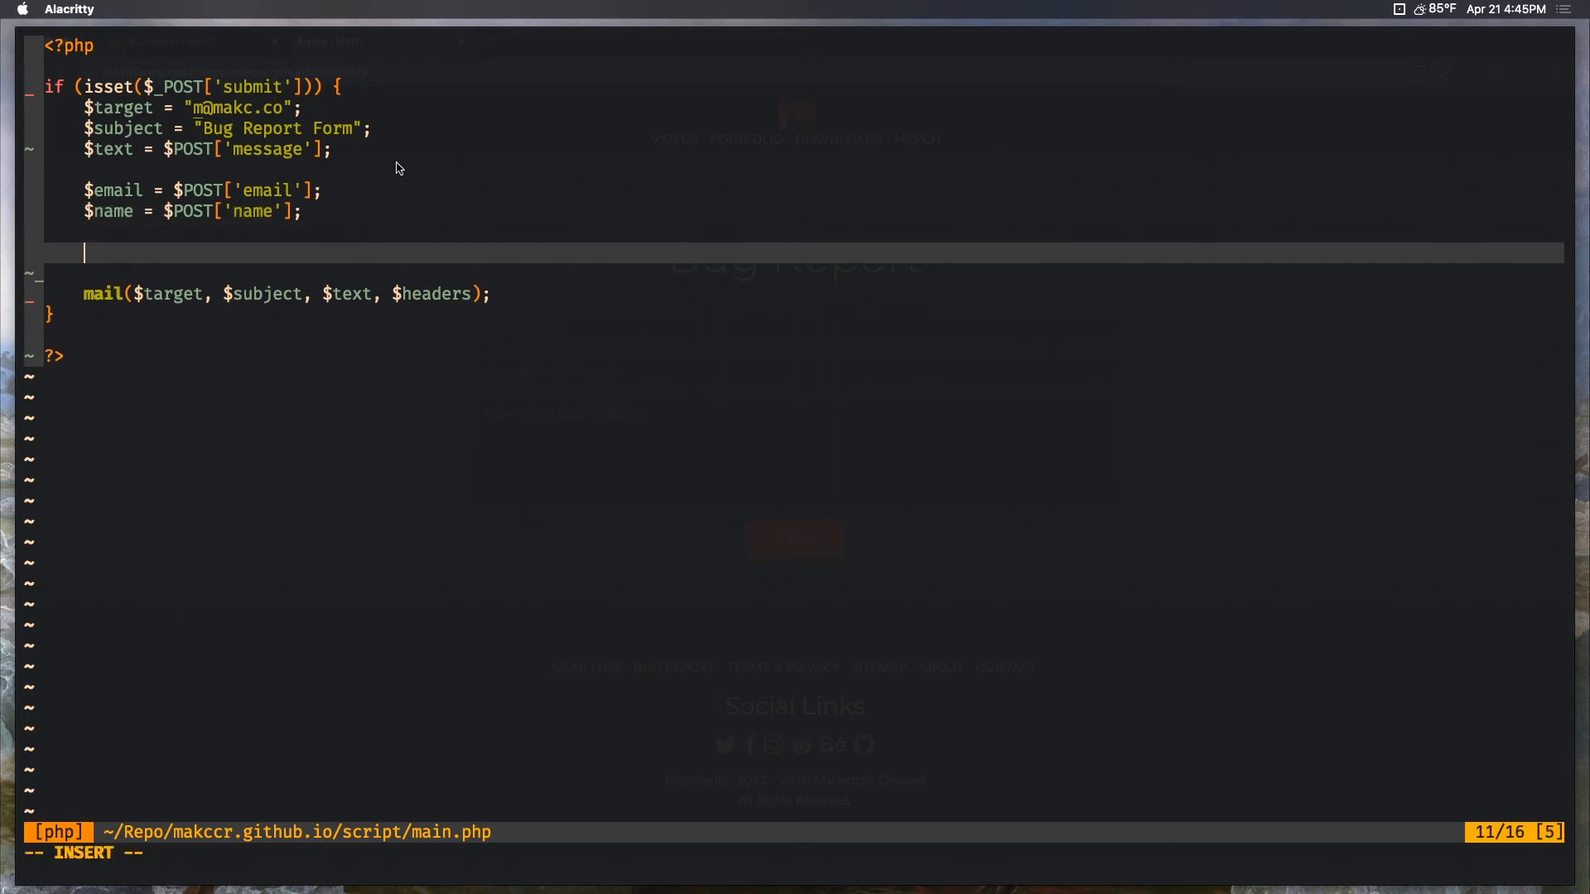
{"action": "mouse_move", "coordinate": [397, 162]}
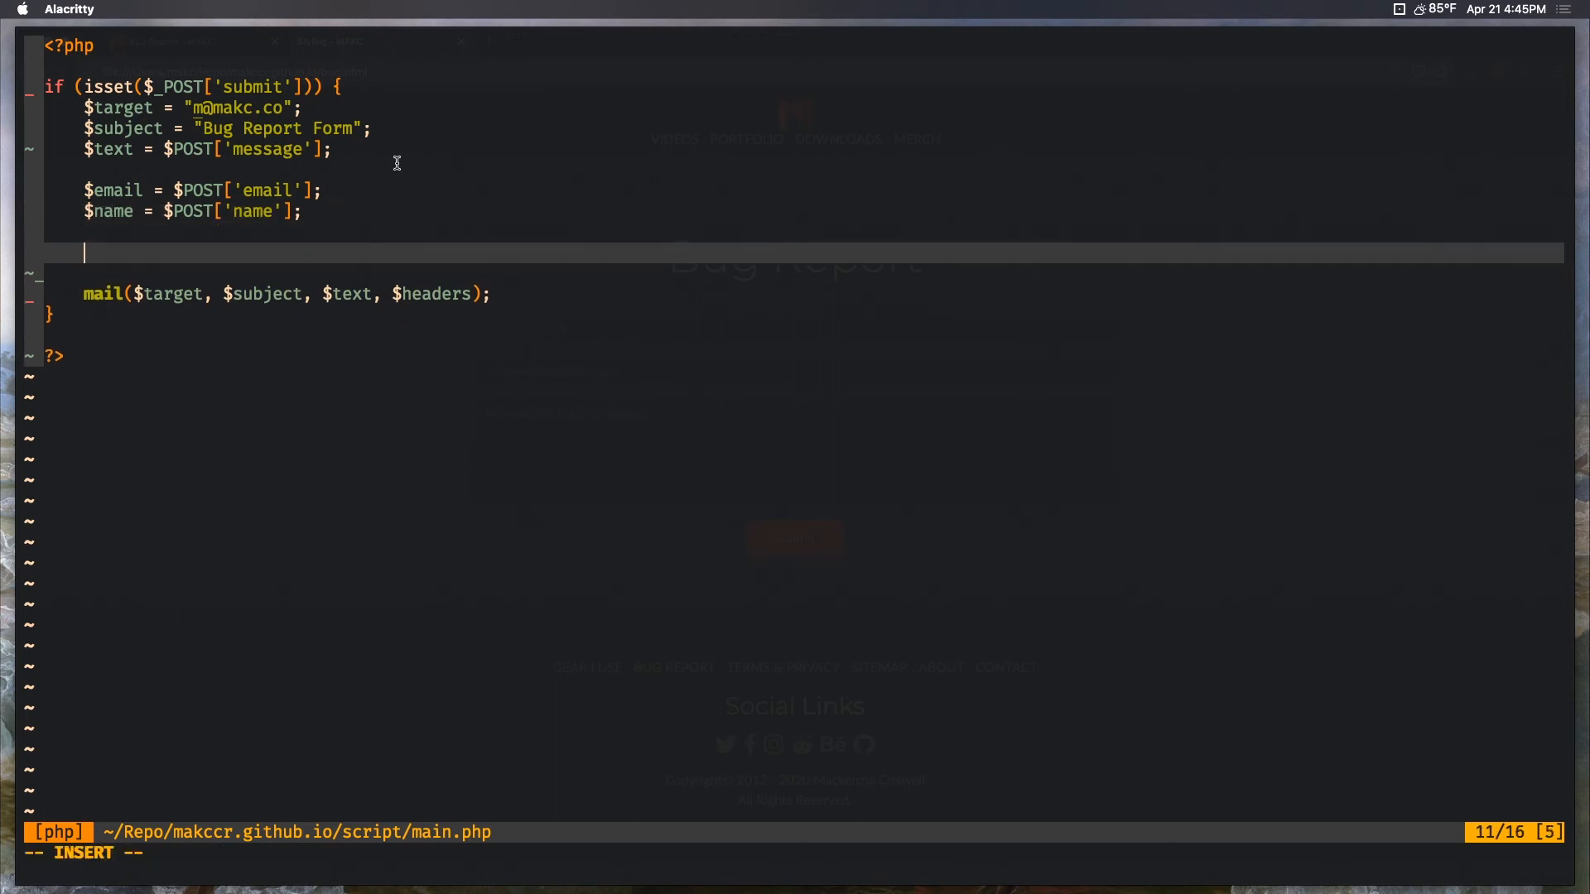
Write a $headers line concatenating "From:", $name, a space and $email
{"action": "type", "text": "$headers = \"\";"}
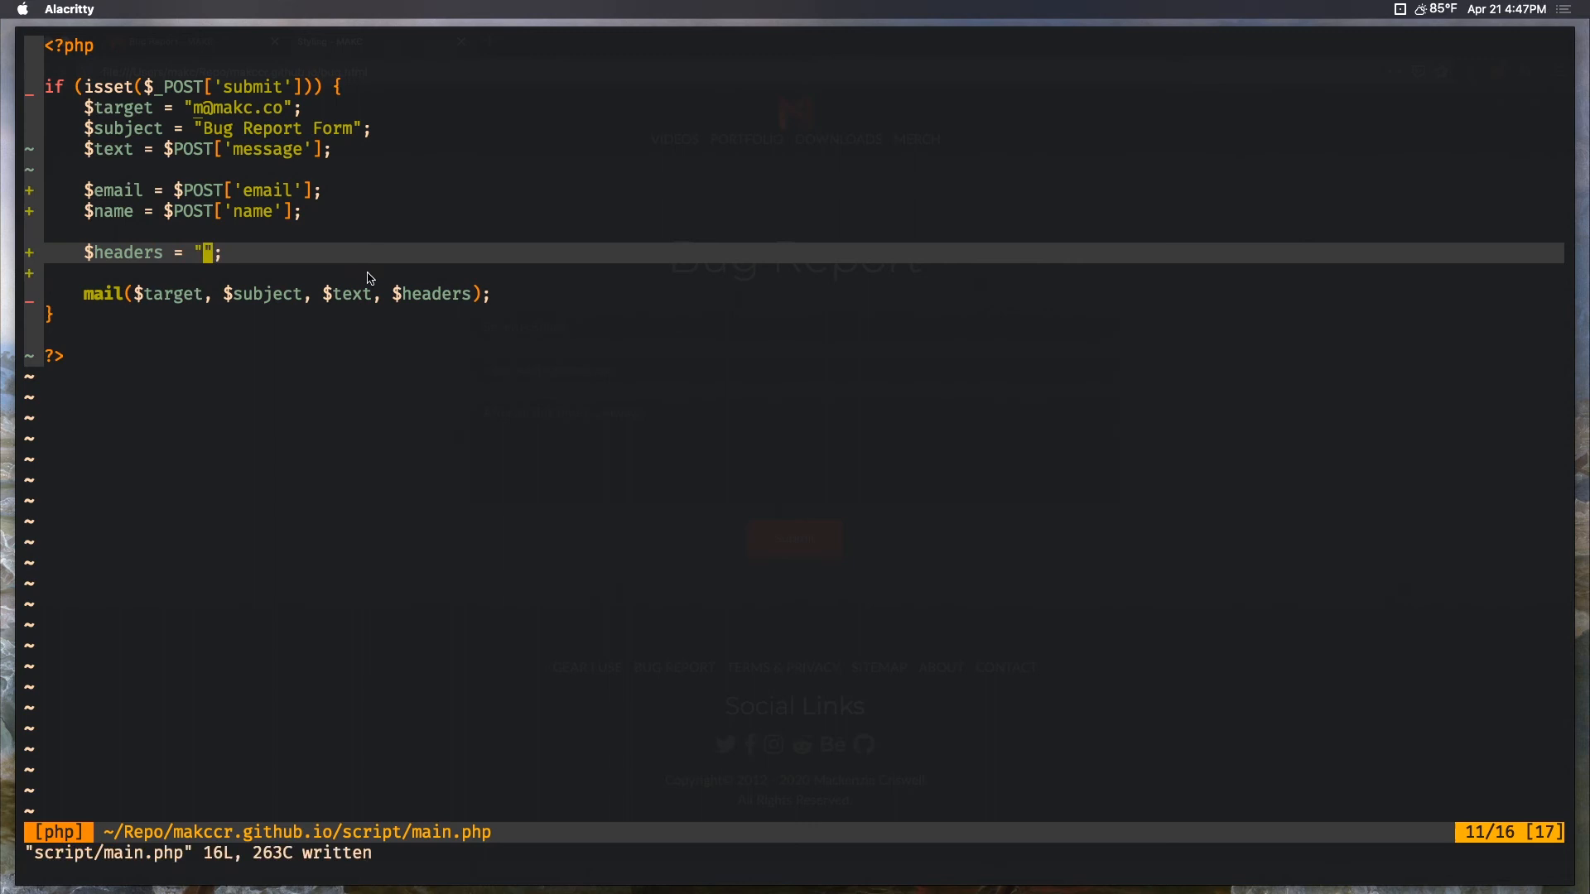
{"action": "key", "text": "i"}
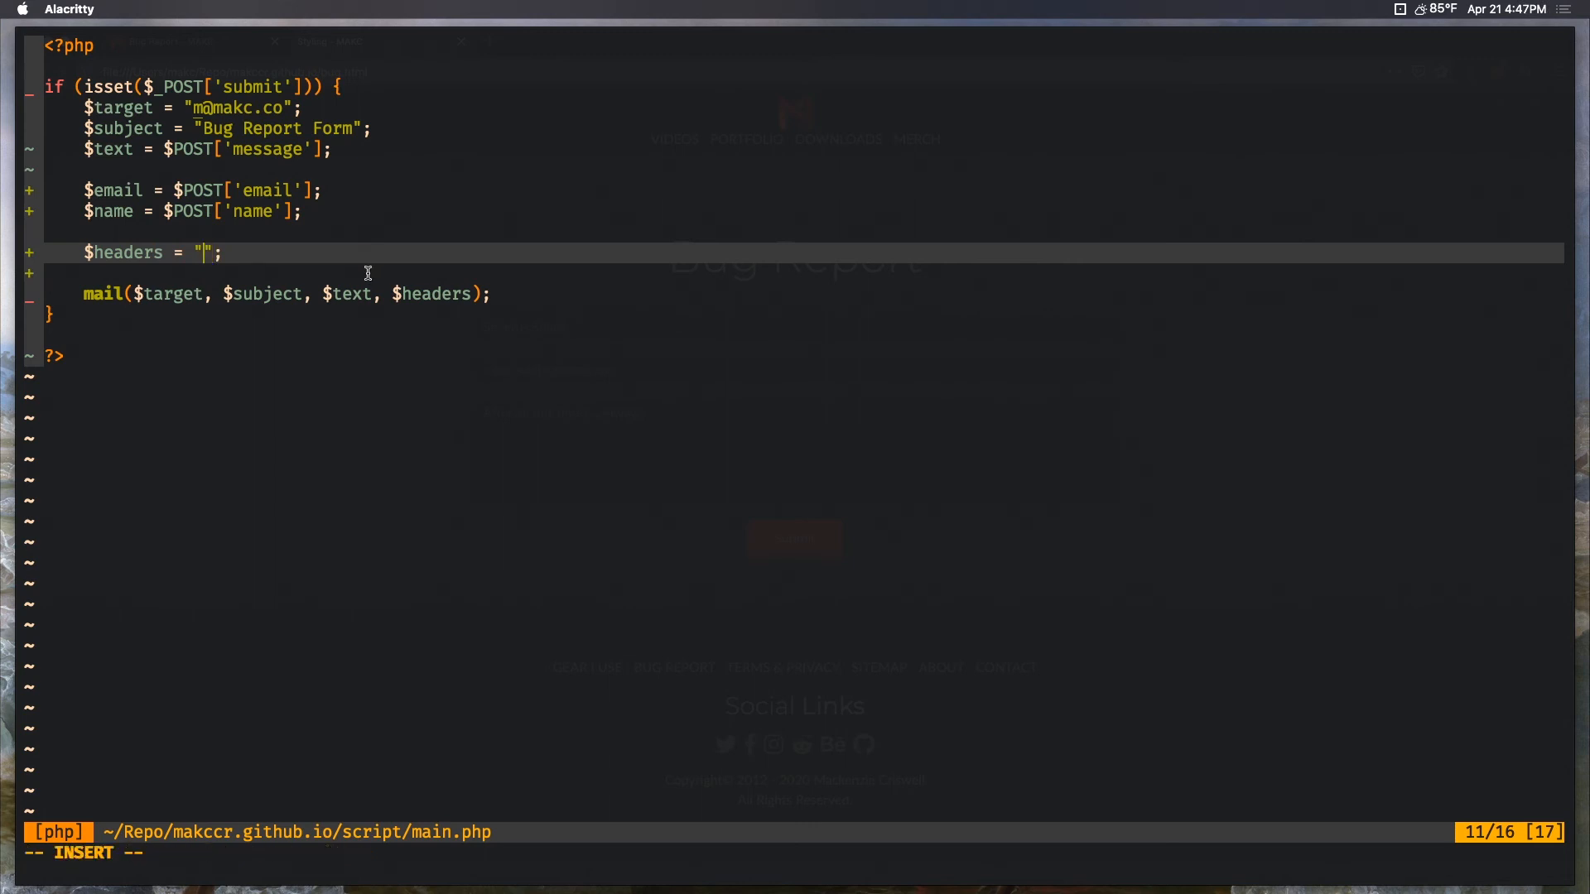
{"action": "type", "text": "From:"}
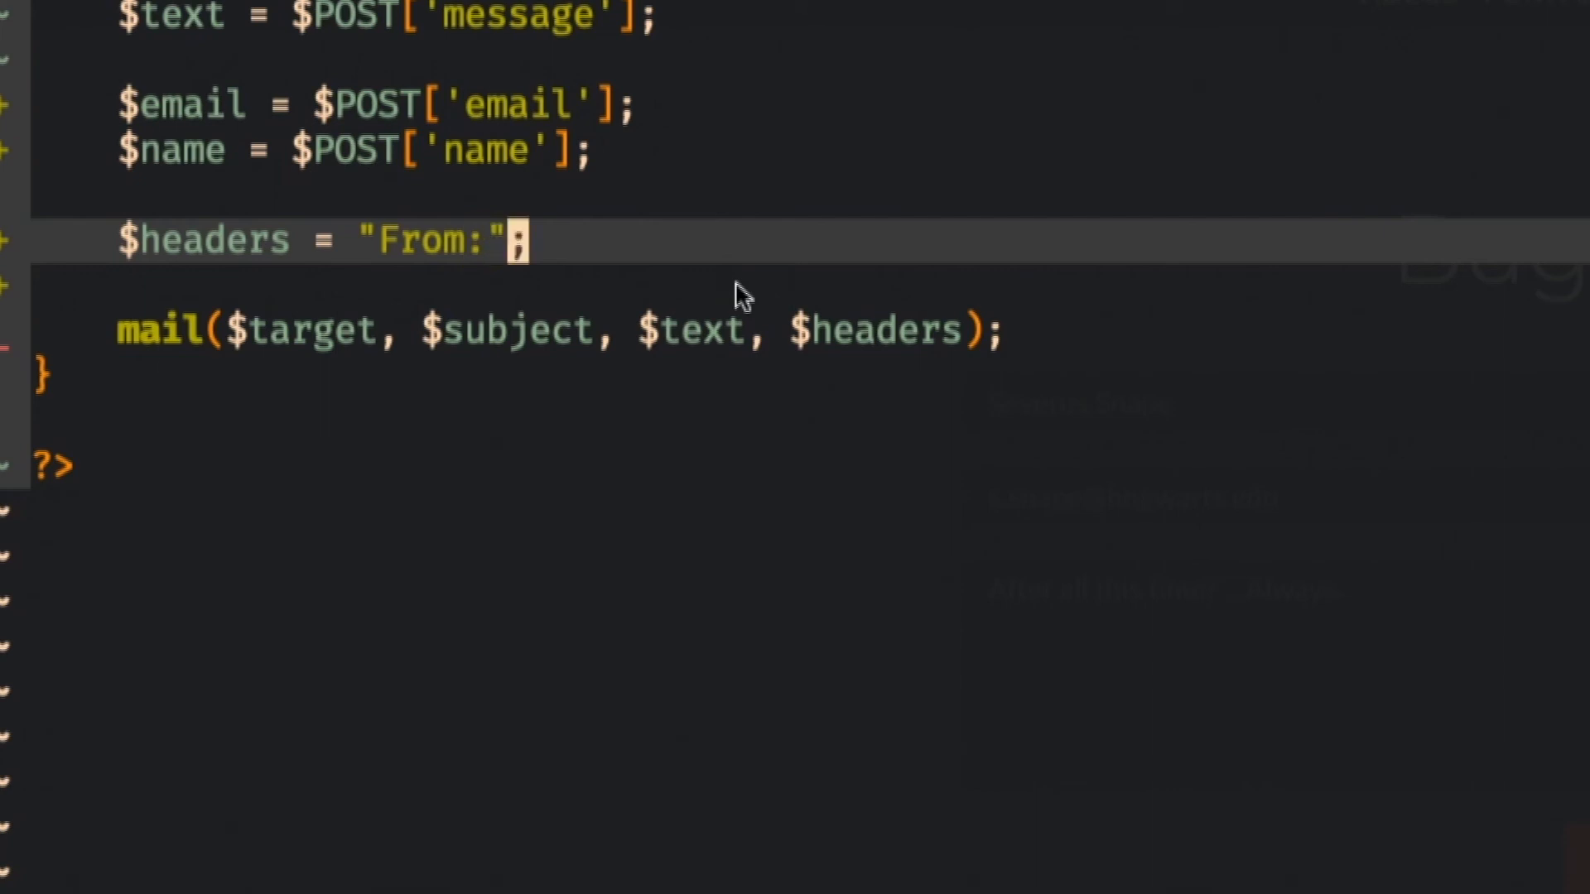
{"action": "type", "text": "."}
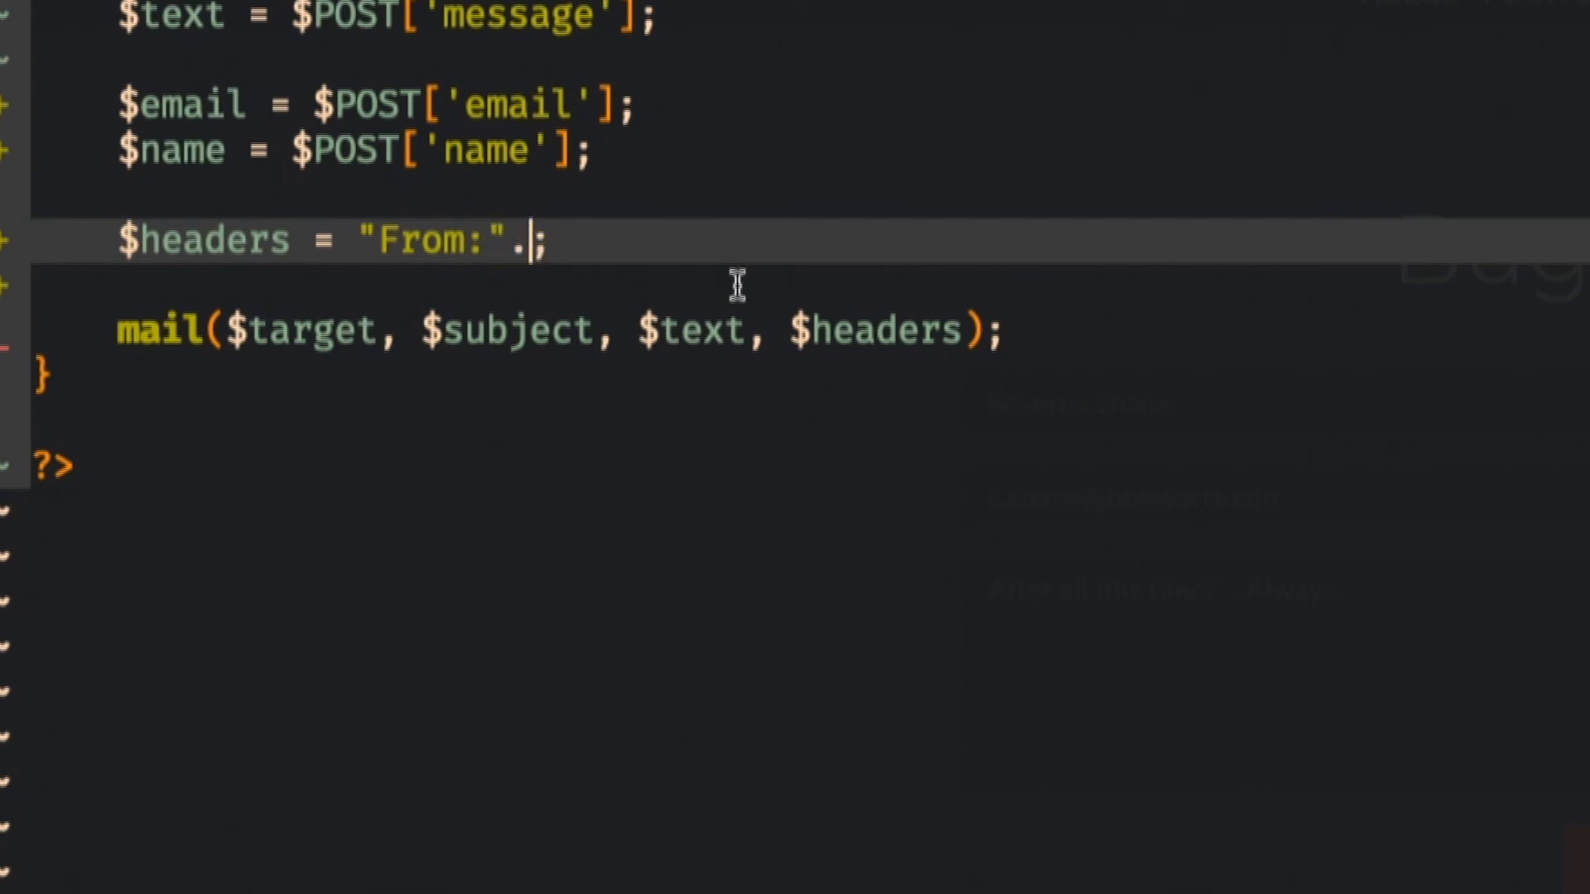
{"action": "type", "text": "$emal"}
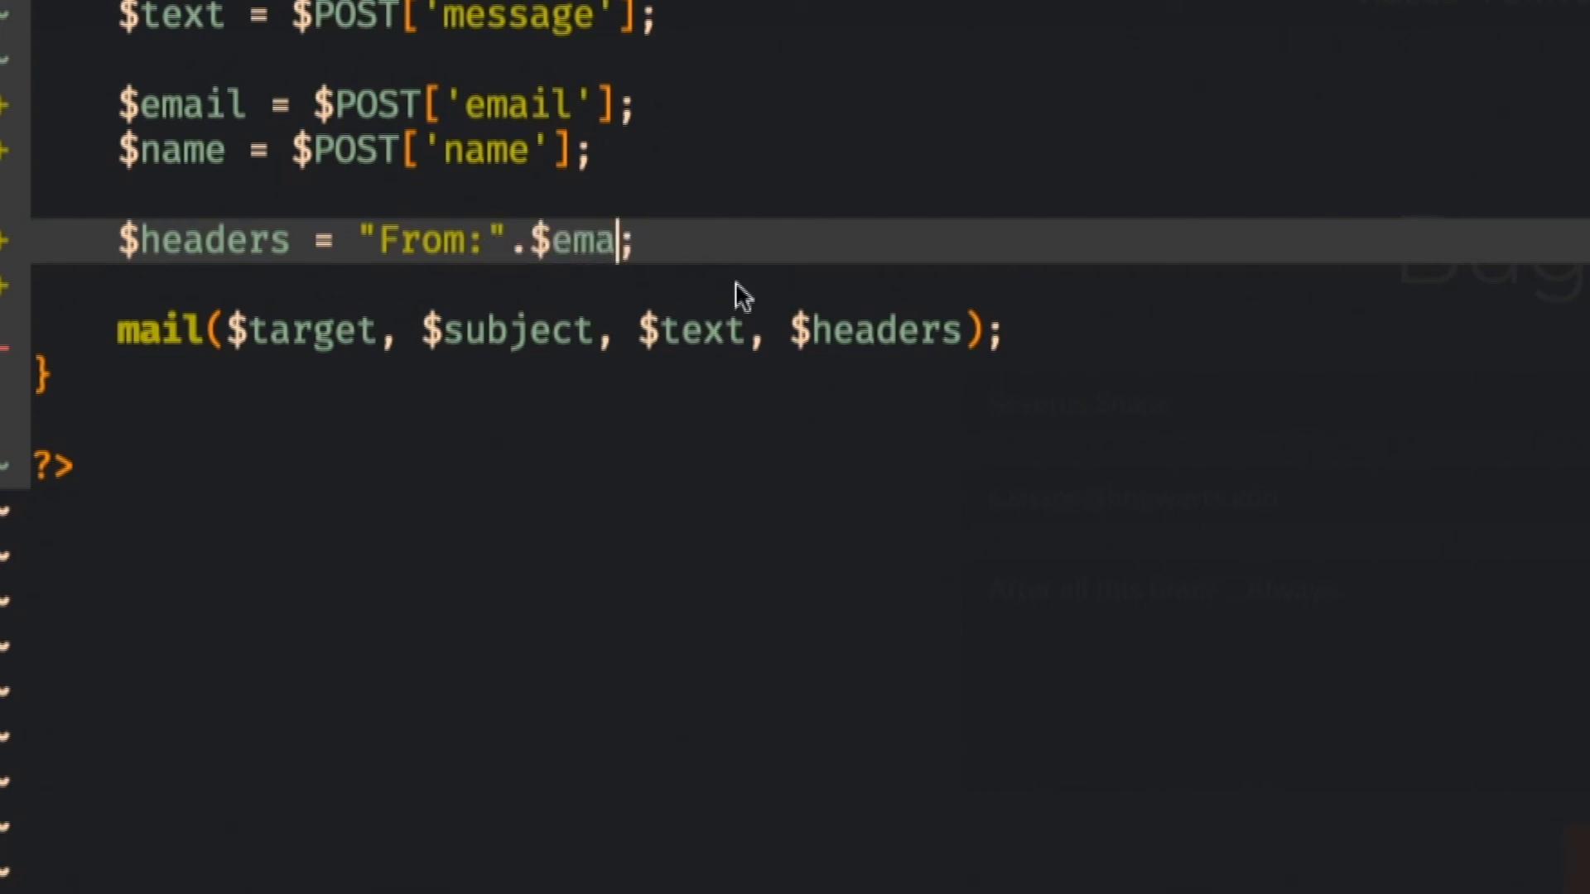
{"action": "key", "text": "BackSpace"}
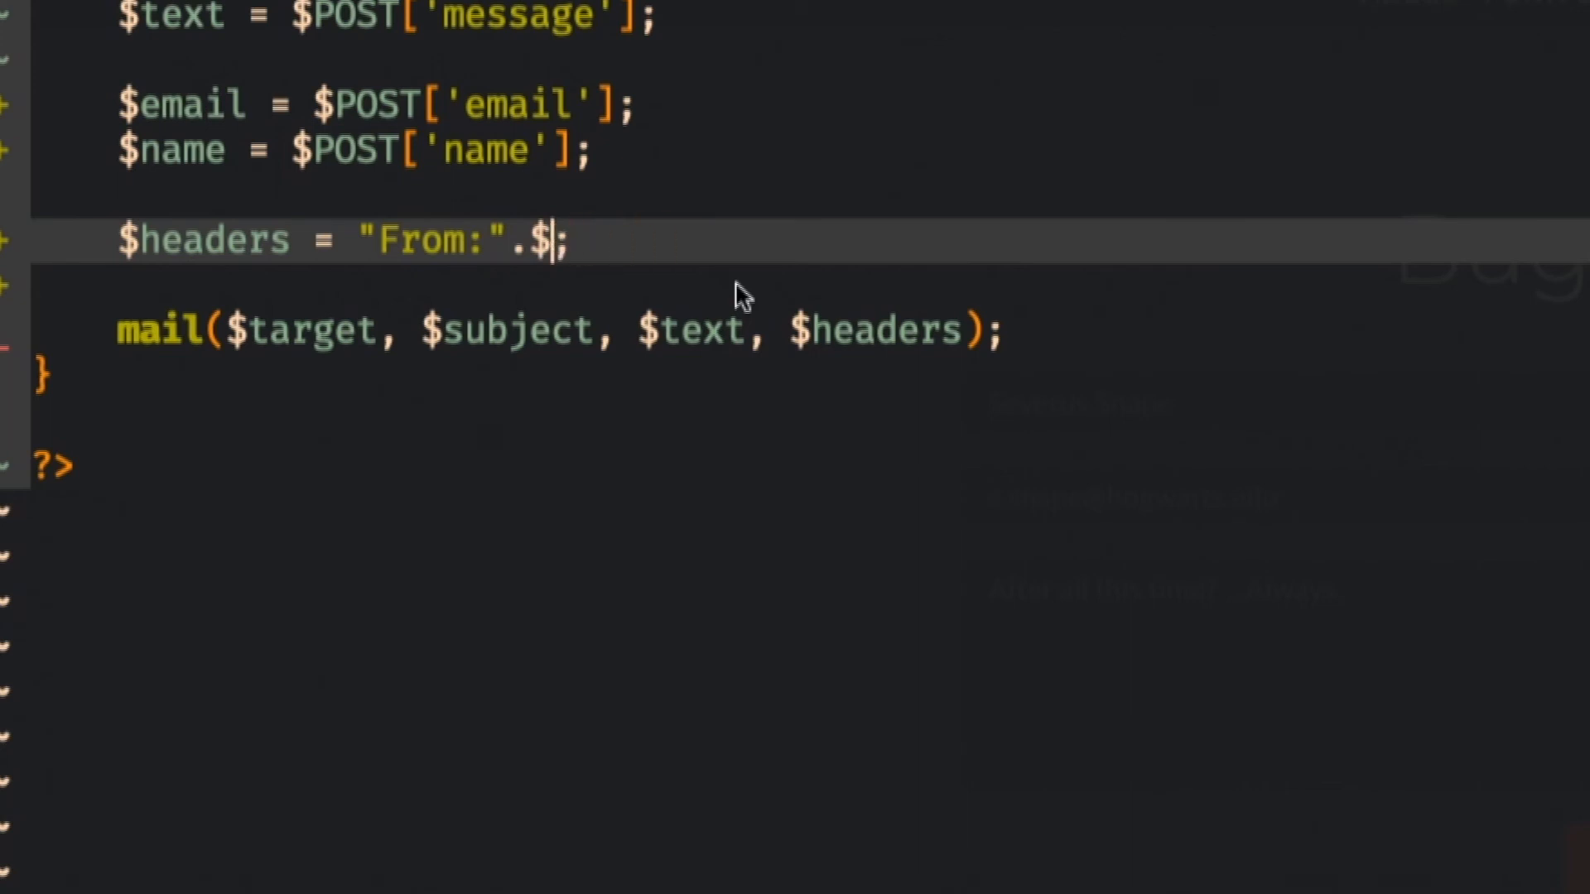
{"action": "type", "text": "name."}
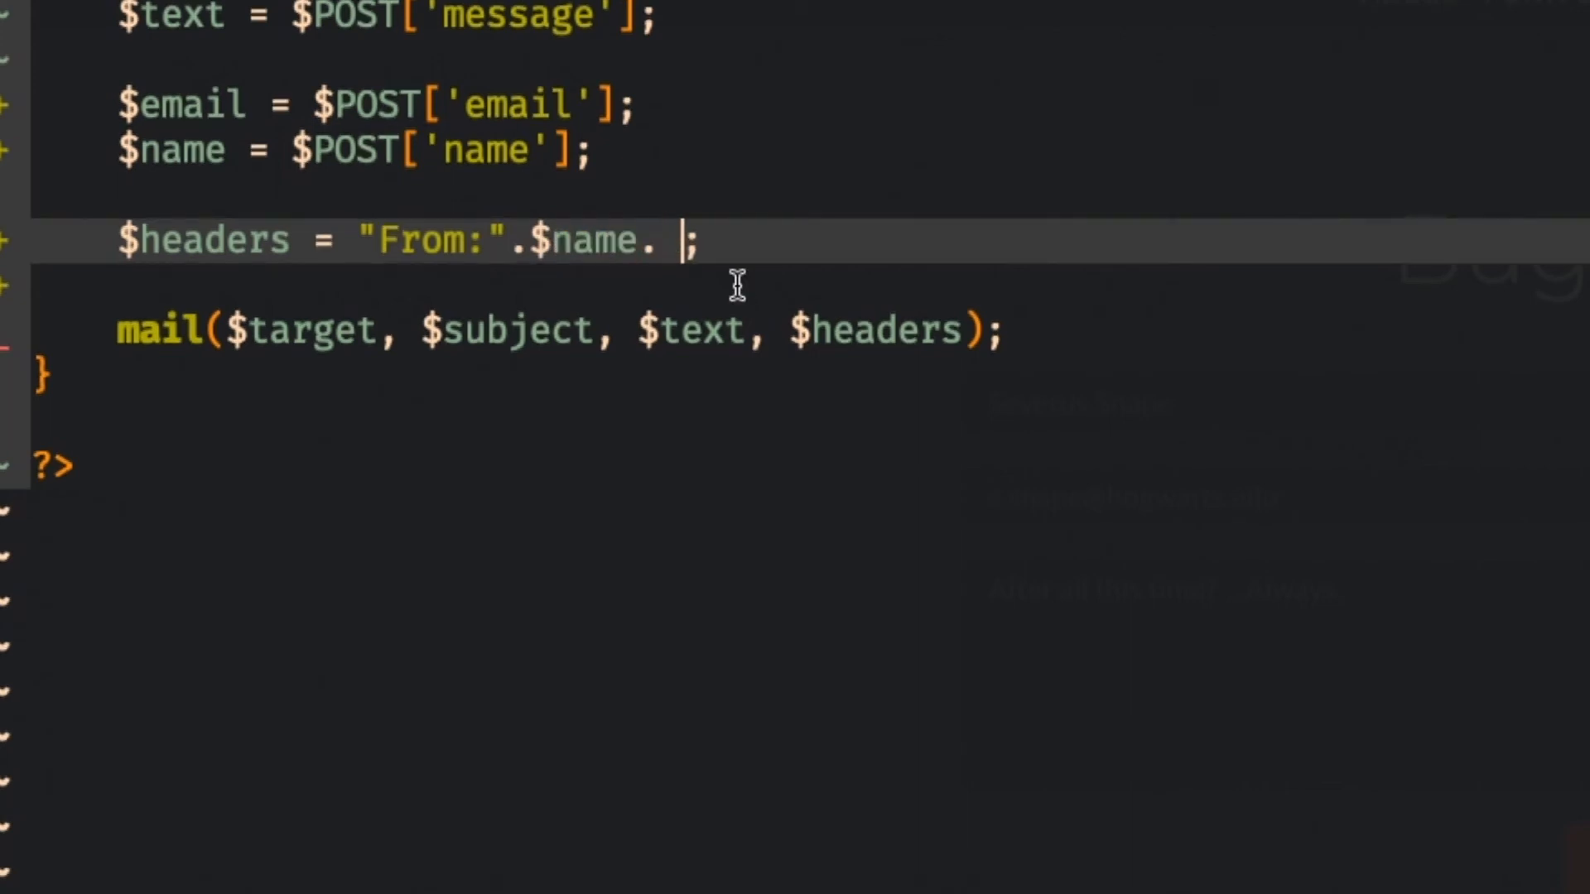
{"action": "type", "text": "\""}
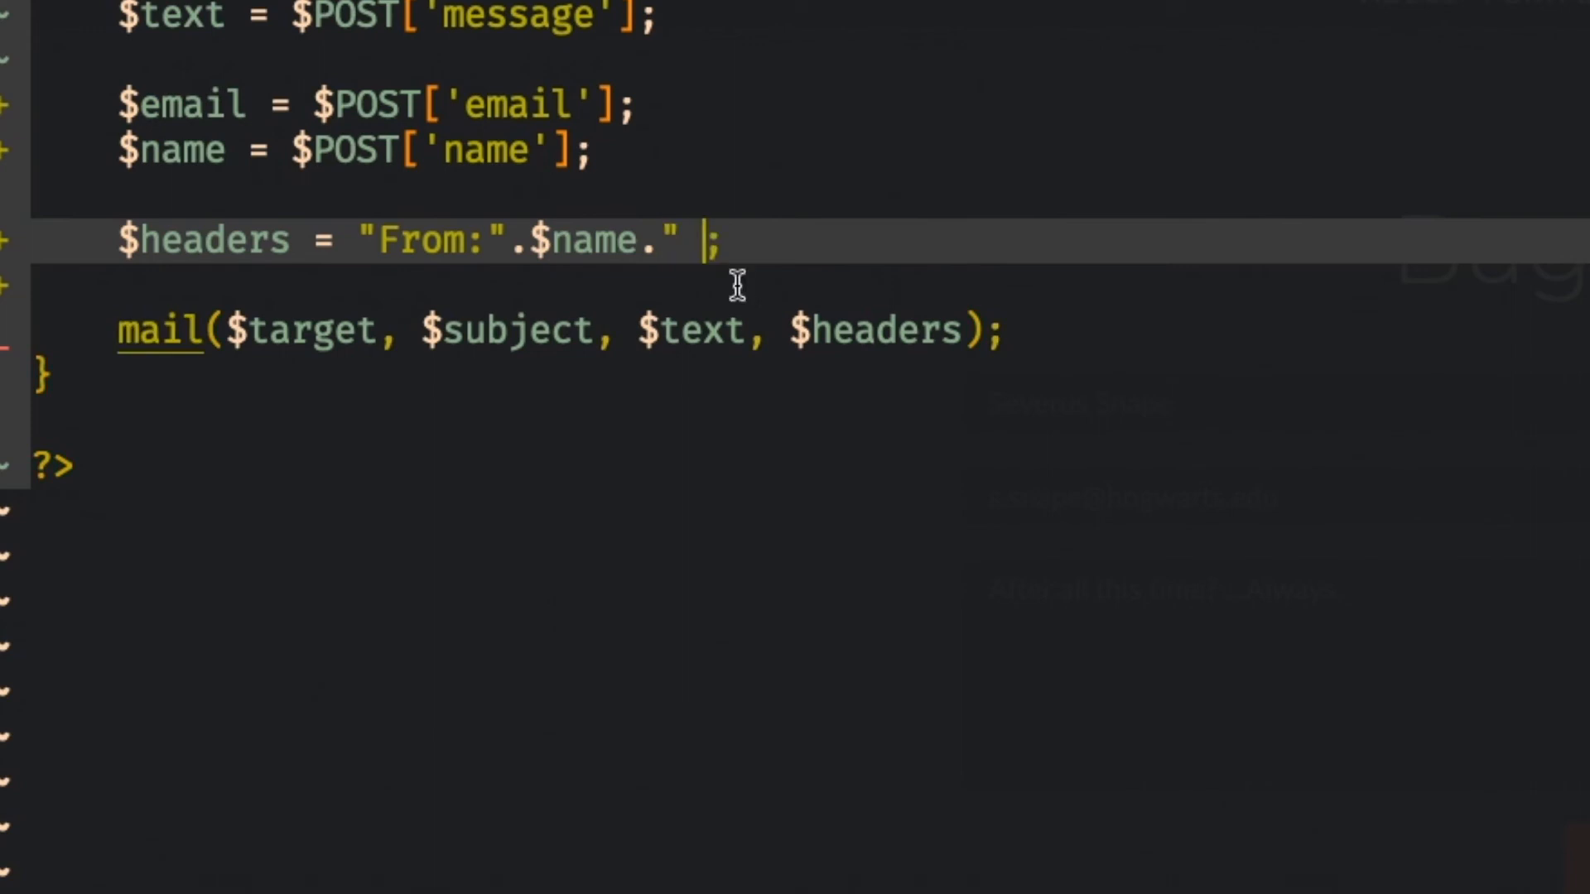
{"action": "type", "text": "\""}
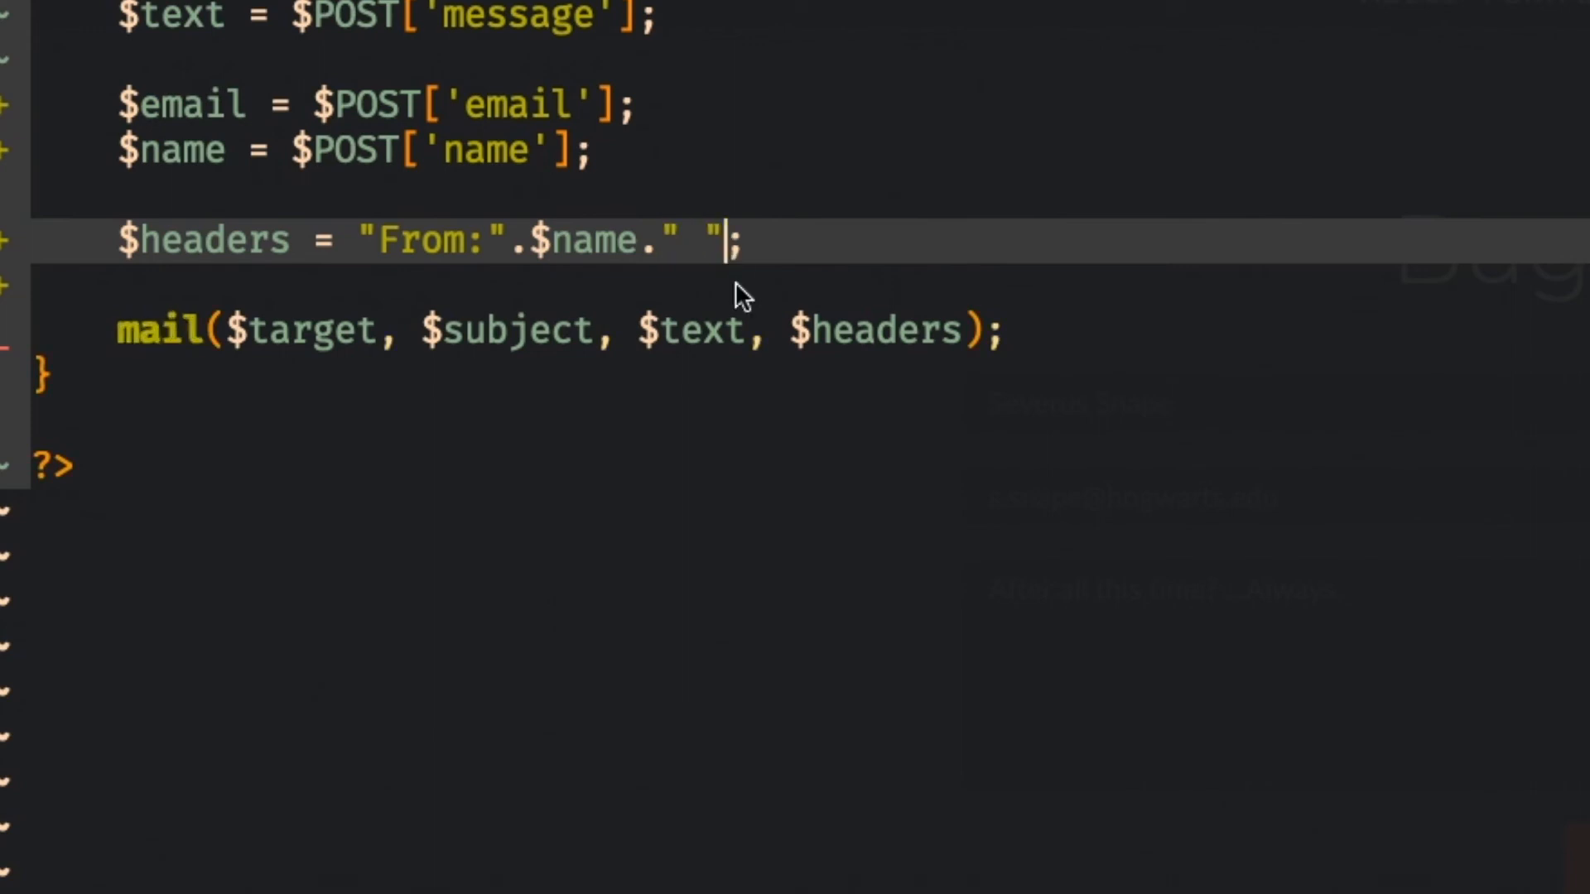
{"action": "type", "text": "."}
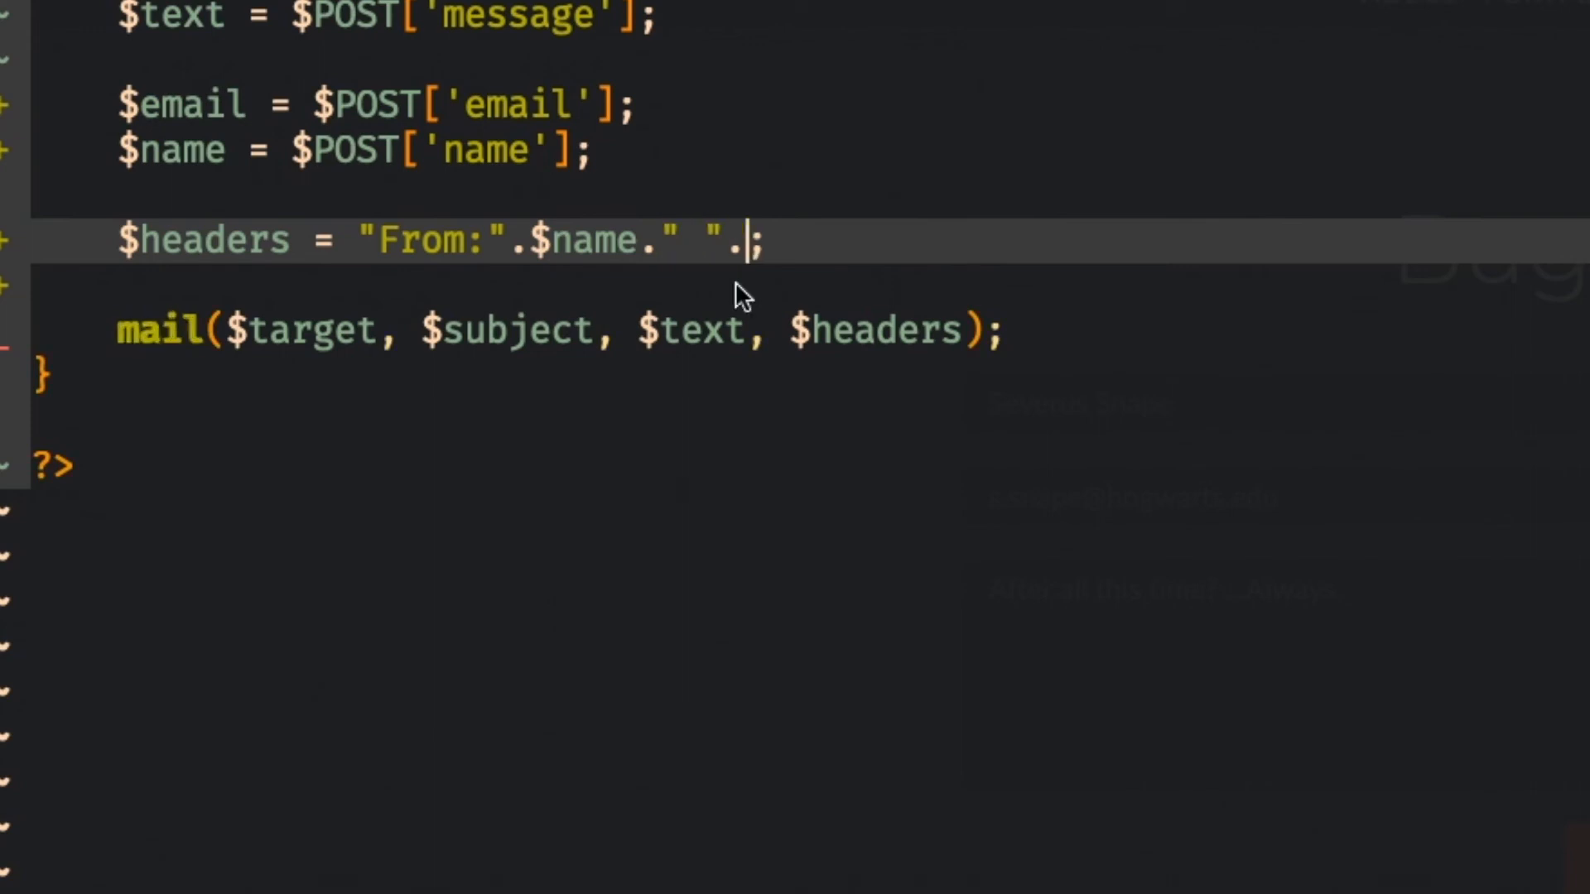
{"action": "type", "text": "$email"}
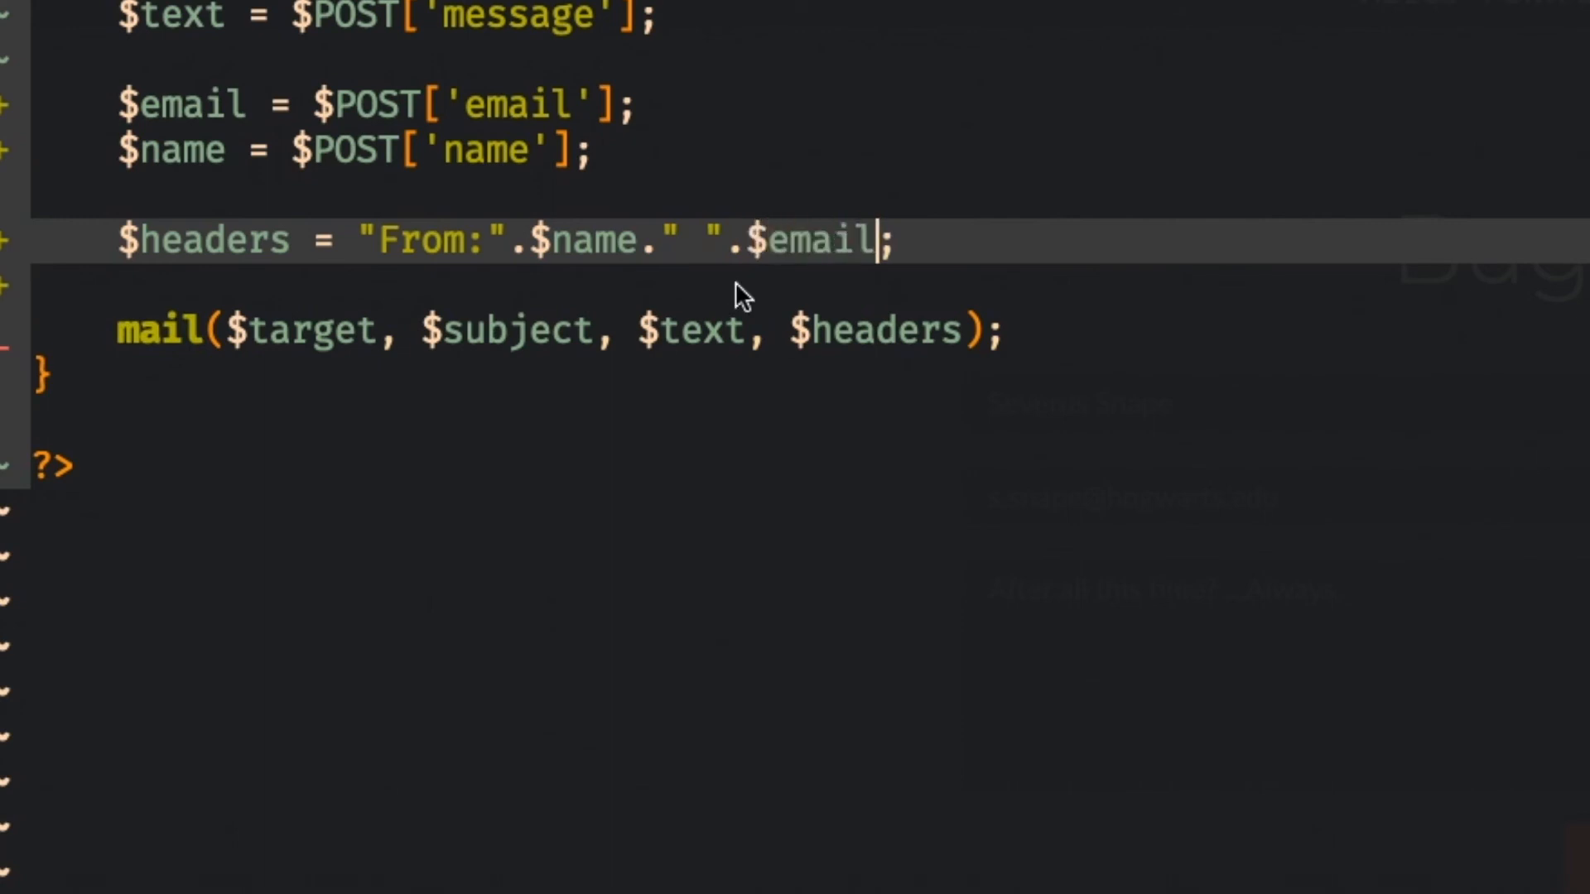
{"action": "type", "text": "."}
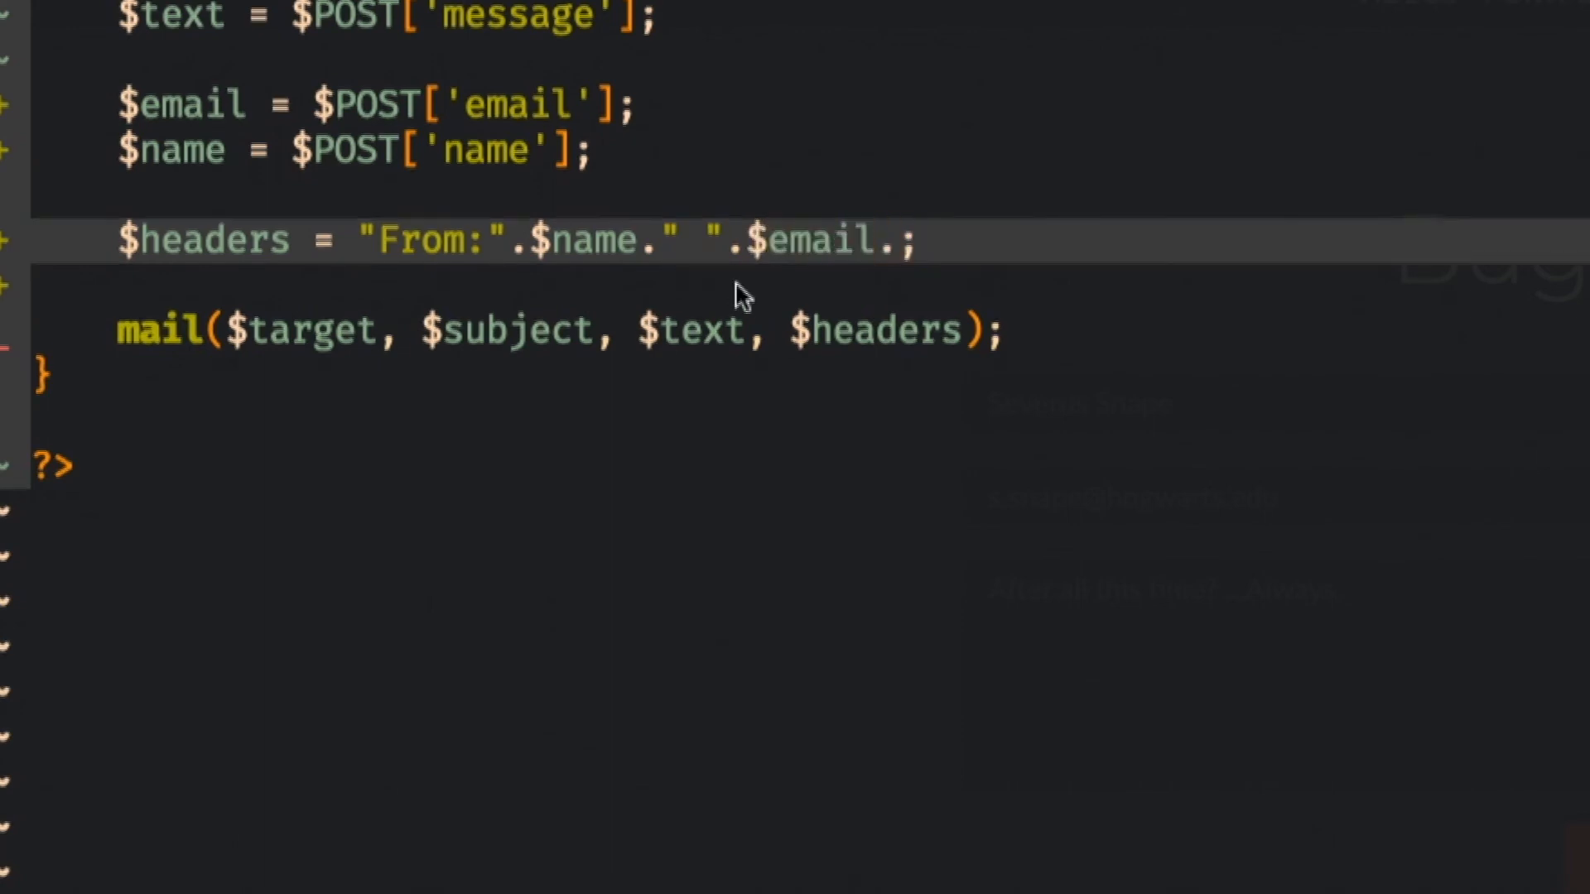